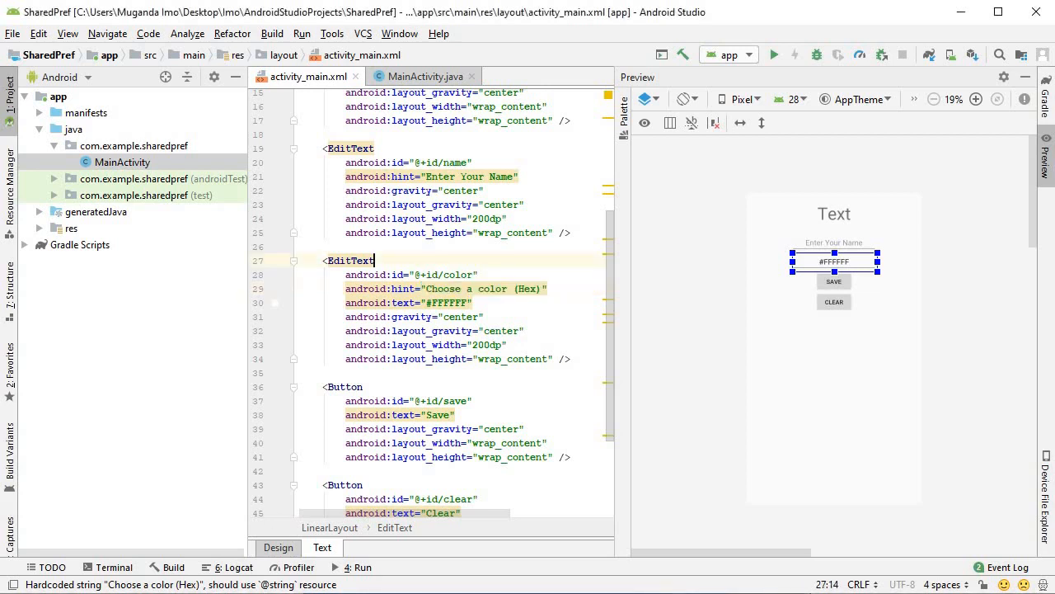
Step: Review the layout's save button, default #FFFFFF colour value and Clear label, then switch to MainActivity
click(349, 260)
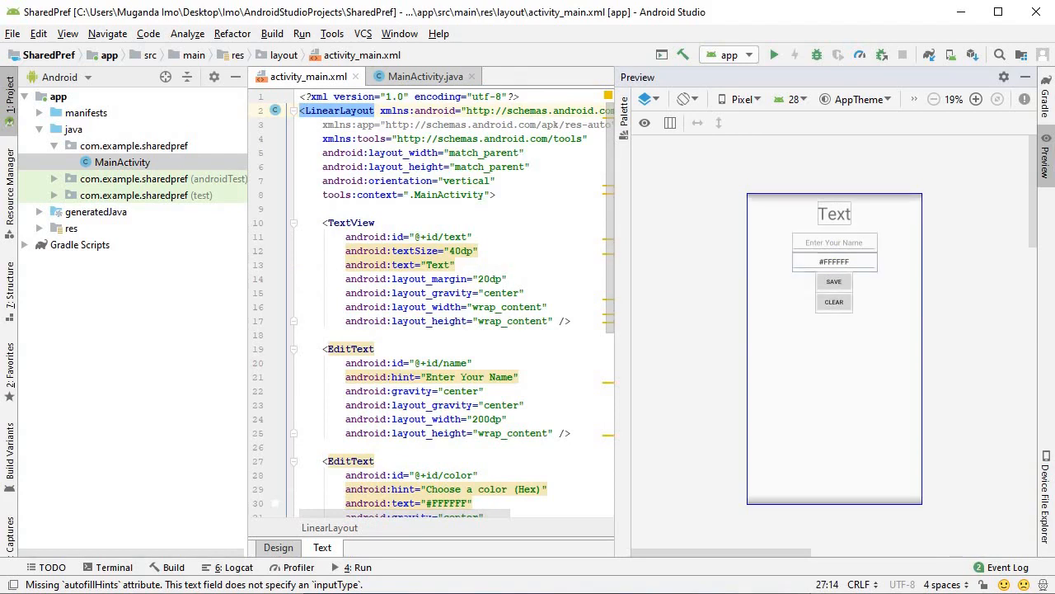
mouse_move(835, 251)
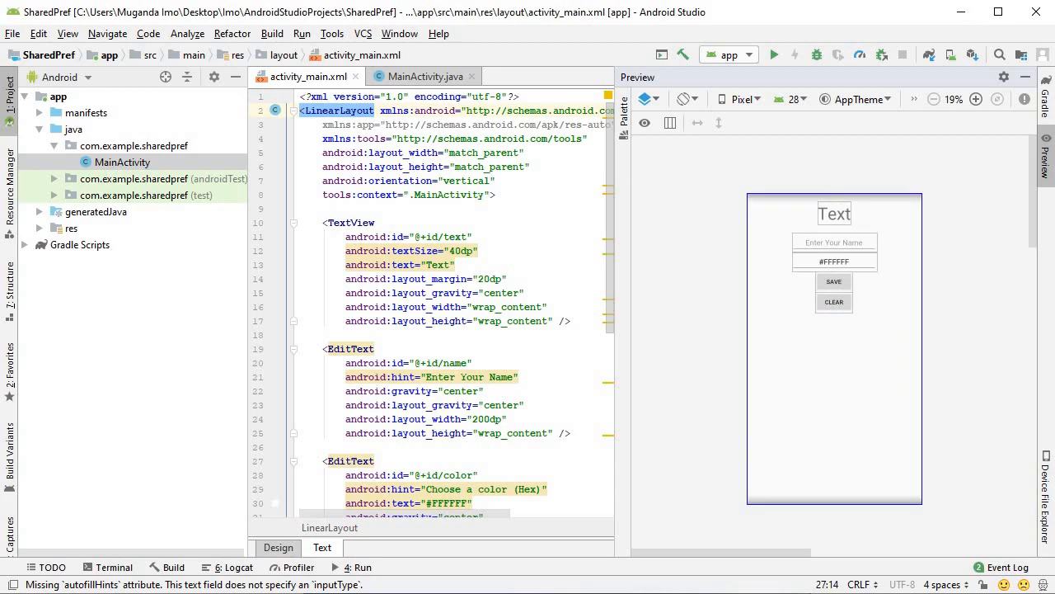
mouse_move(834, 294)
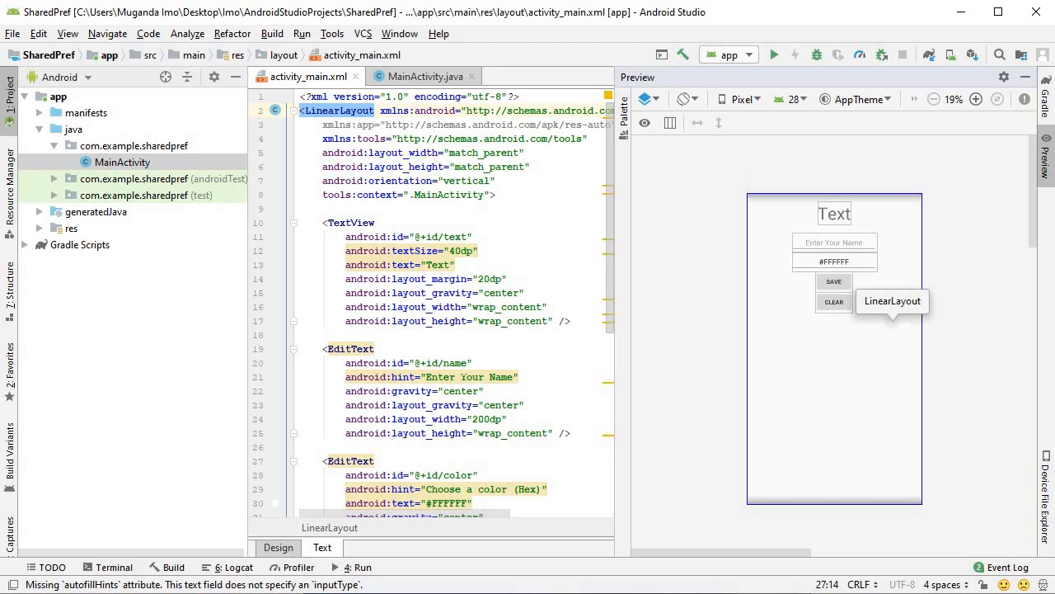
mouse_move(897, 329)
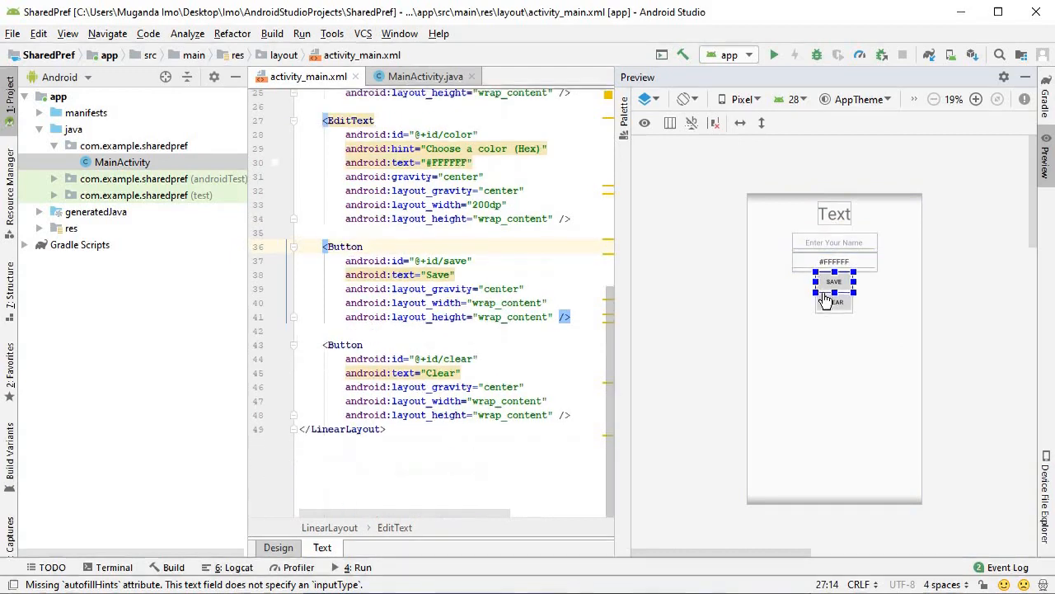
click(472, 260)
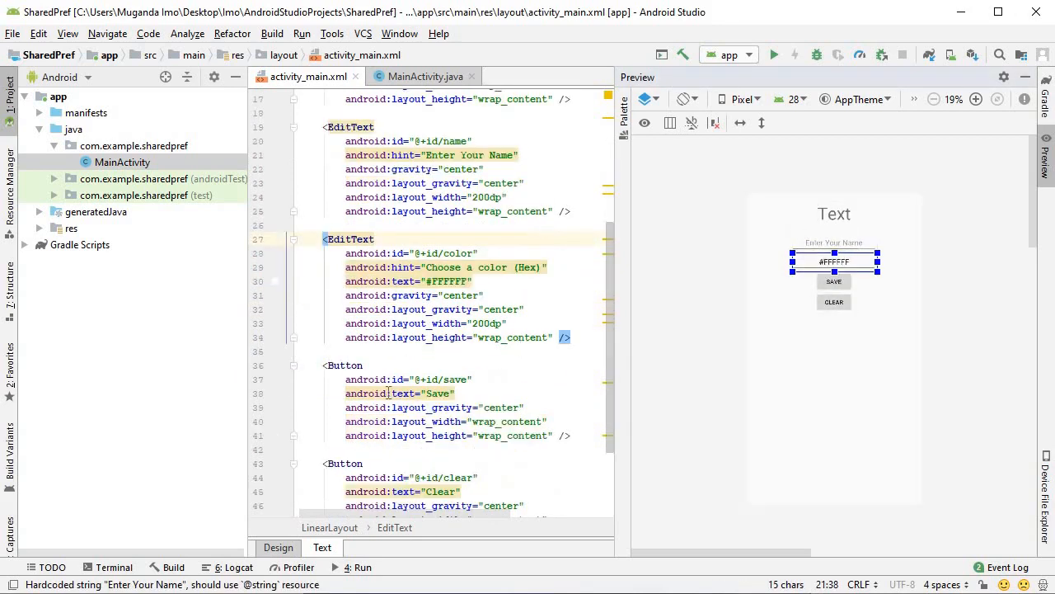
double_click(481, 267)
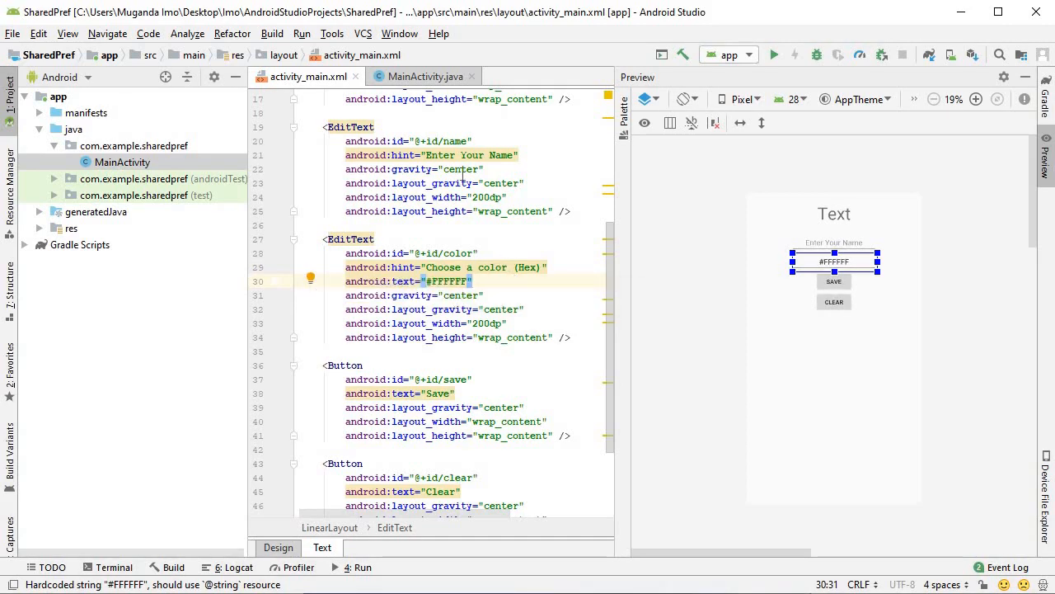
scroll(down, 3)
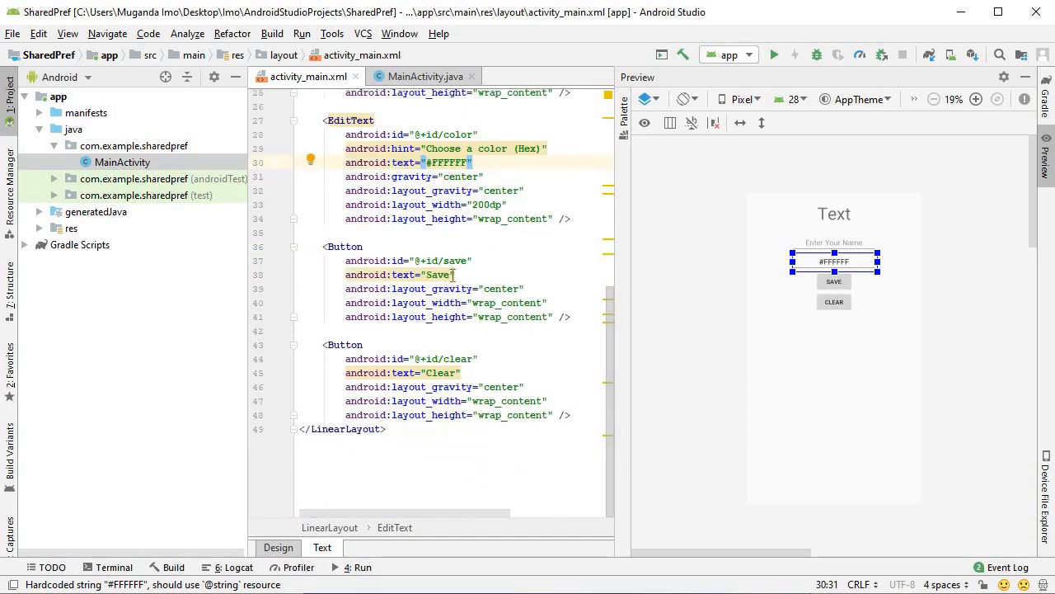
double_click(441, 372)
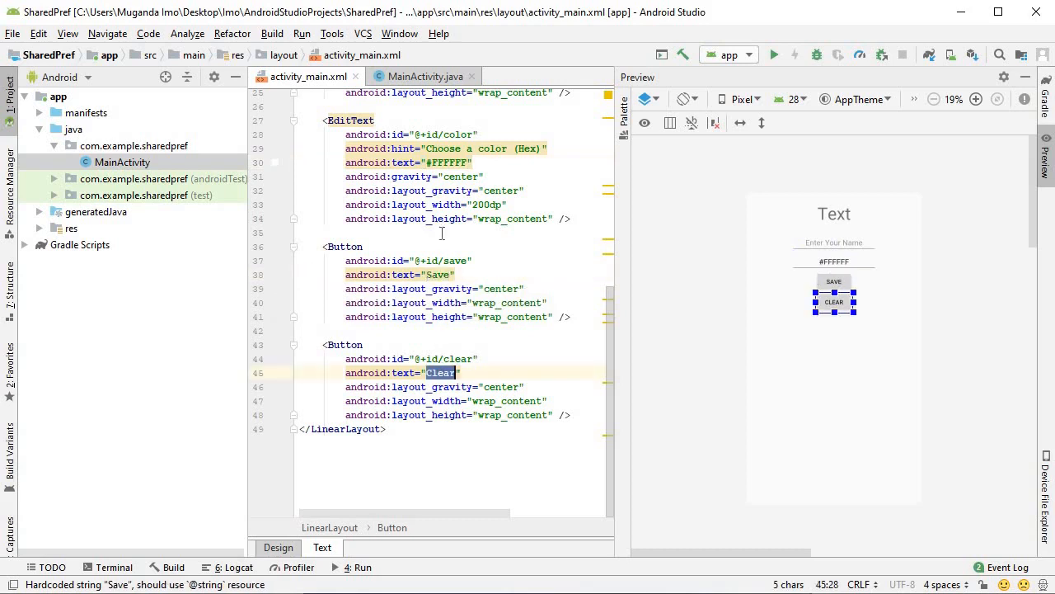
click(426, 76)
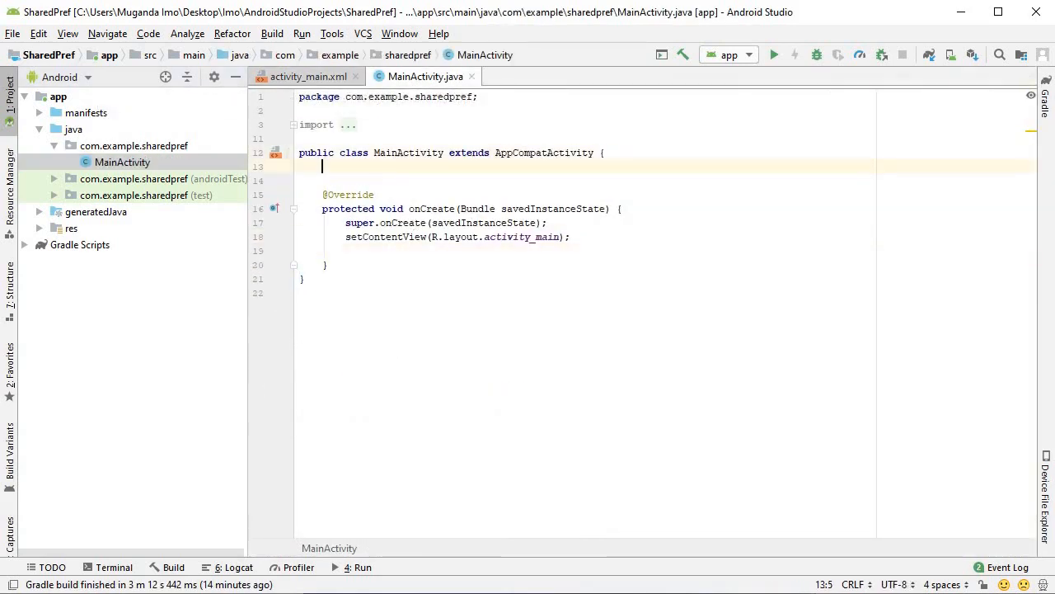
Step: Declare fields TextView text; EditText name, color; Button save, clear
key(enter)
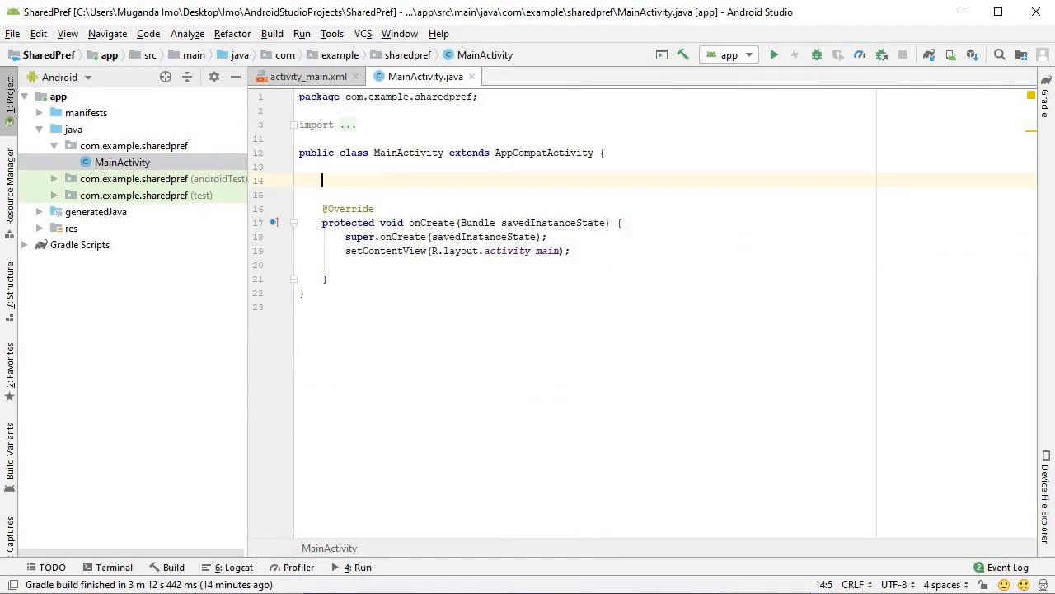
text(TextView)
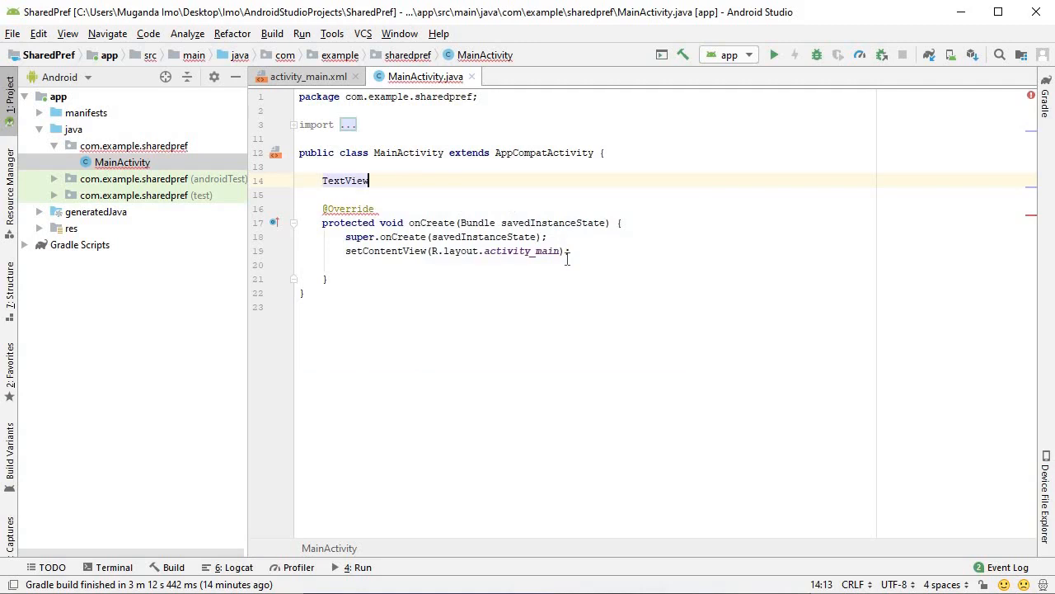
text(" ")
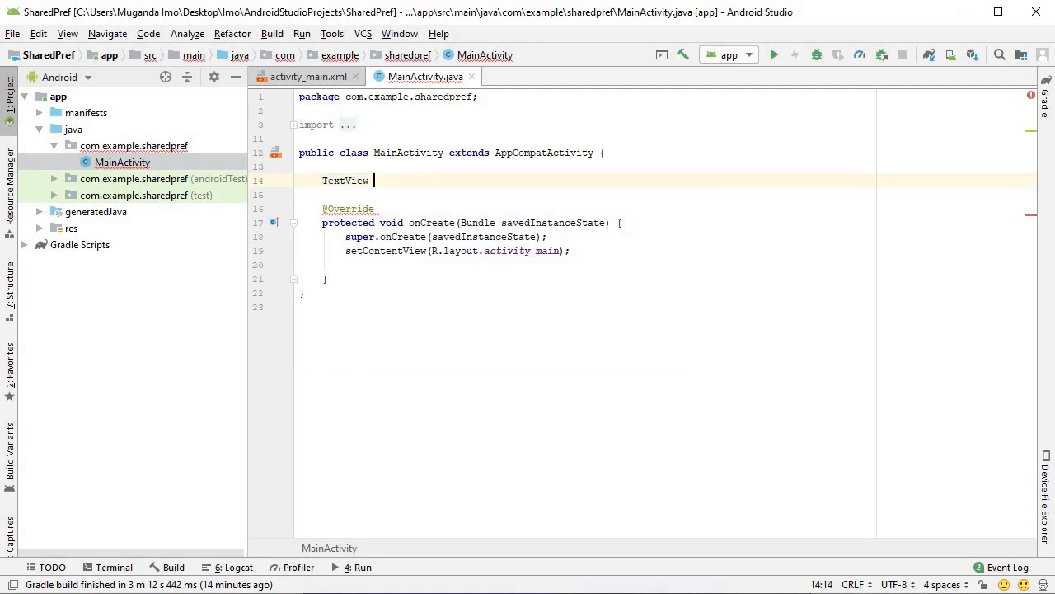
text(text;)
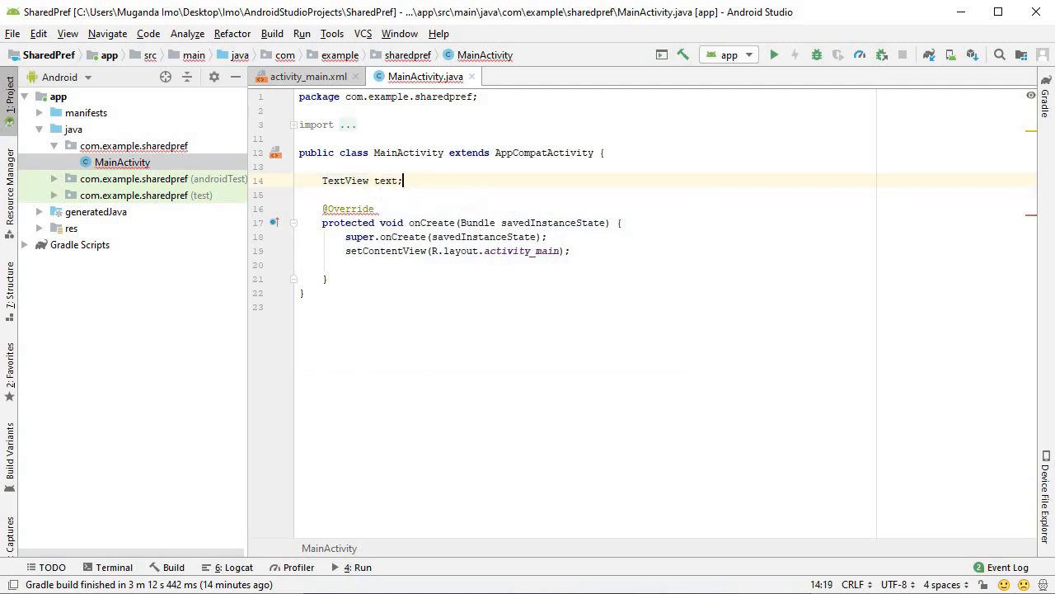
text(EditText)
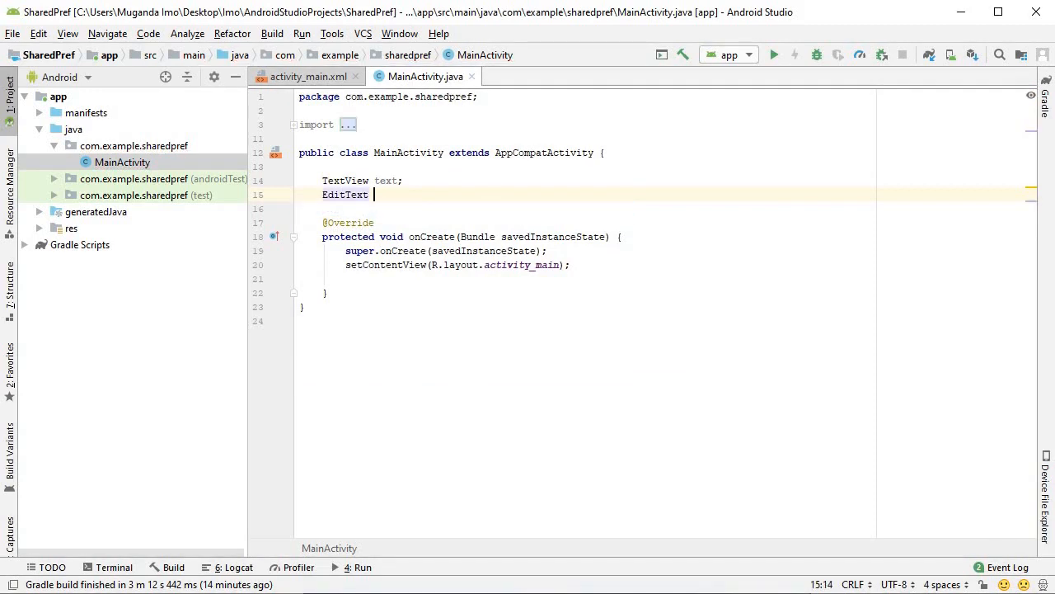
text(name,)
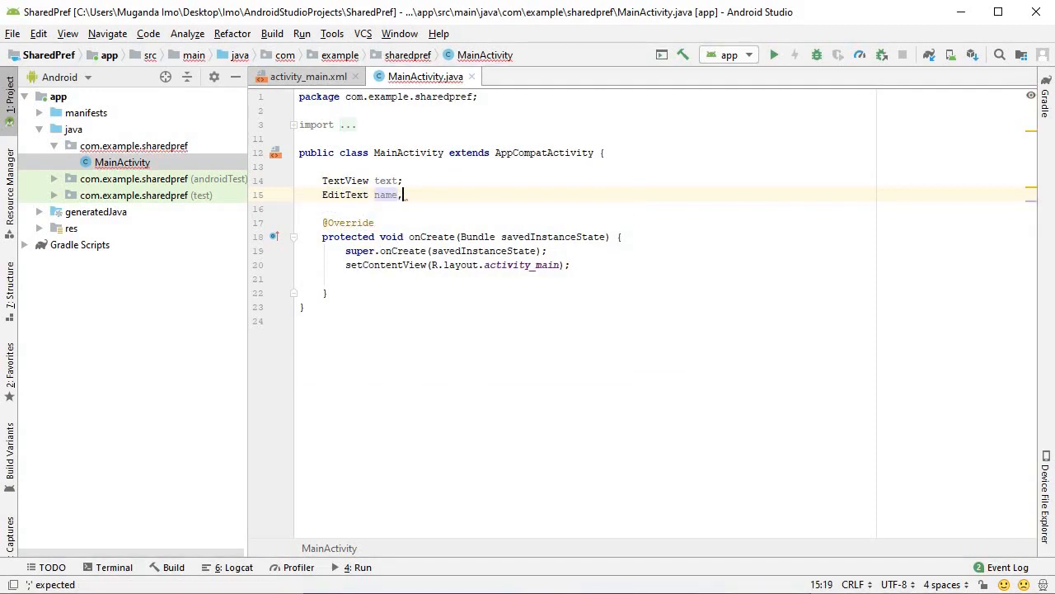
text(color;)
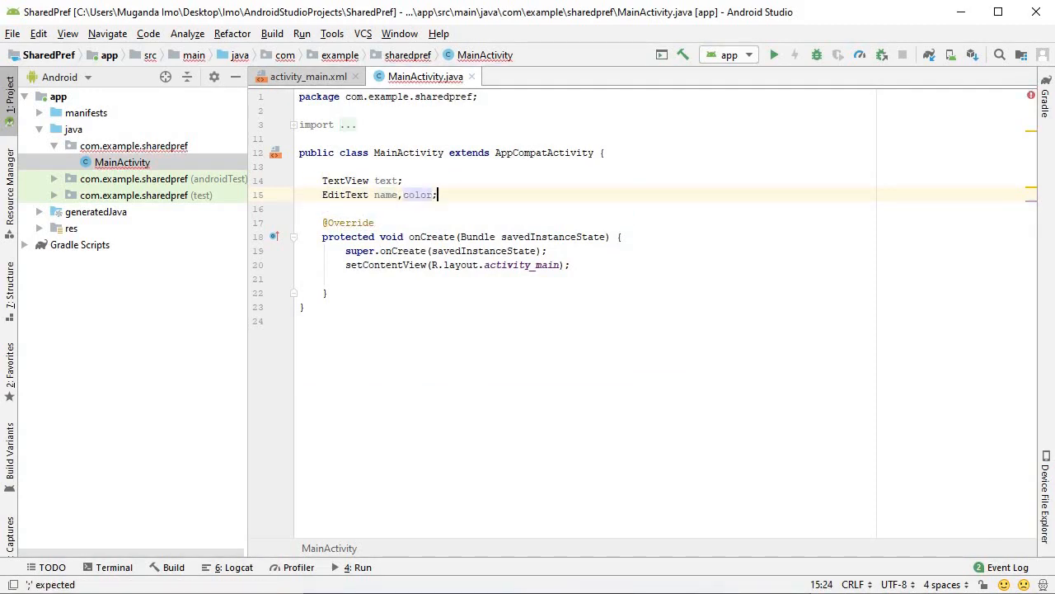
text(Button sa)
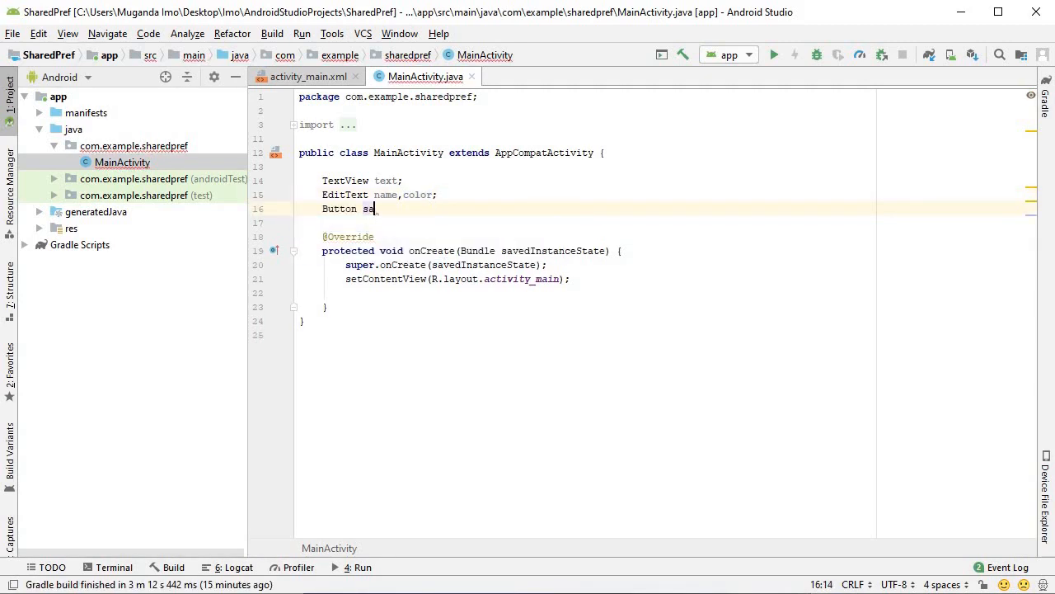
text(ve,clear;)
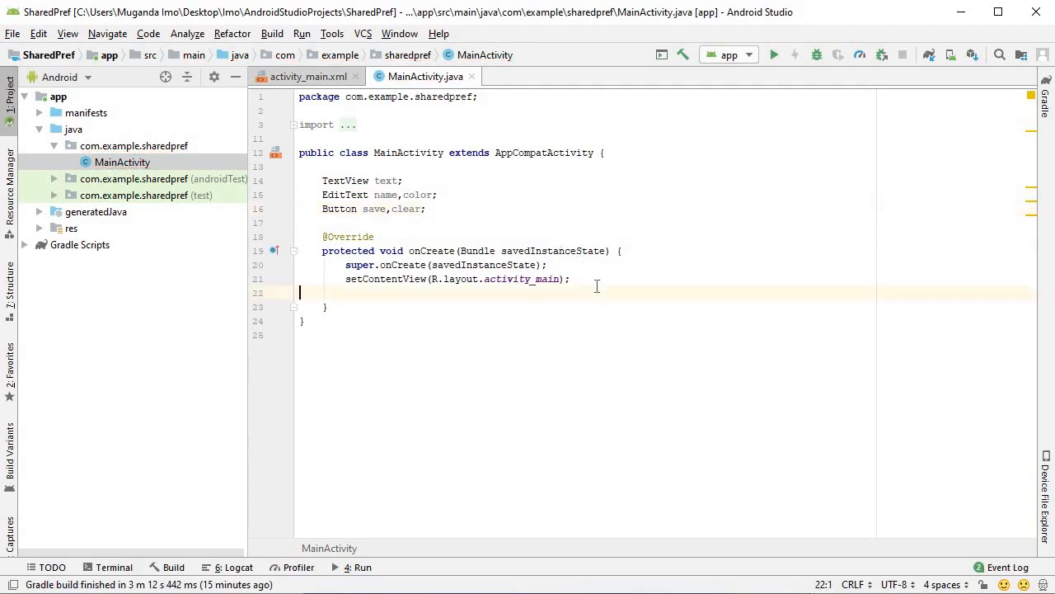
Step: Bind text, name, color, save and clear with findViewById(R.id...) in onCreate
text(te)
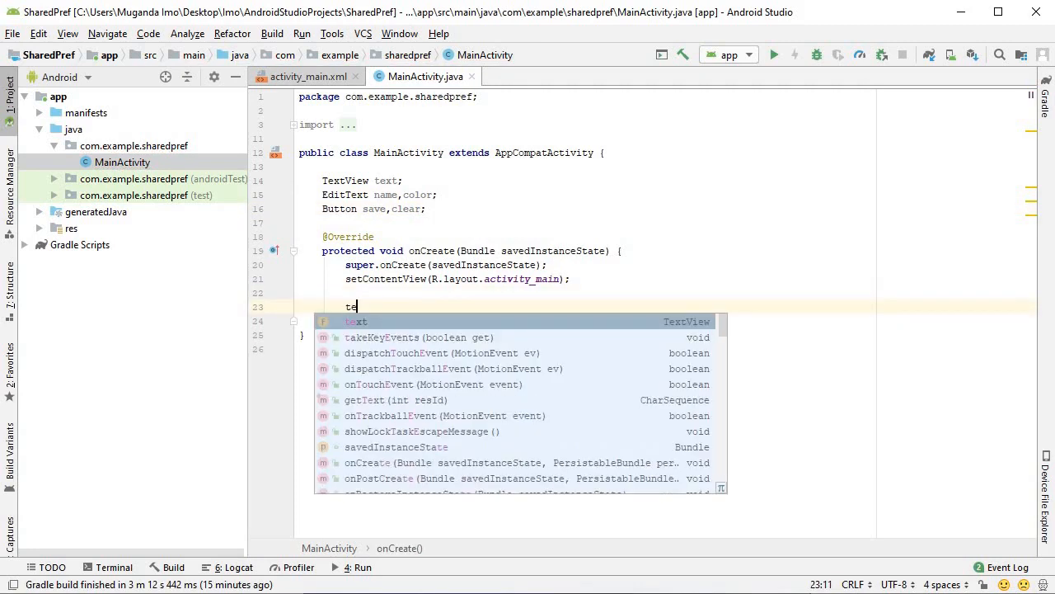
text(xt.)
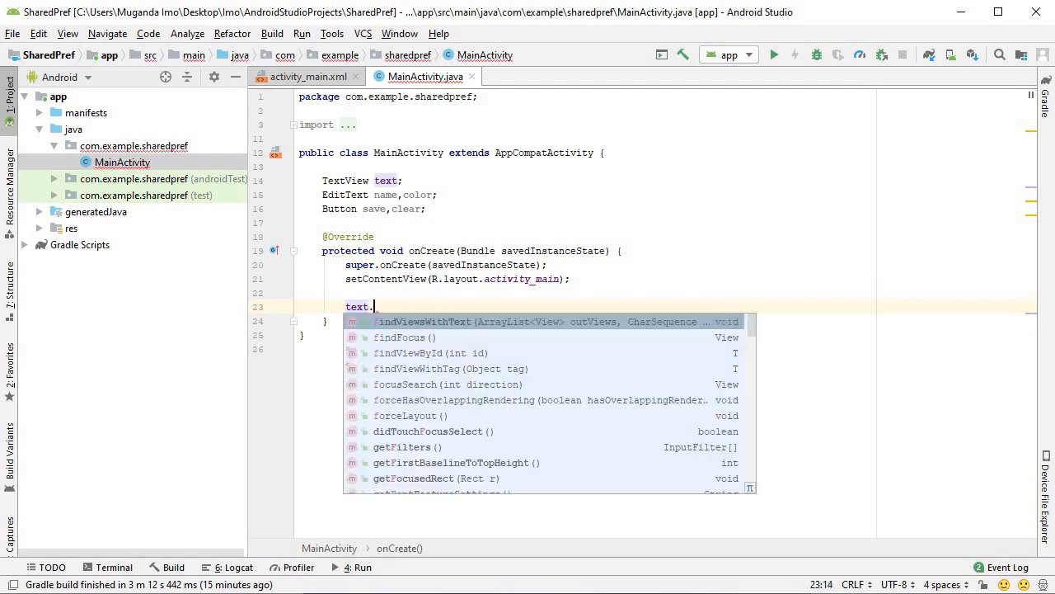
text(= f)
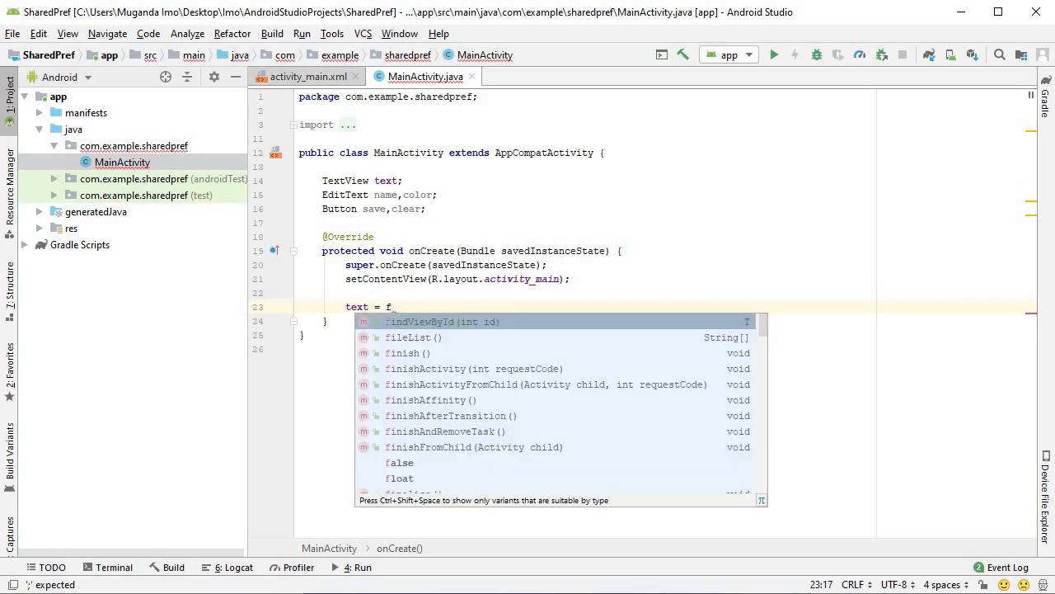
text(indViewById(R.id.)
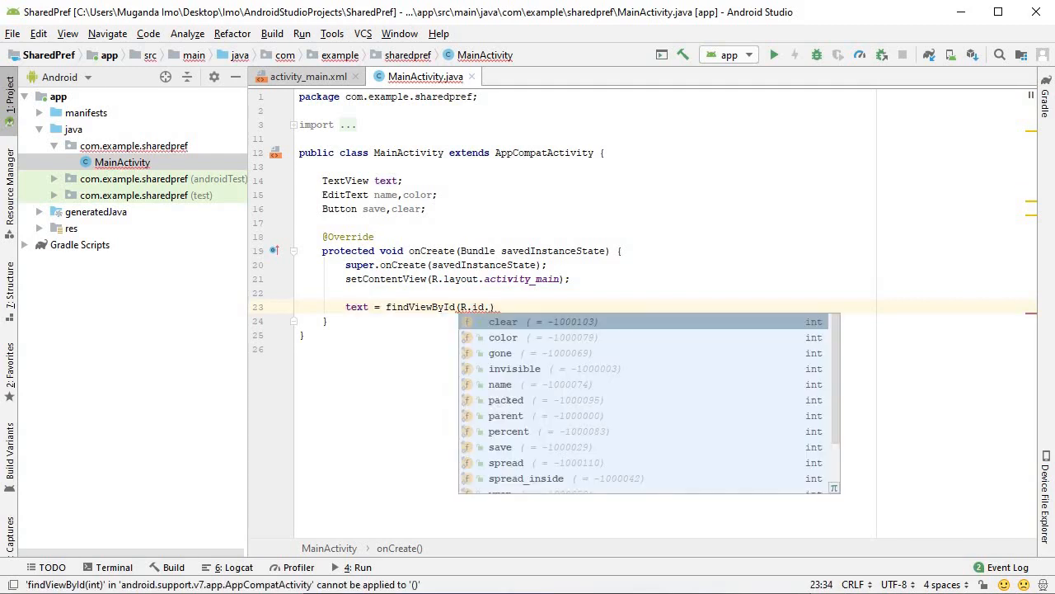
text(p)
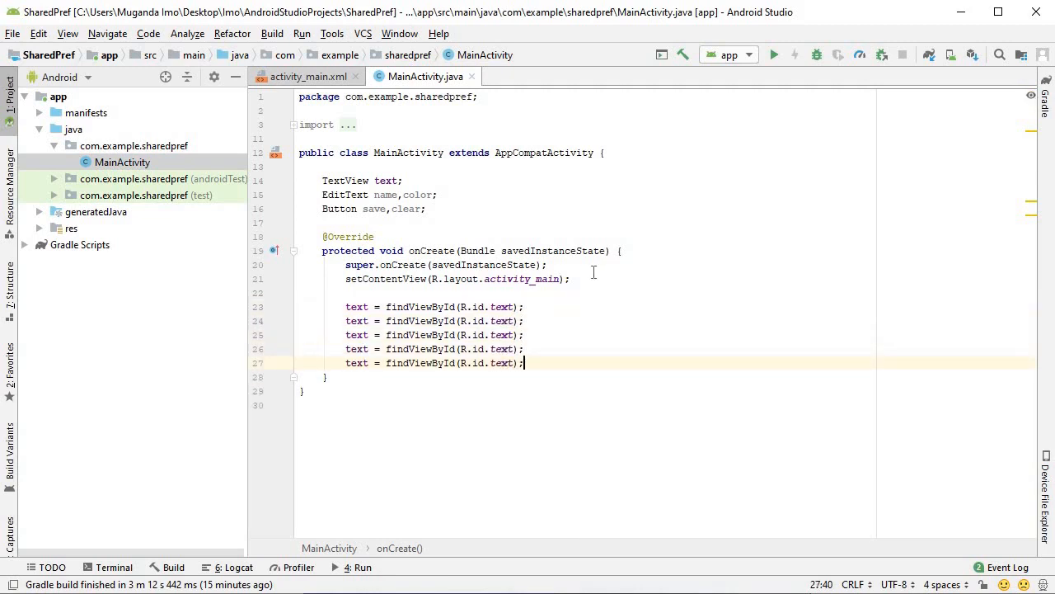
double_click(356, 320)
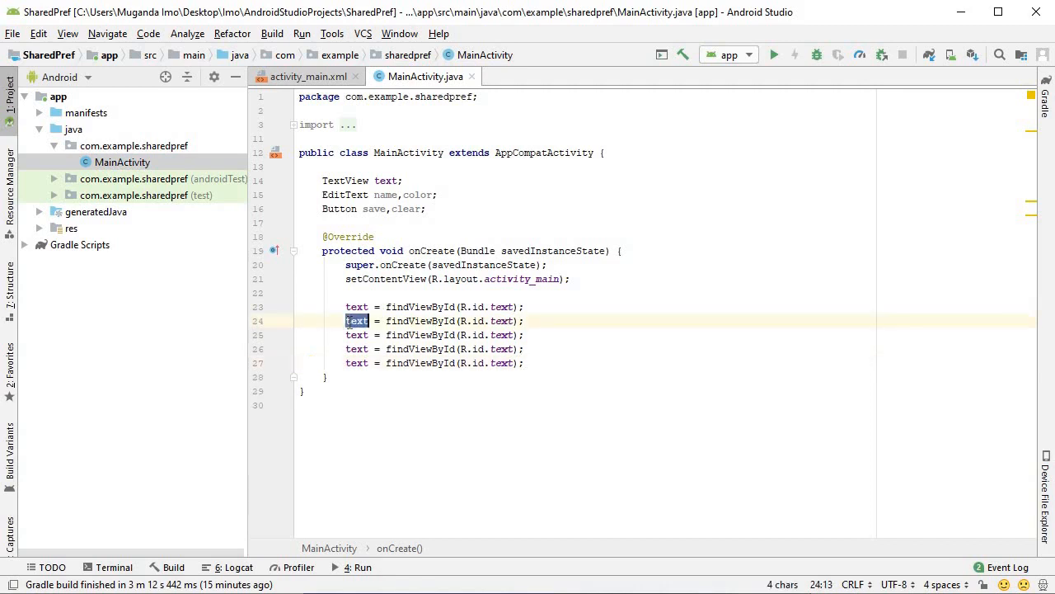
text(name)
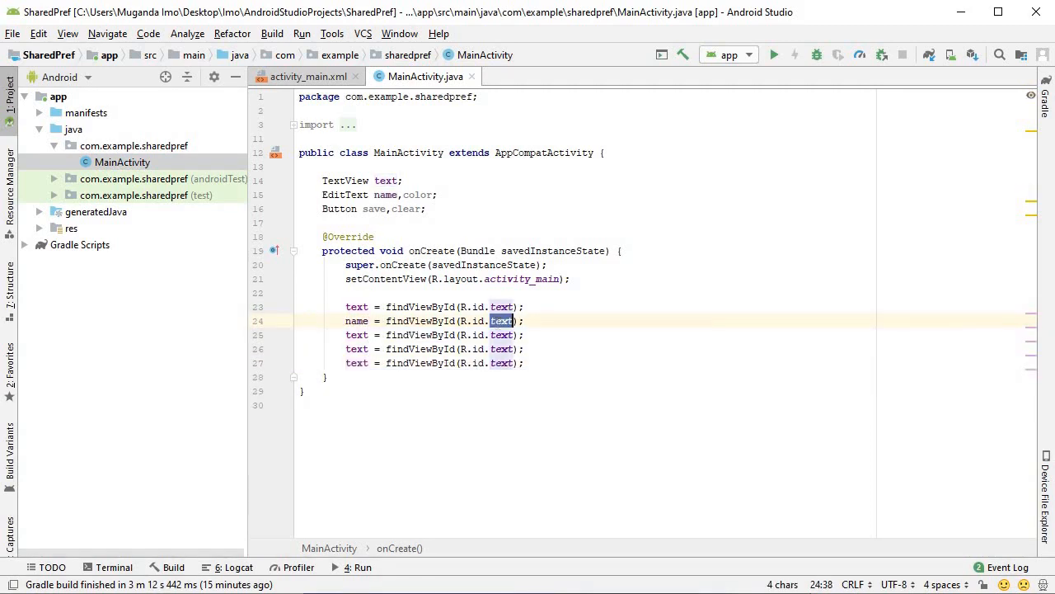
text(name)
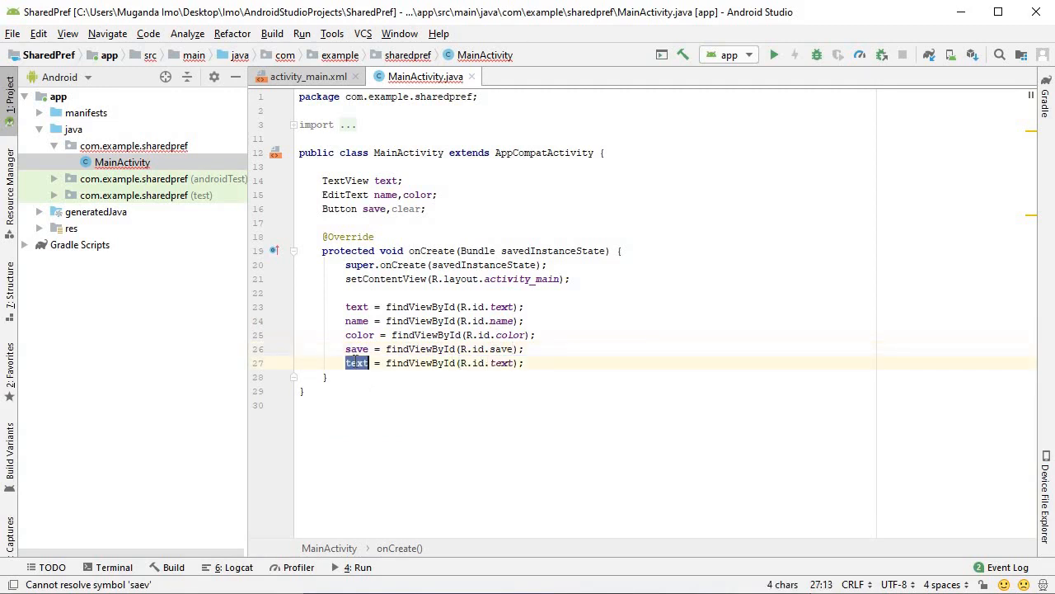
text(clear)
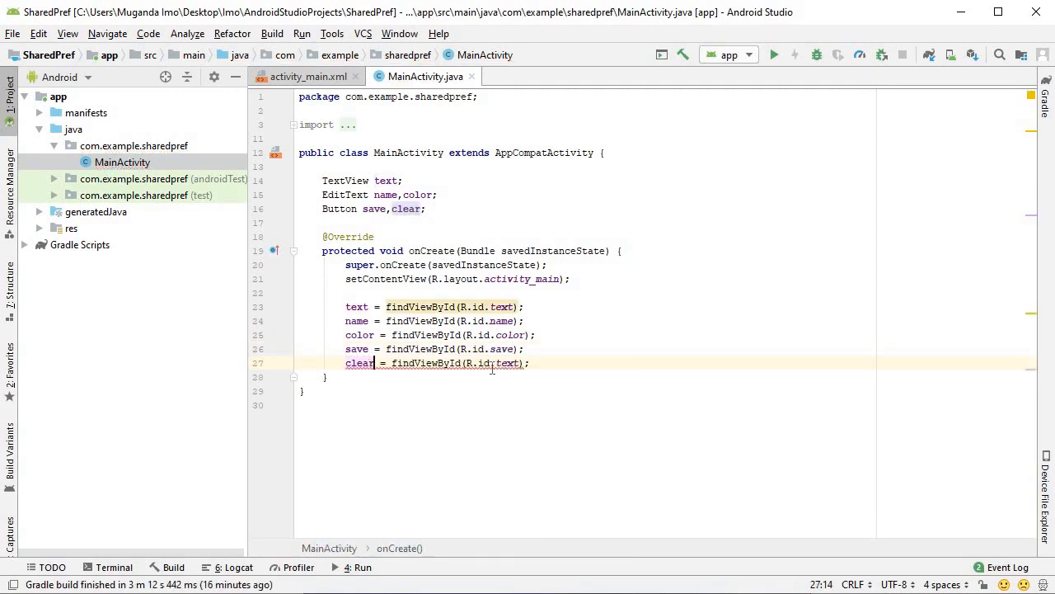
text(clear)
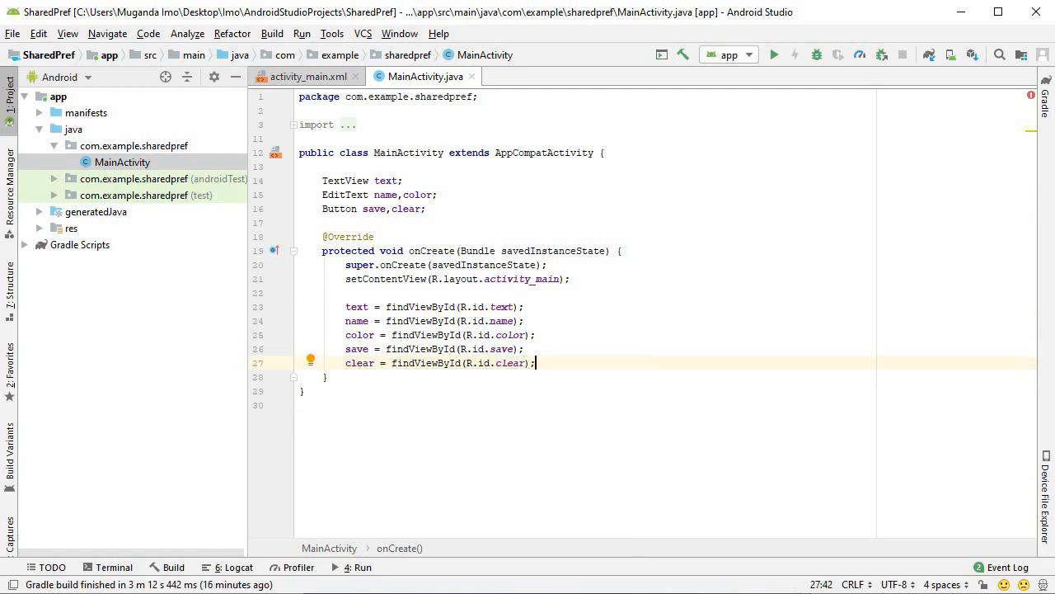
key(enter)
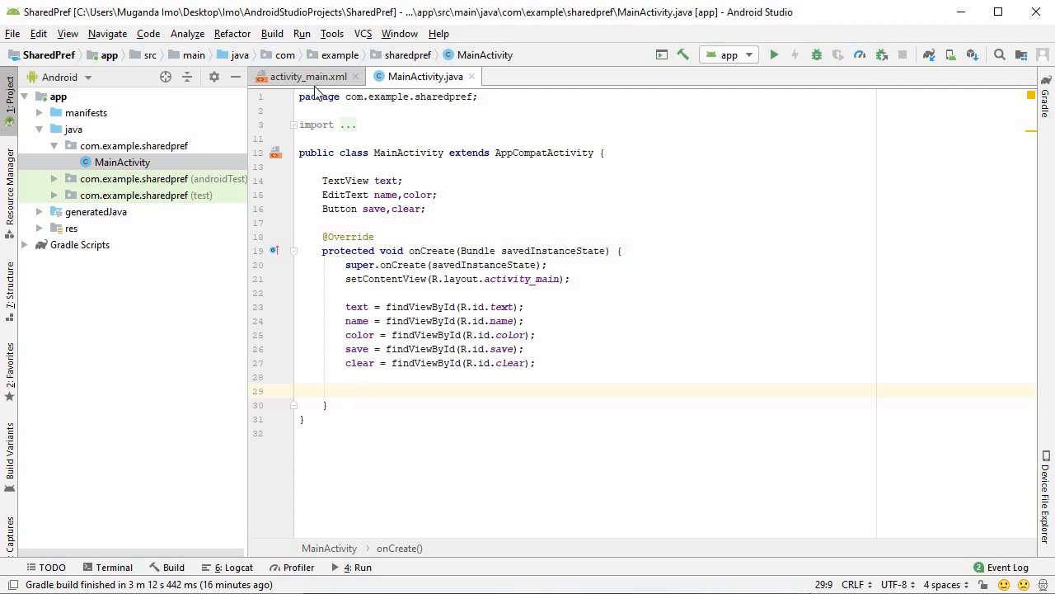
click(307, 76)
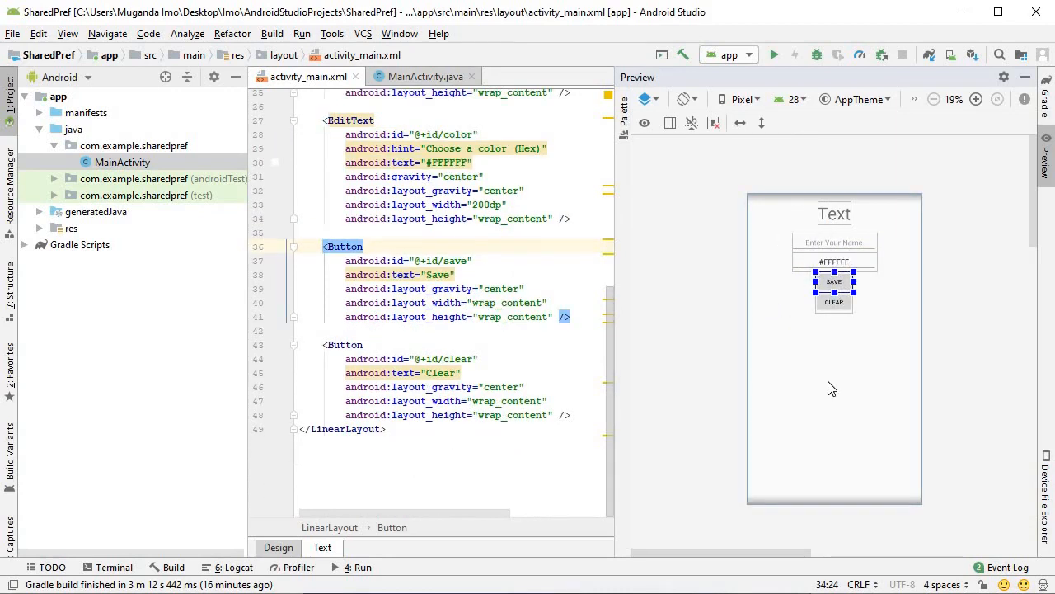
mouse_move(831, 389)
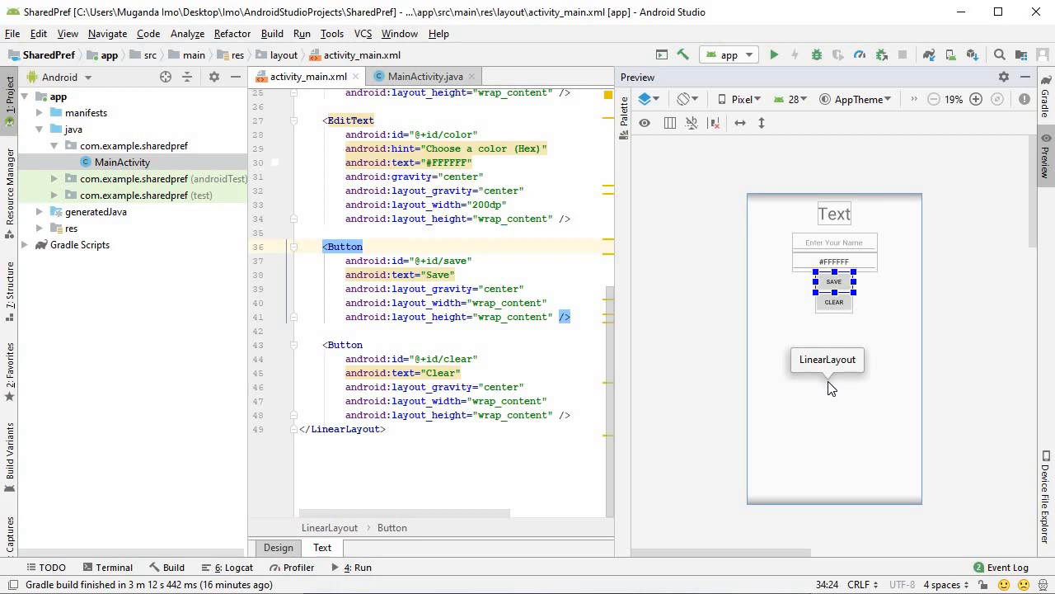
mouse_move(818, 207)
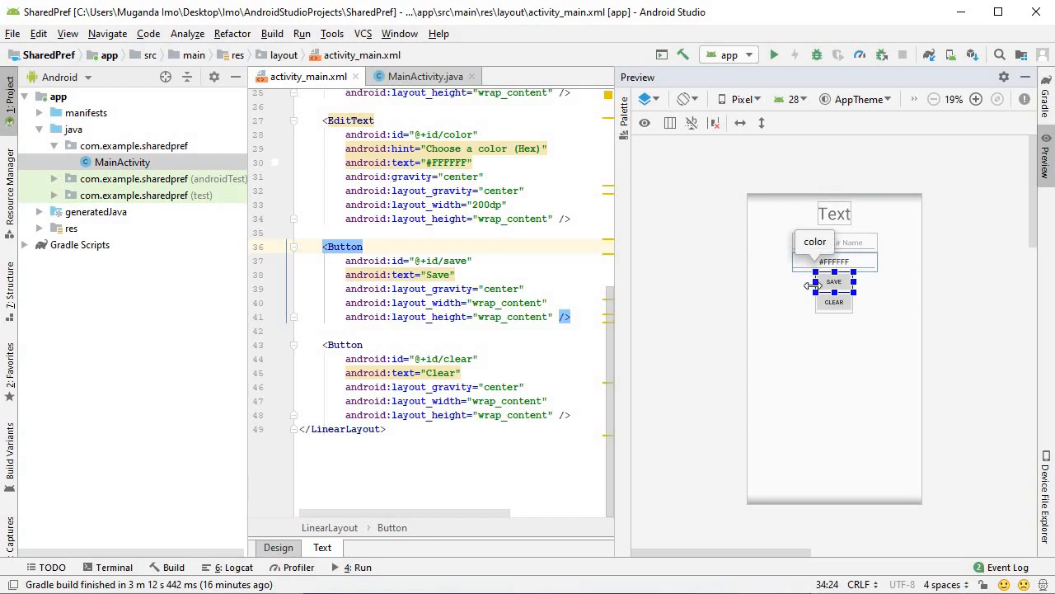
Step: Start a block comment below the bindings with step 1: create a SharedPreference object
click(426, 76)
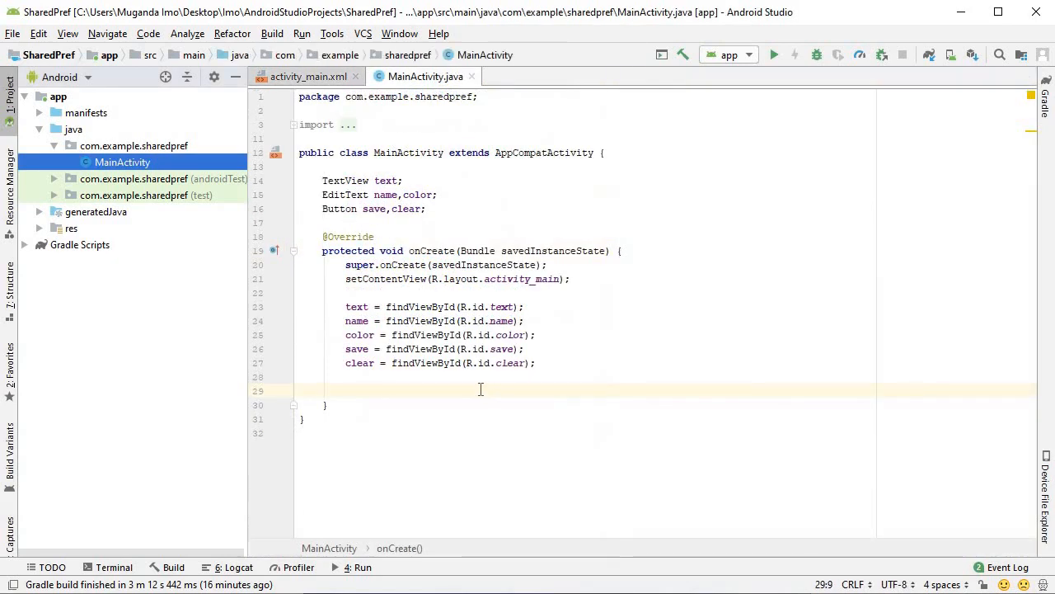
click(346, 391)
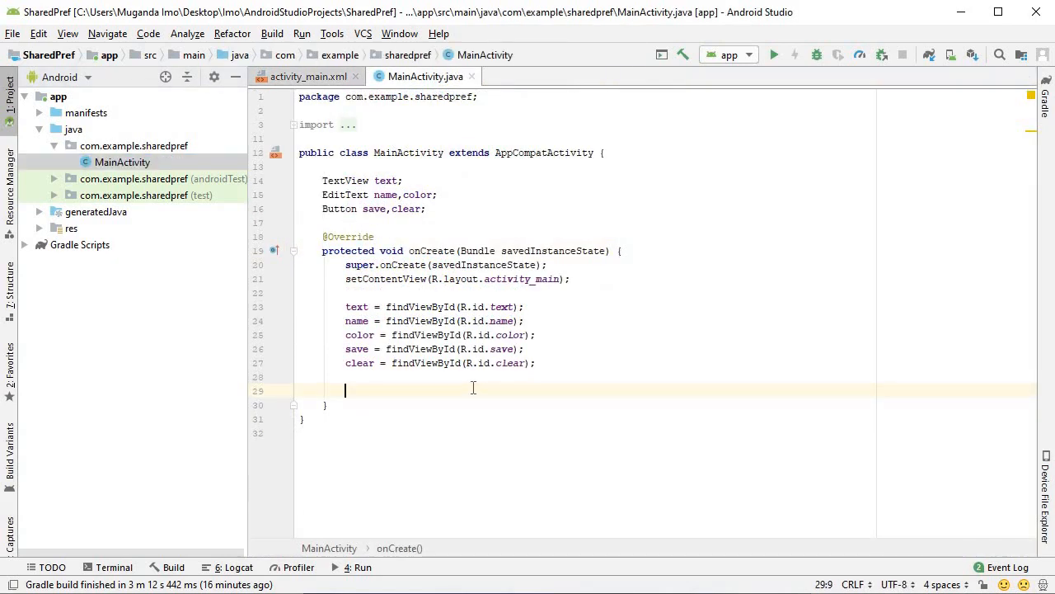
text(*/)
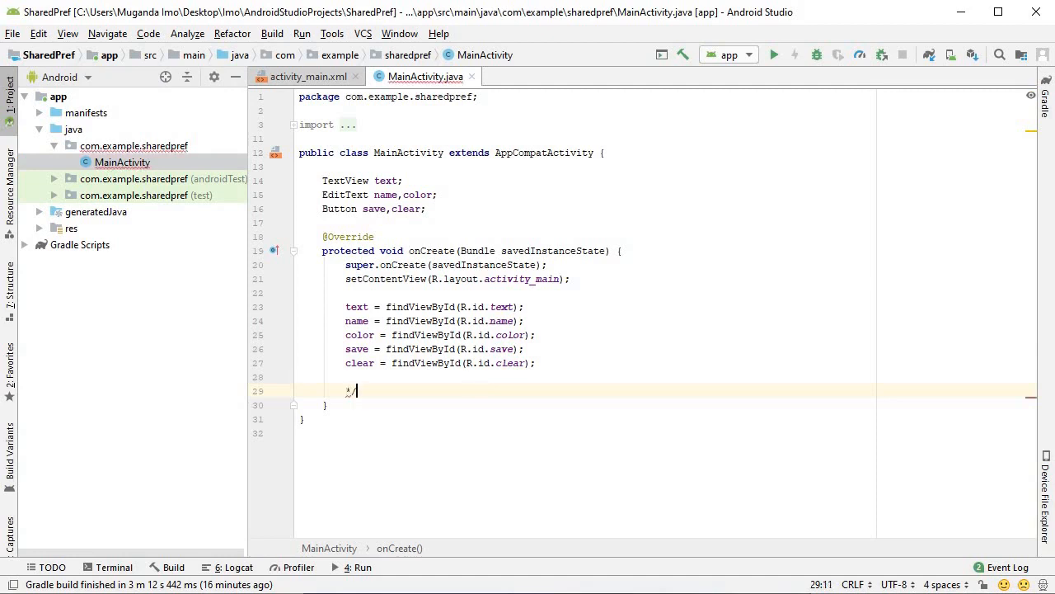
key(enter)
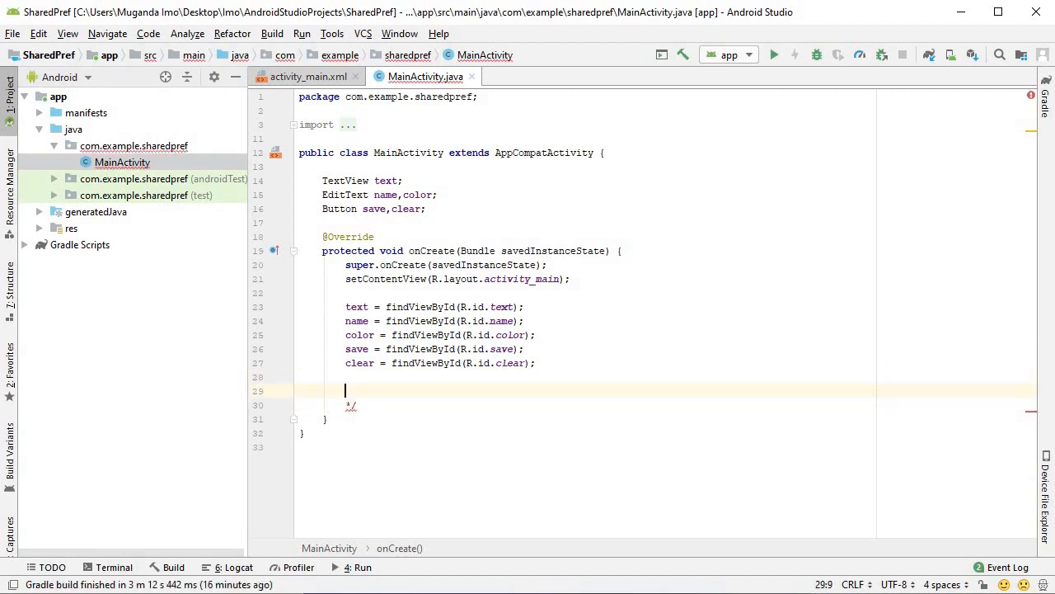
key(enter)
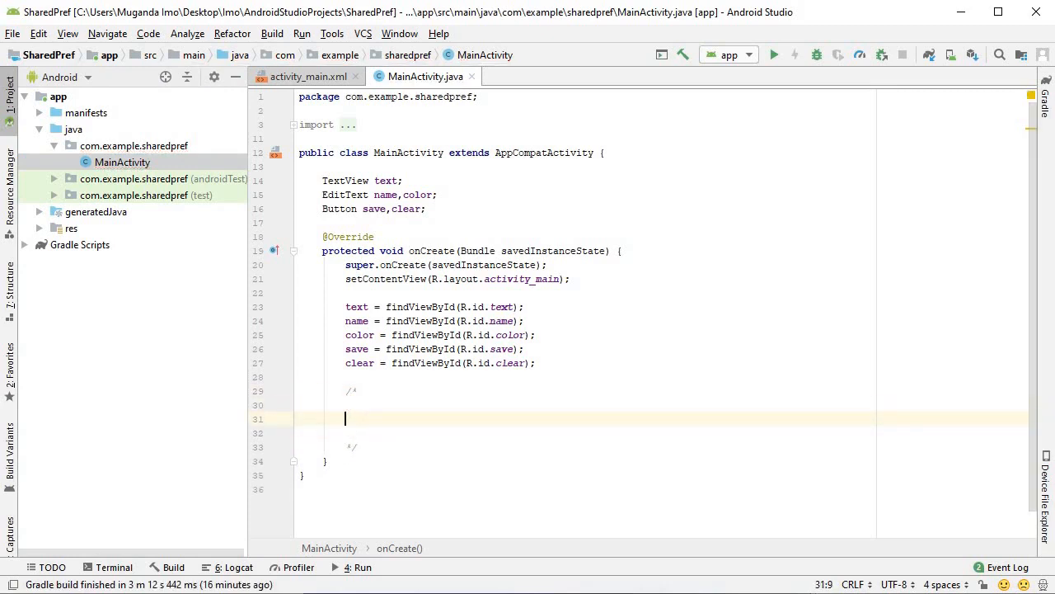
text(1. s)
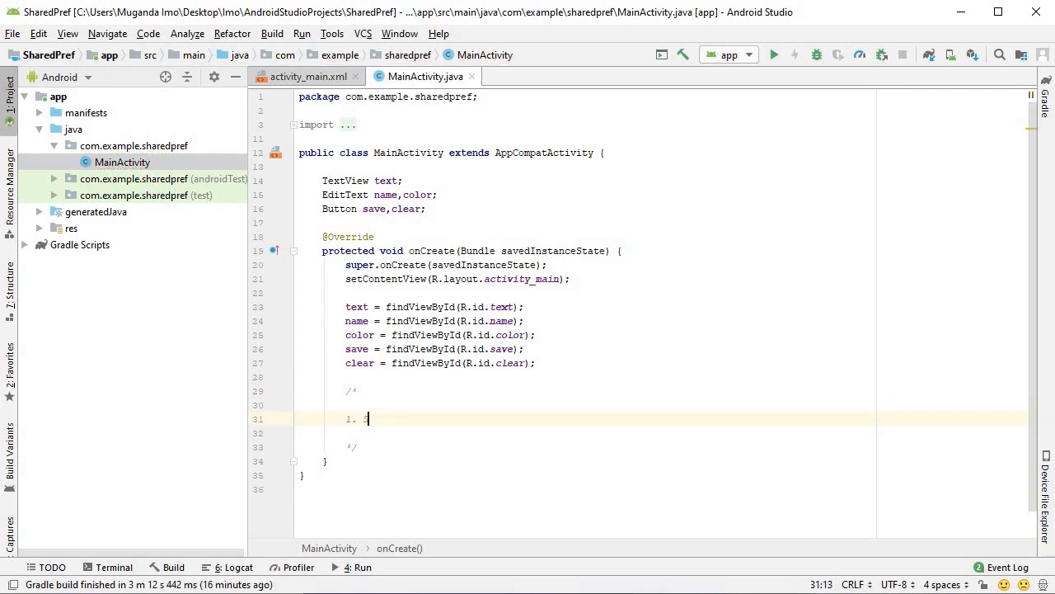
text(SharedP)
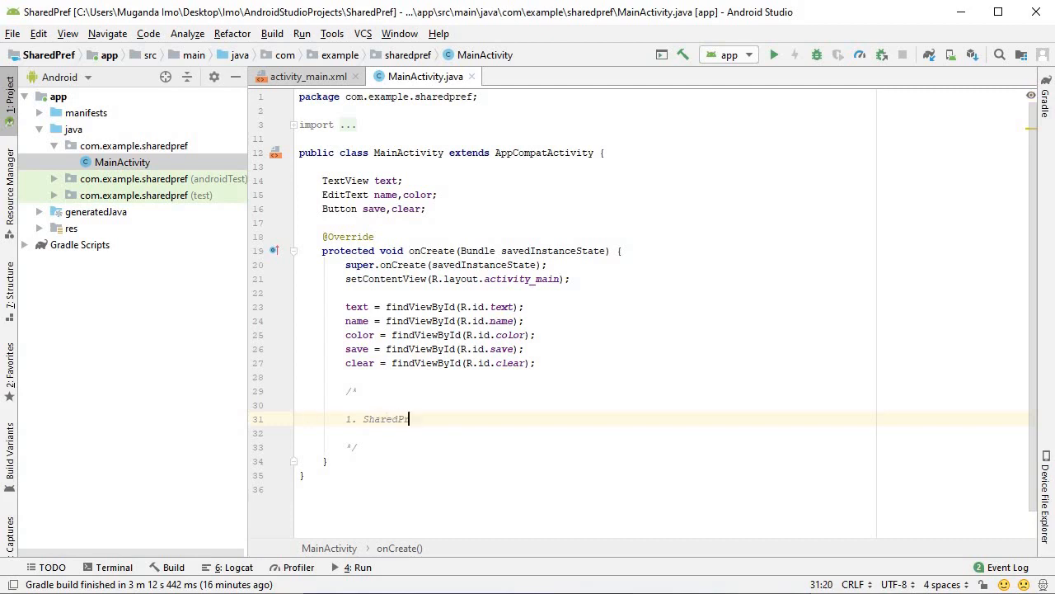
text(reate a SharedPreference Object)
click(661, 432)
text(2.)
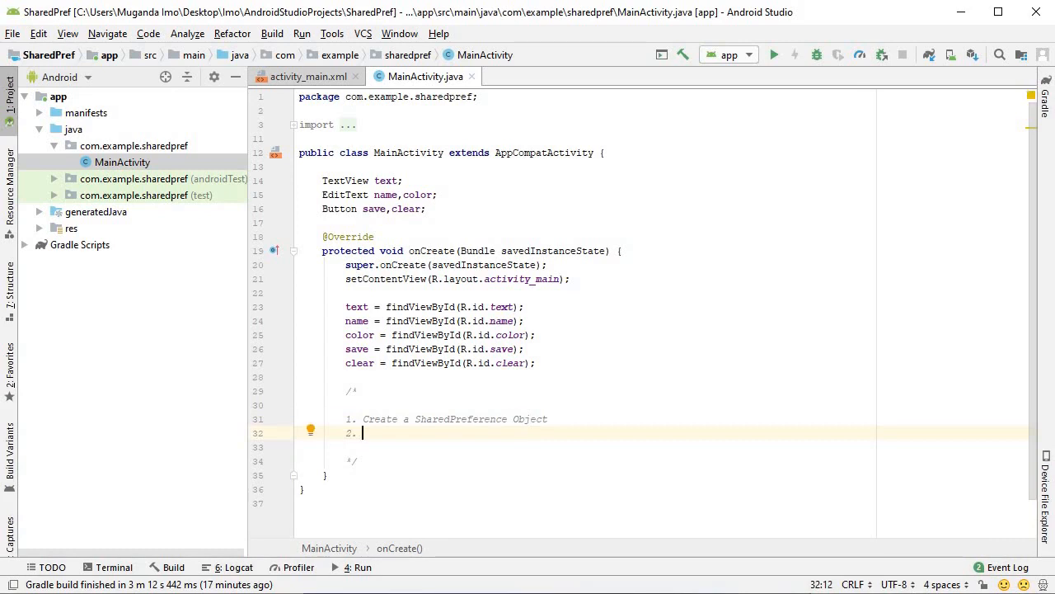
Step: Add steps 2 (save the data with an Editor) and 3 (make use of the data), then begin the save listener
text(Save the data using an Editor obj)
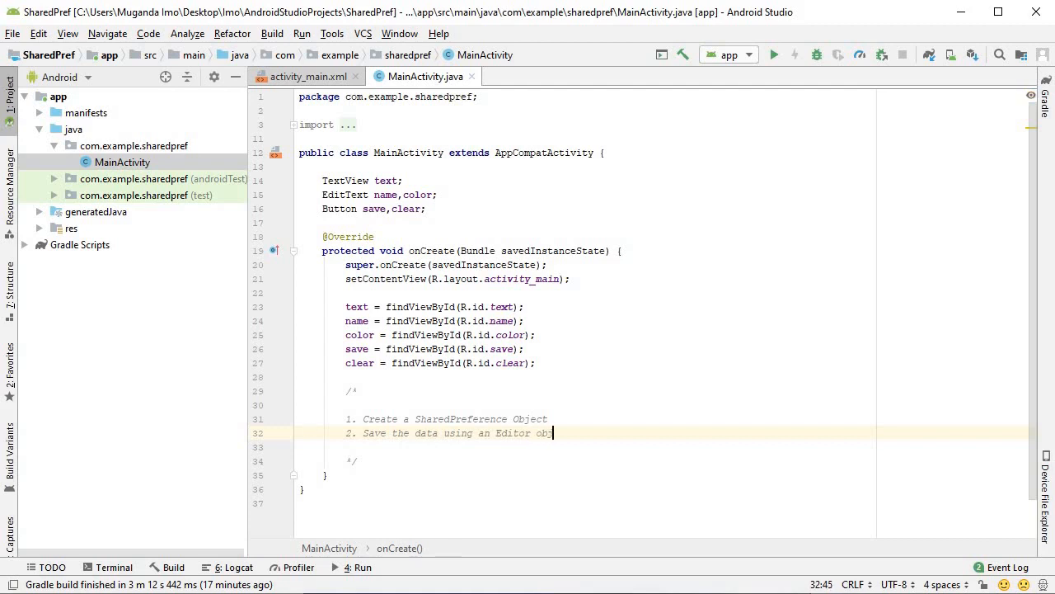
text(ect)
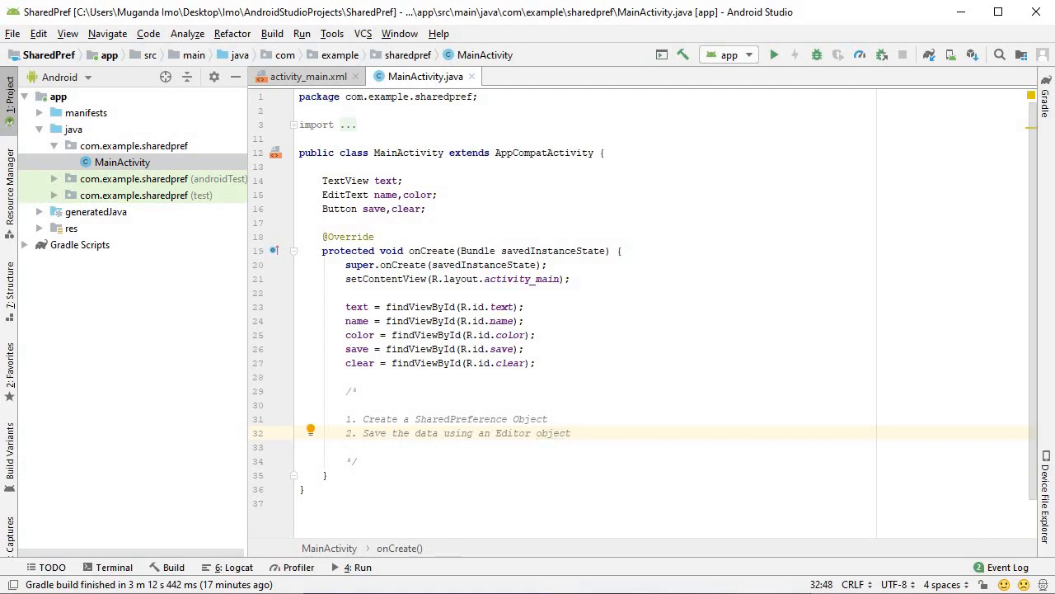
text(3.)
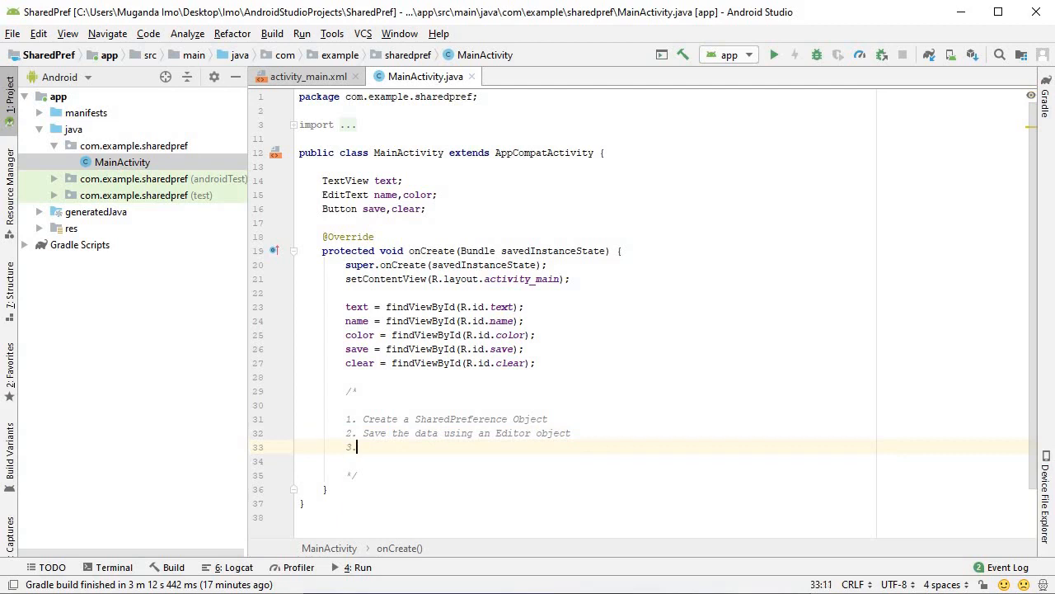
text(Make)
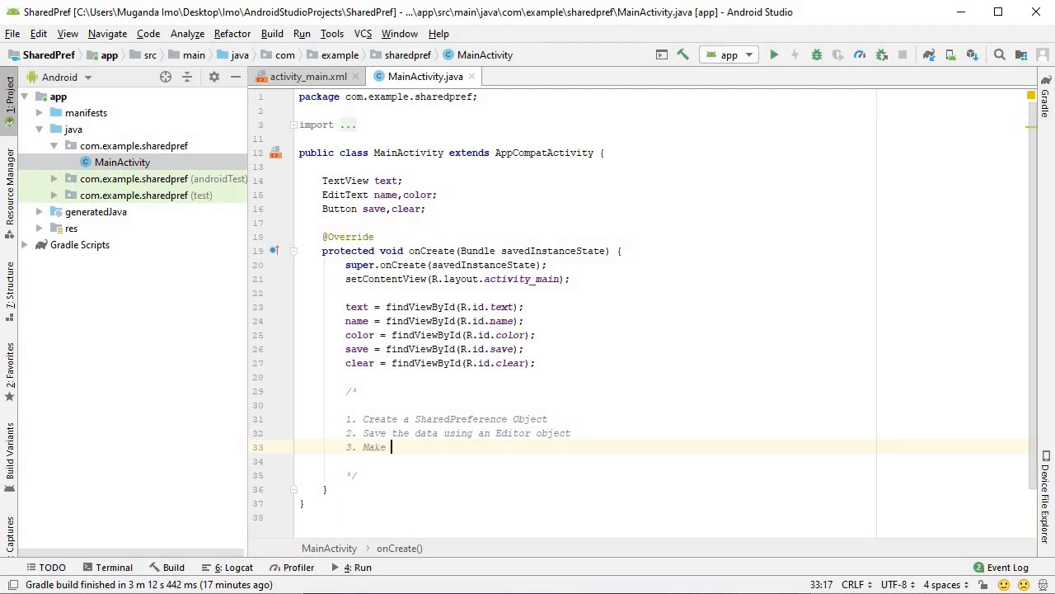
text(use of the)
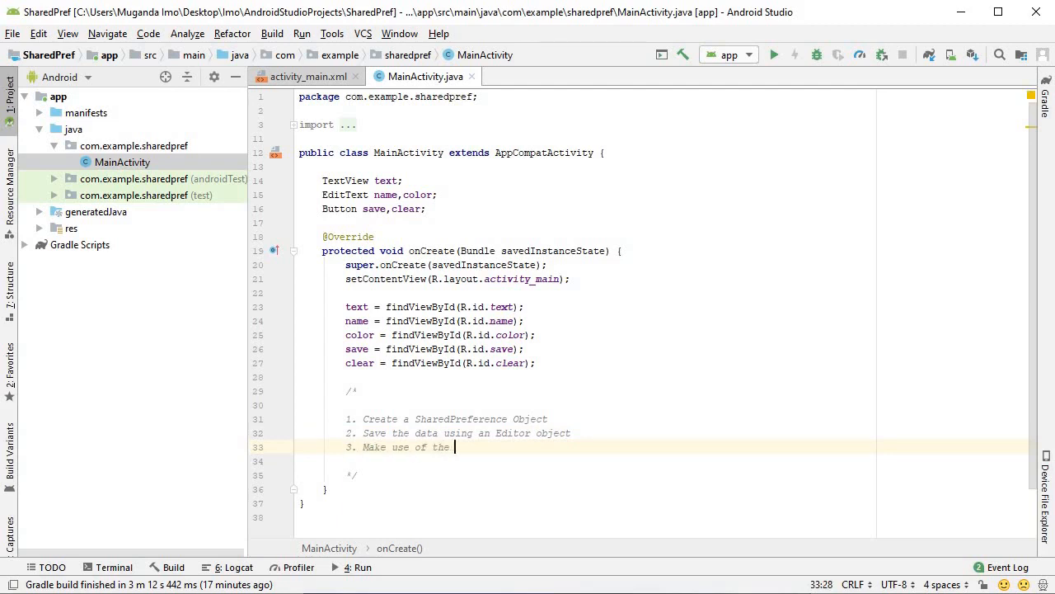
text(data)
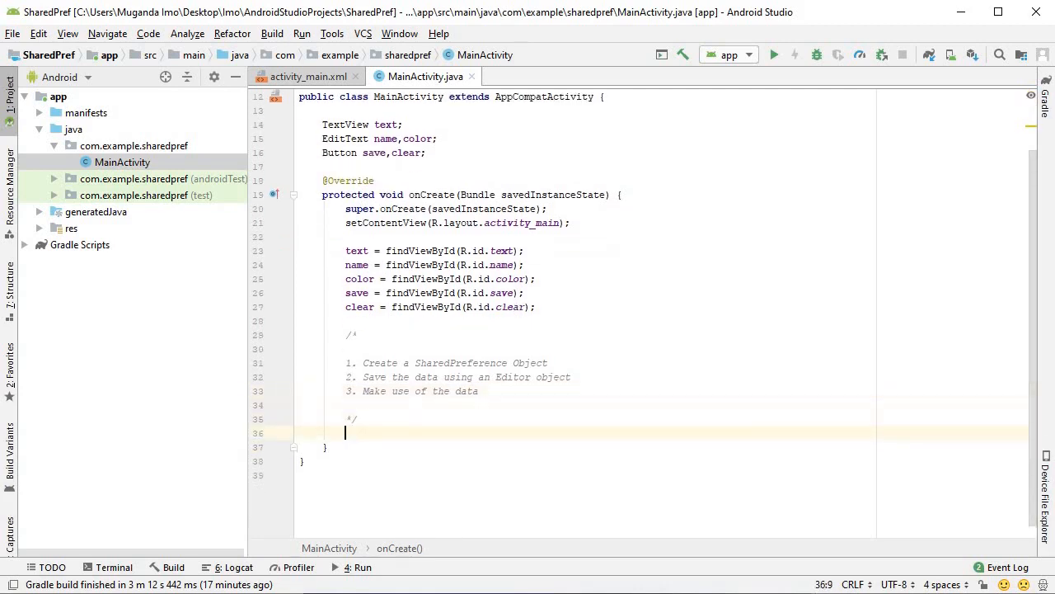
text(save.setOnClickListener(new );)
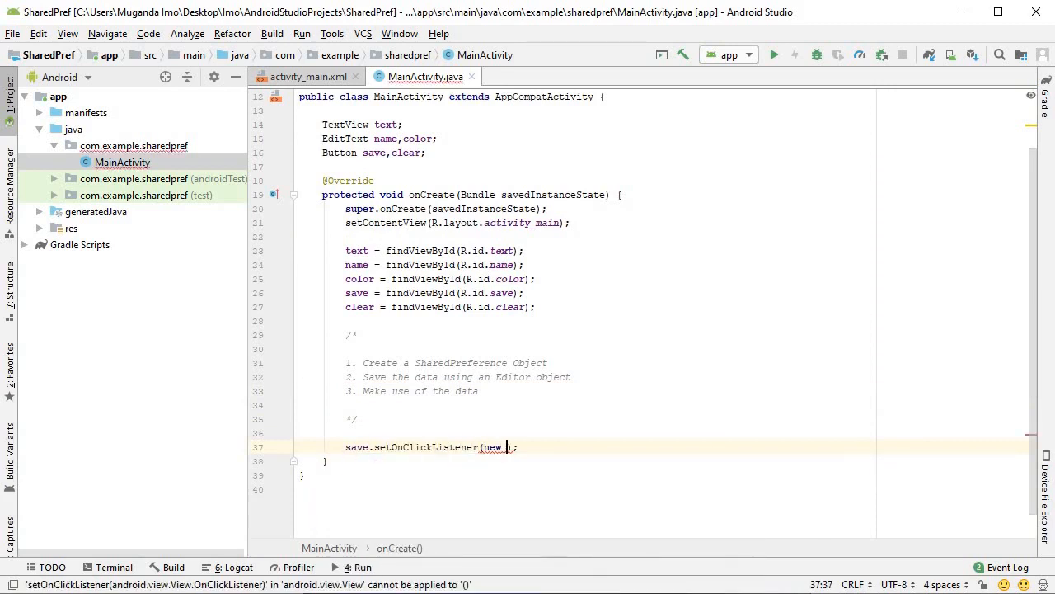
Step: In onClick read nameString and colorString from the fields via getText().toString()
text(OnClickListener()
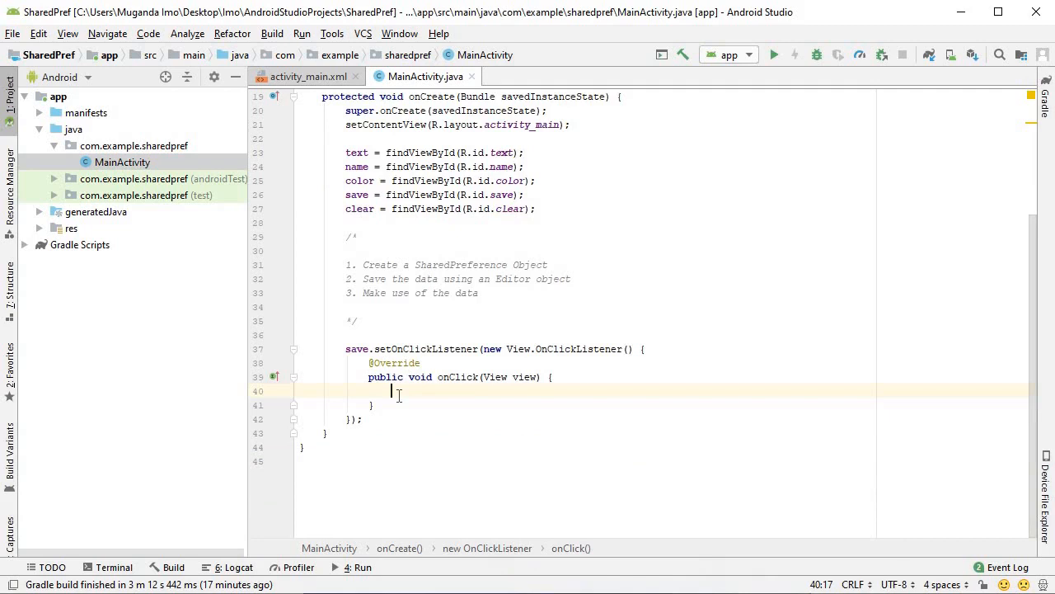
text(String)
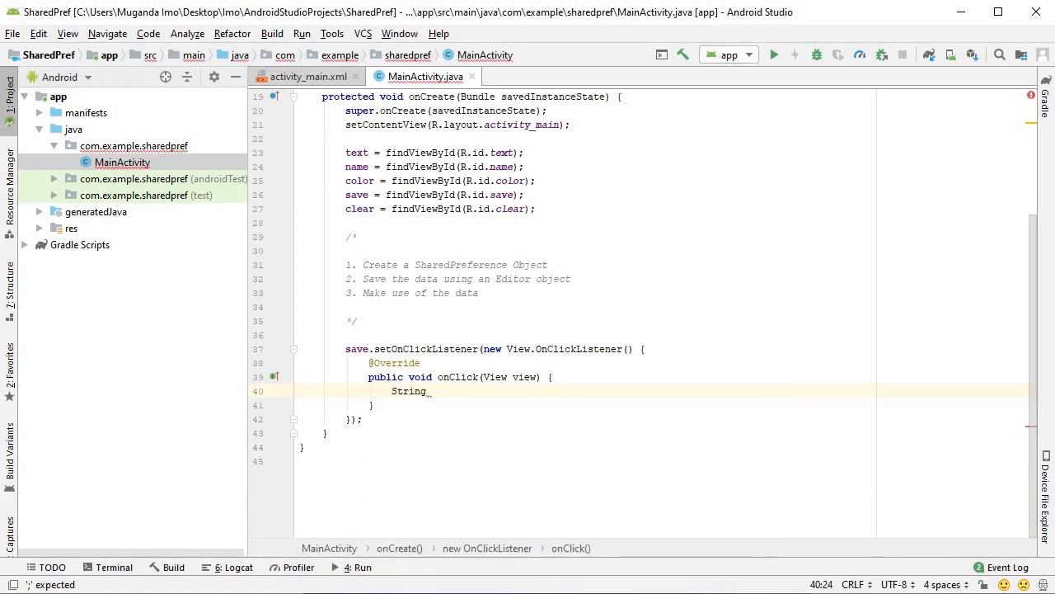
text(nameString =)
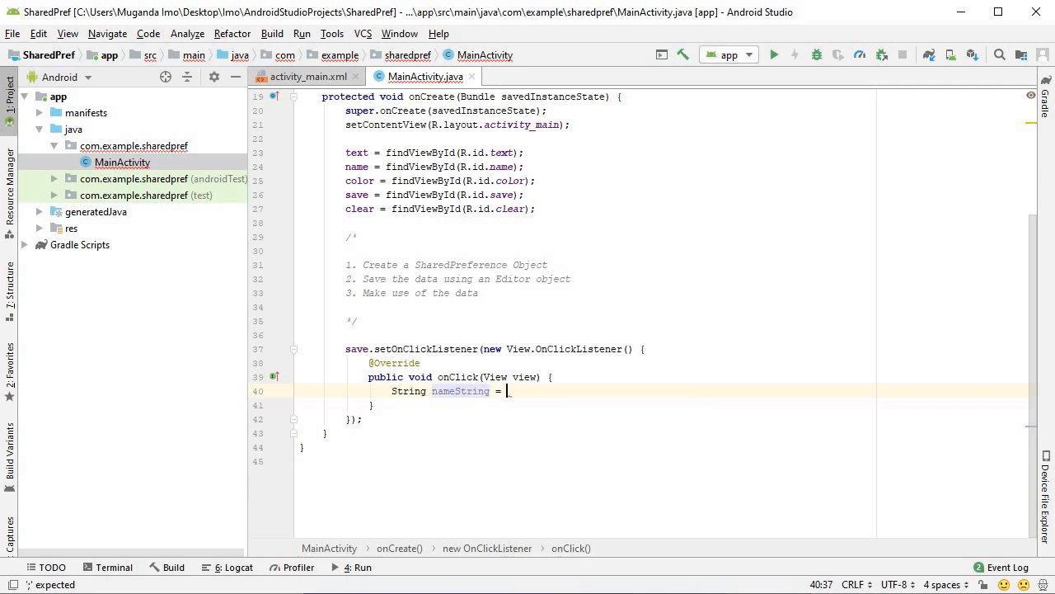
text(t)
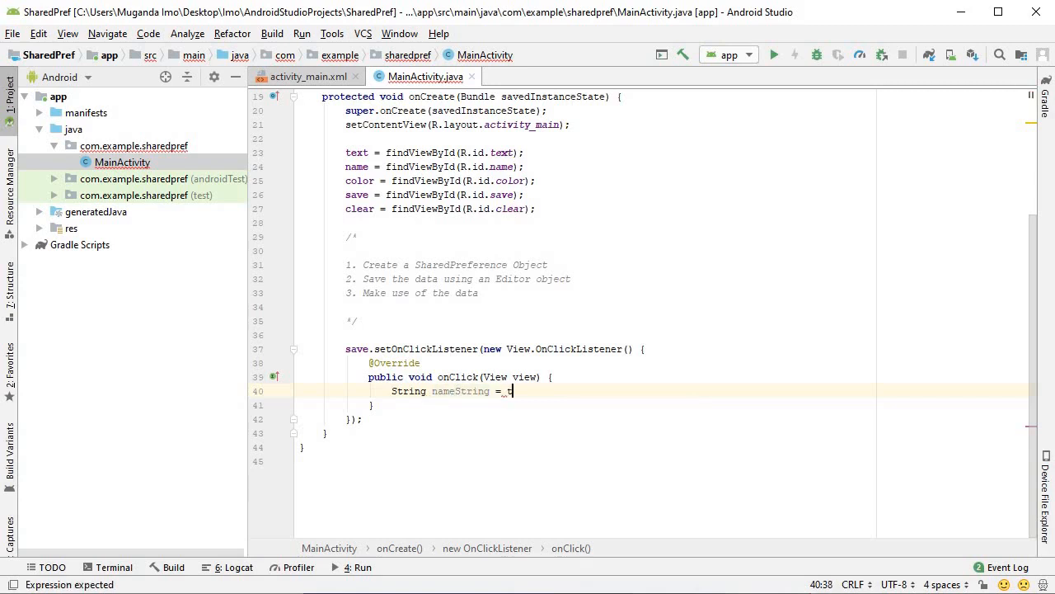
text(name.)
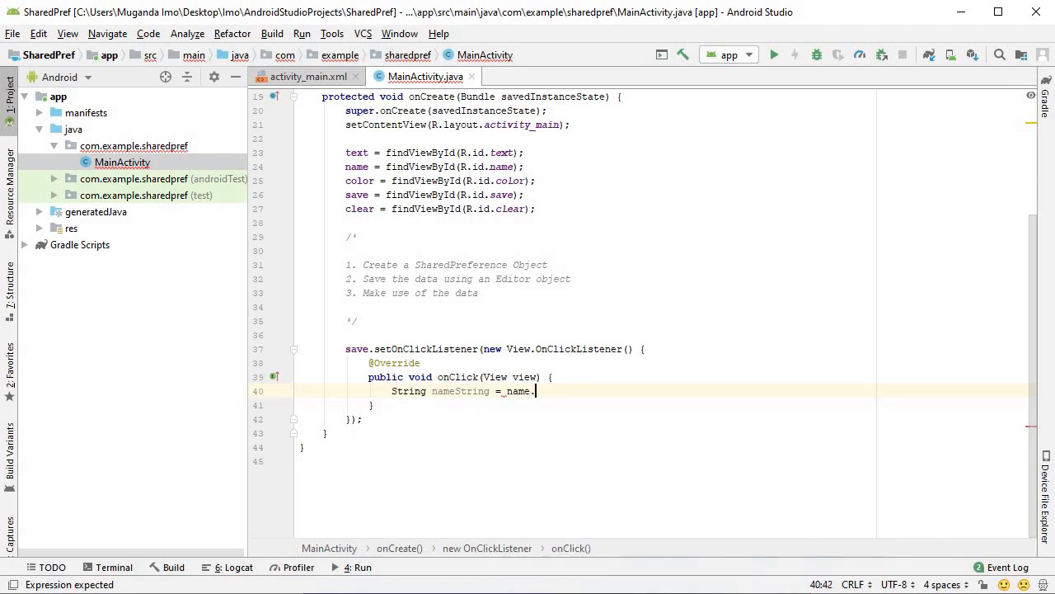
text(getText())
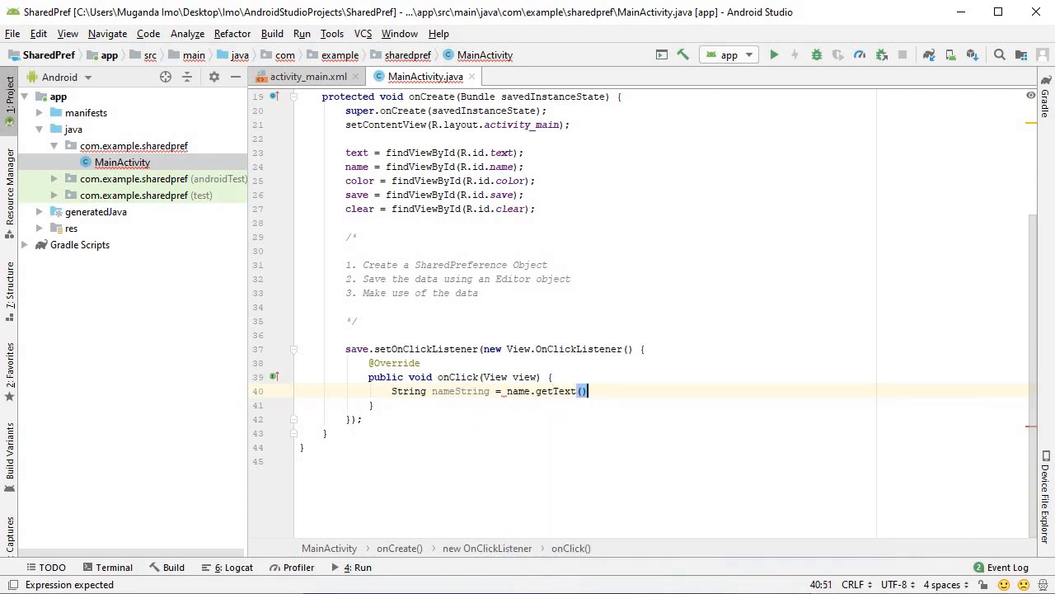
text(.toString();)
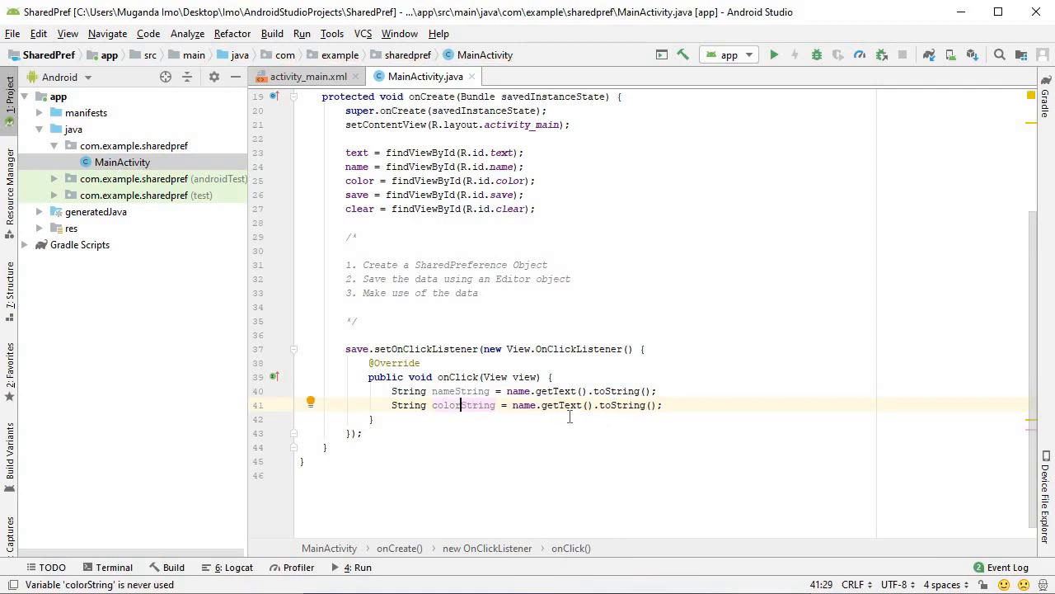
text(c)
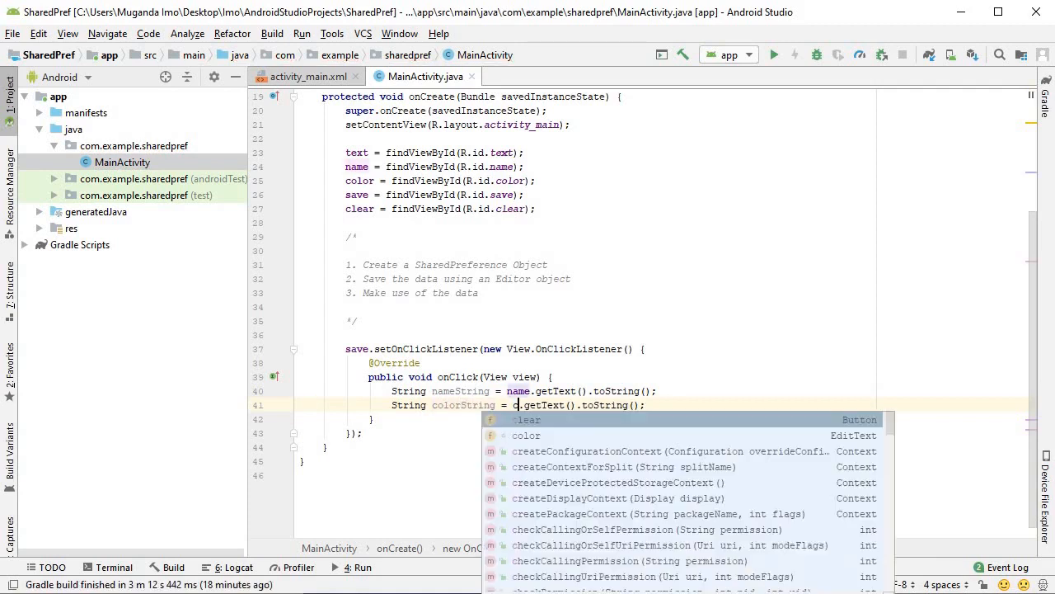
key(Escape)
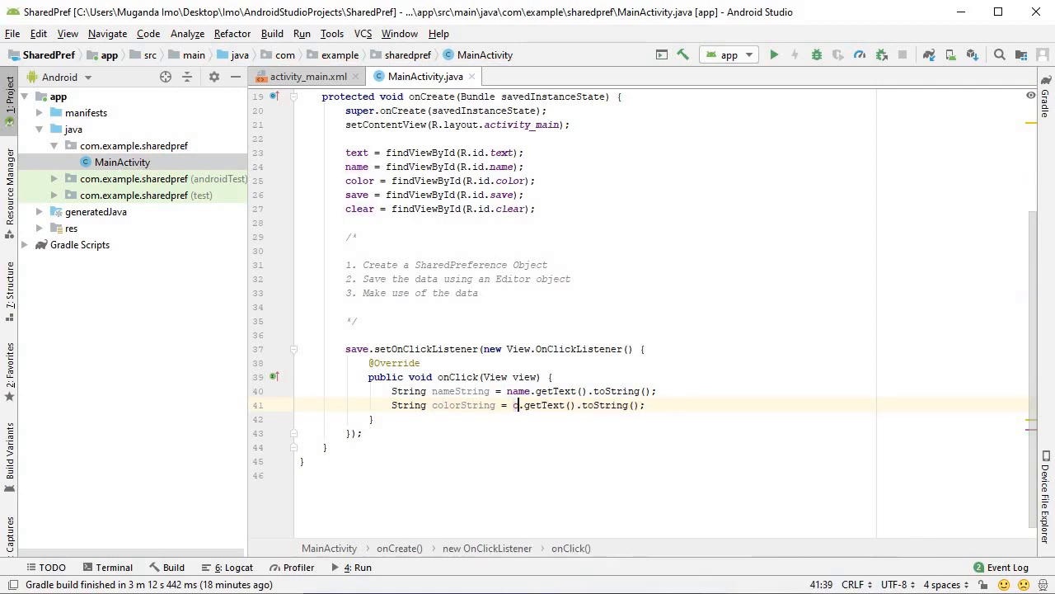
text(olor)
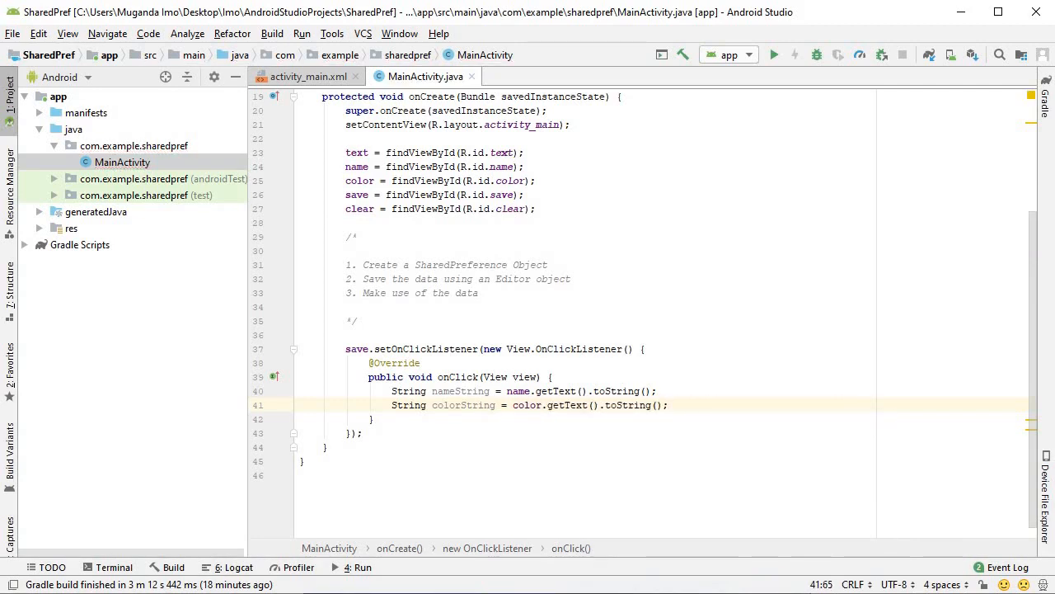
key(enter)
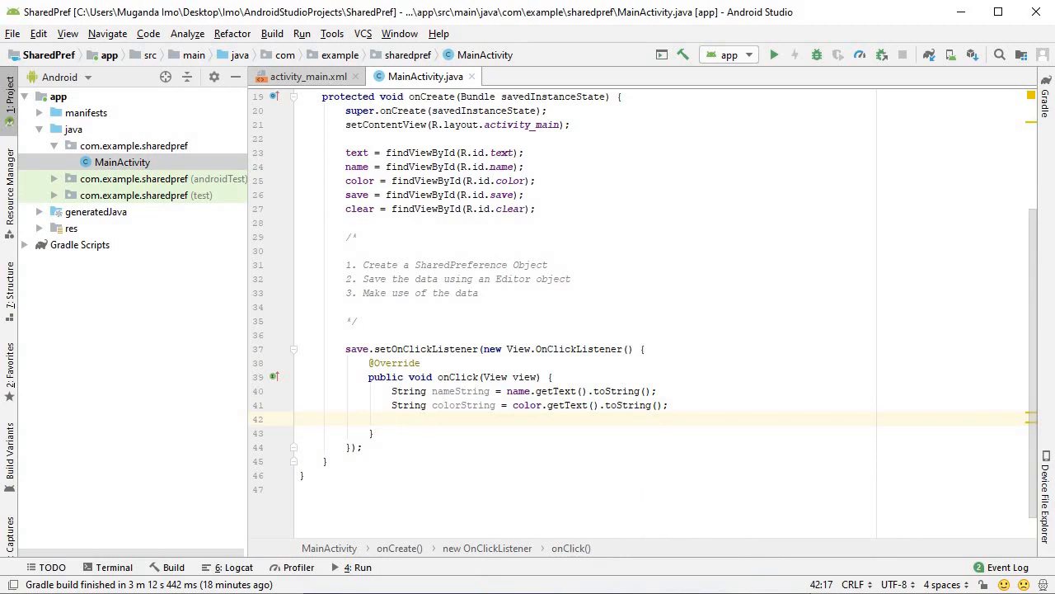
Step: Set text to "Welcome, " + nameString and Log.d the name and colour strings
text(text)
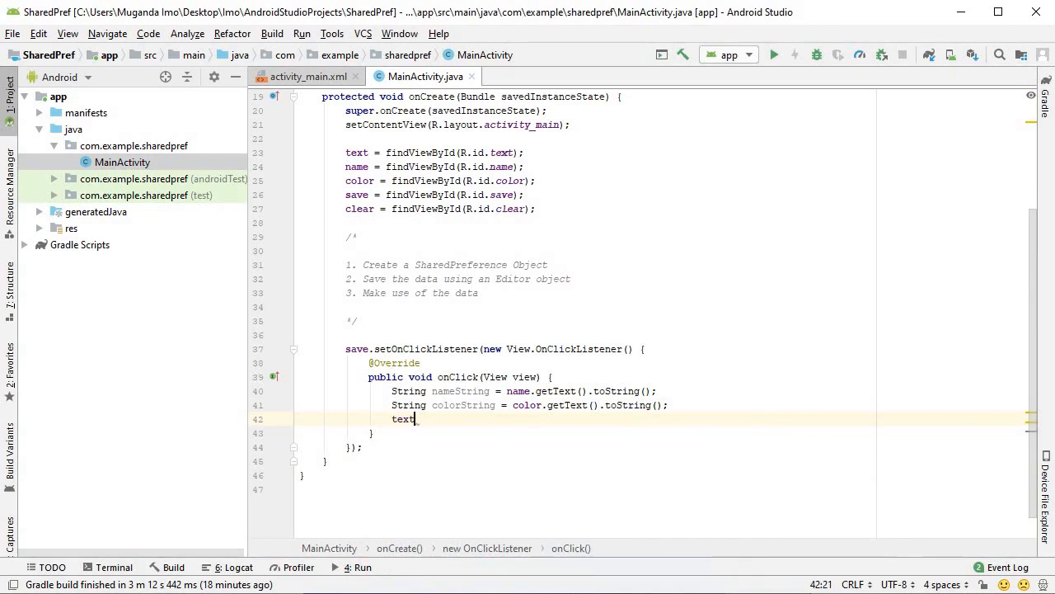
text(.setText();)
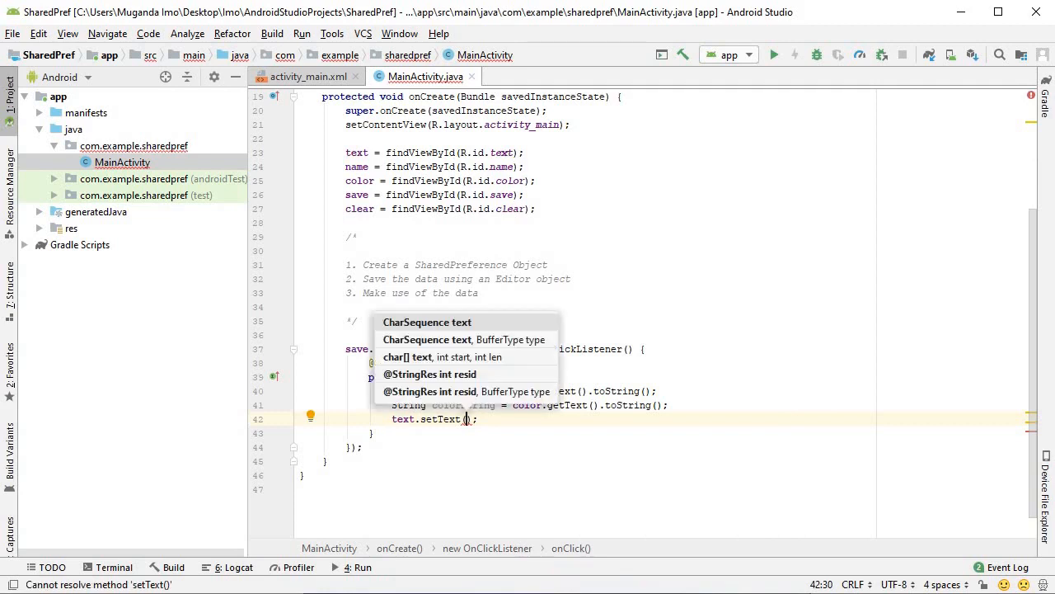
text(Welcome, " +)
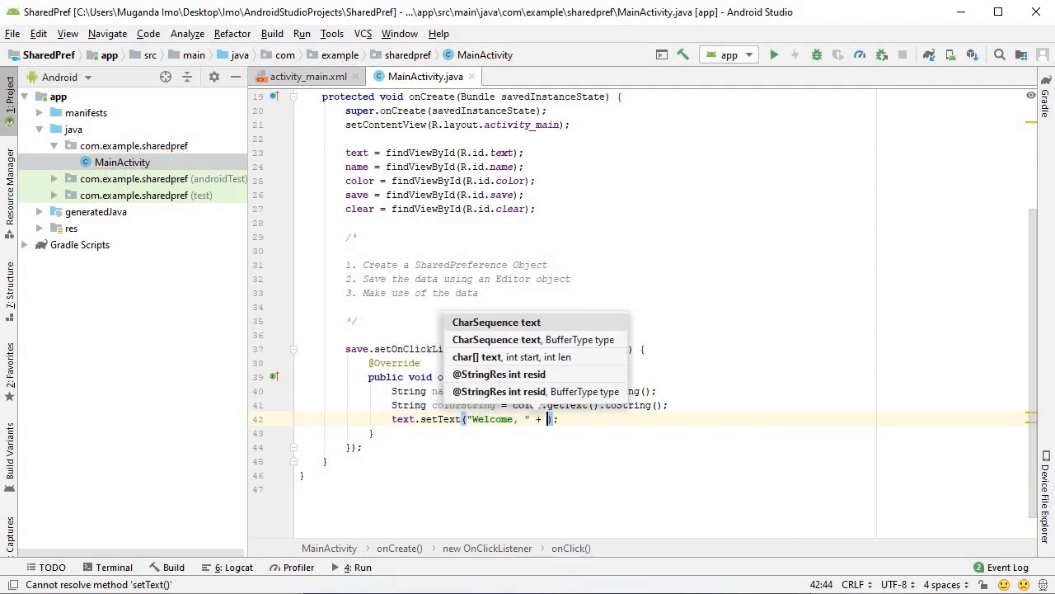
text(nameString)
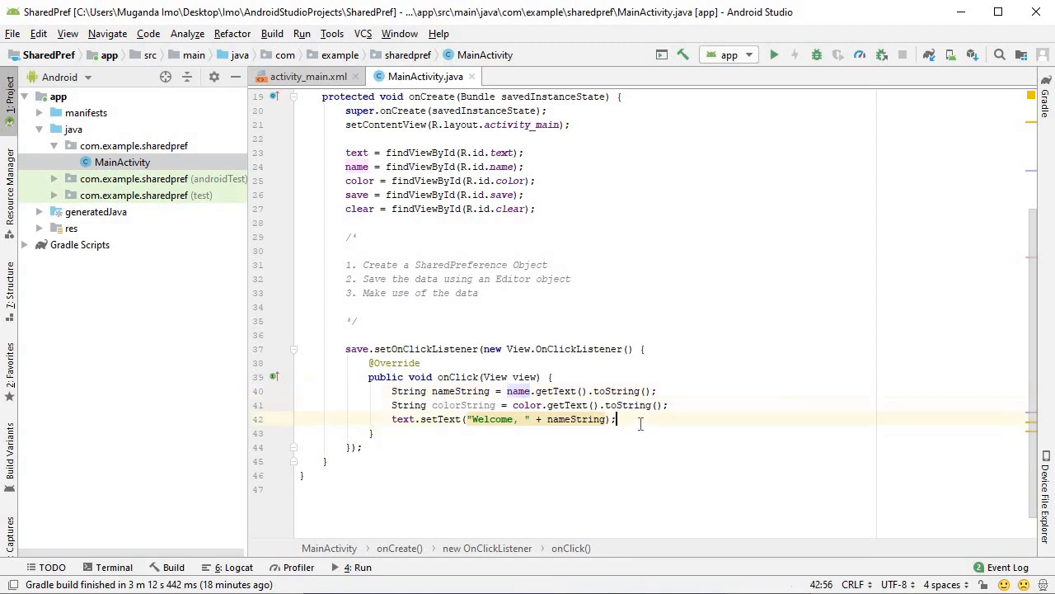
text(lo)
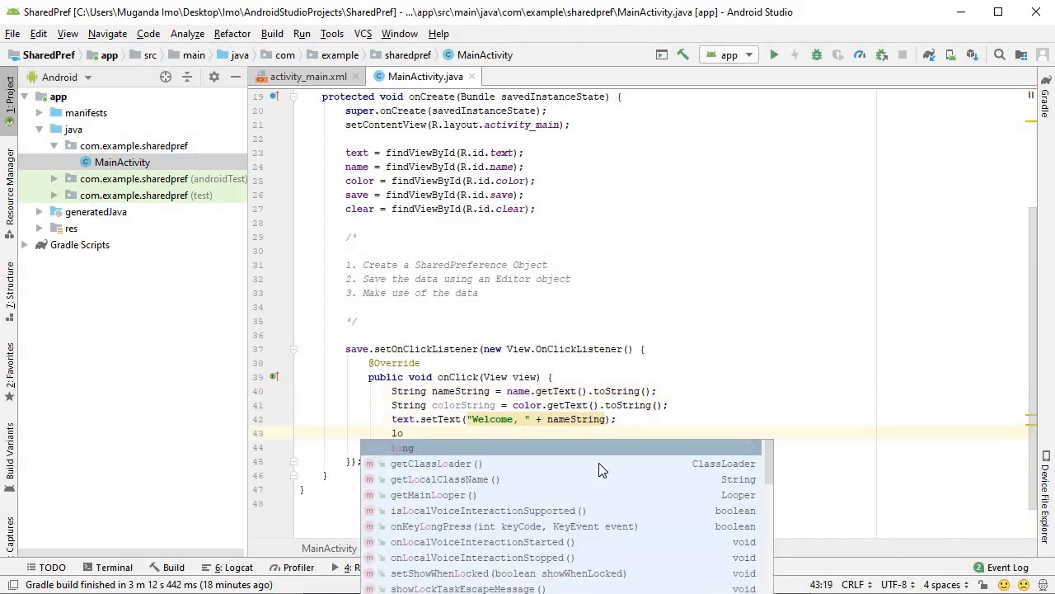
text(Log.d(TAG, "onClick: ");)
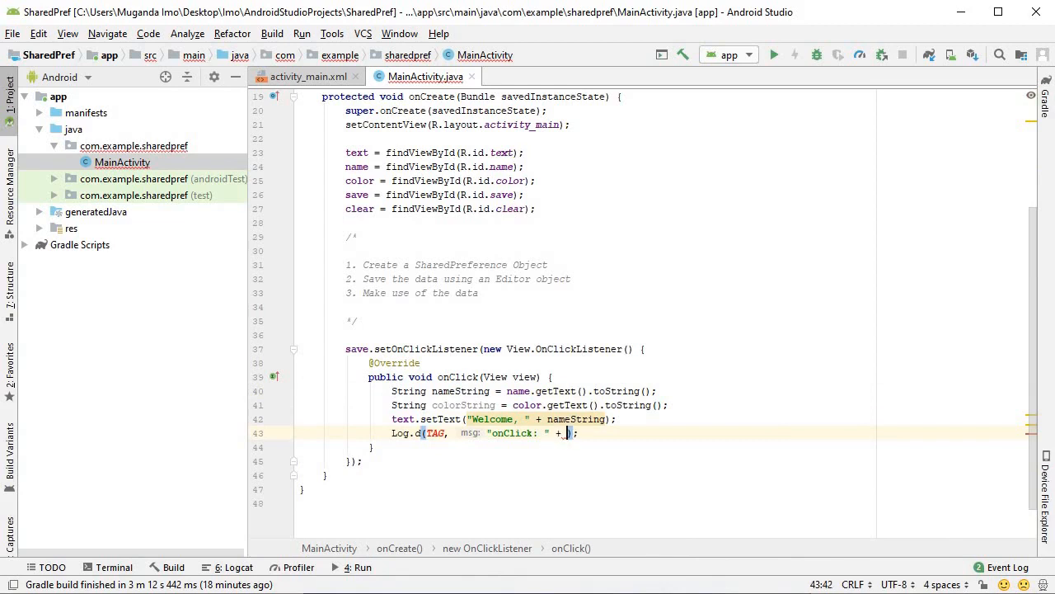
text(nameString + " " + colorString)
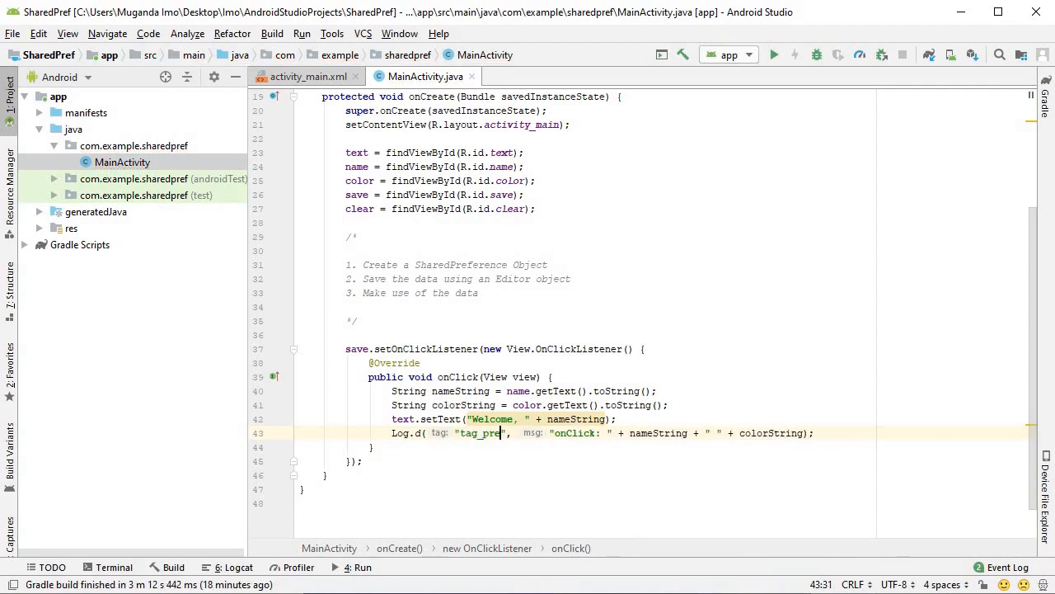
click(816, 432)
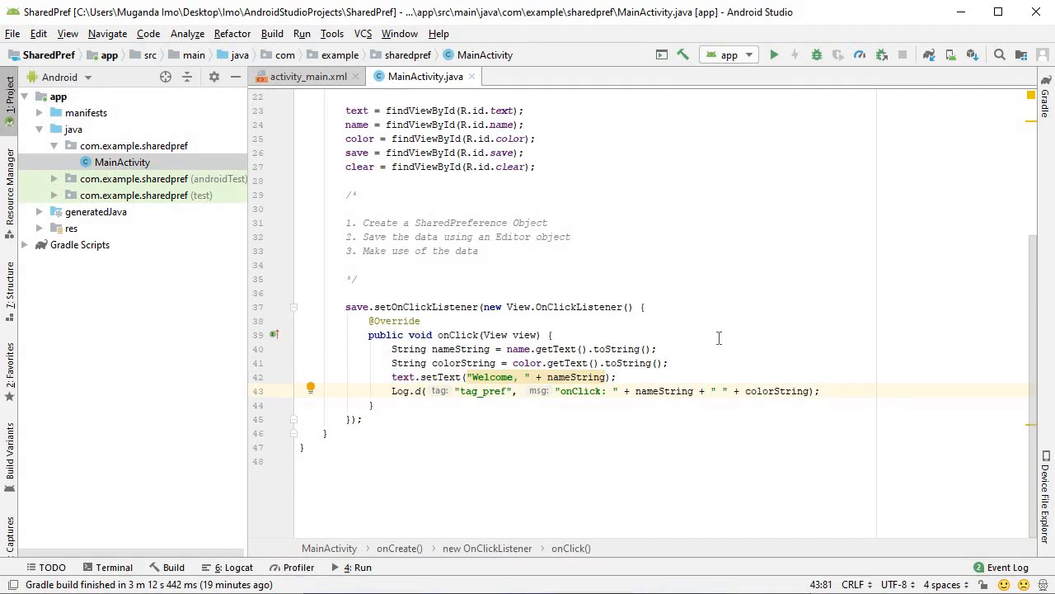
Step: Add SharedPreferences preferences = getSharedPreferences("preferences", MODE_PRIVATE) above the listener
click(472, 223)
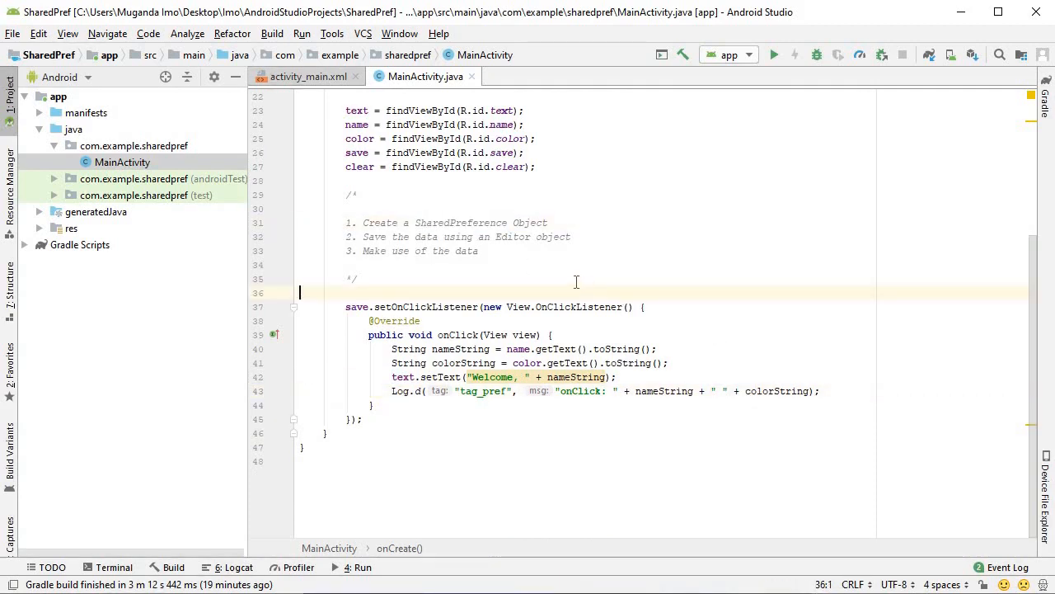
text(s)
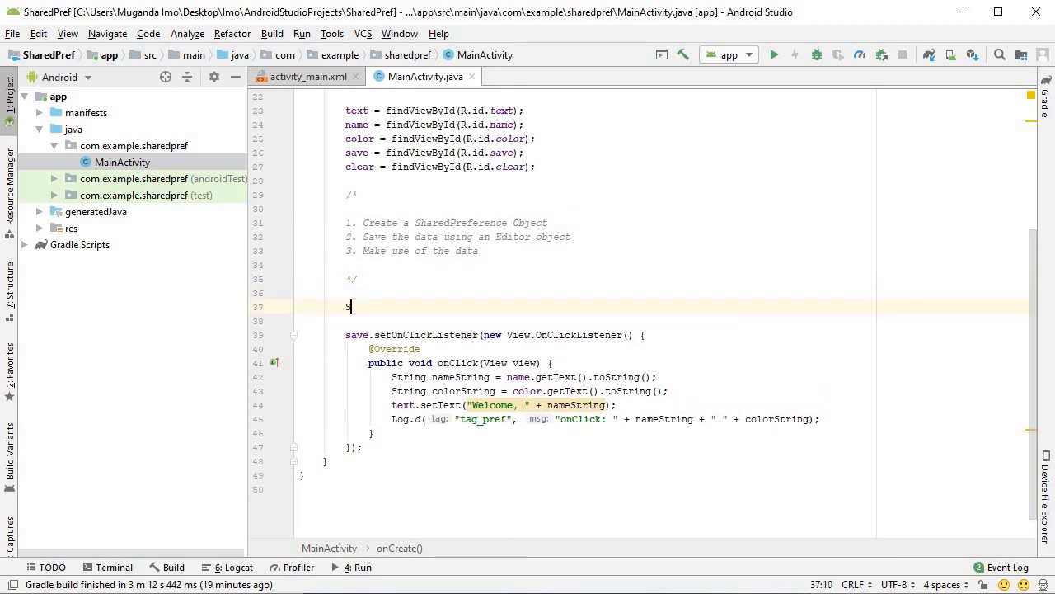
text(haredPreferences preferences = getSharedPreferences()
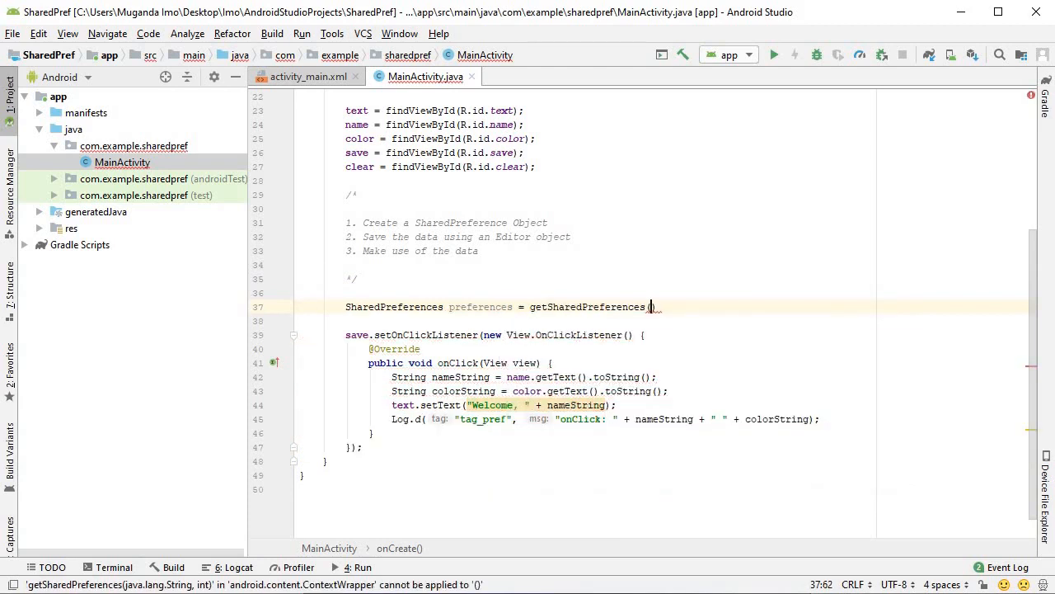
text("")
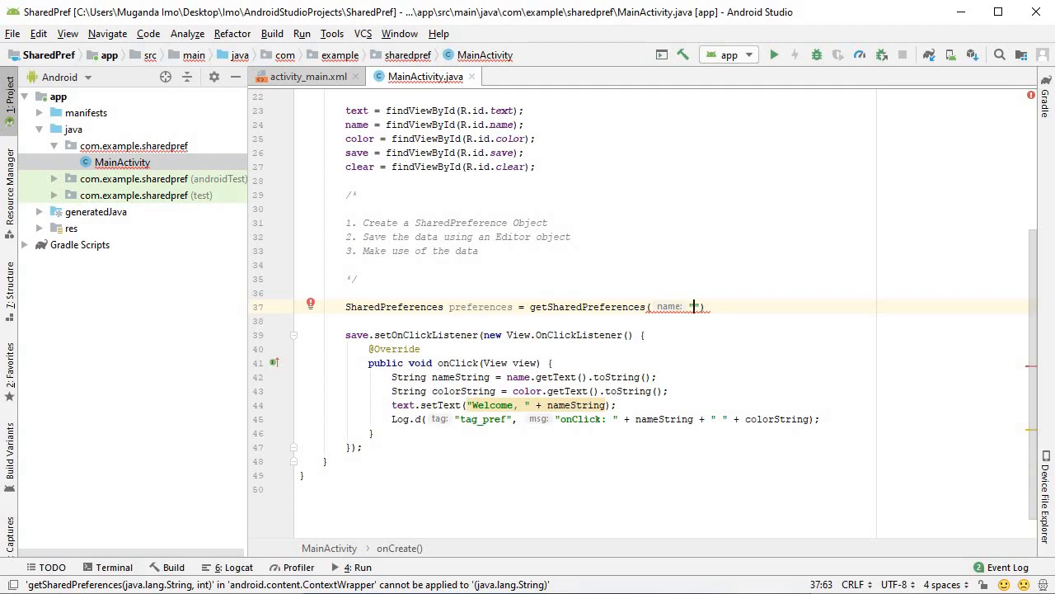
text(prefe)
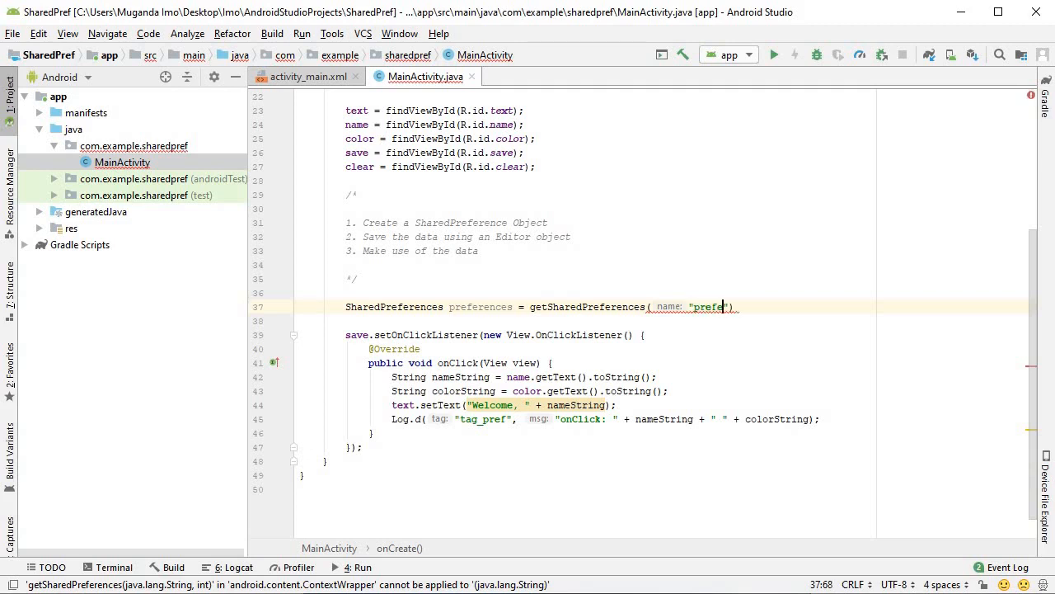
text(nces)
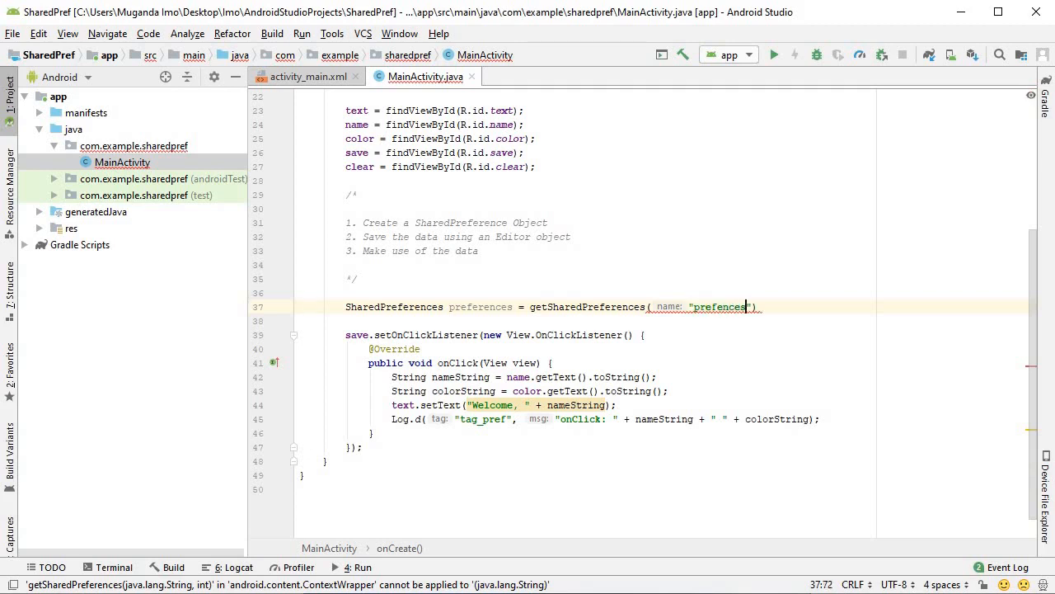
text(,)
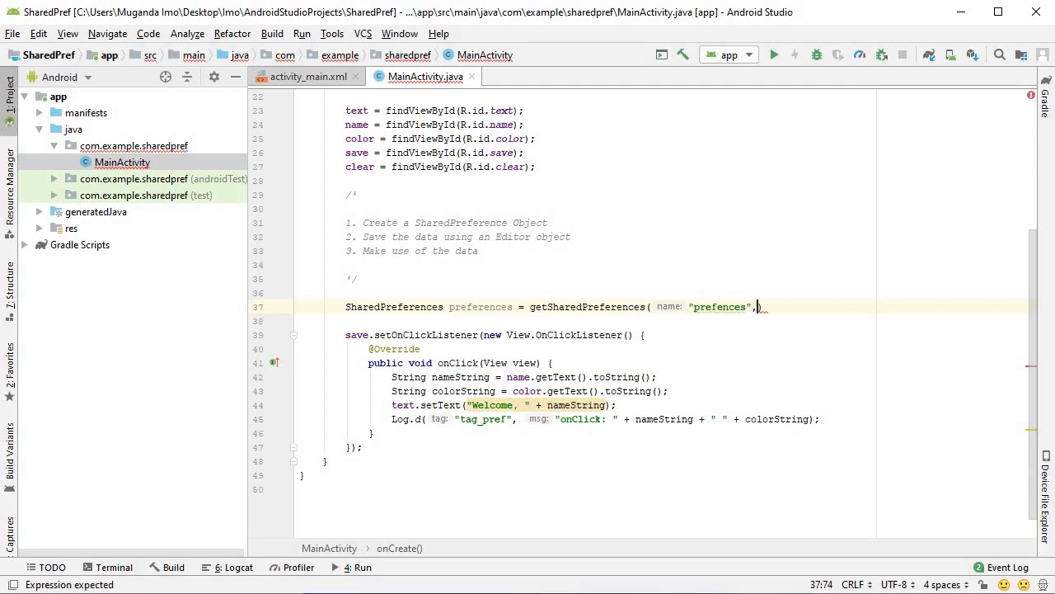
text(MODE_PRIVATE)
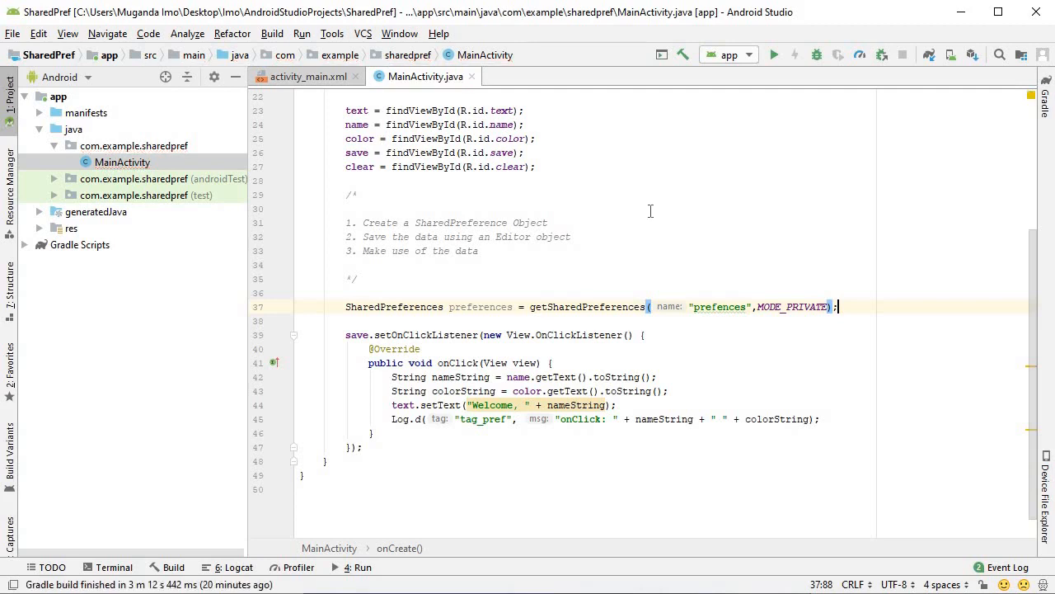
mouse_move(719, 305)
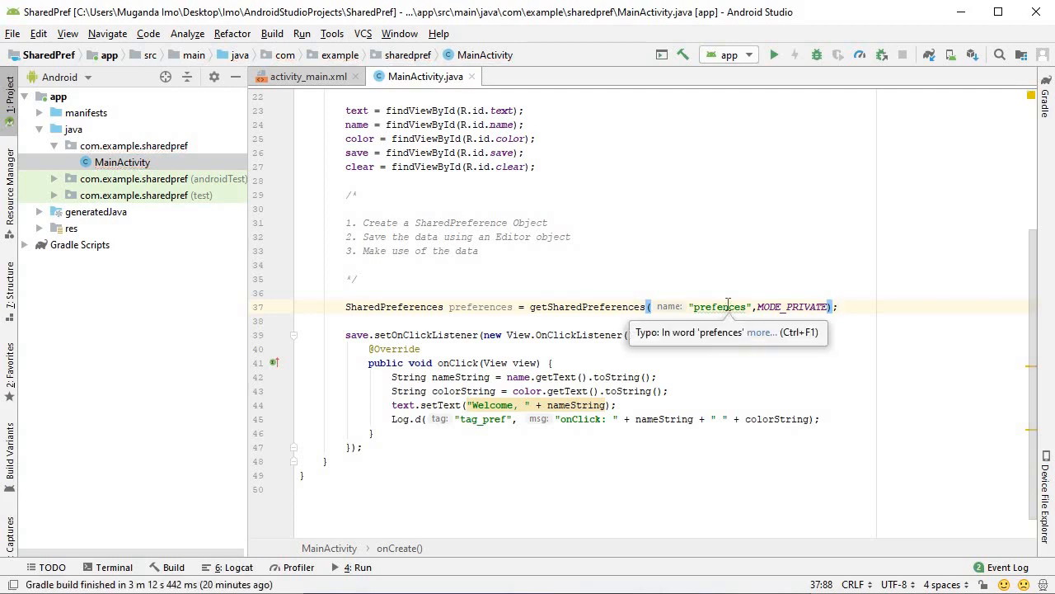
Step: Correct the misspelled preferences file name and re-enter the MODE_PRIVATE argument
double_click(719, 306)
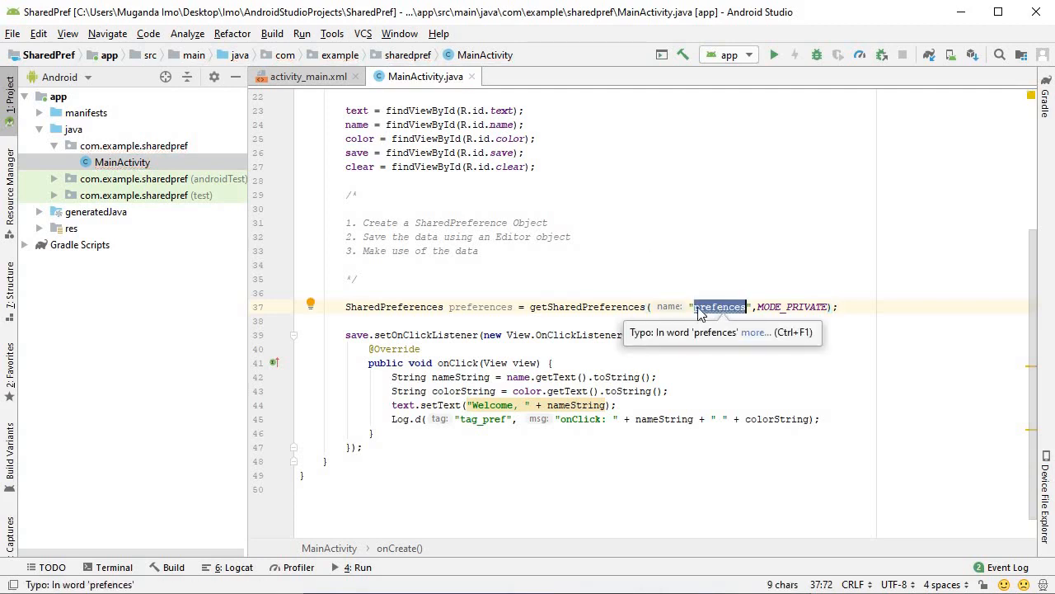
mouse_move(707, 313)
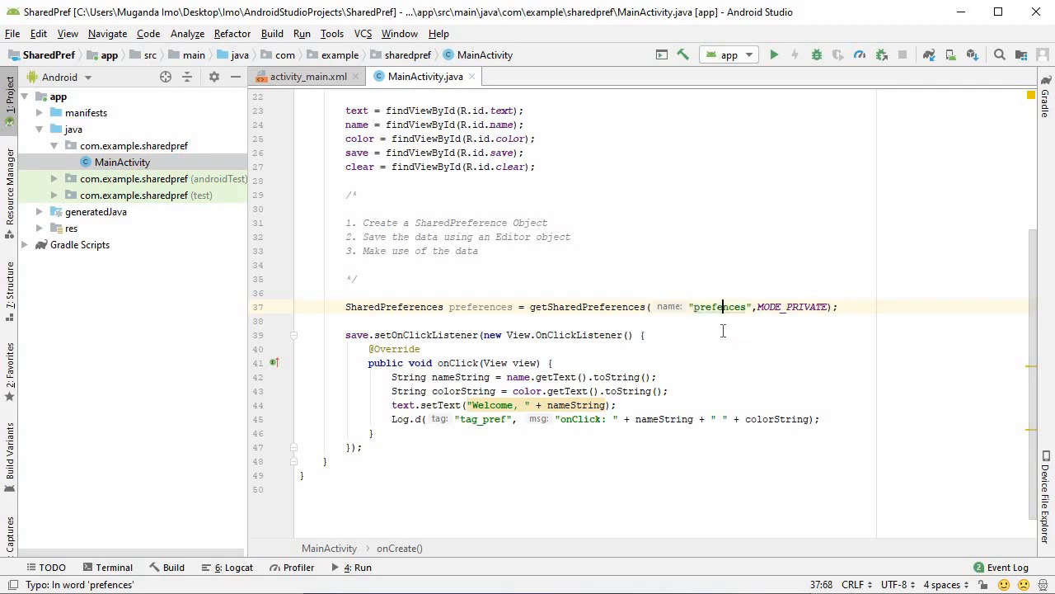
mouse_move(718, 305)
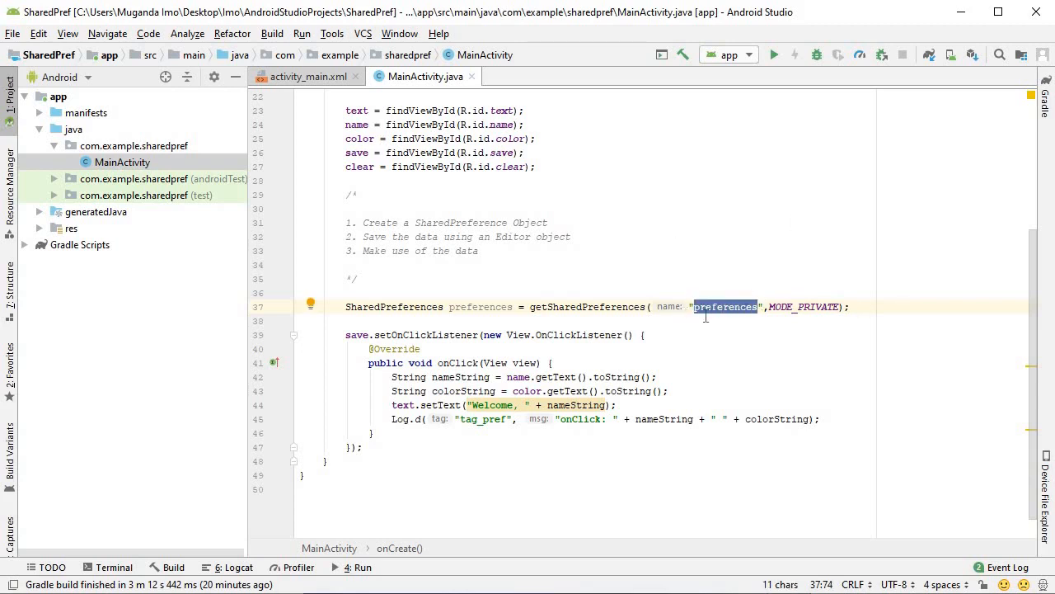
mouse_move(705, 317)
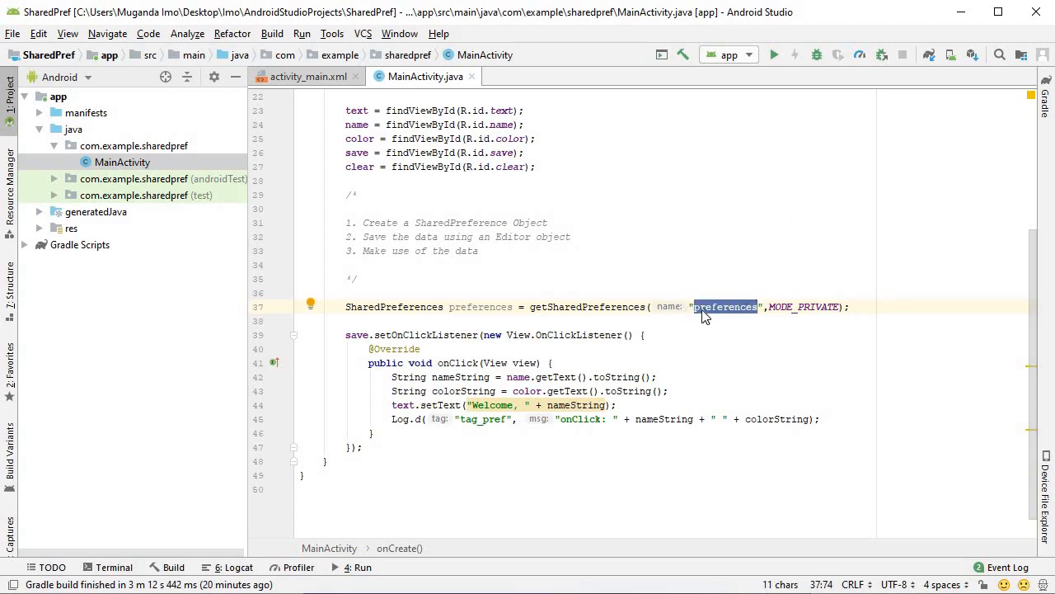
click(724, 305)
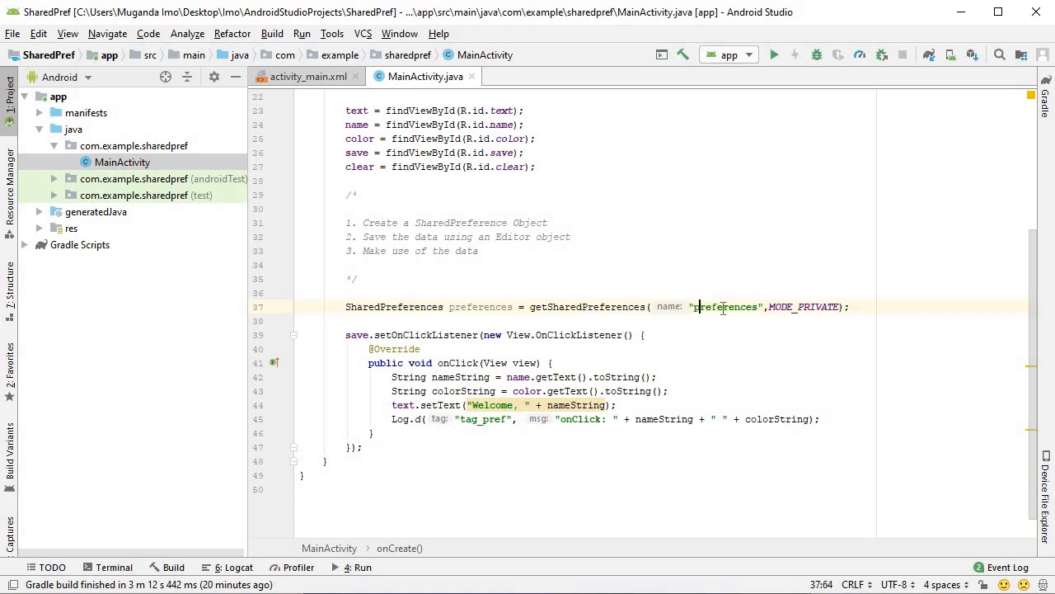
double_click(723, 305)
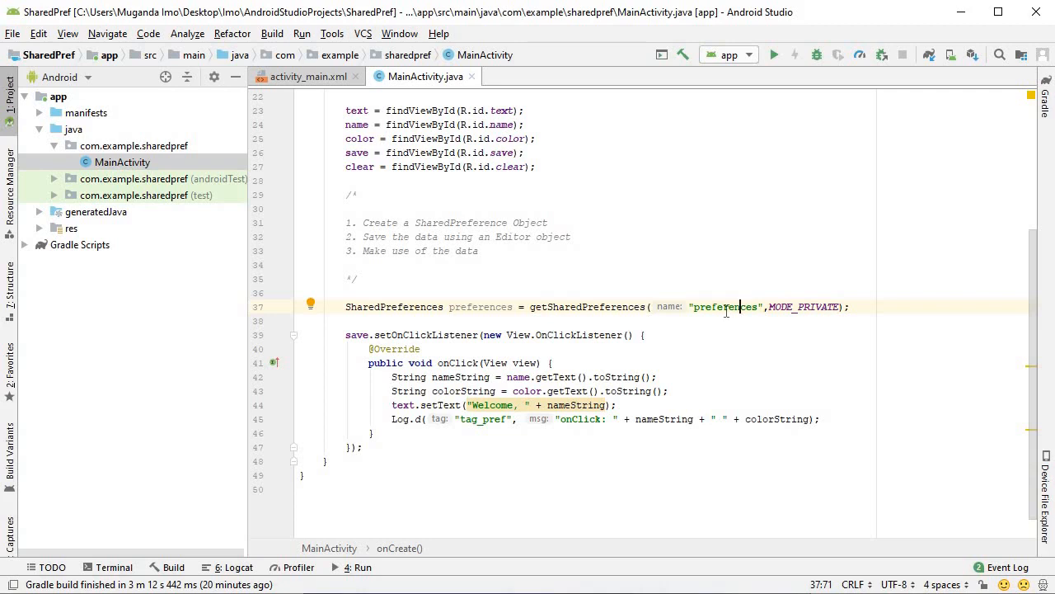
double_click(724, 305)
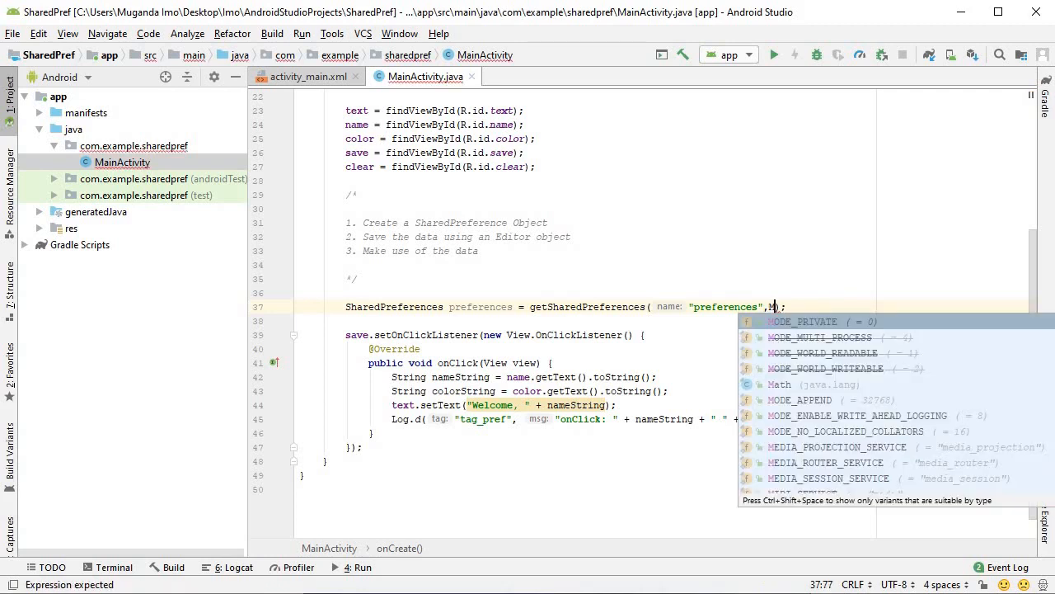
text(MO)
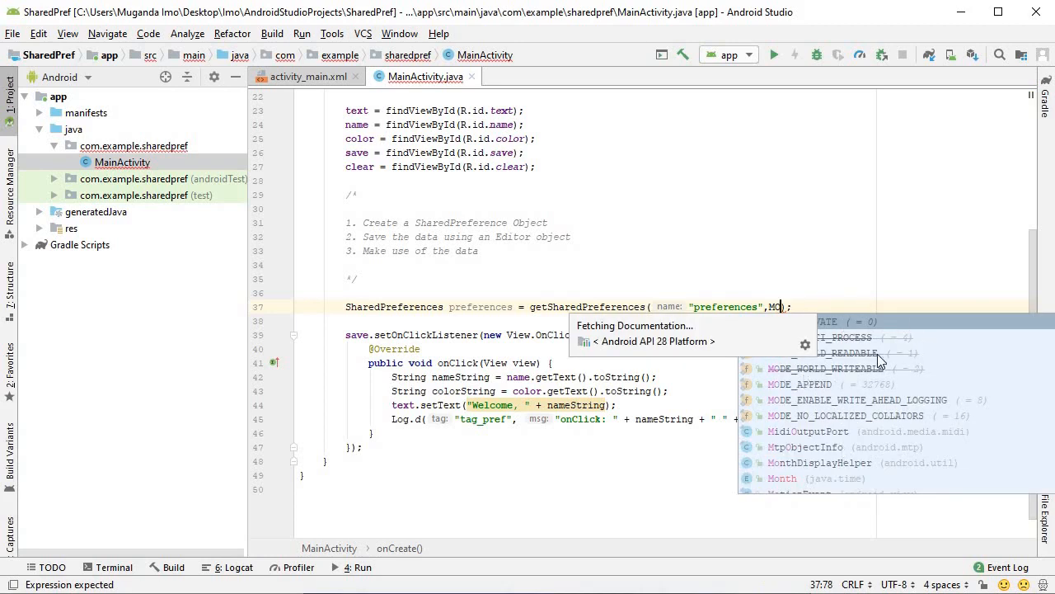
click(825, 320)
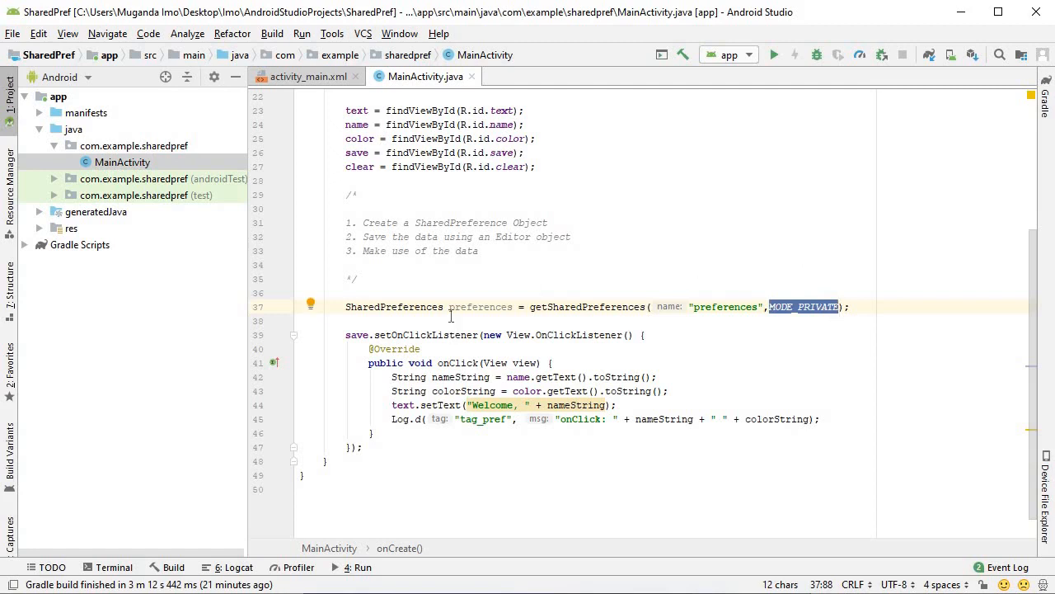
double_click(480, 305)
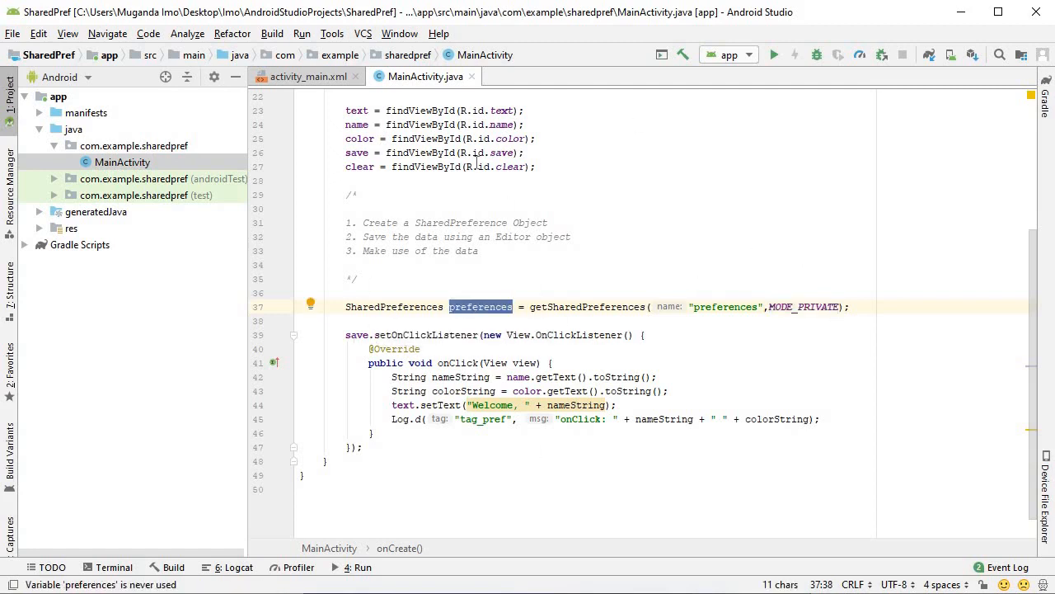
mouse_move(514, 169)
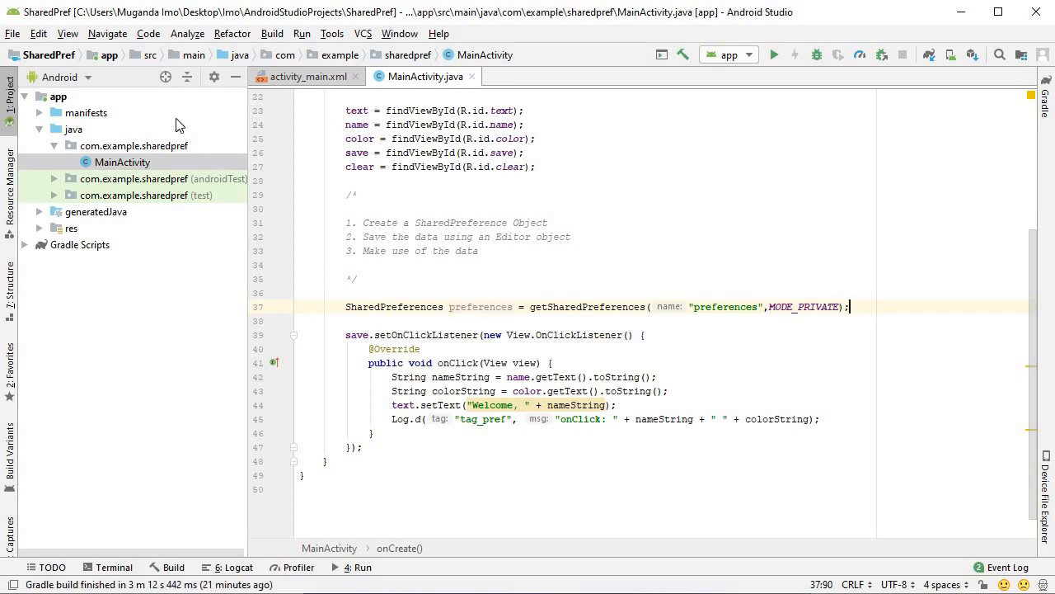
mouse_move(474, 312)
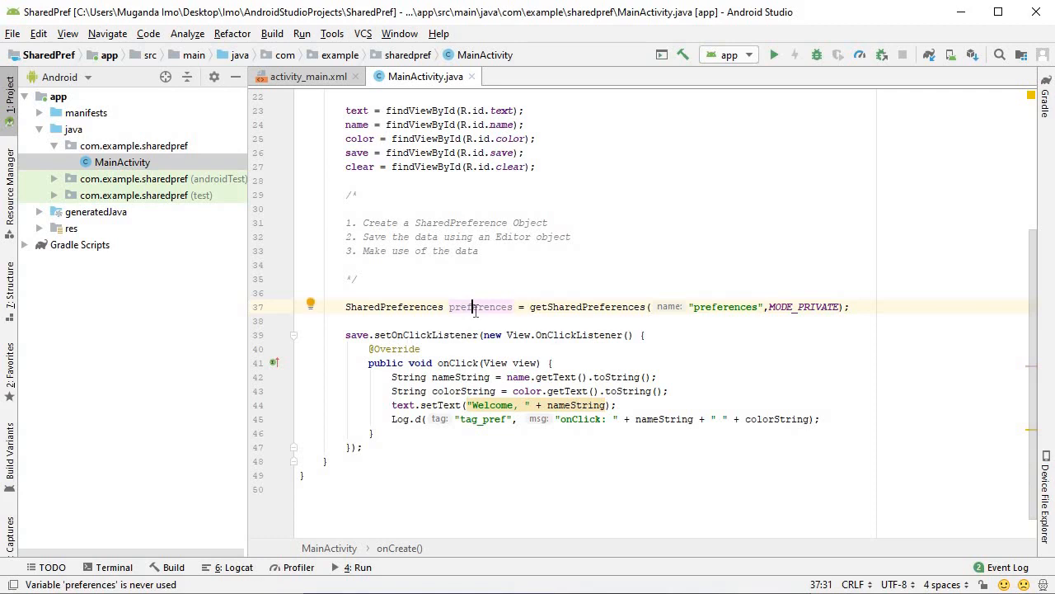
mouse_move(480, 305)
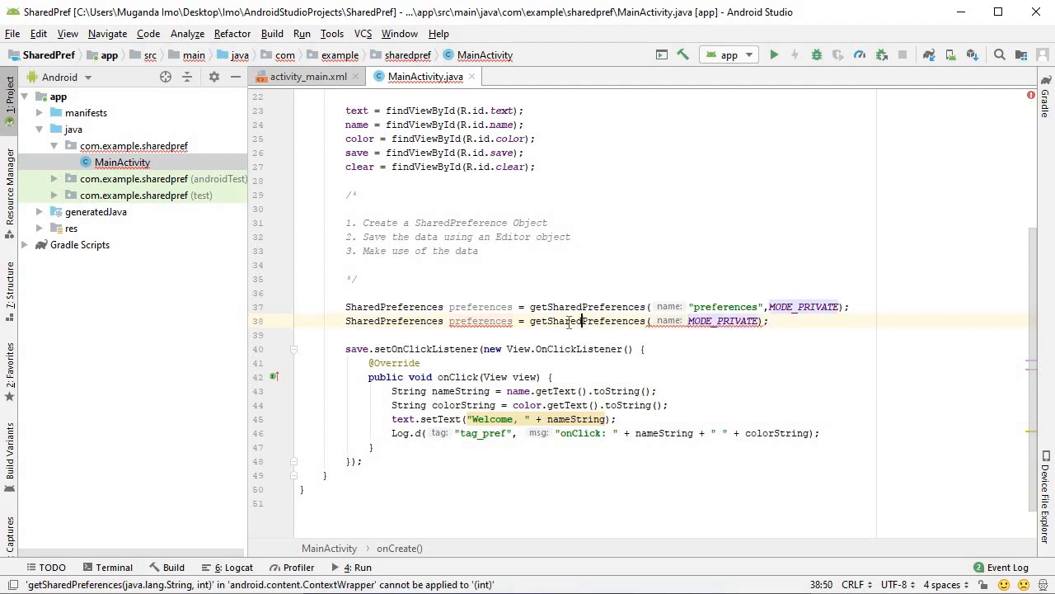
text(getPreferences(MODE_PRIVATE))
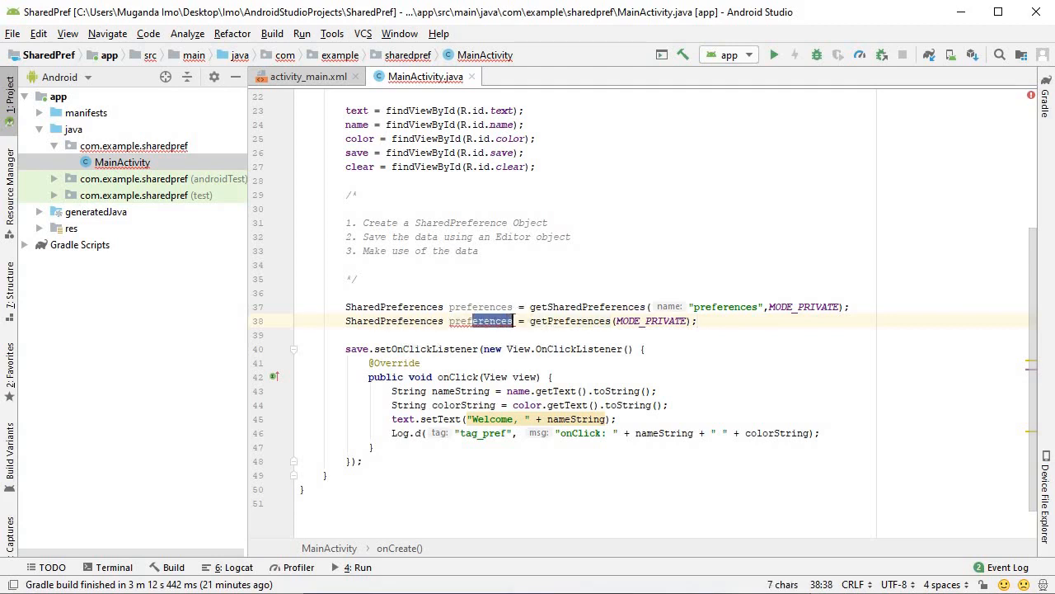
text(pref)
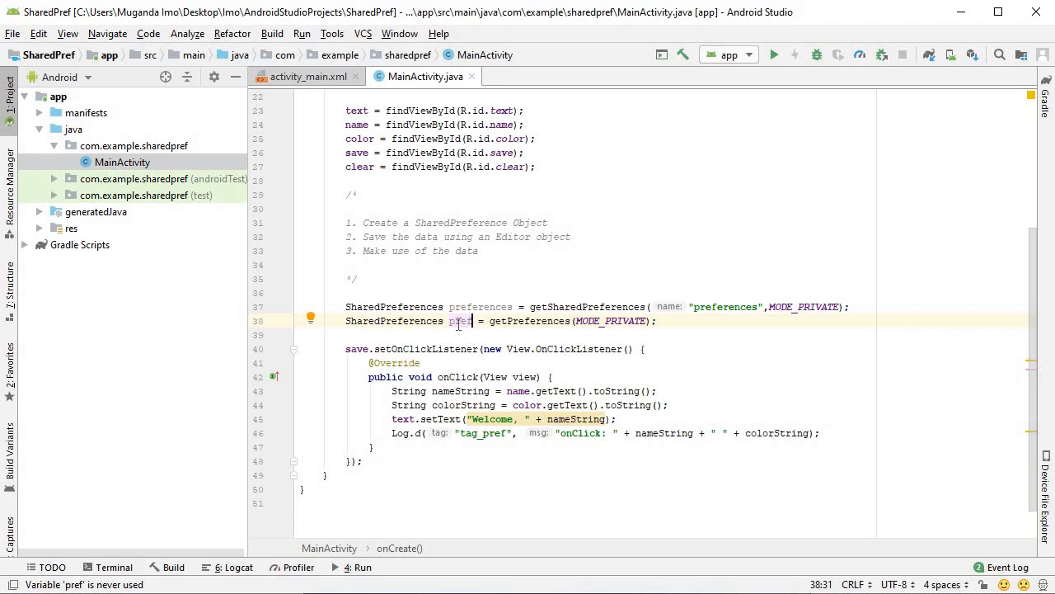
double_click(458, 319)
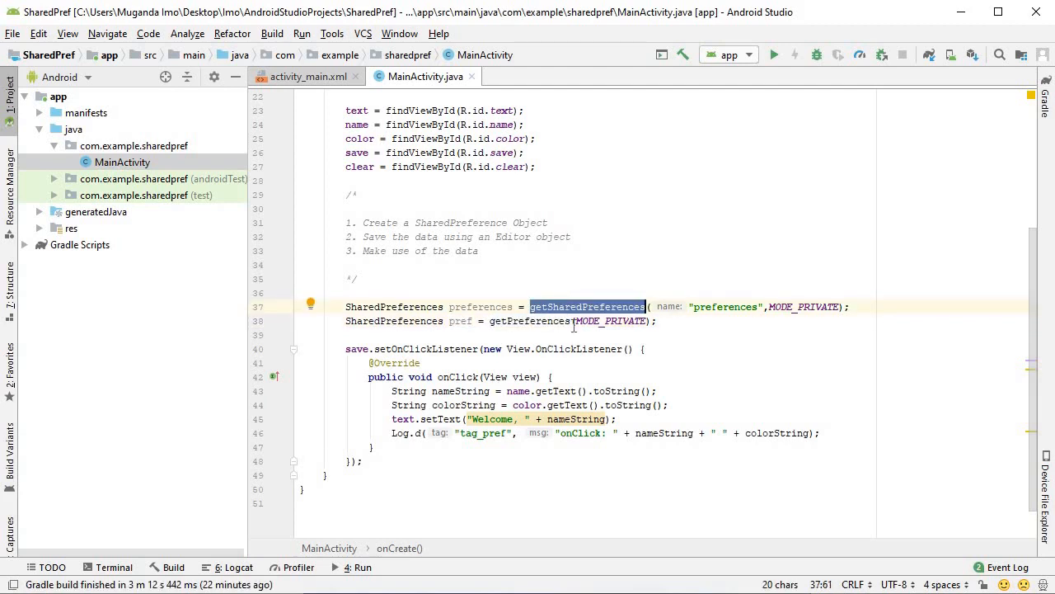
click(371, 293)
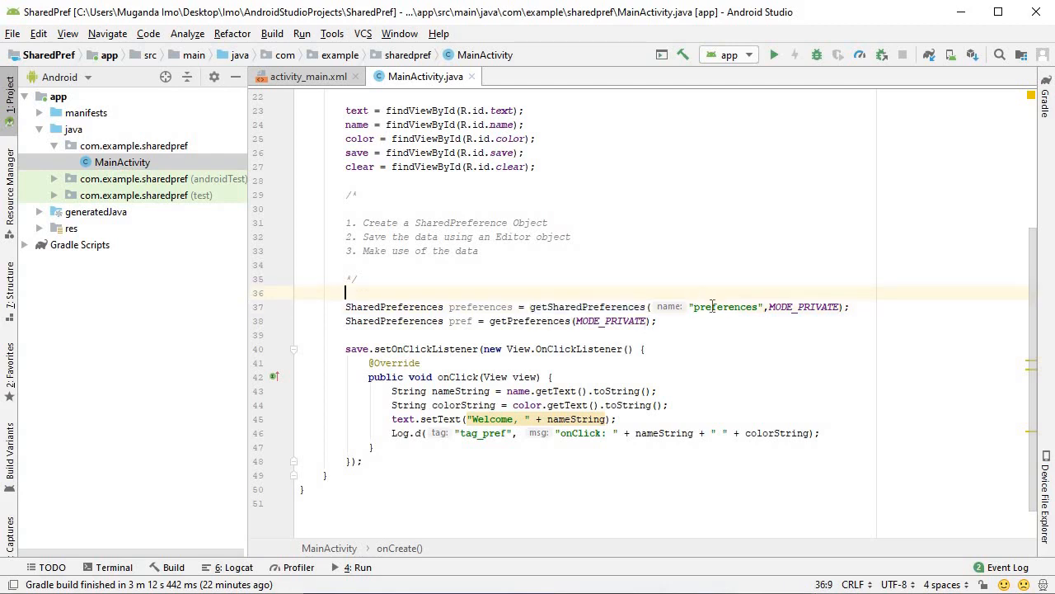
double_click(722, 305)
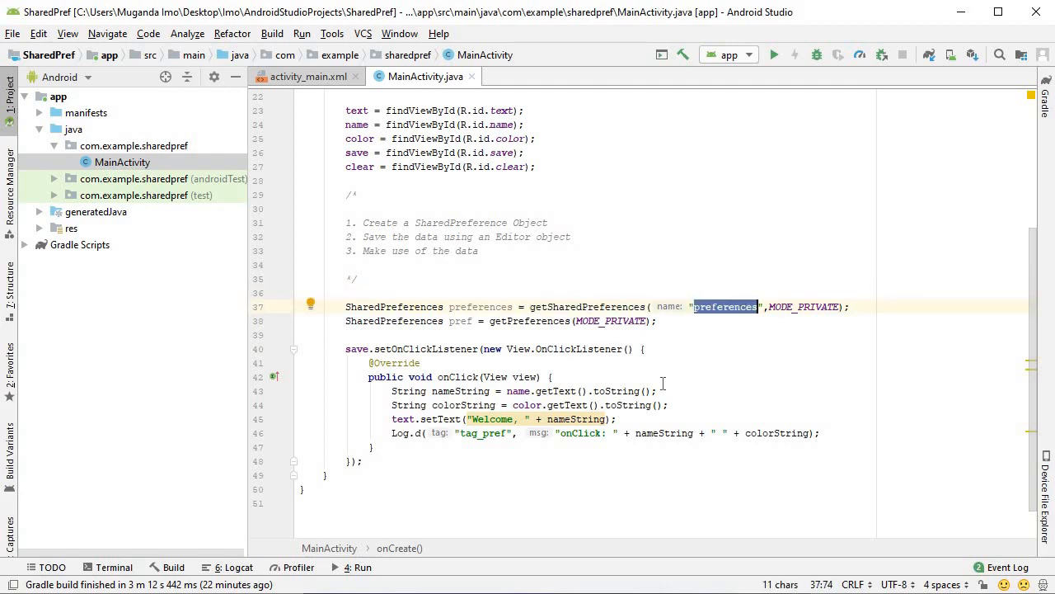
mouse_move(568, 257)
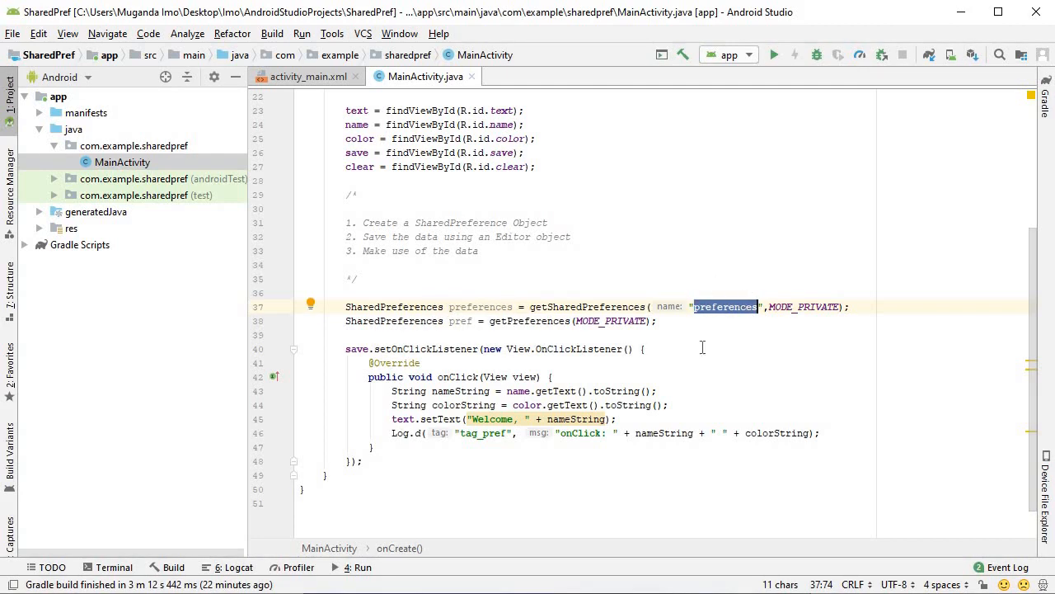
mouse_move(480, 305)
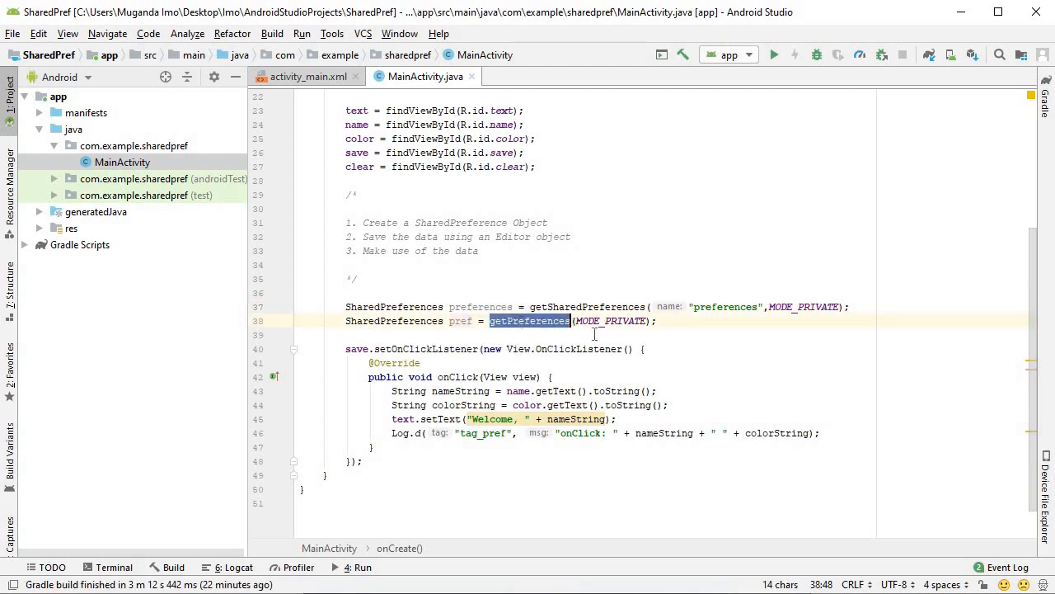
double_click(610, 320)
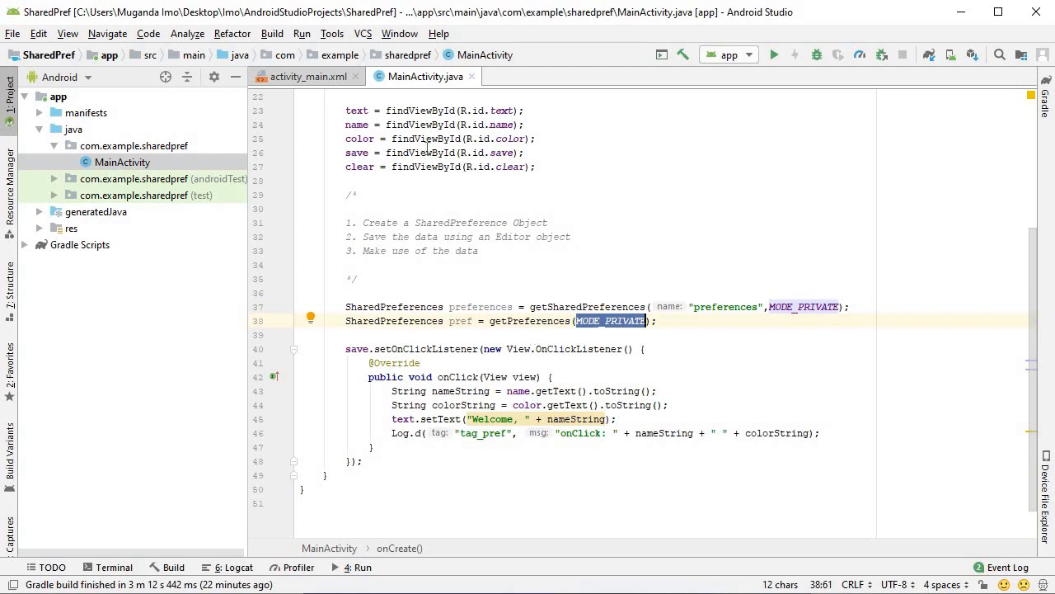
mouse_move(476, 333)
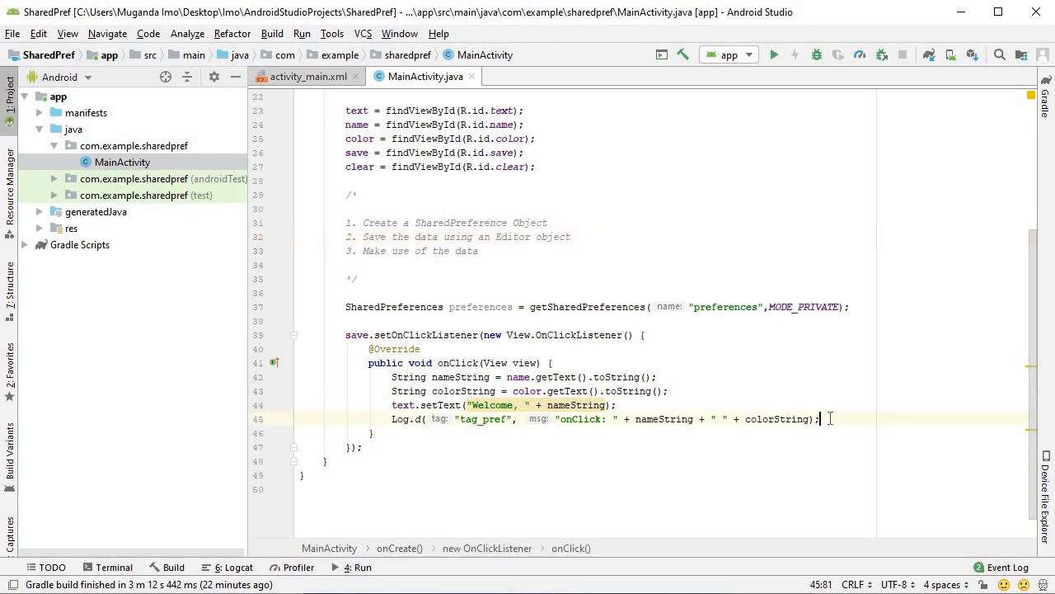
Step: Create SharedPreferences.Editor editor = preferences.edit() and putString("name", nameString)
text(Sh)
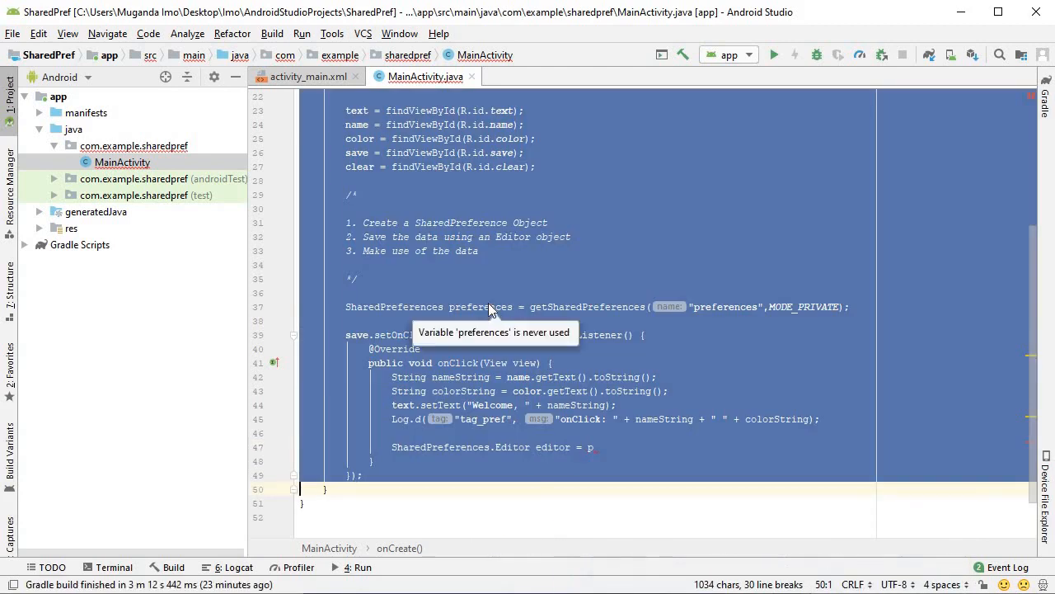
text(references.)
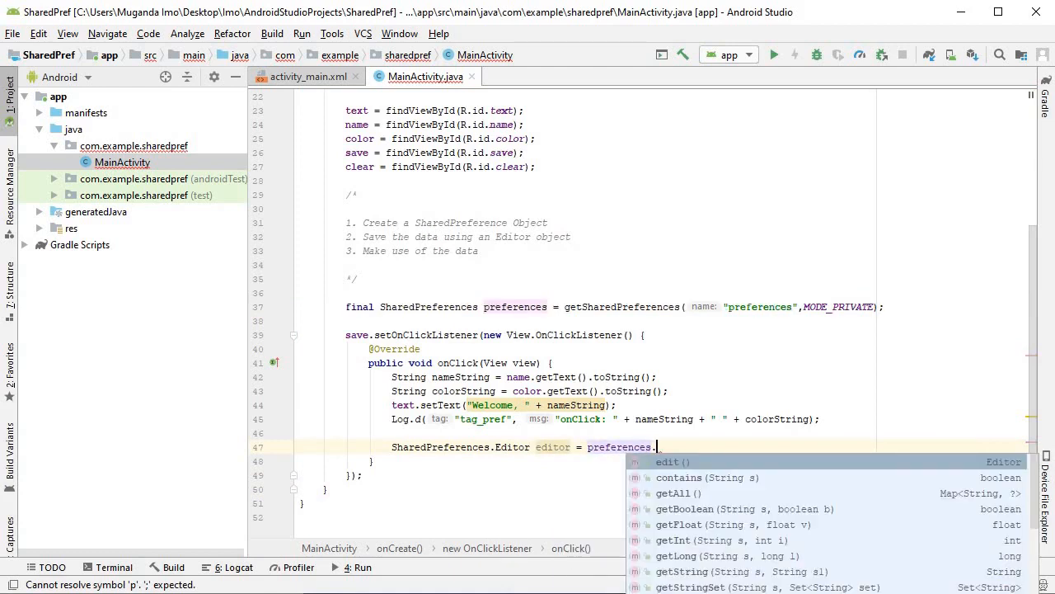
text(edit();)
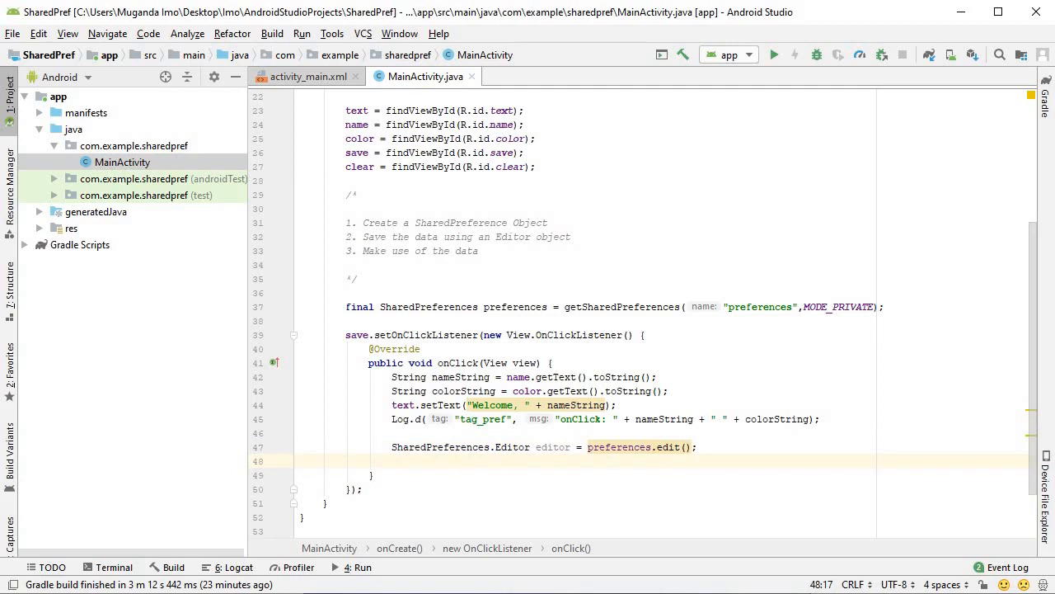
text(editor.)
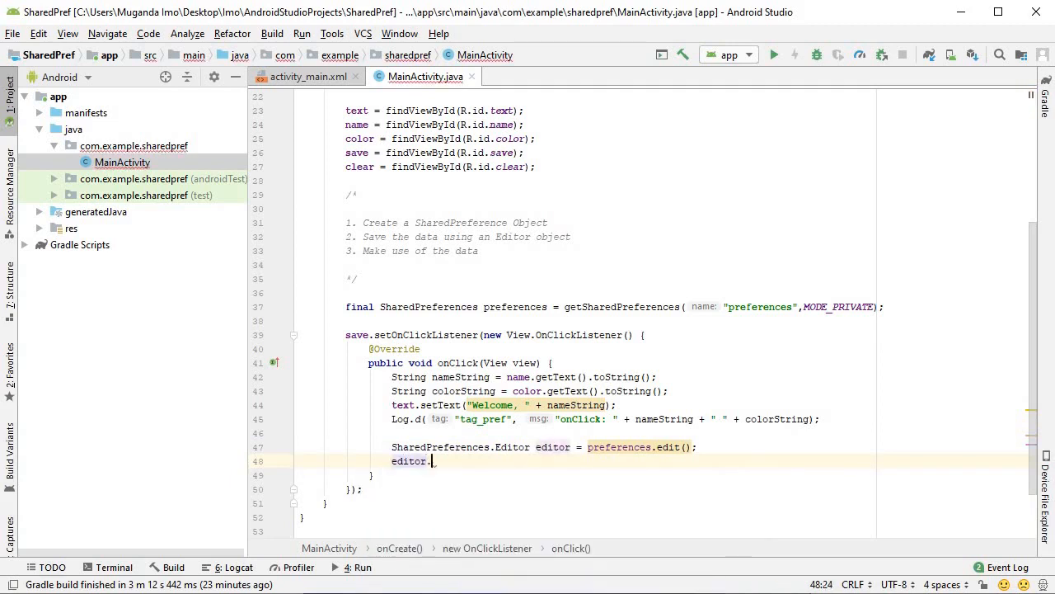
text(pu)
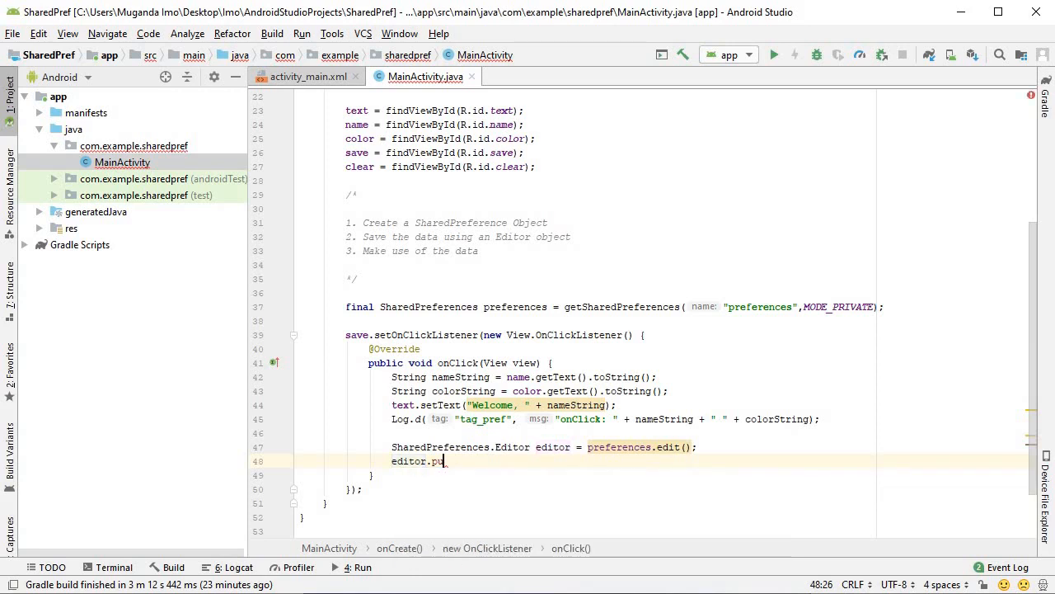
text(utString(""))
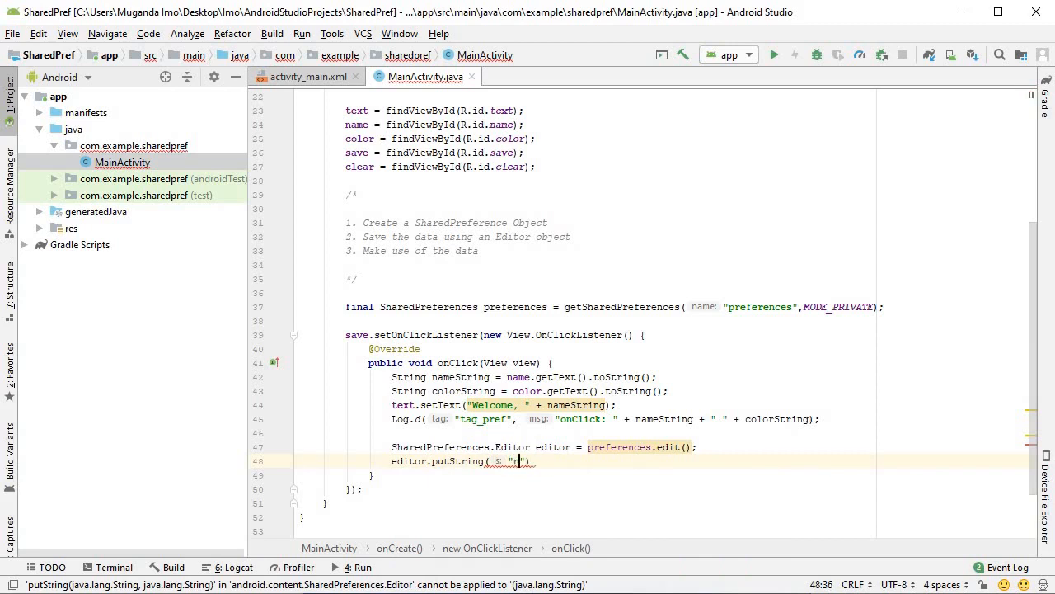
text(name",n)
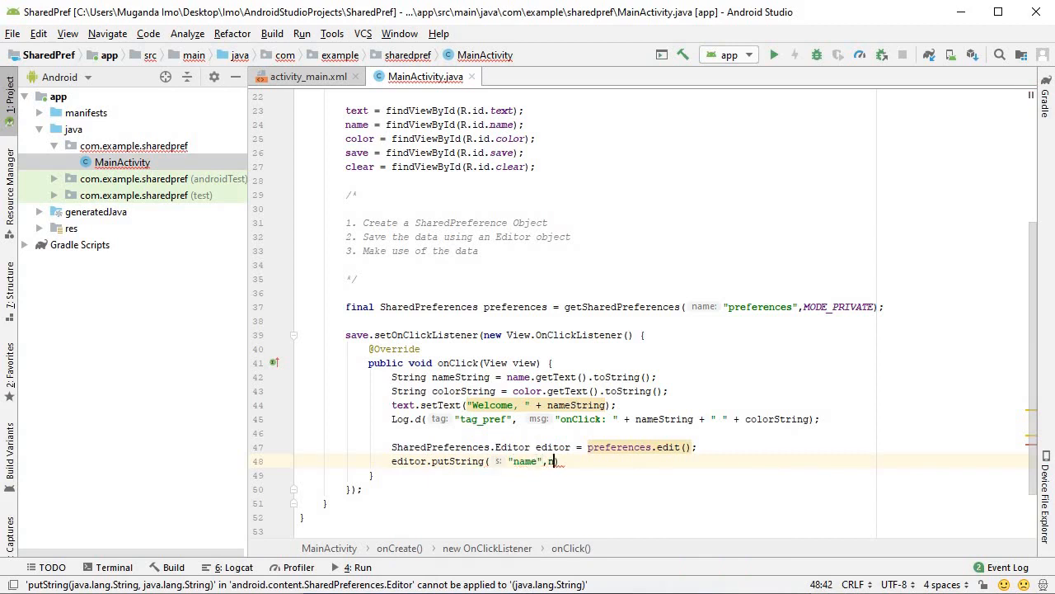
text(ameString);)
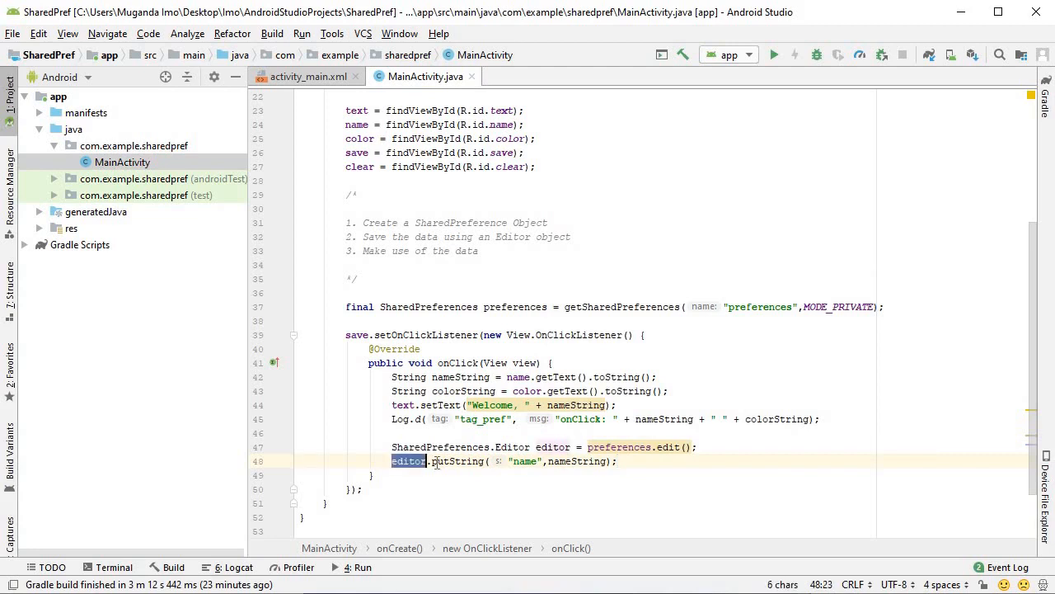
Step: Illustrate the name value with an example literal (Muganda Imo), then restore nameString
double_click(458, 462)
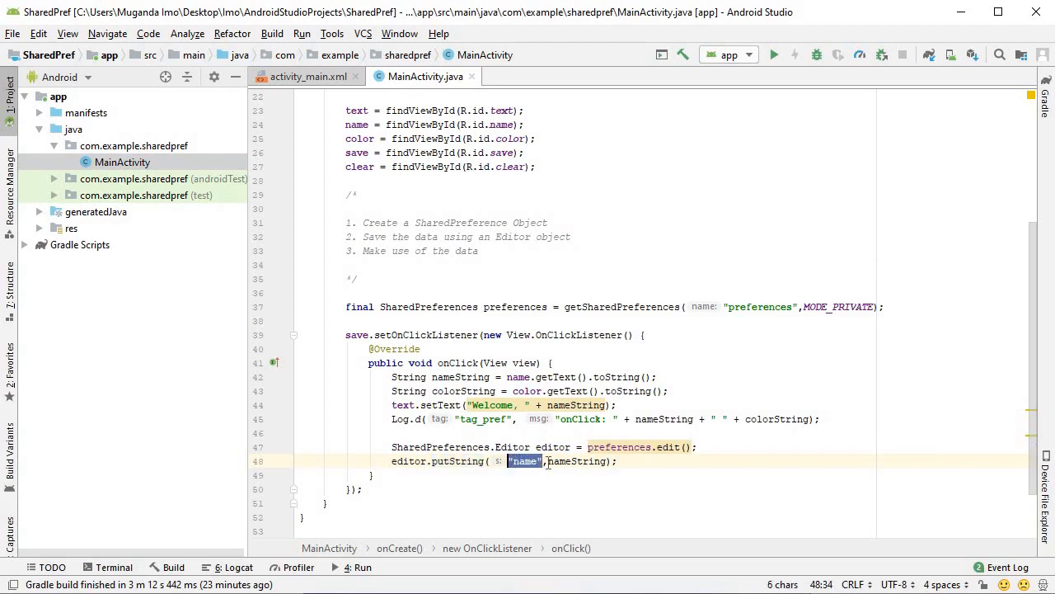
text(nameString)
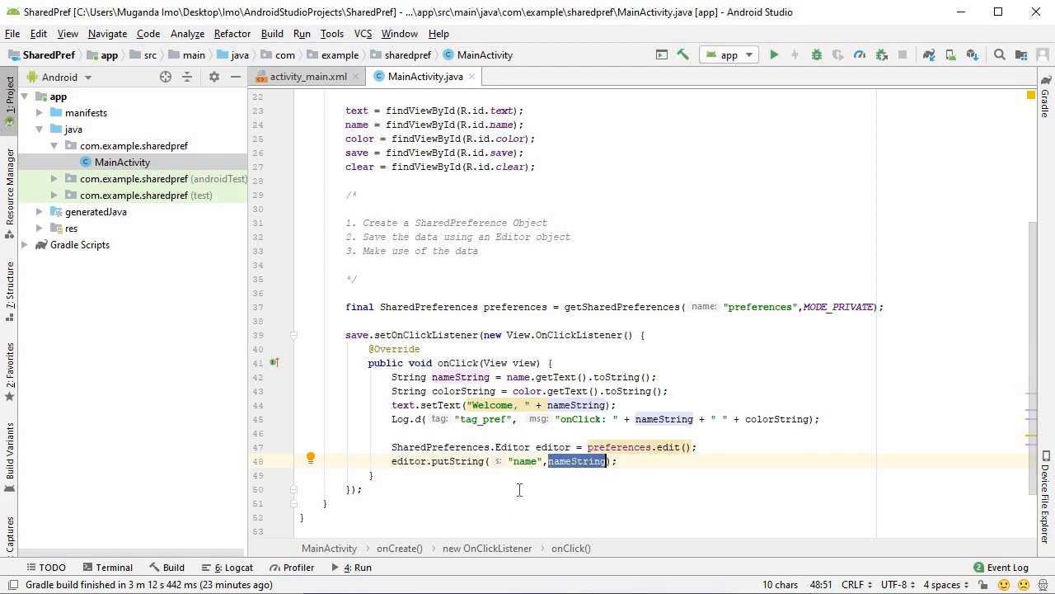
double_click(525, 462)
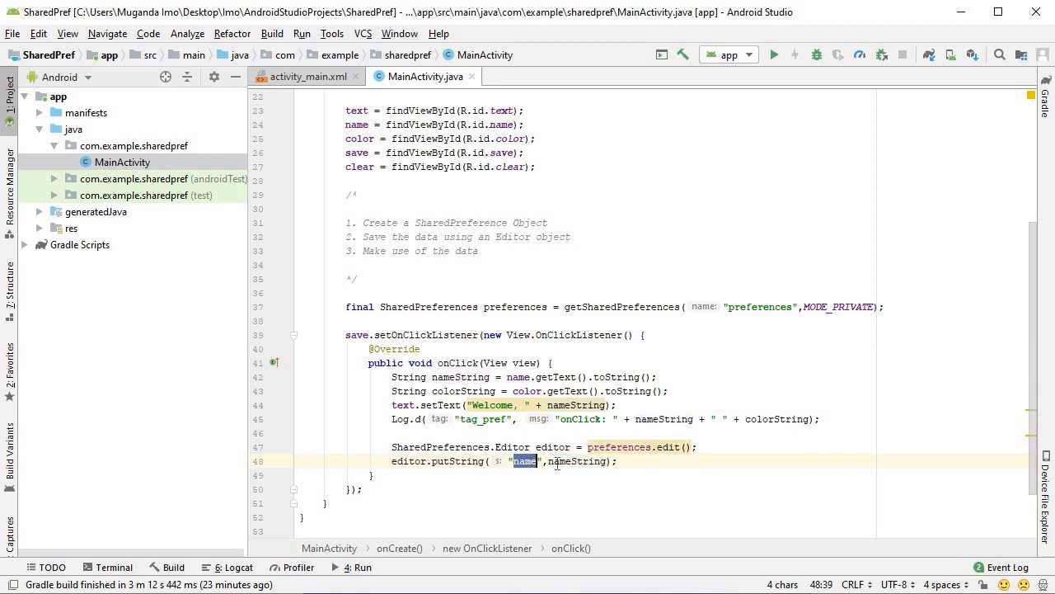
text(M")
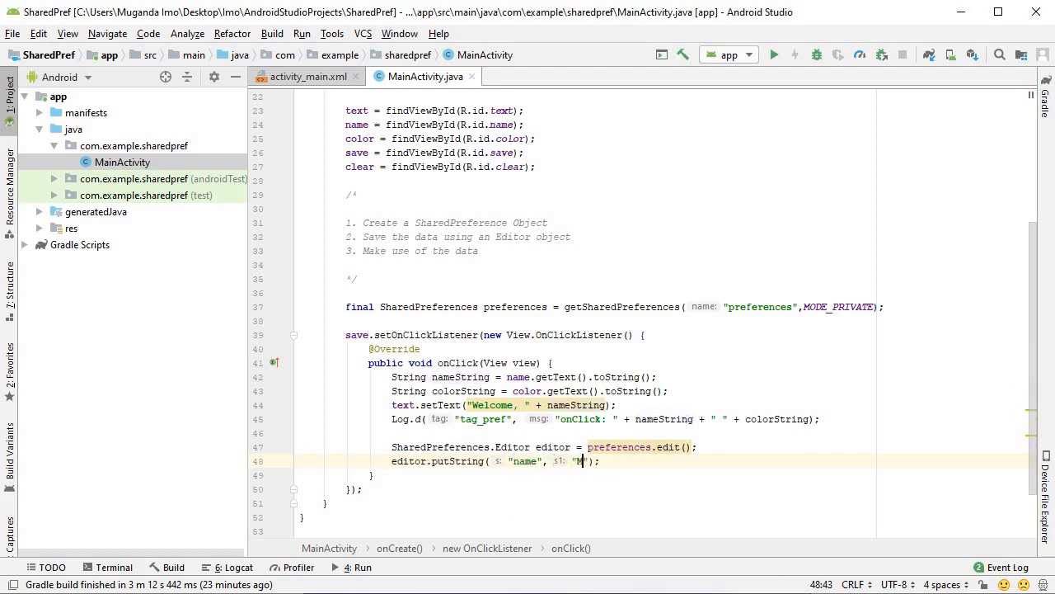
text(Muganda)
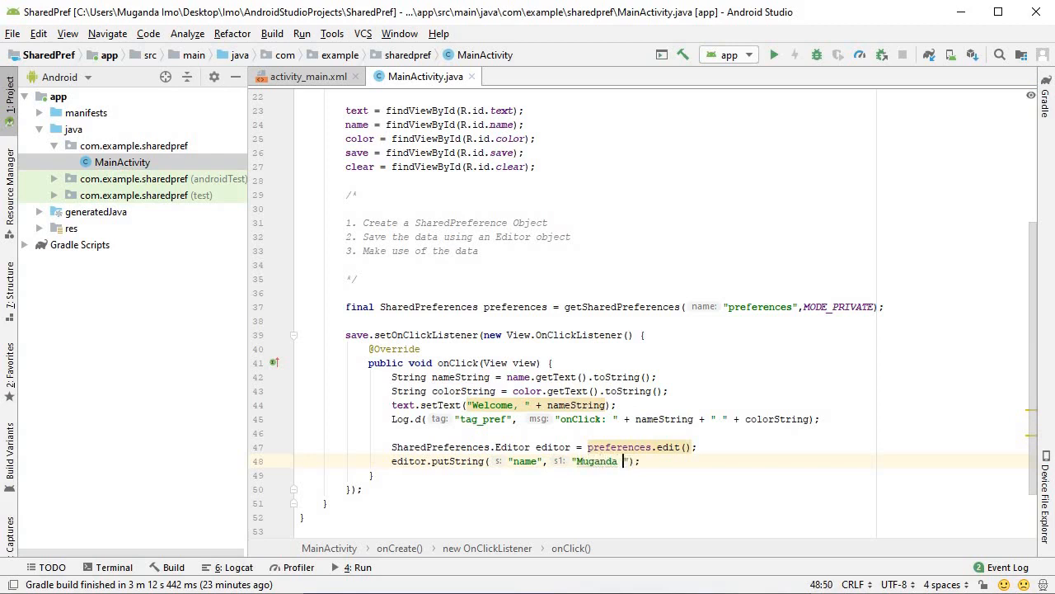
text(Imo)
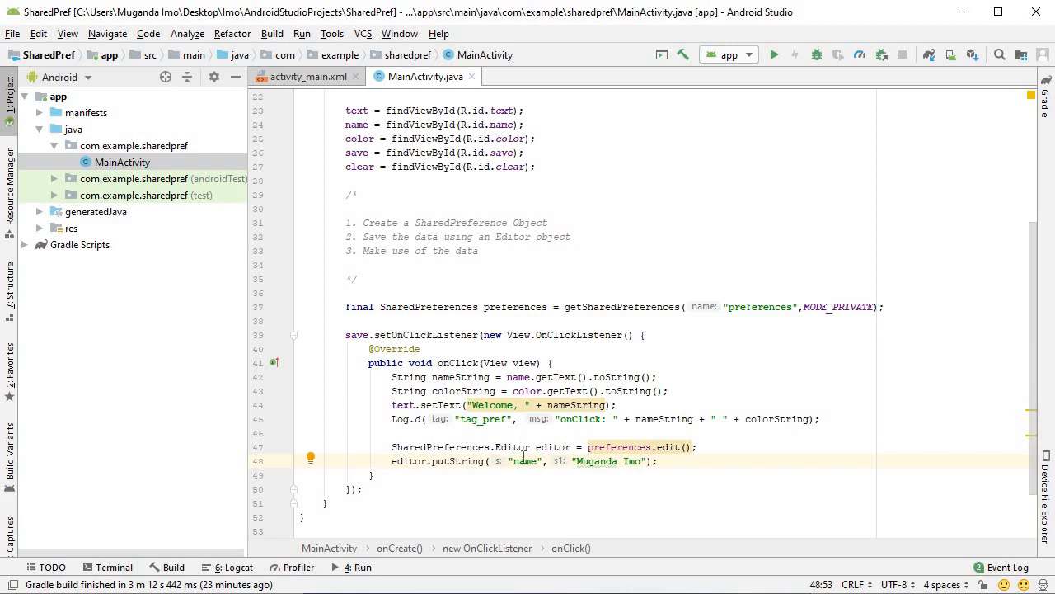
key(BackSpace)
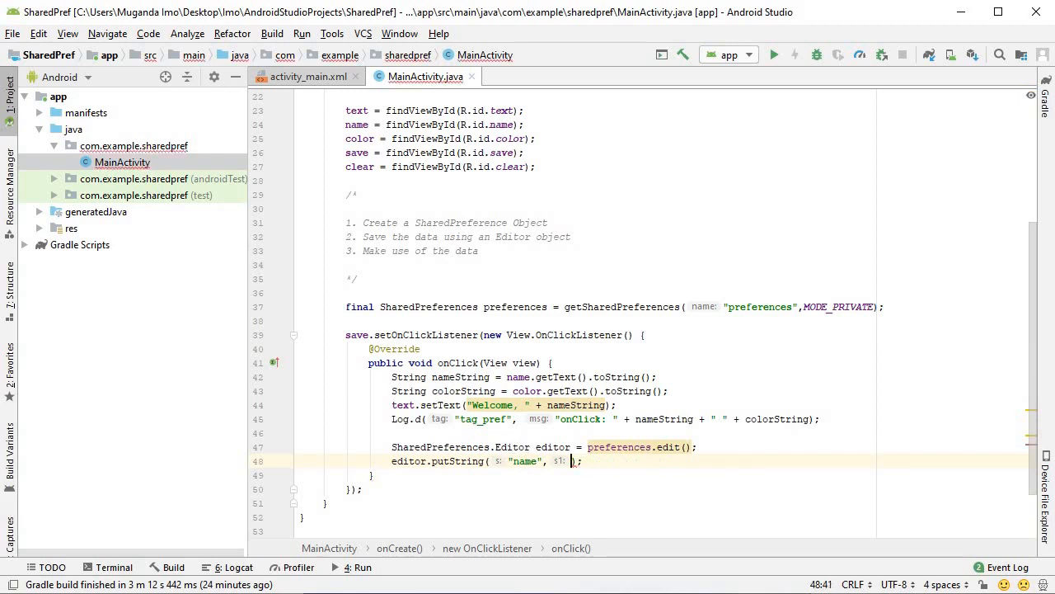
text(nameString)
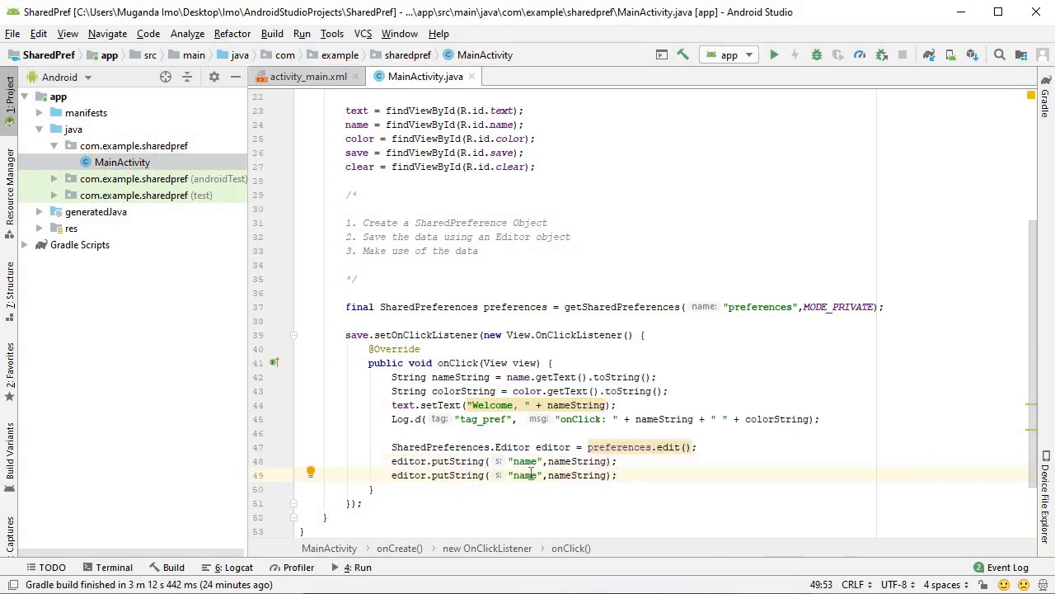
Step: Add putString("color", colorString) and editor.commit()
text(color)
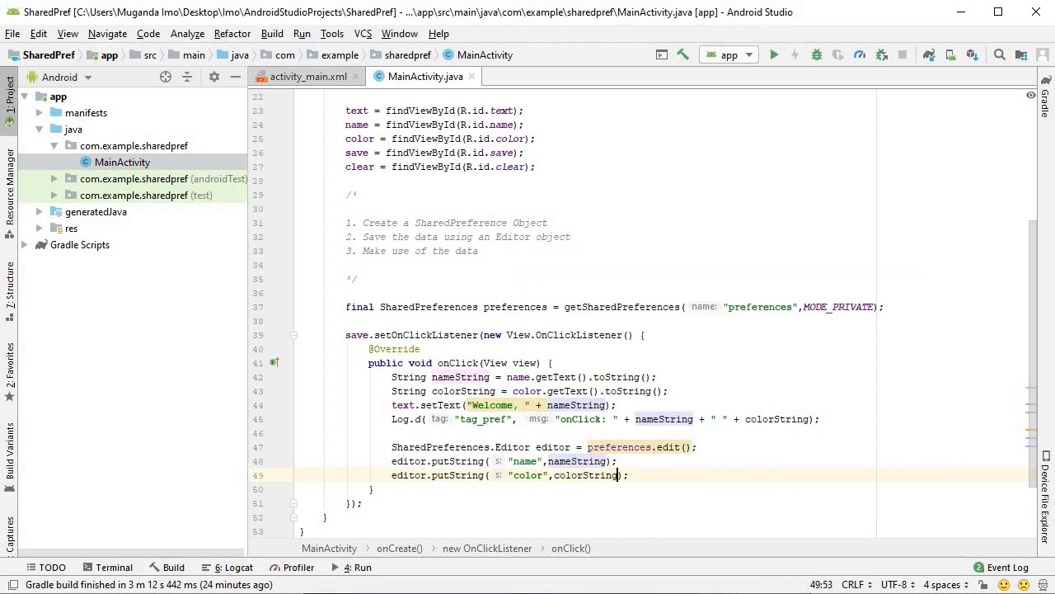
text(editor.commit();)
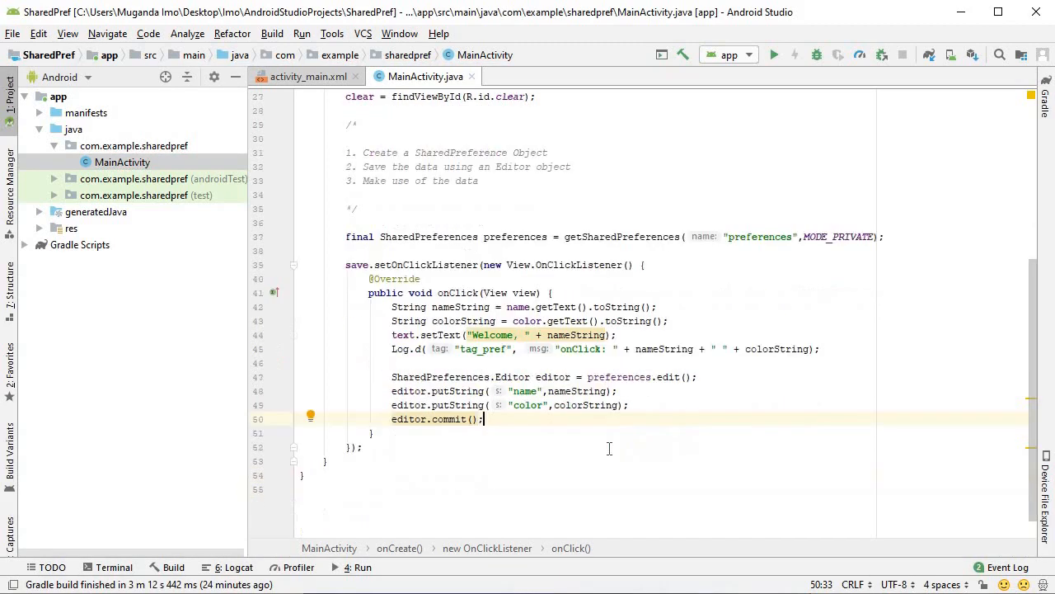
mouse_move(774, 89)
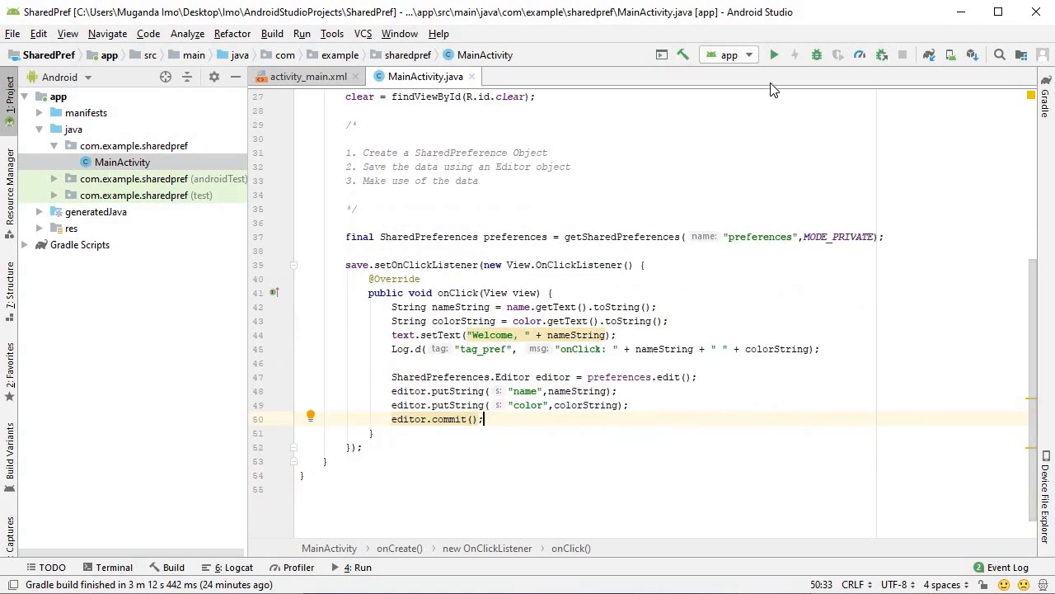
Step: Run the app on the connected phone
click(773, 54)
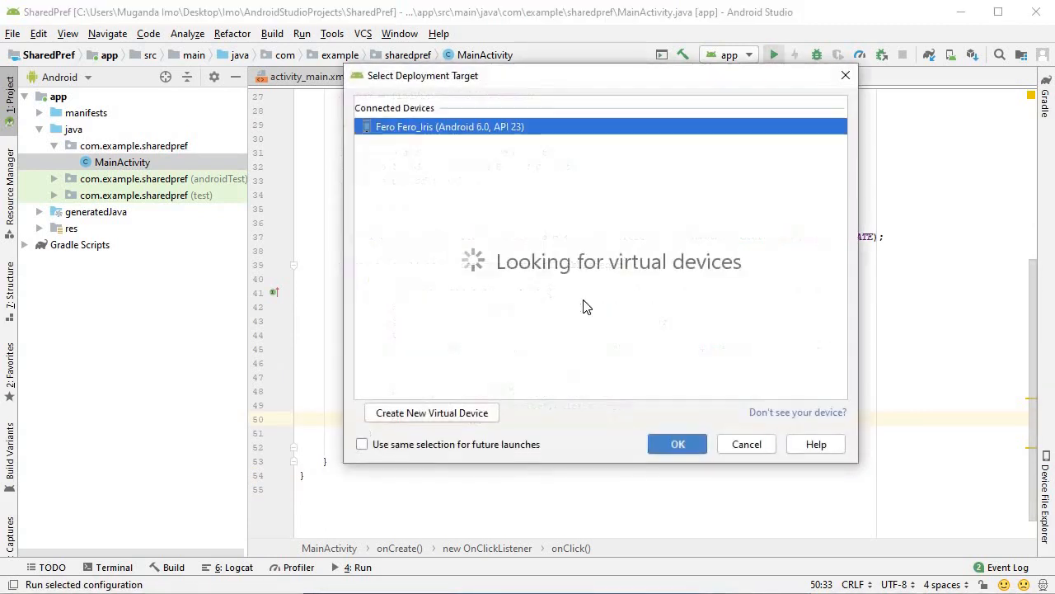
click(745, 444)
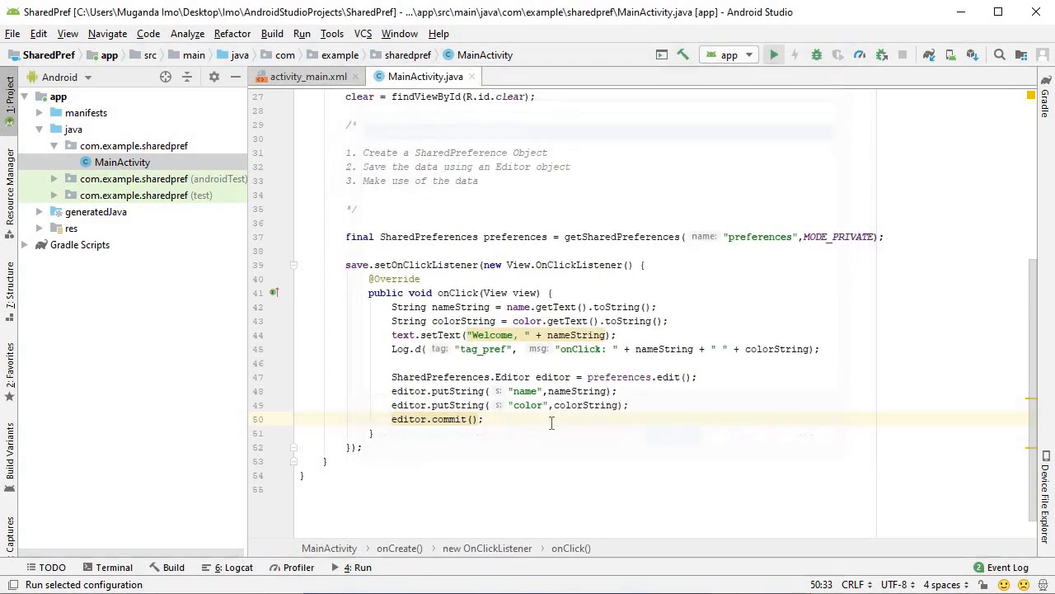
click(772, 54)
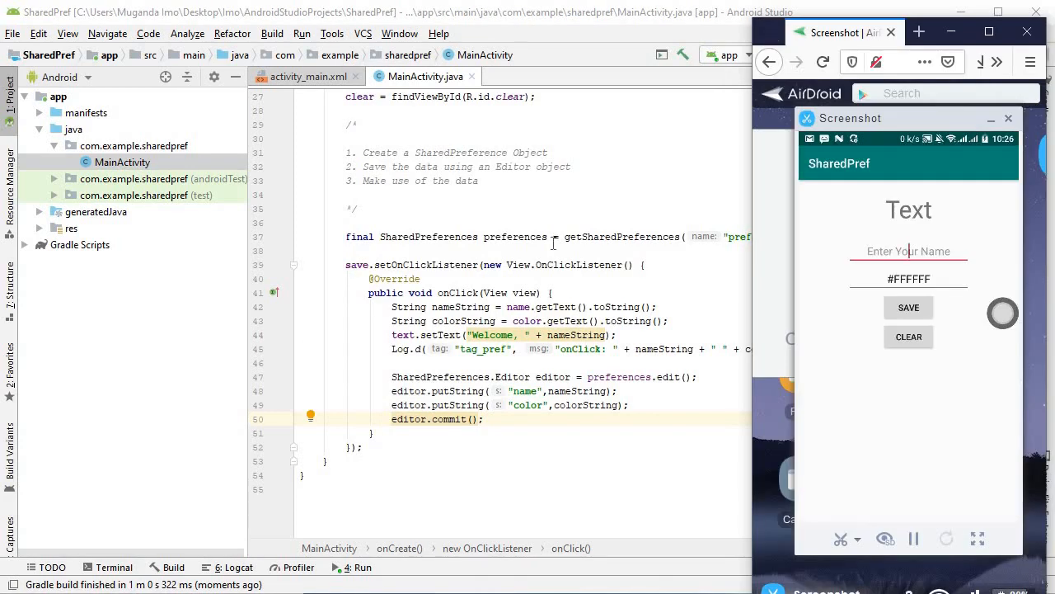
mouse_move(714, 284)
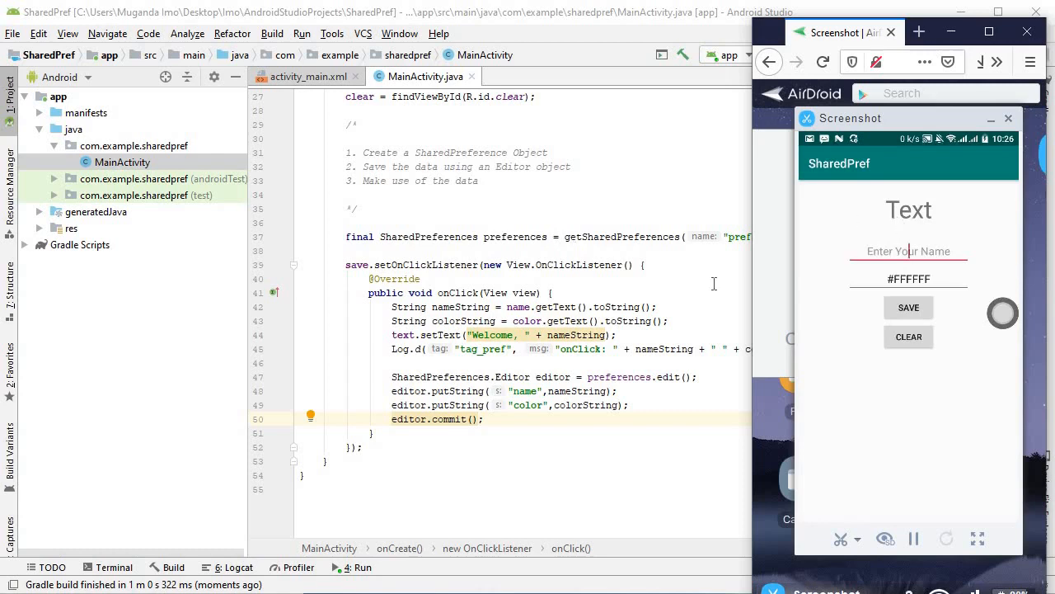
Step: Type a name into the app's name field on the phone and tap SAVE
click(907, 250)
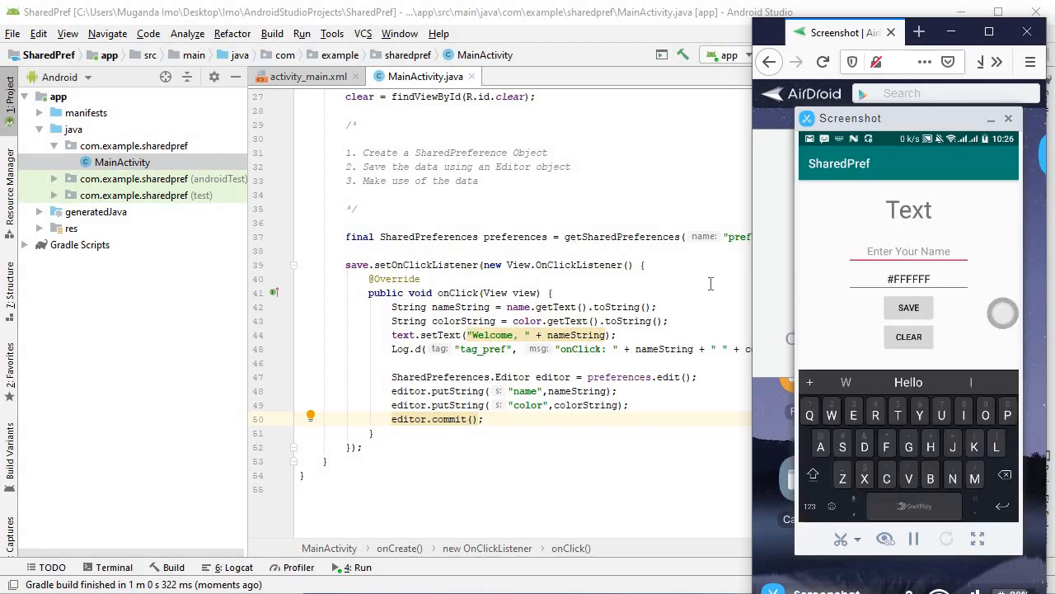
click(963, 413)
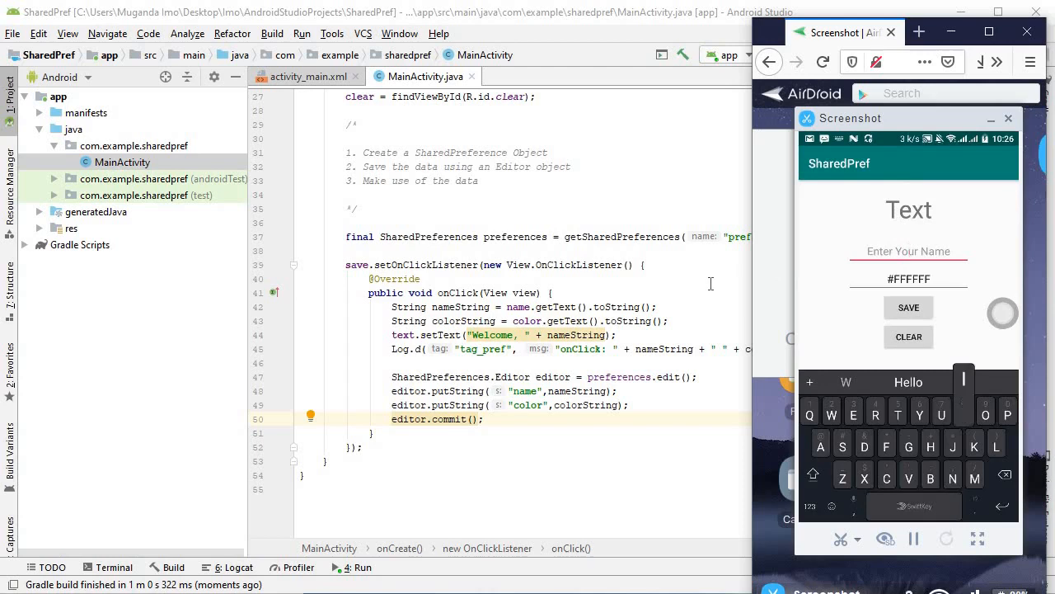
click(963, 414)
text(Imo)
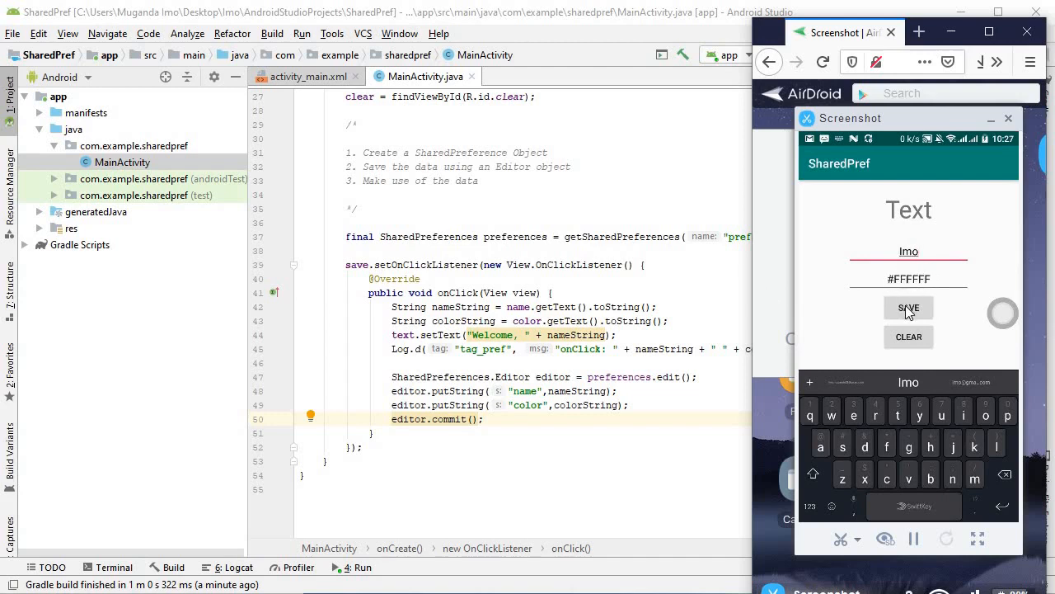
click(907, 308)
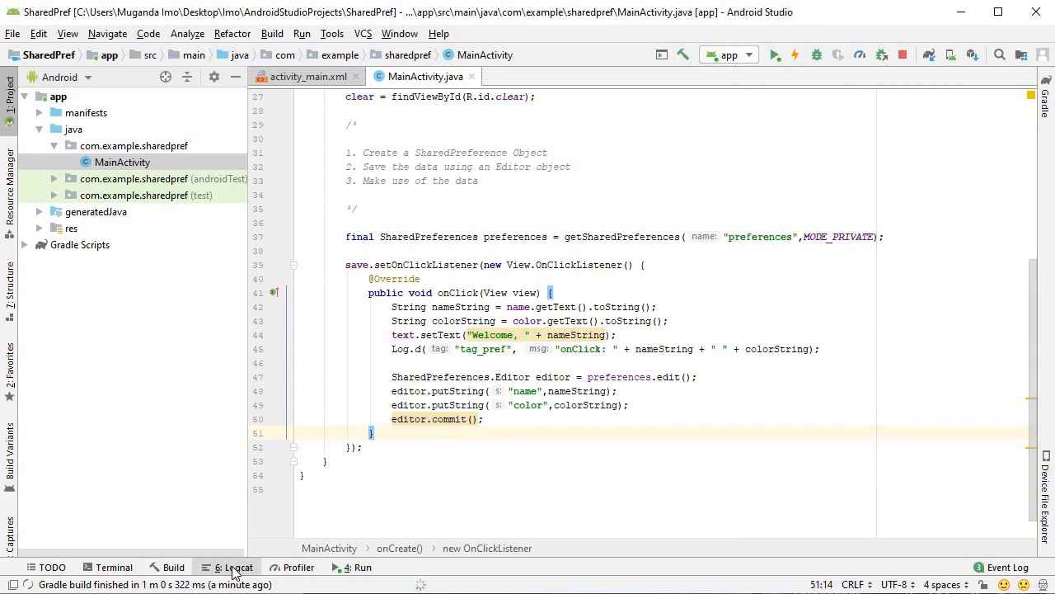
mouse_move(372, 505)
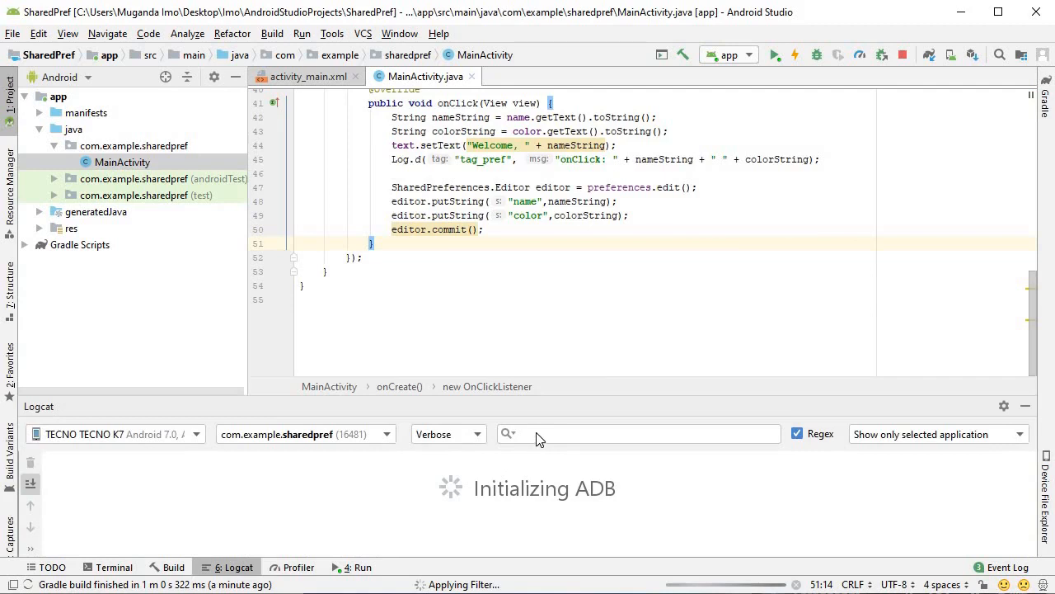
mouse_move(366, 221)
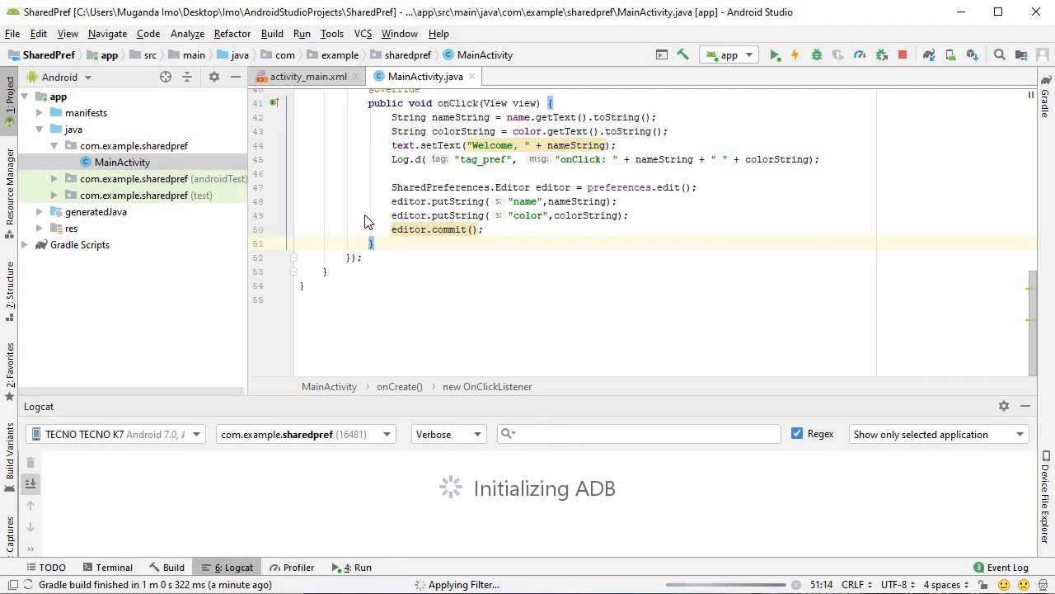
mouse_move(540, 175)
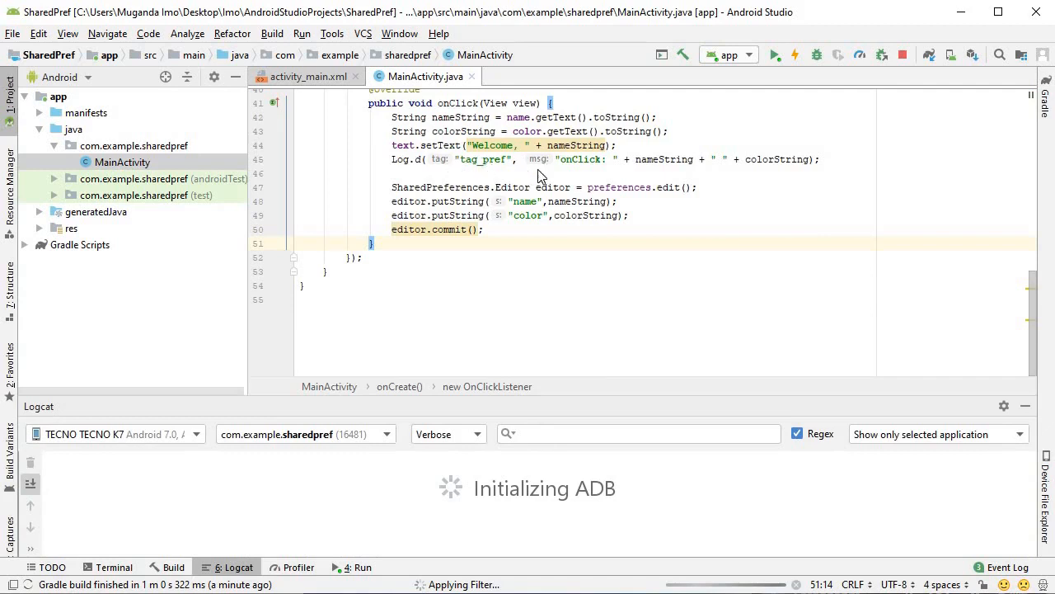
mouse_move(531, 439)
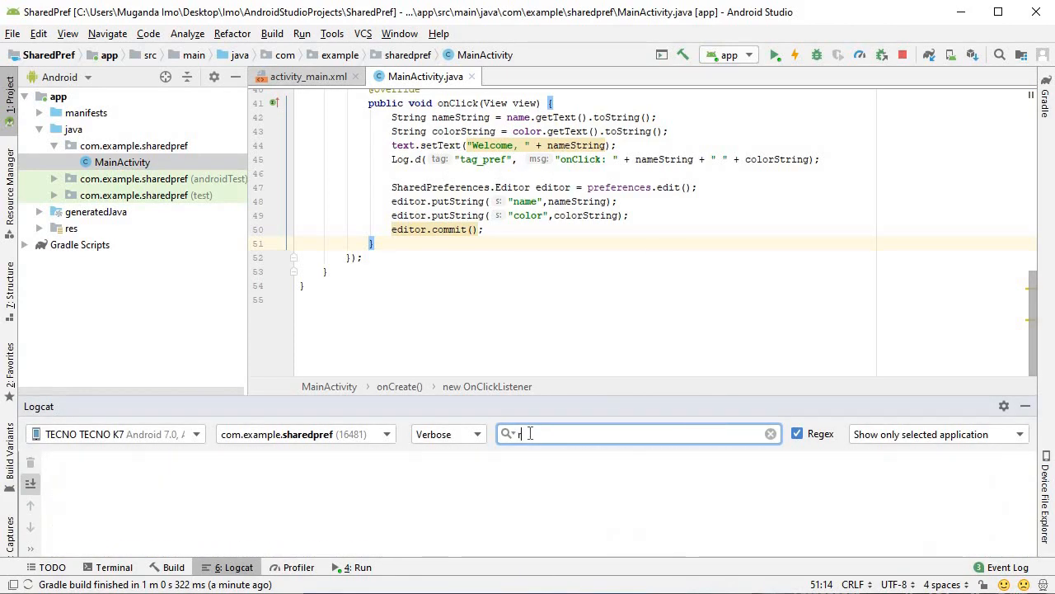
Step: Filter Logcat by the tag so the line with the saved name and #FFFFFF shows
text(ag_)
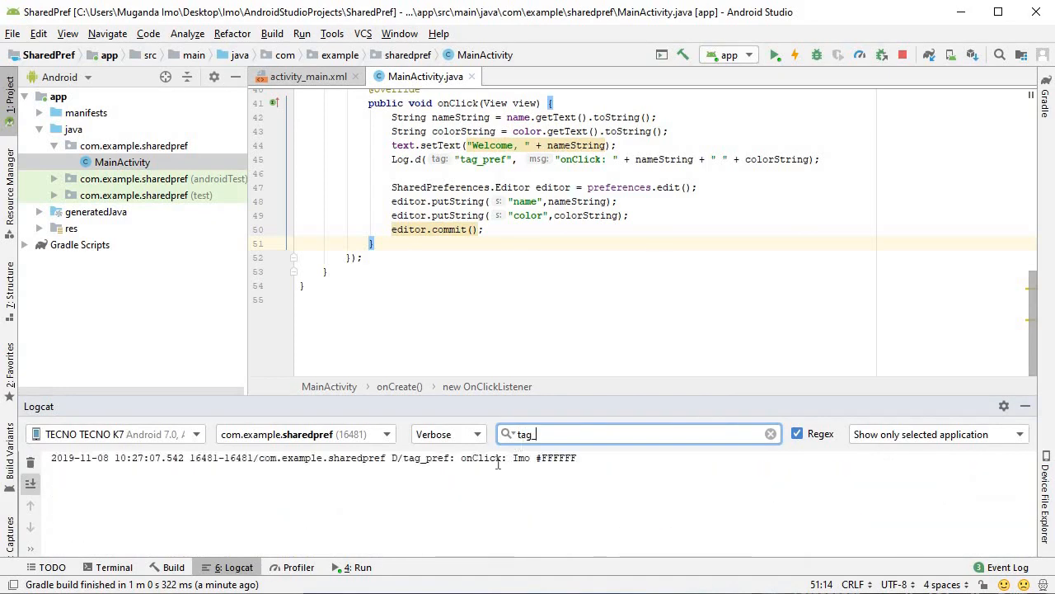
double_click(521, 458)
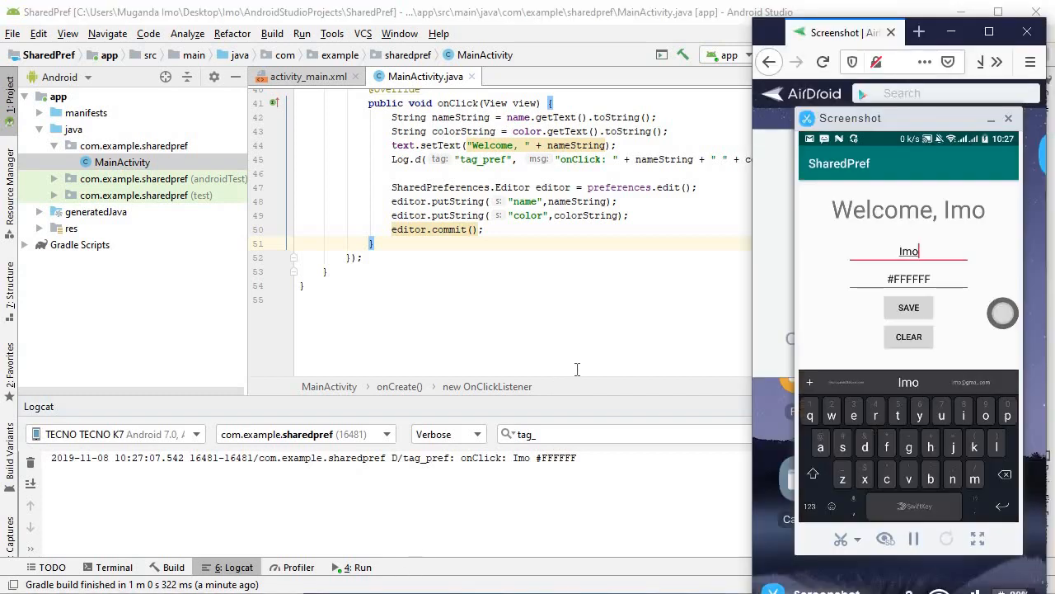
mouse_move(703, 333)
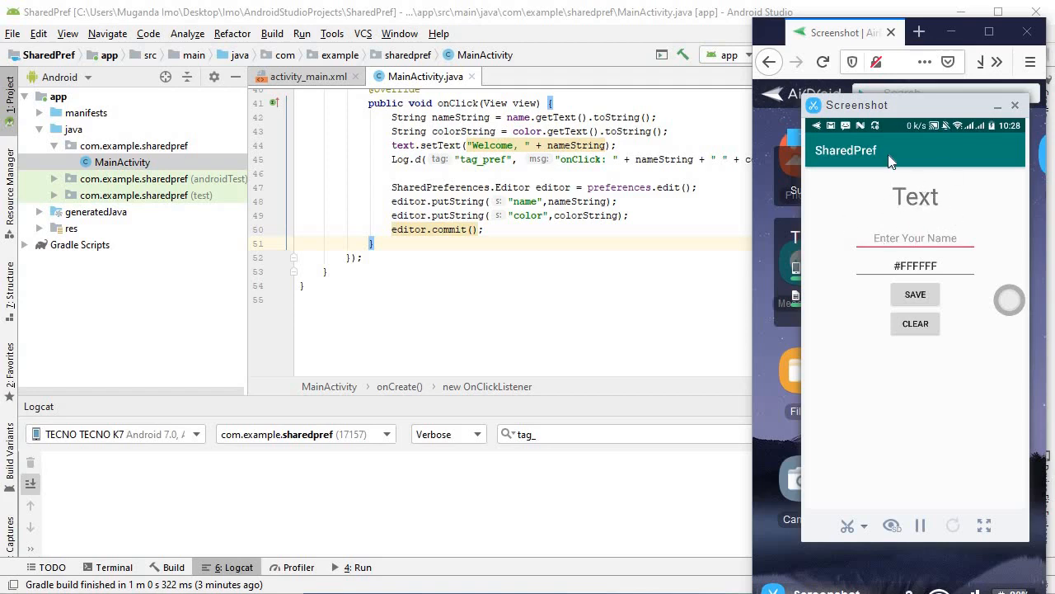
mouse_move(898, 201)
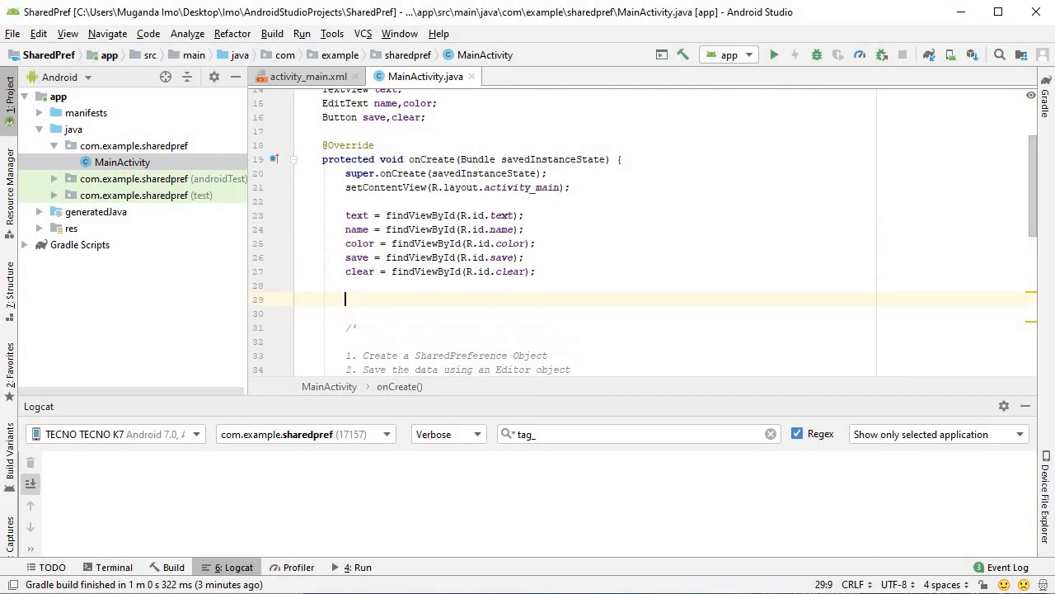
Step: Add String textValue = preferences.getString("name", "No Data Saved") in onCreate
text(t)
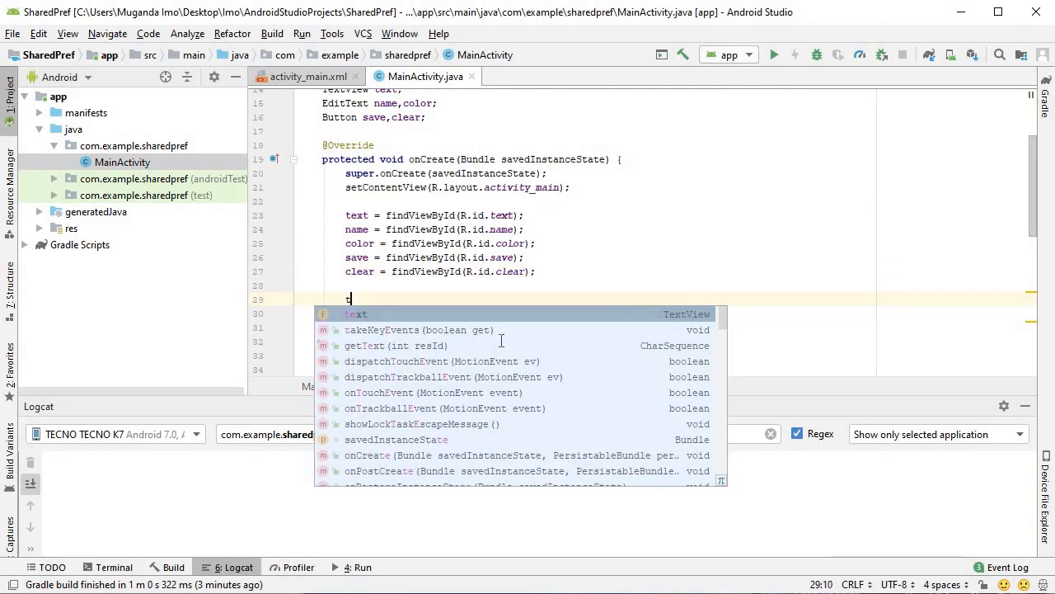
text(String)
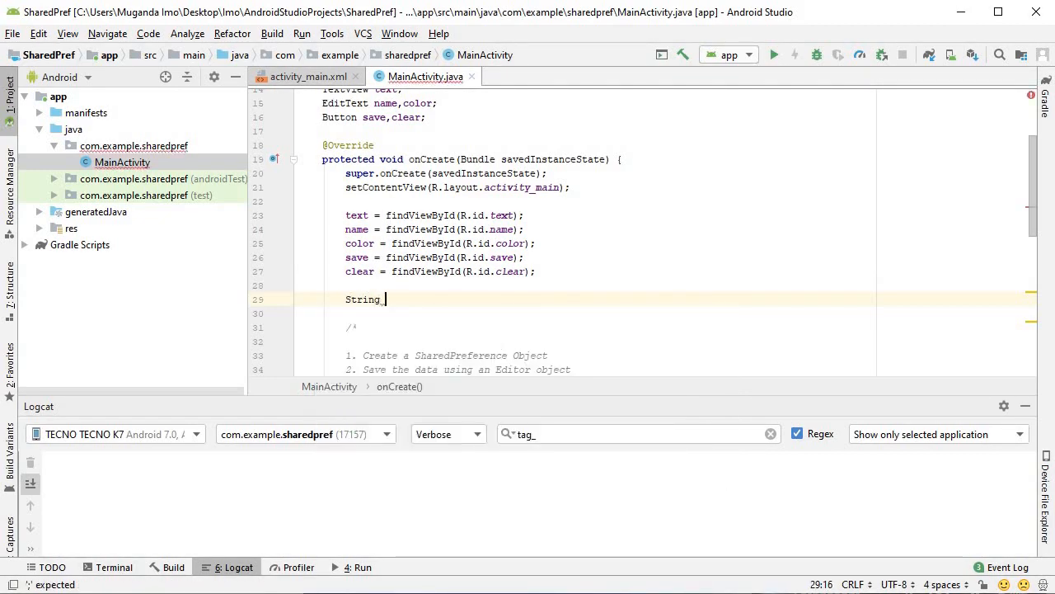
text(textV)
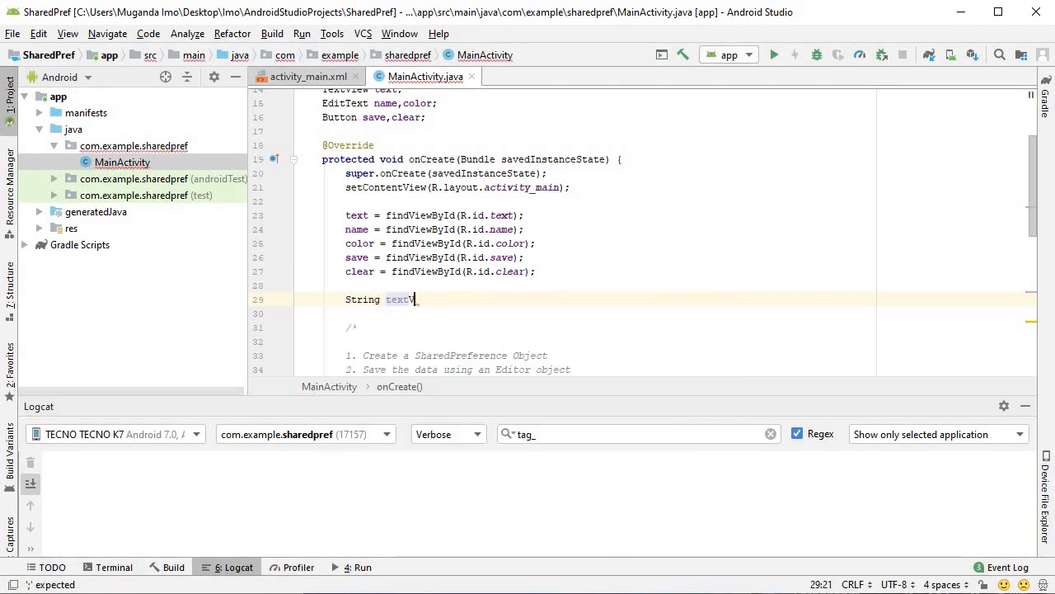
text(alue)
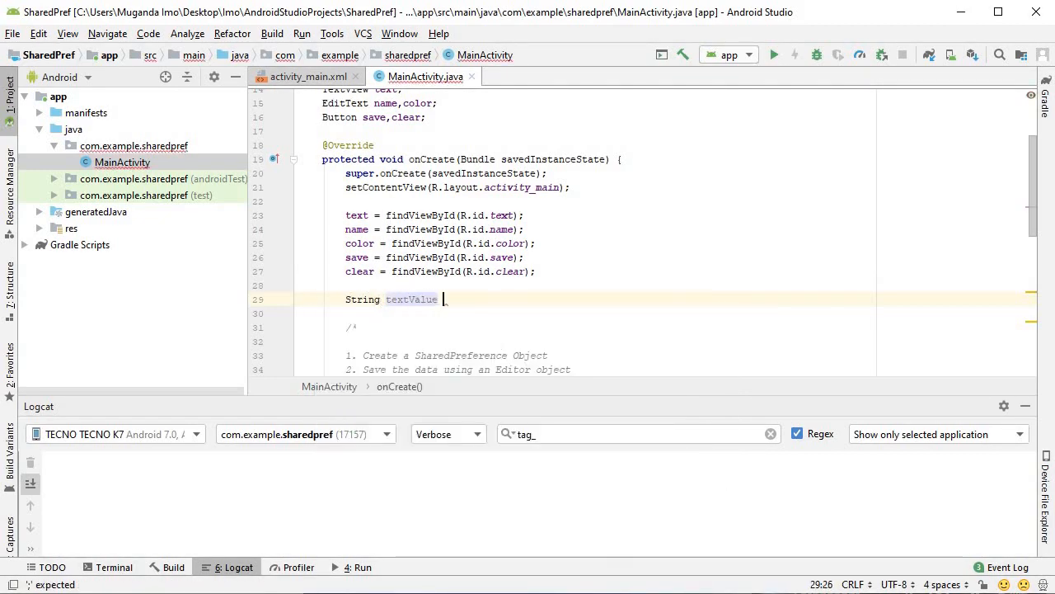
text(=)
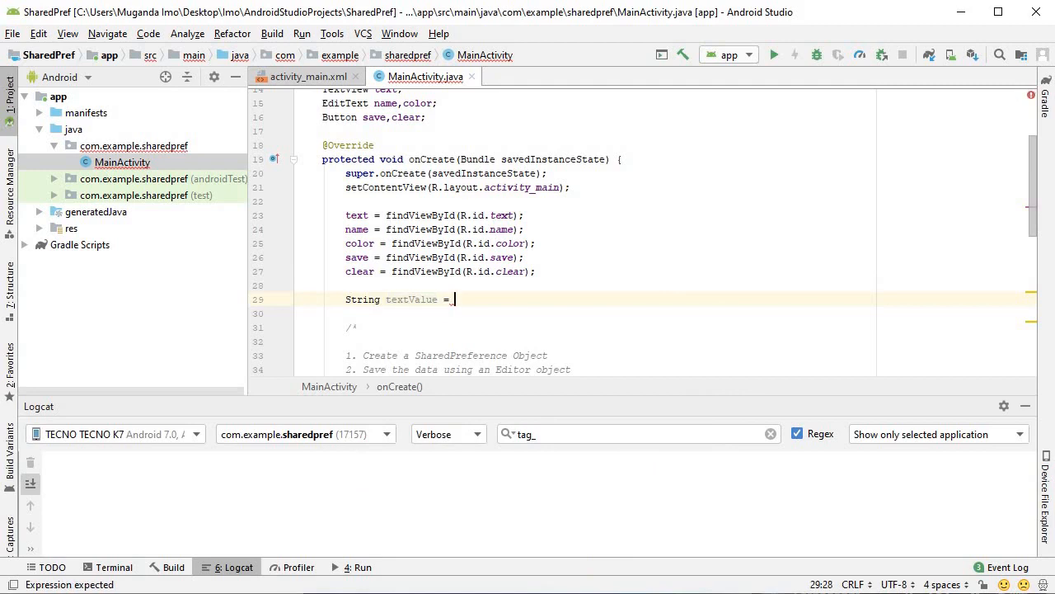
text(pre)
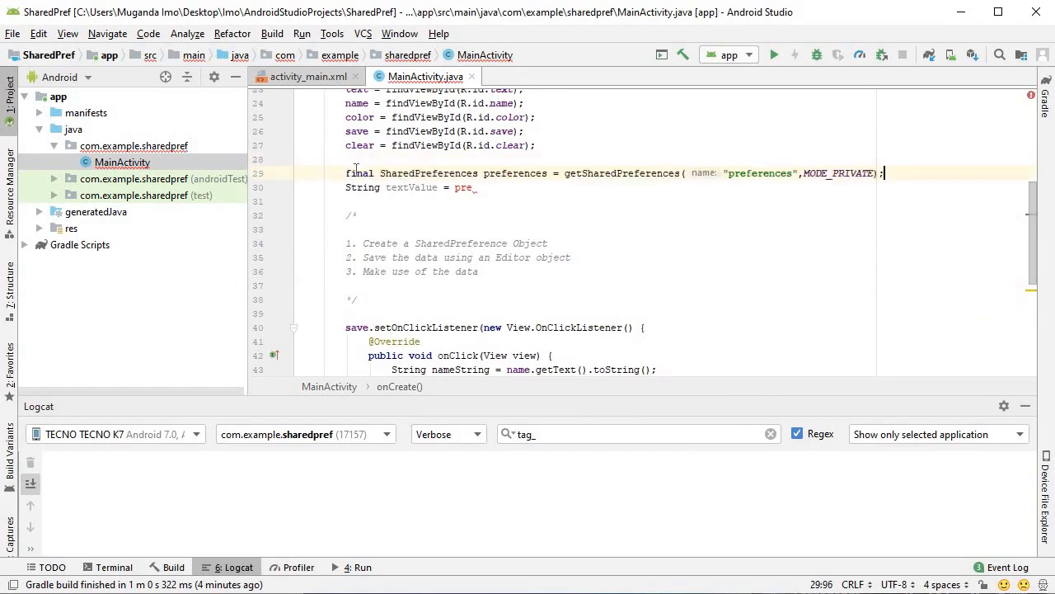
text(ferences.getString()
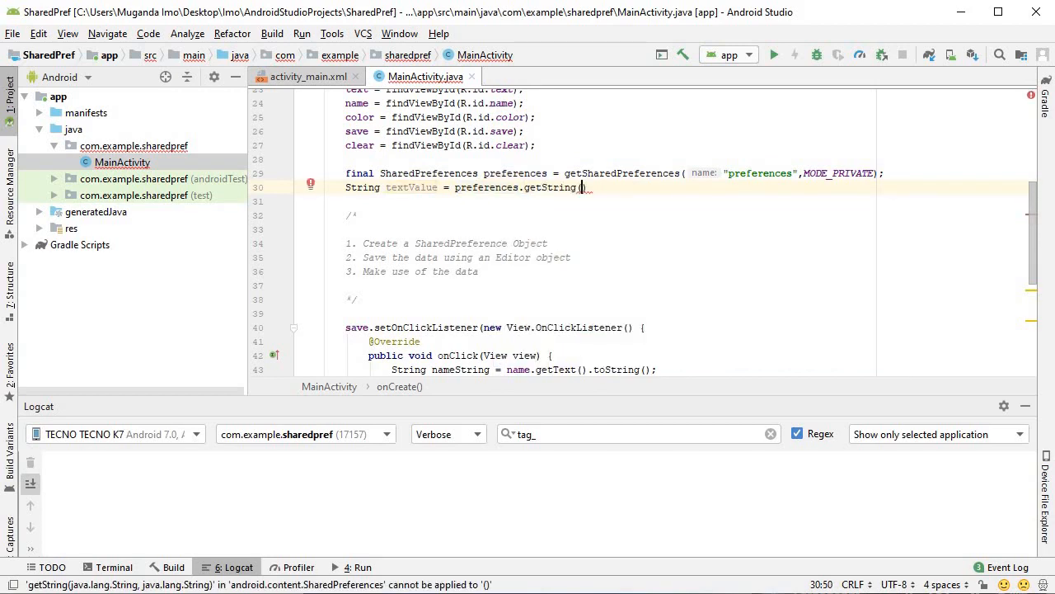
text("name", "No)
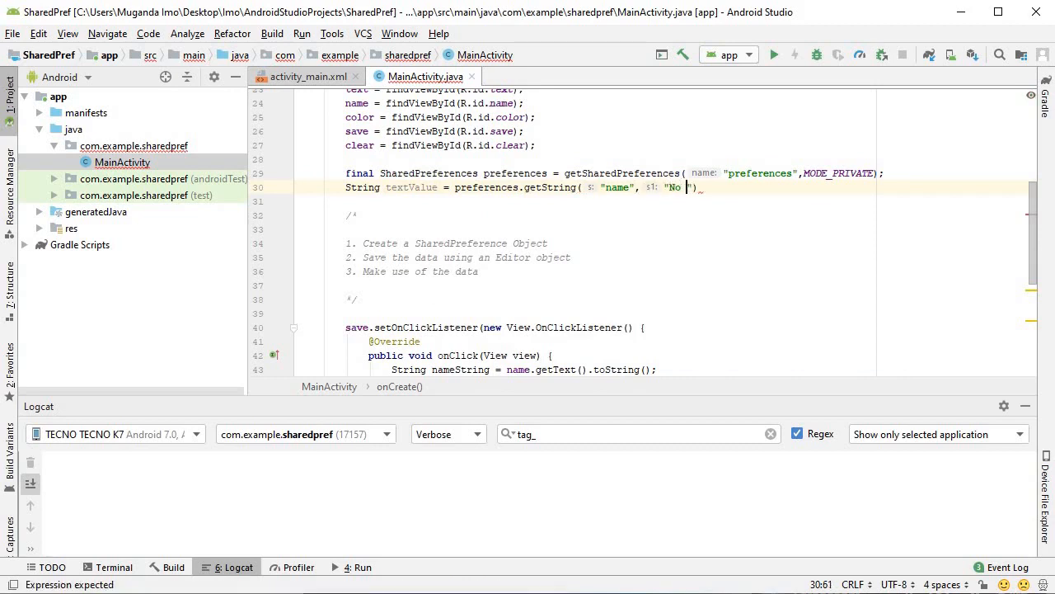
text(Data)
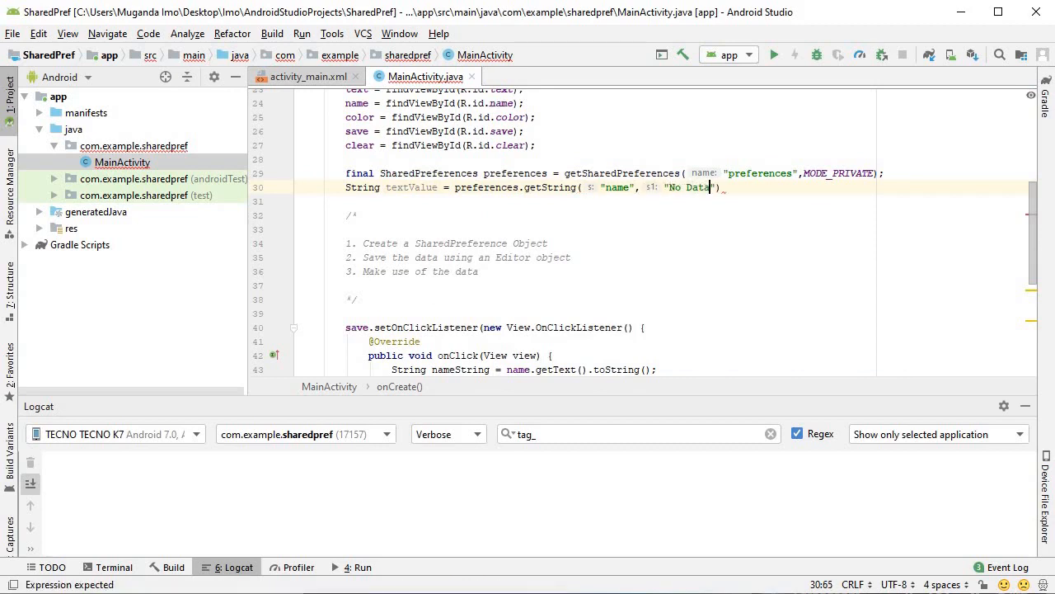
text(Saved)
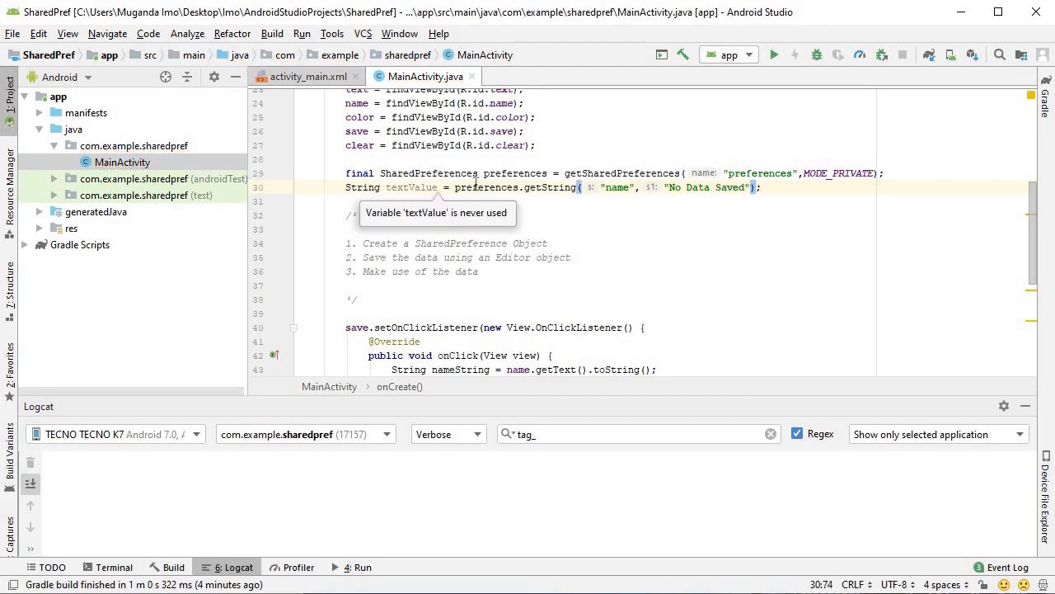
double_click(514, 173)
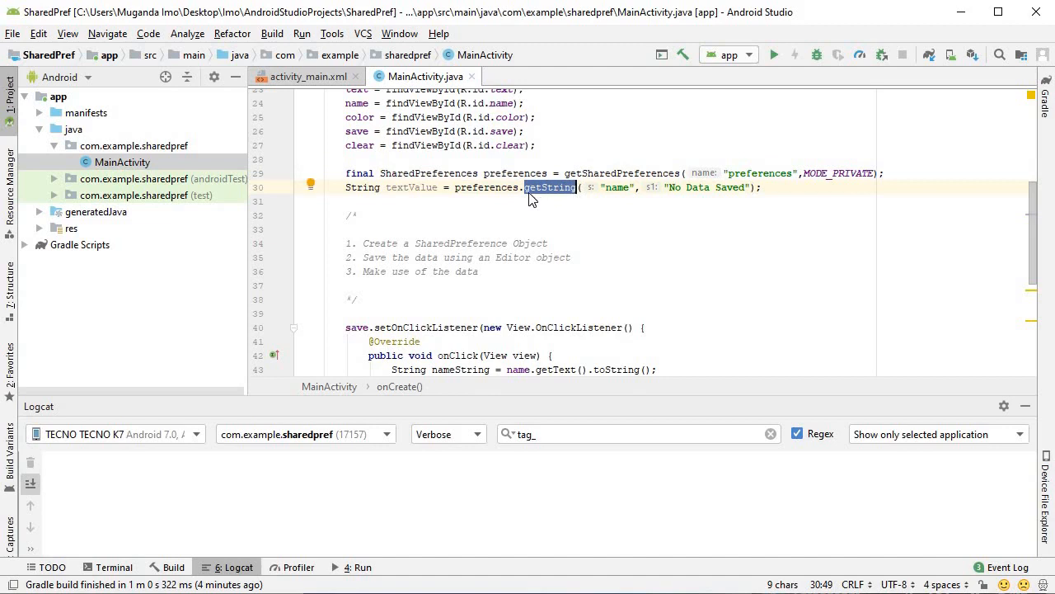
mouse_move(620, 206)
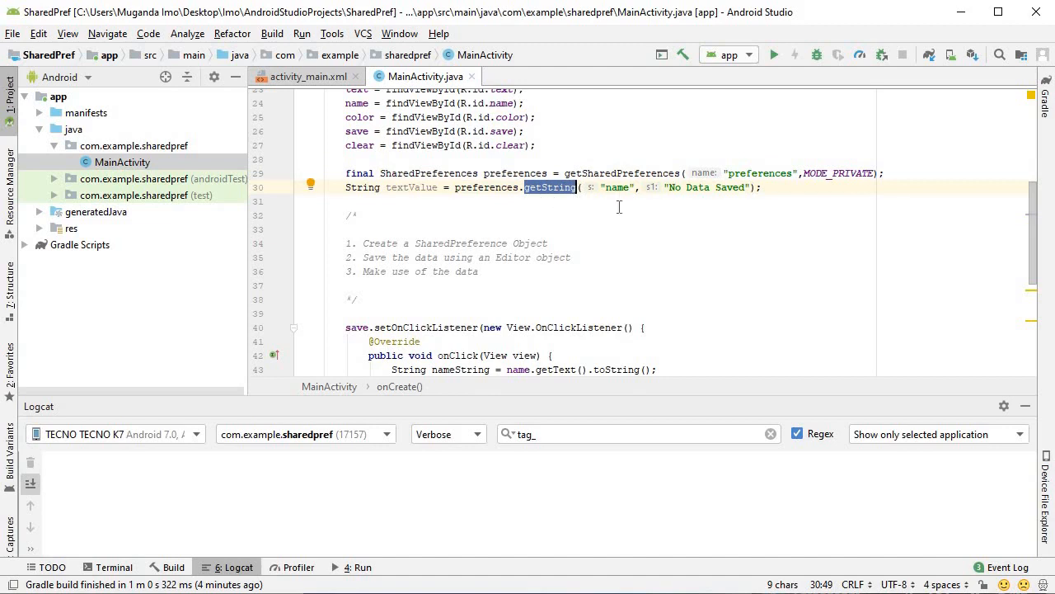
scroll(down, 3)
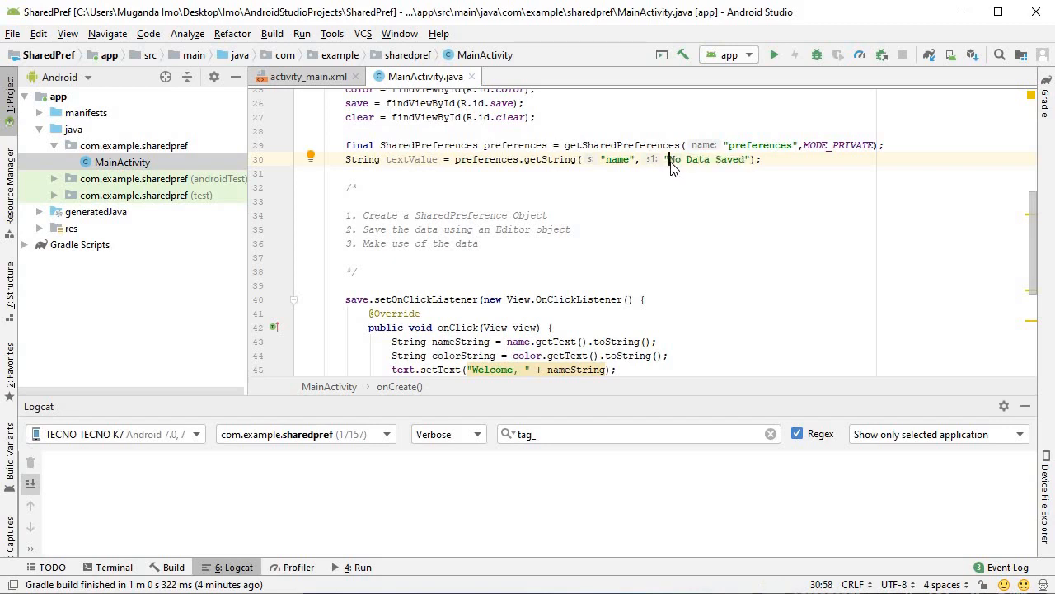
Step: Display the stored value with text.setText(textValue)
double_click(705, 158)
text(te)
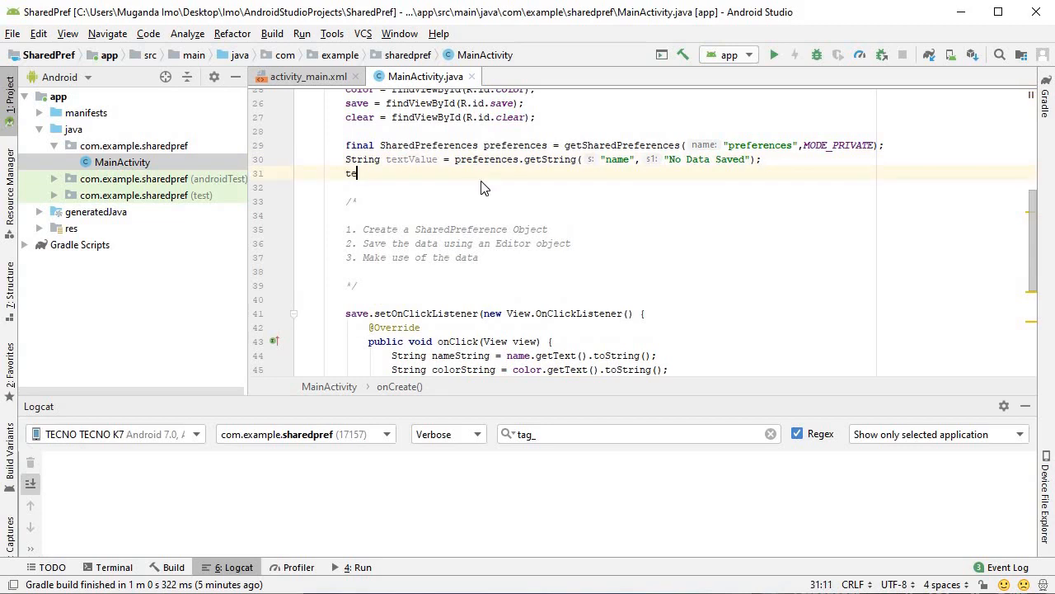
text(xt.)
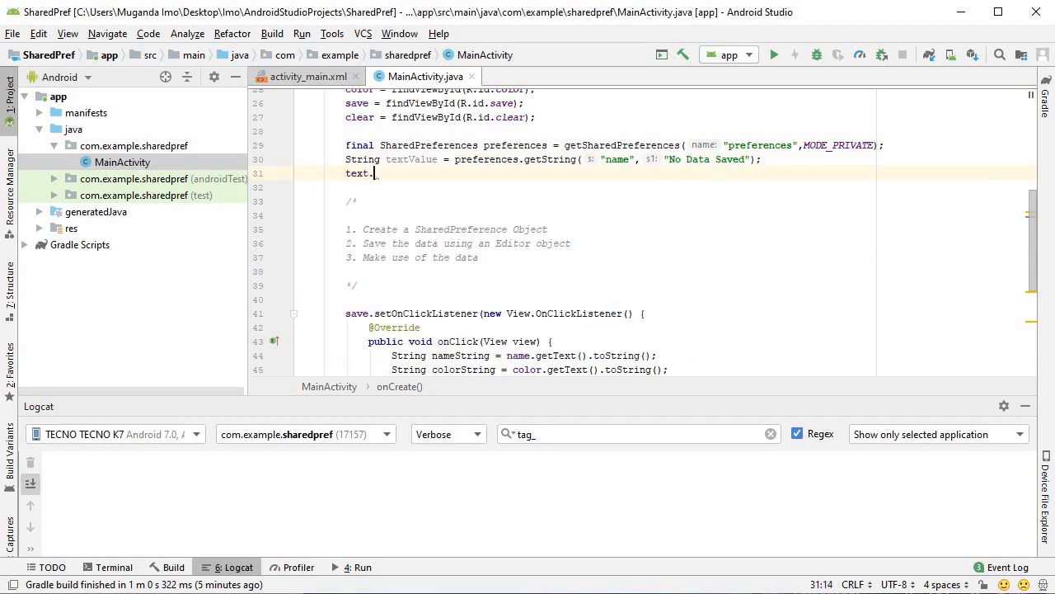
text(setText();)
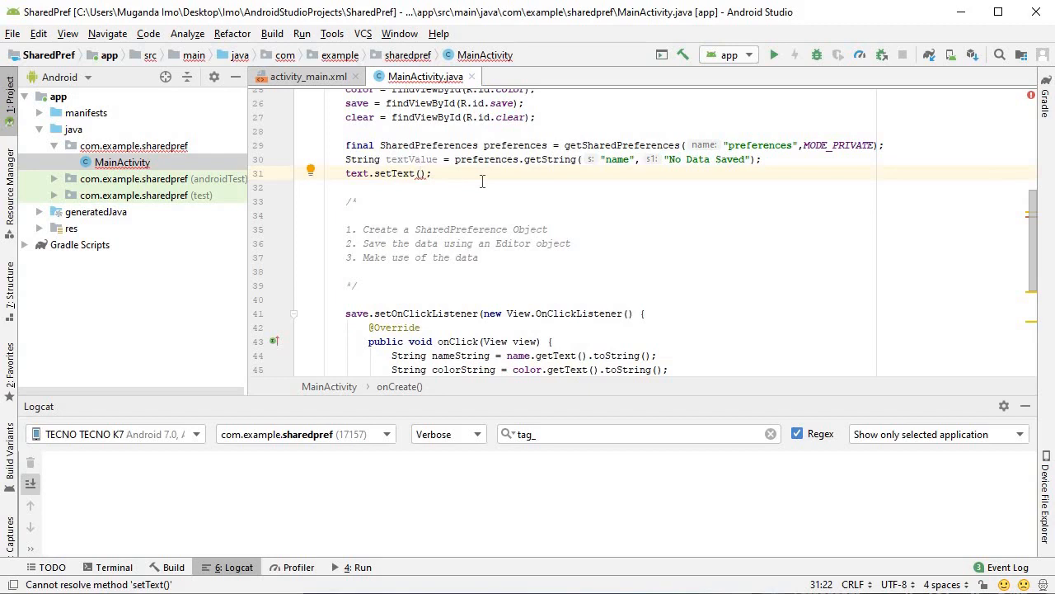
text(textValue)
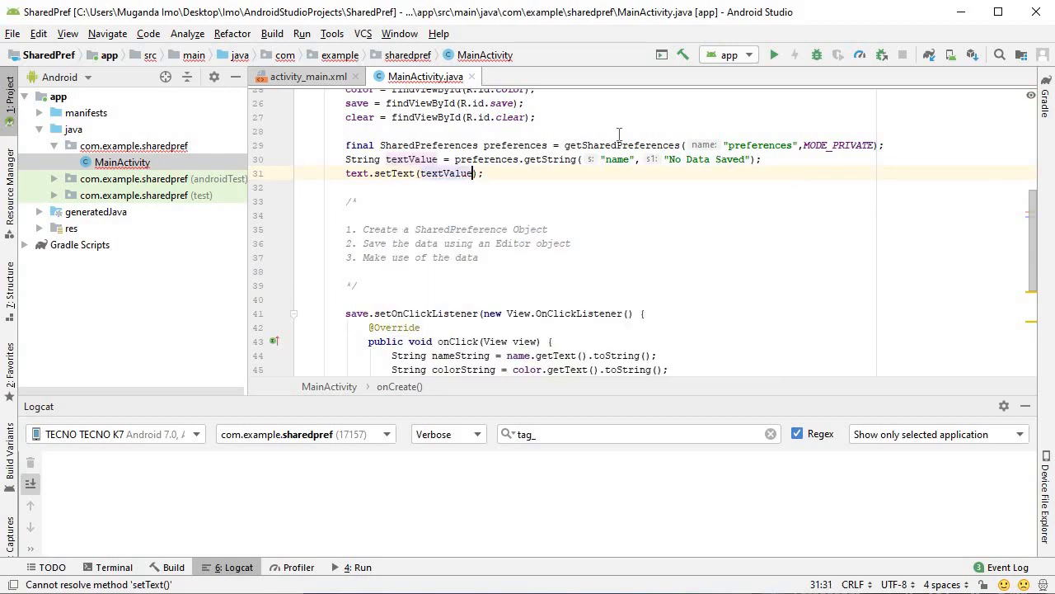
Step: Launch on the TECNO device, confirming OK and Proceed without Instant Run
click(772, 54)
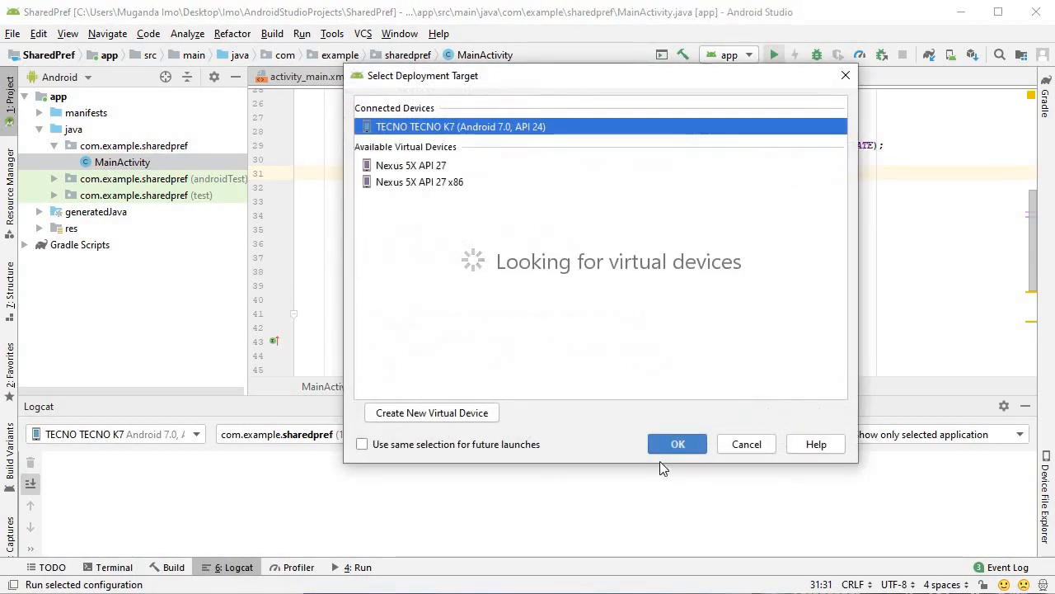
click(676, 443)
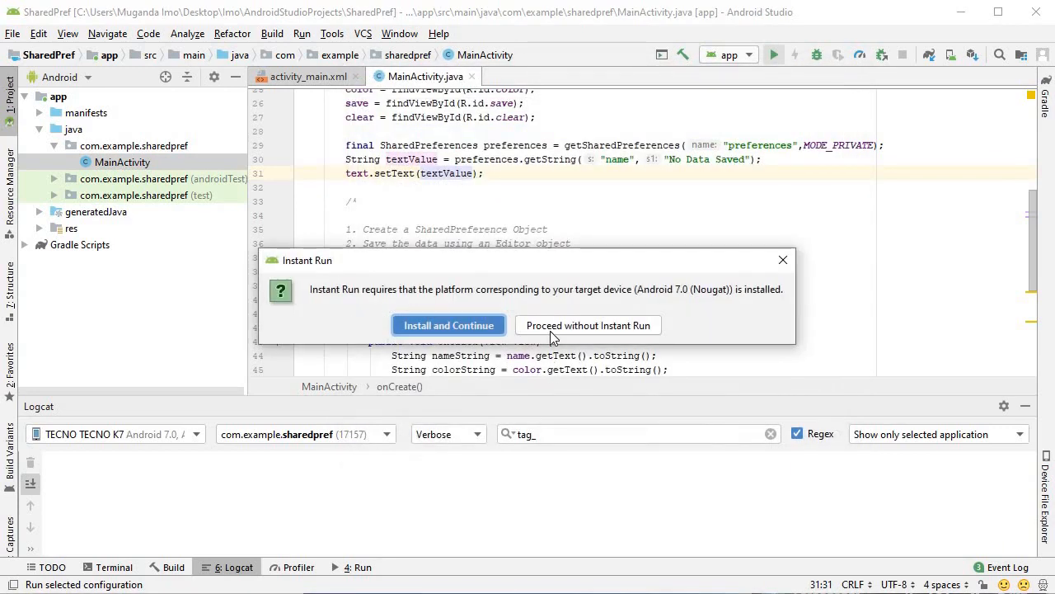
click(587, 325)
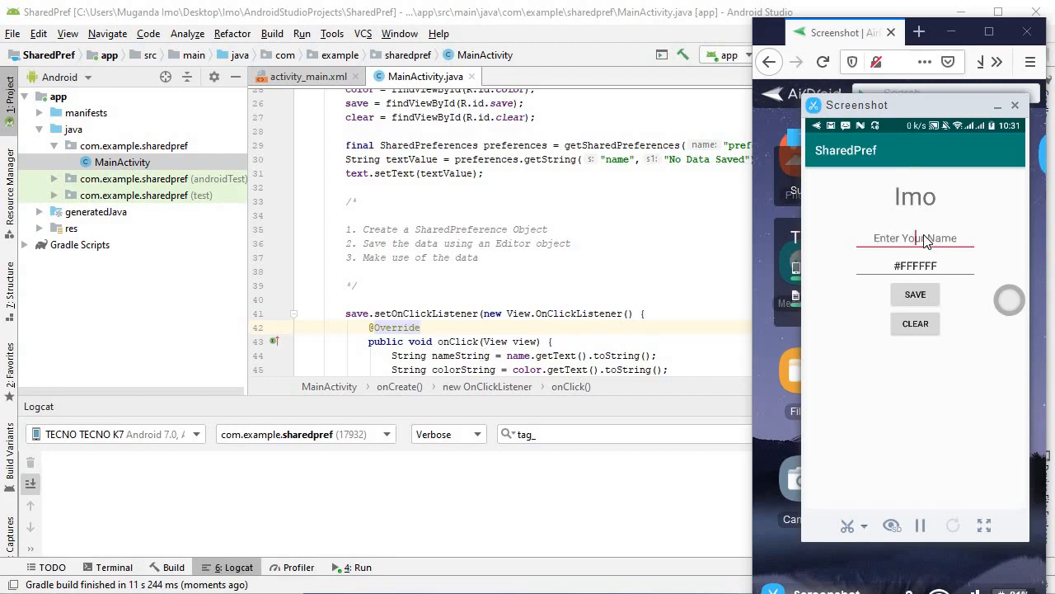
Step: Type the name Imo in the phone app, save it, then clear it to reset the heading
click(913, 237)
text(Muganda)
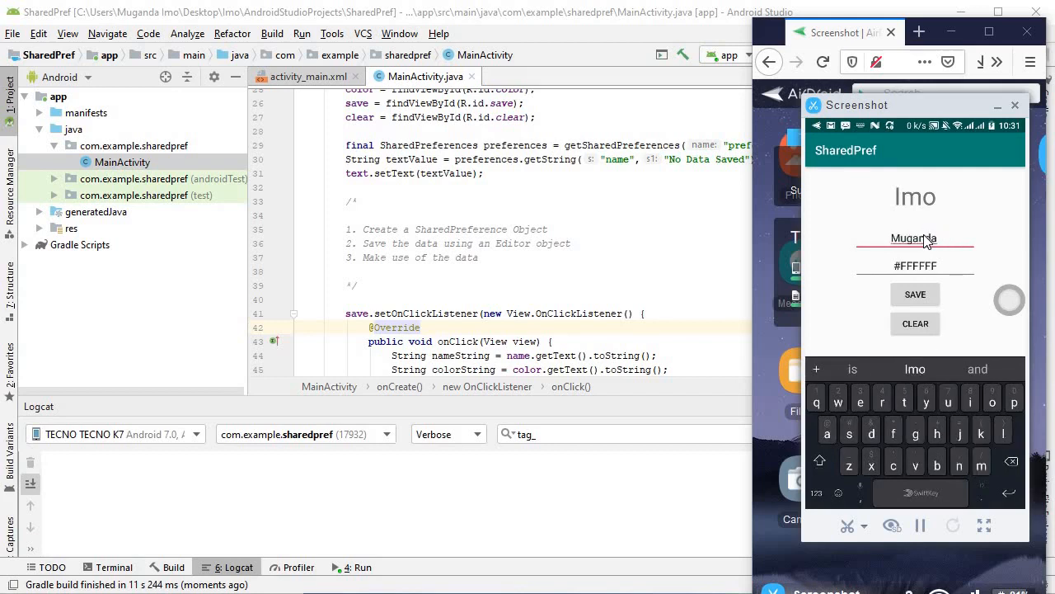
text(Imo)
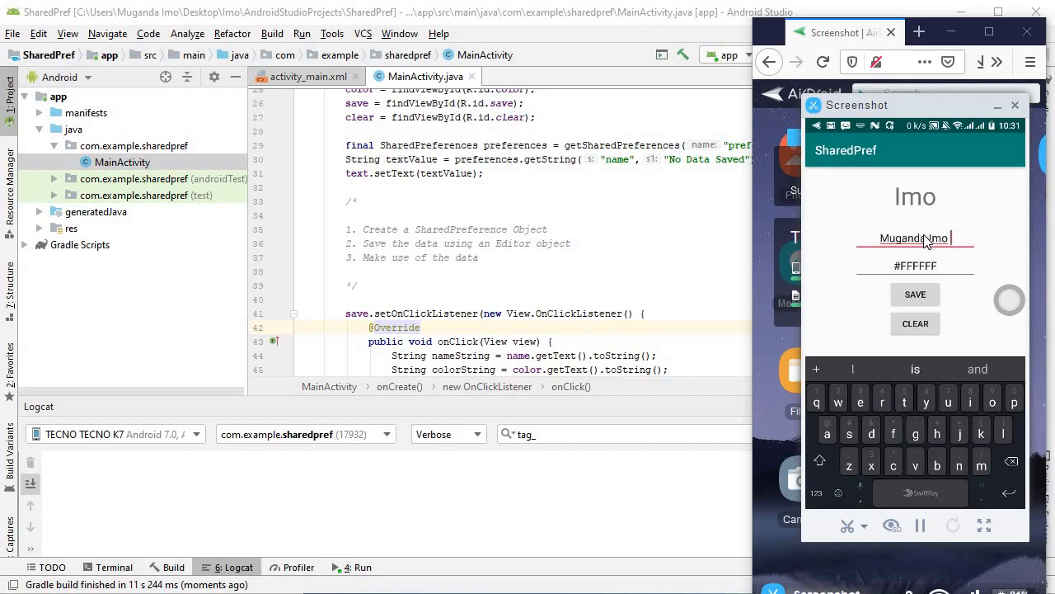
click(914, 294)
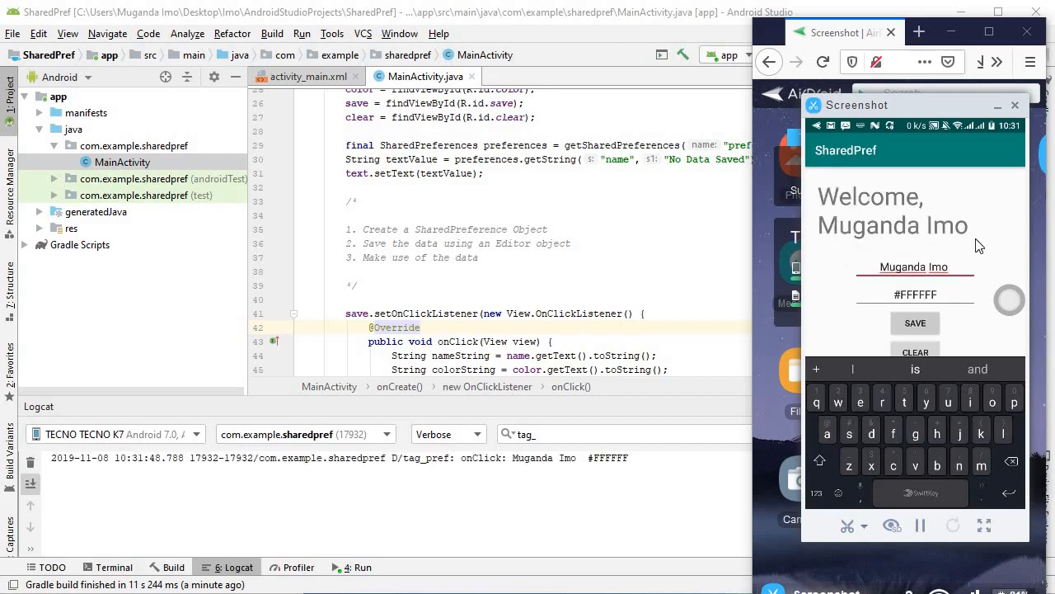
click(913, 267)
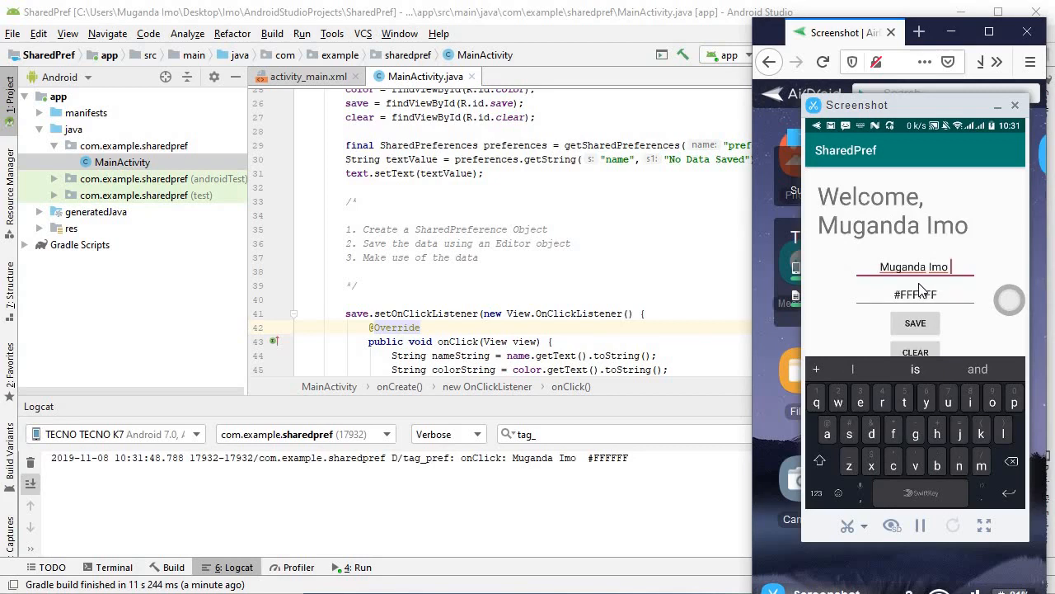
double_click(902, 267)
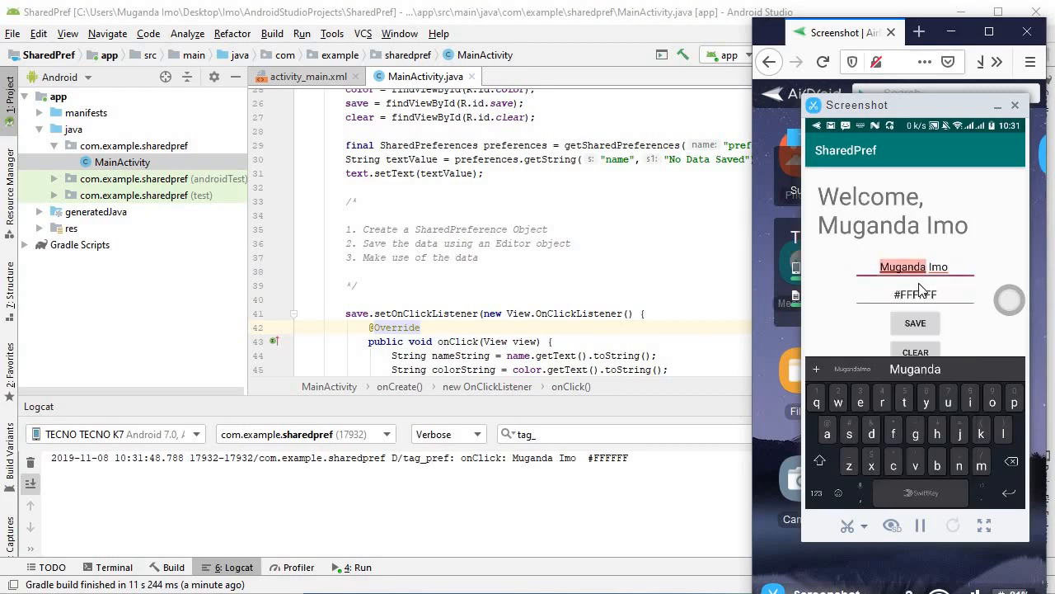
double_click(902, 267)
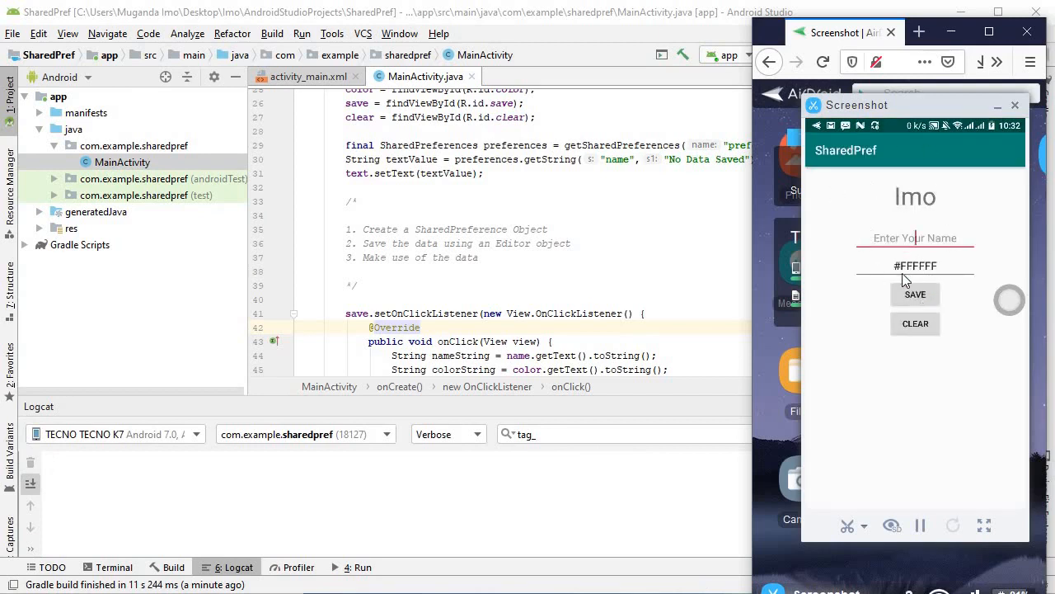
mouse_move(884, 289)
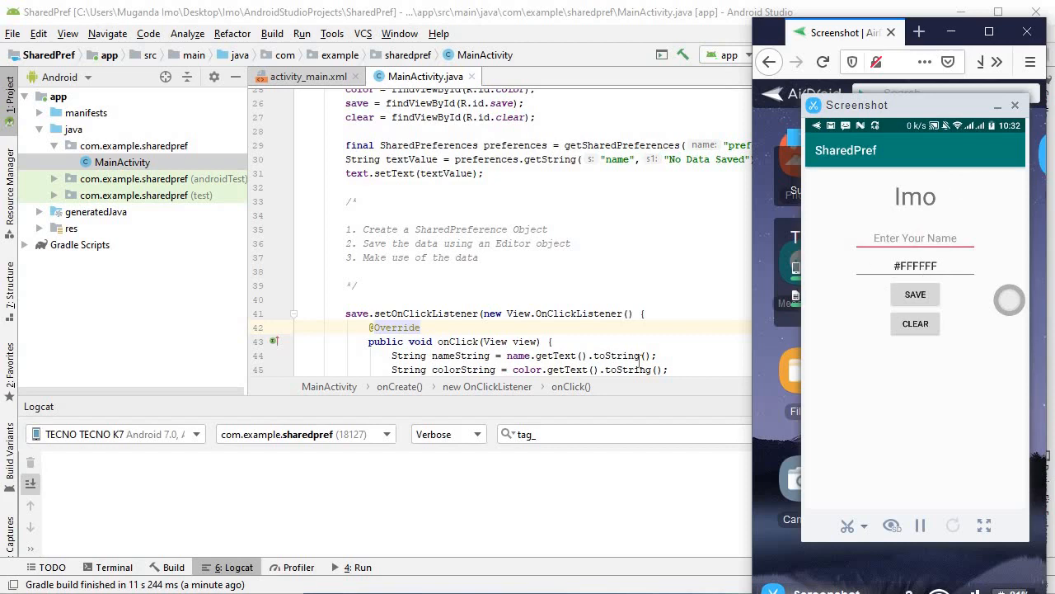
mouse_move(666, 165)
text(")
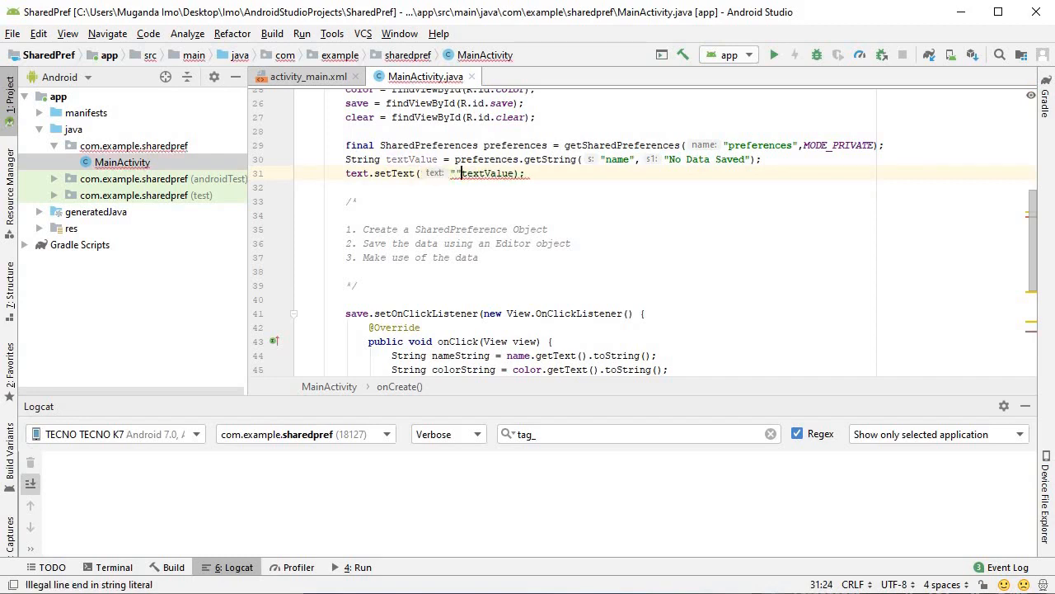
Step: Prefix the shown name with "Welcome " in setText and rerun the app on the phone
text(Welcome)
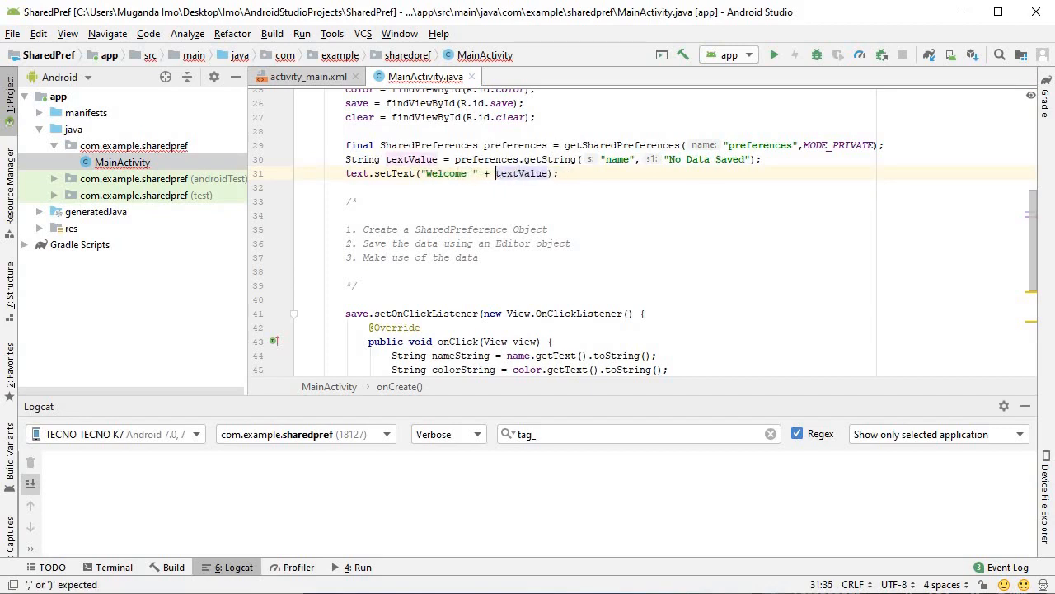
click(772, 55)
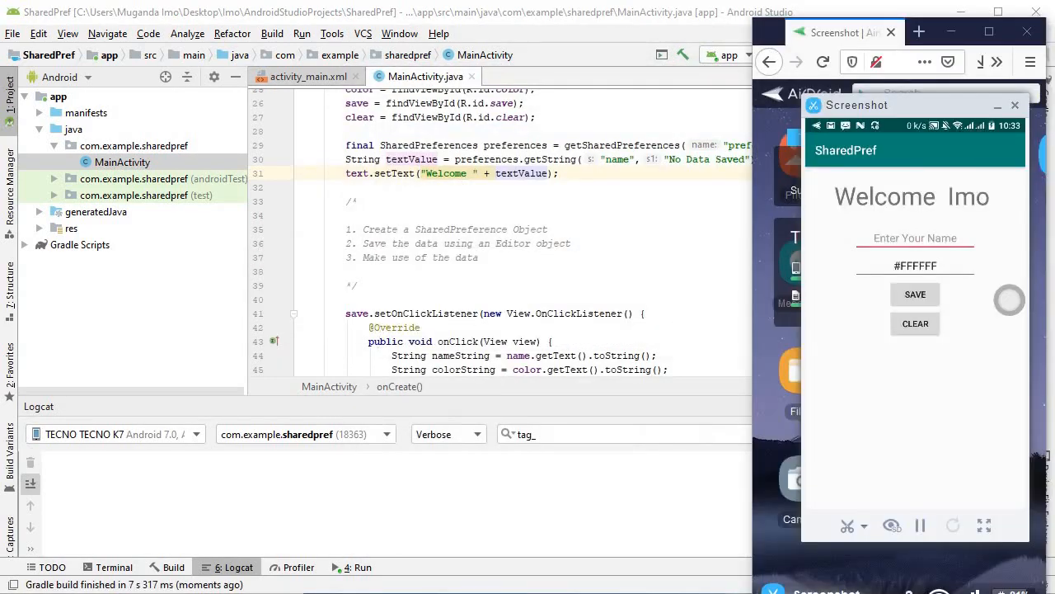
Step: Enter the name John in the phone app and save it
click(913, 238)
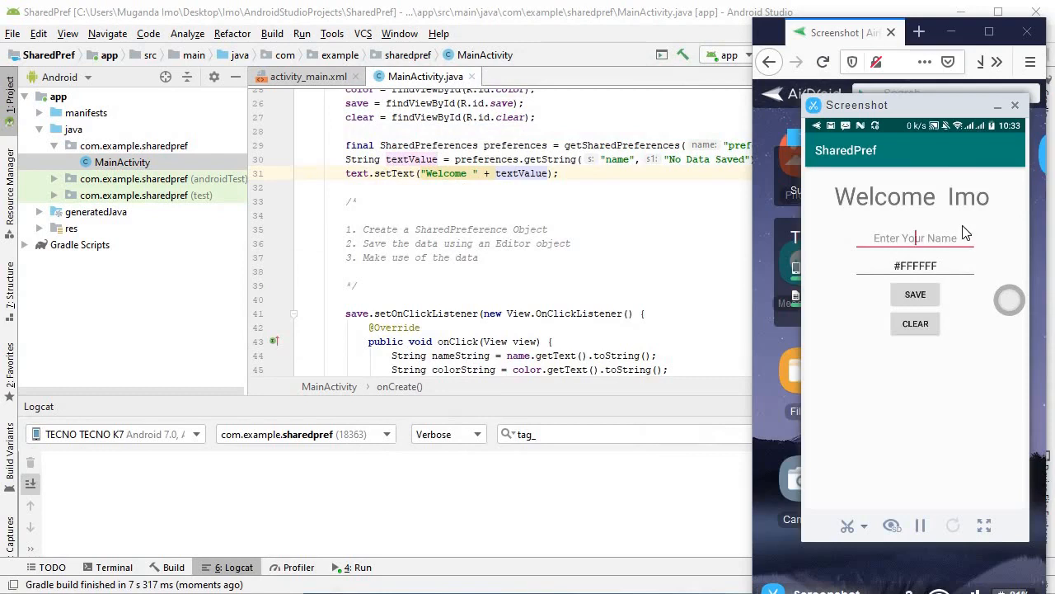
click(913, 238)
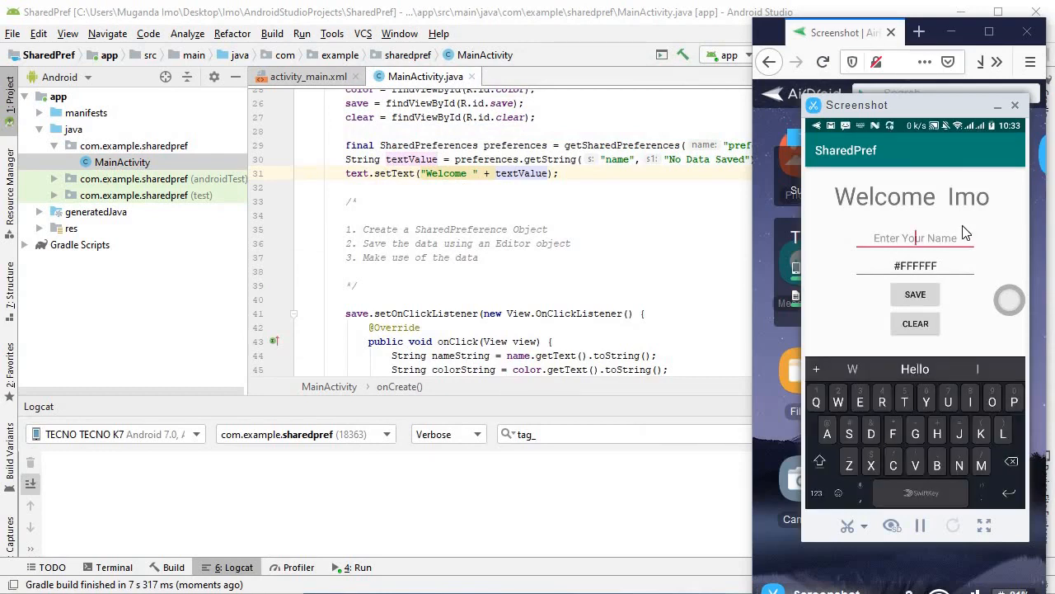
text(John)
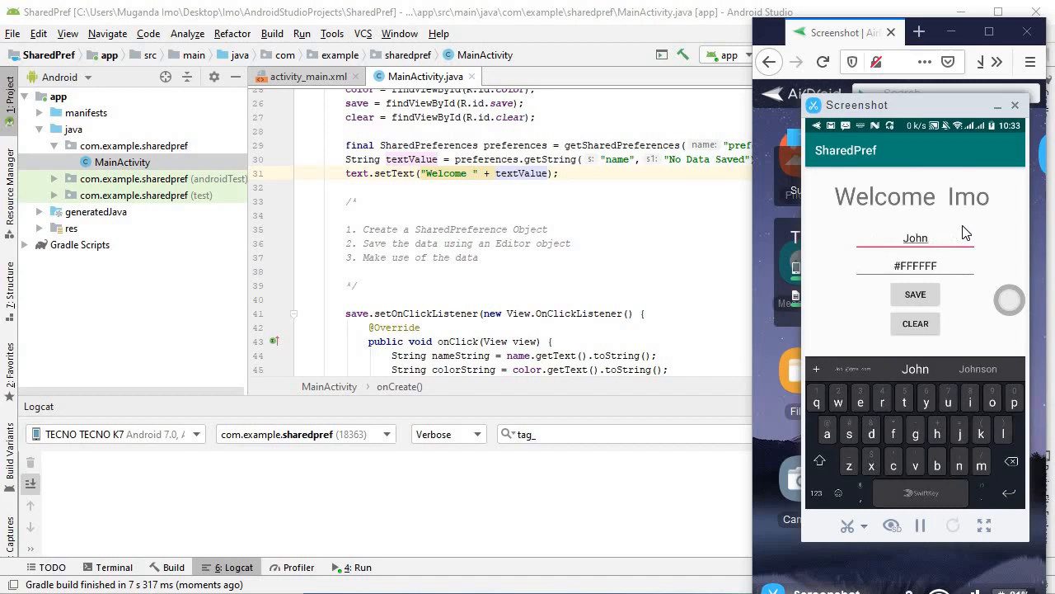
click(914, 293)
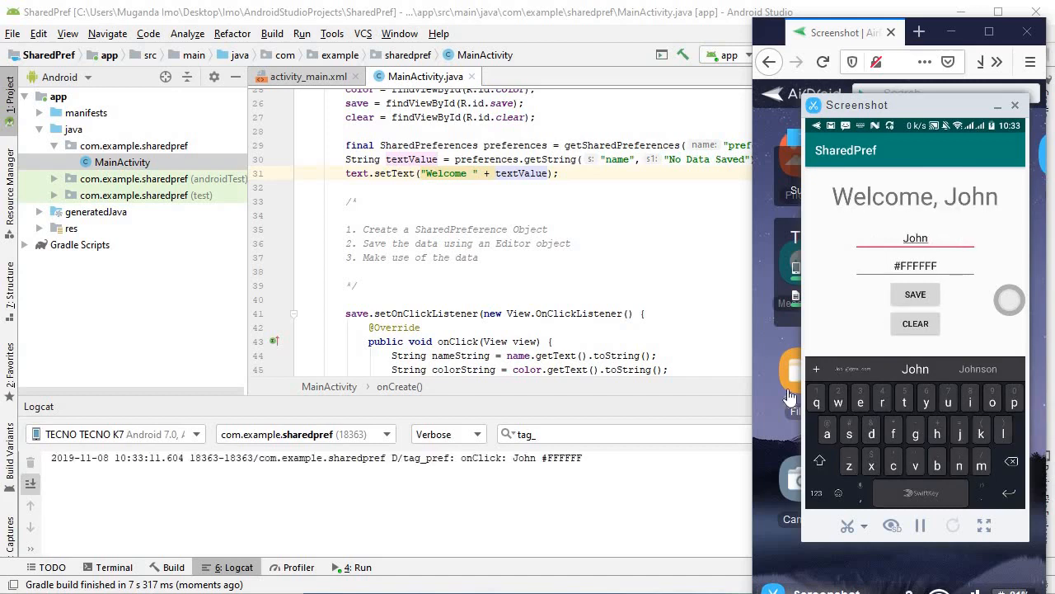
mouse_move(836, 233)
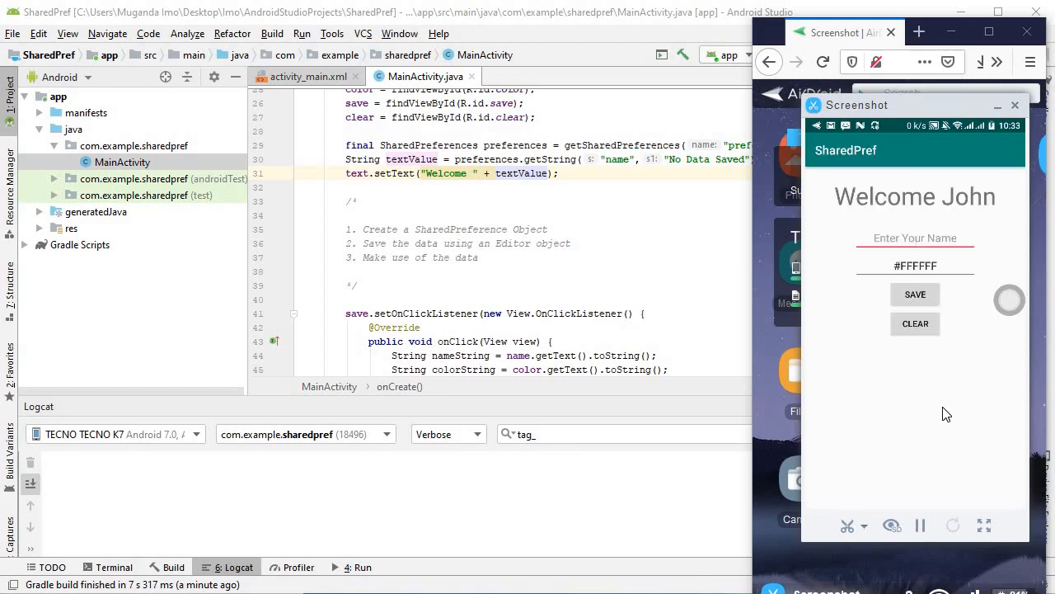
mouse_move(861, 185)
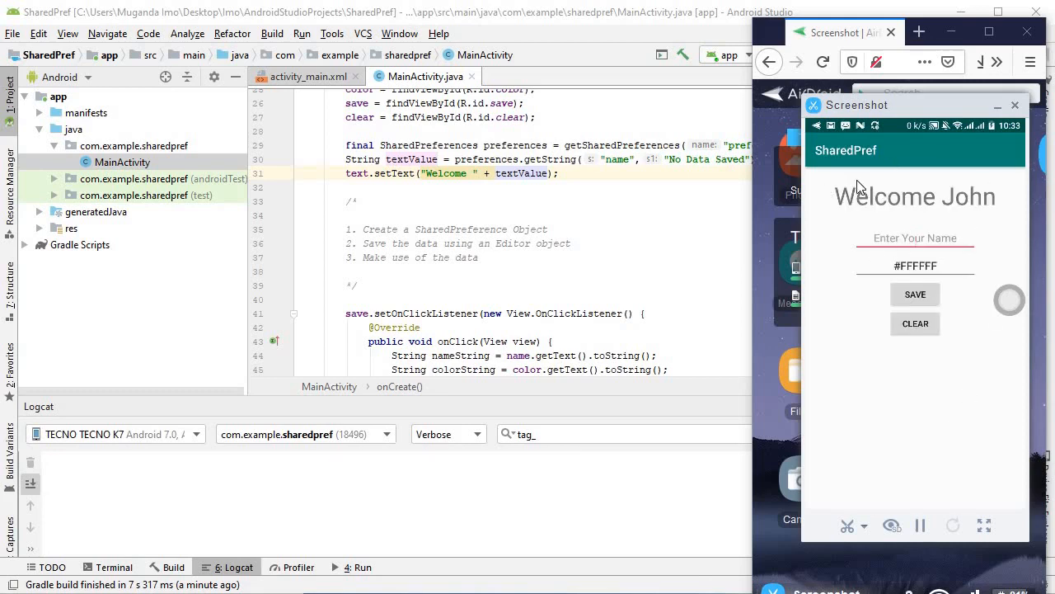
mouse_move(943, 184)
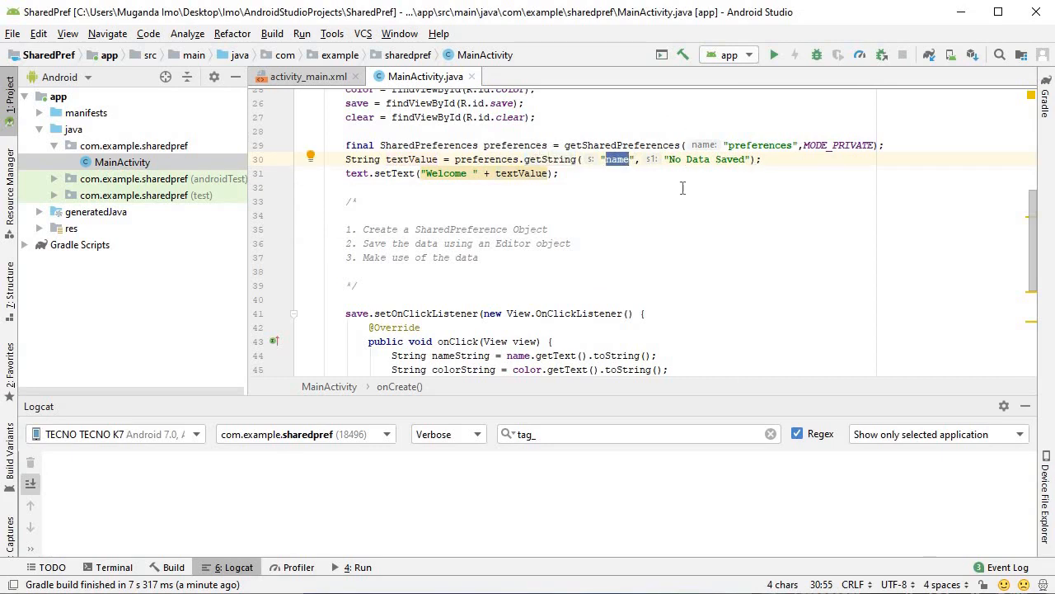
mouse_move(722, 170)
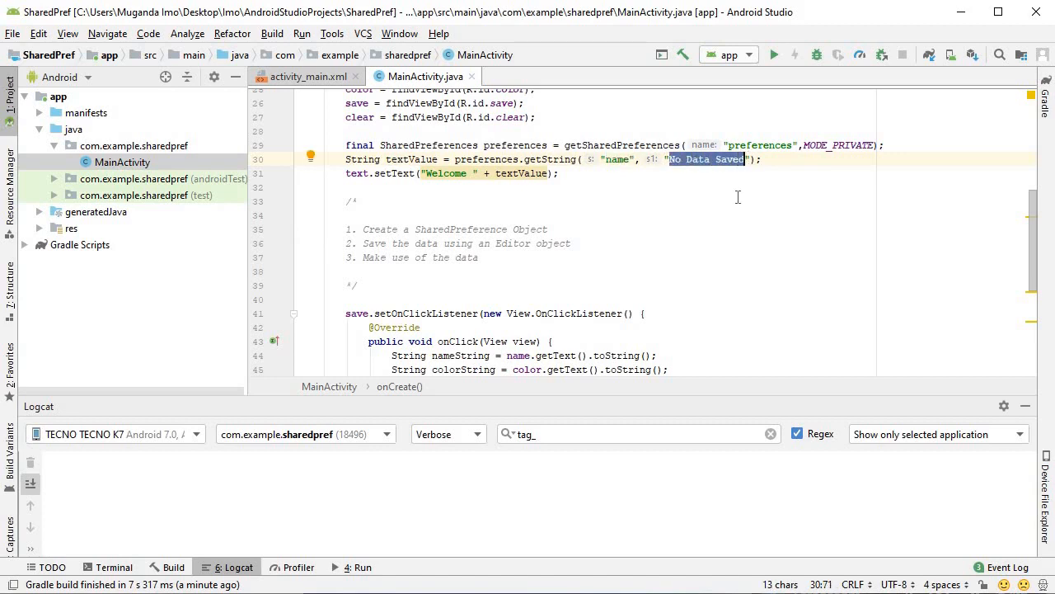
Step: Add String colorValue = preferences.getString("color", "FFFFFF"); below the name lookup in onCreate
click(756, 158)
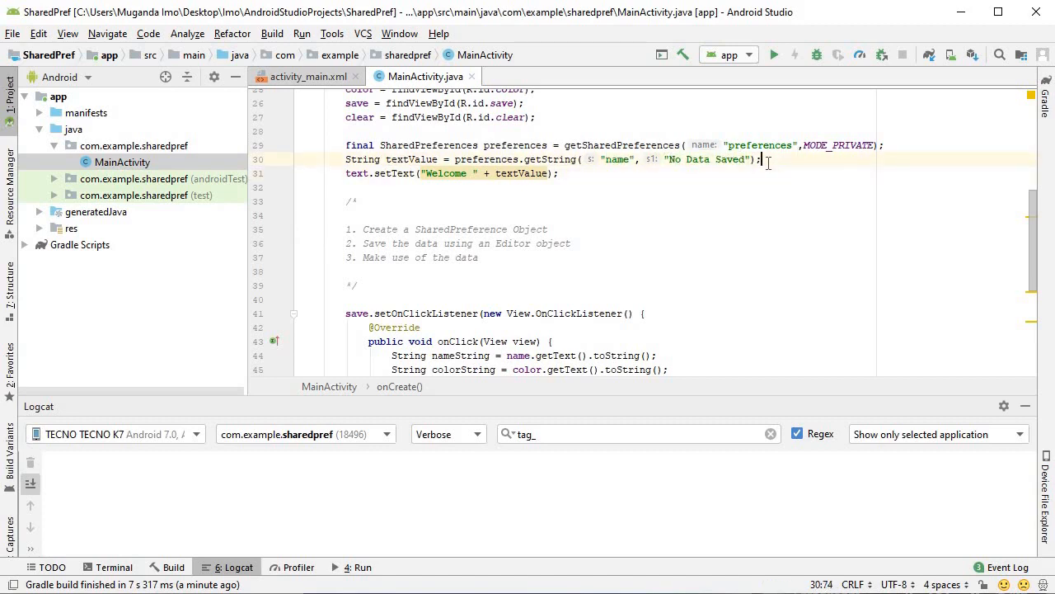
scroll(down, 3)
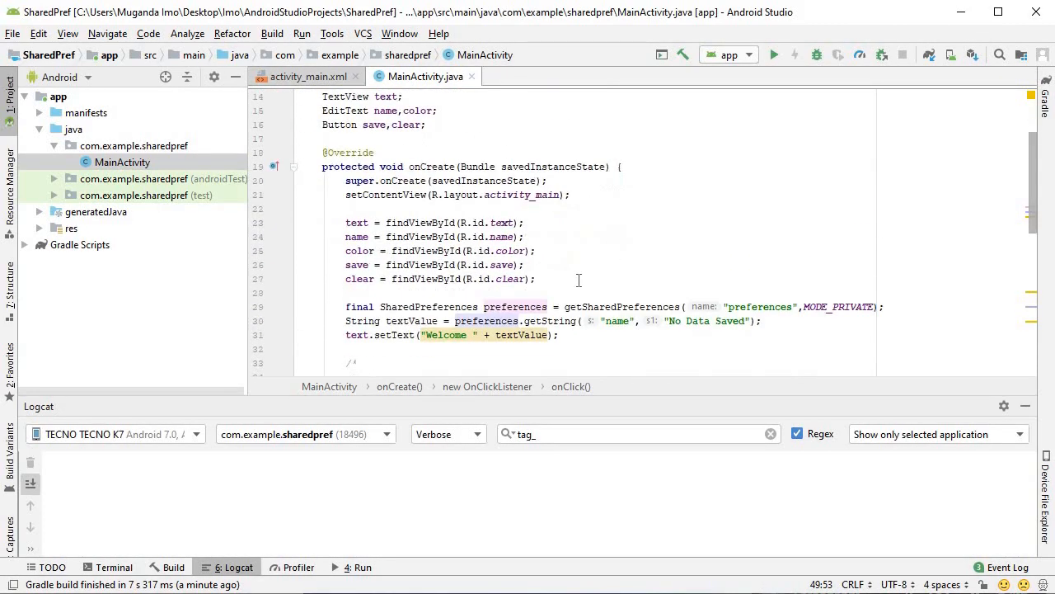
scroll(down, 3)
text(String colorValue = preferences.getString("color", "No Data Saved");)
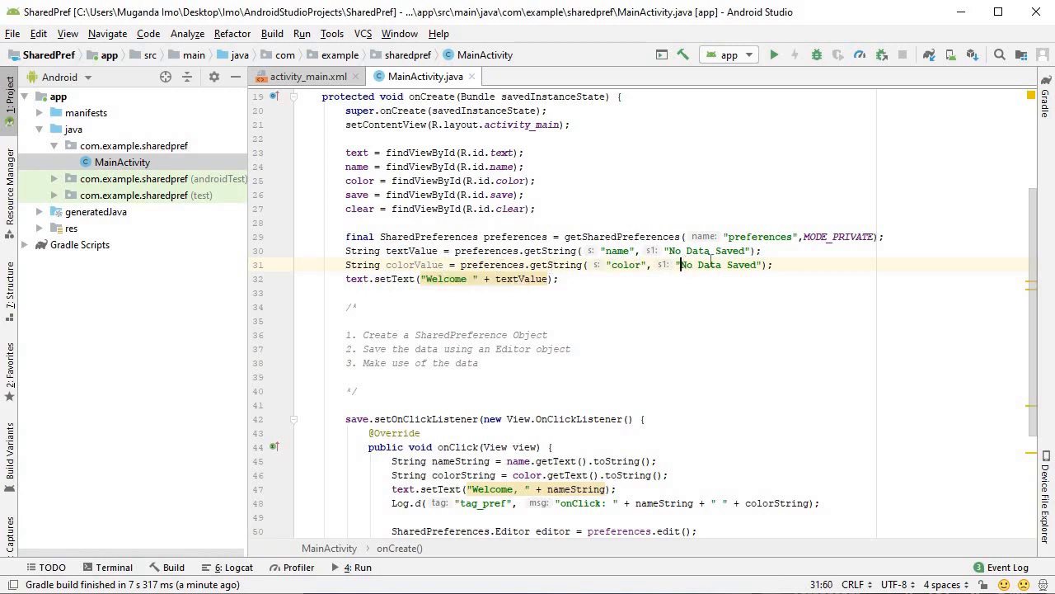
double_click(719, 264)
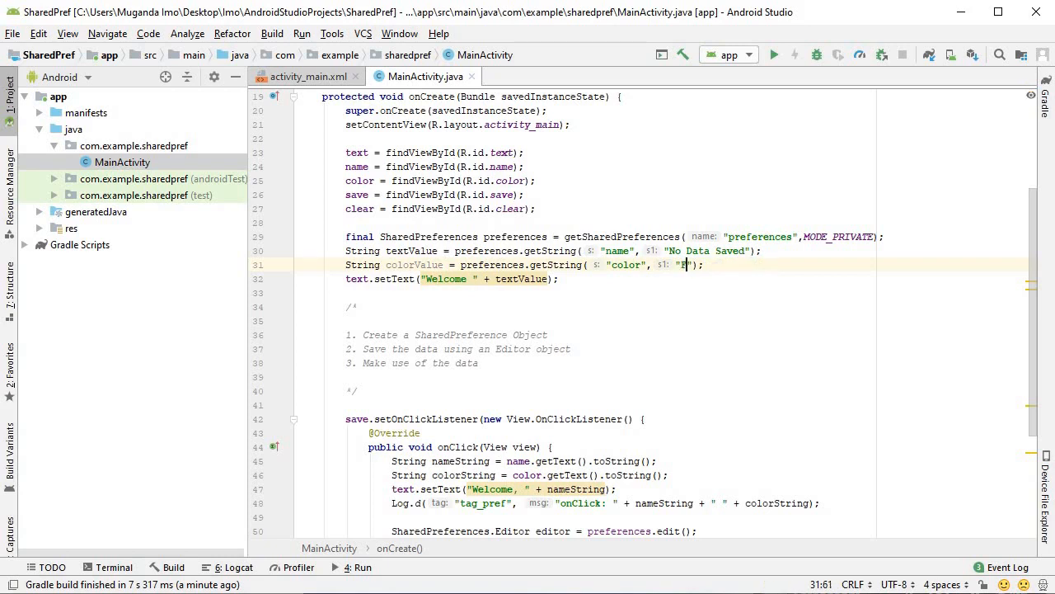
text(FFFFF)
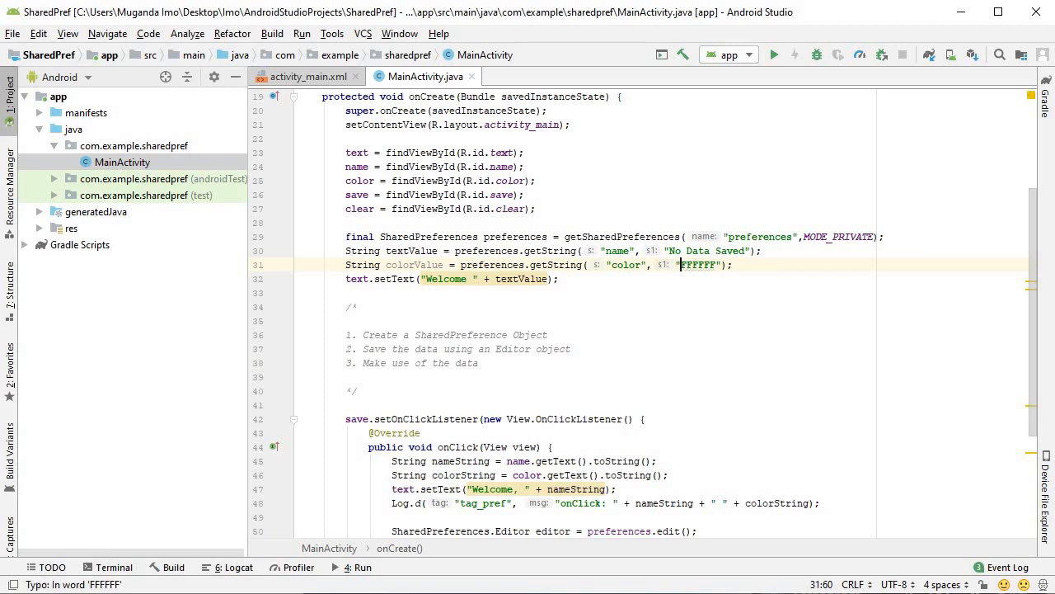
click(305, 76)
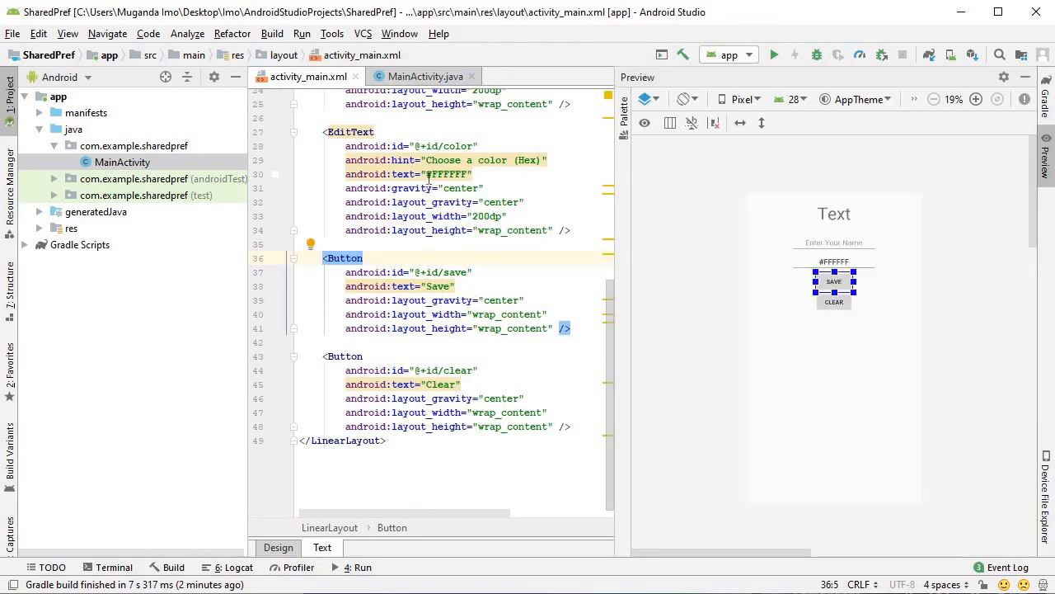
Step: Give the root LinearLayout in activity_main.xml an android:id attribute, then return to MainActivity.java
click(448, 175)
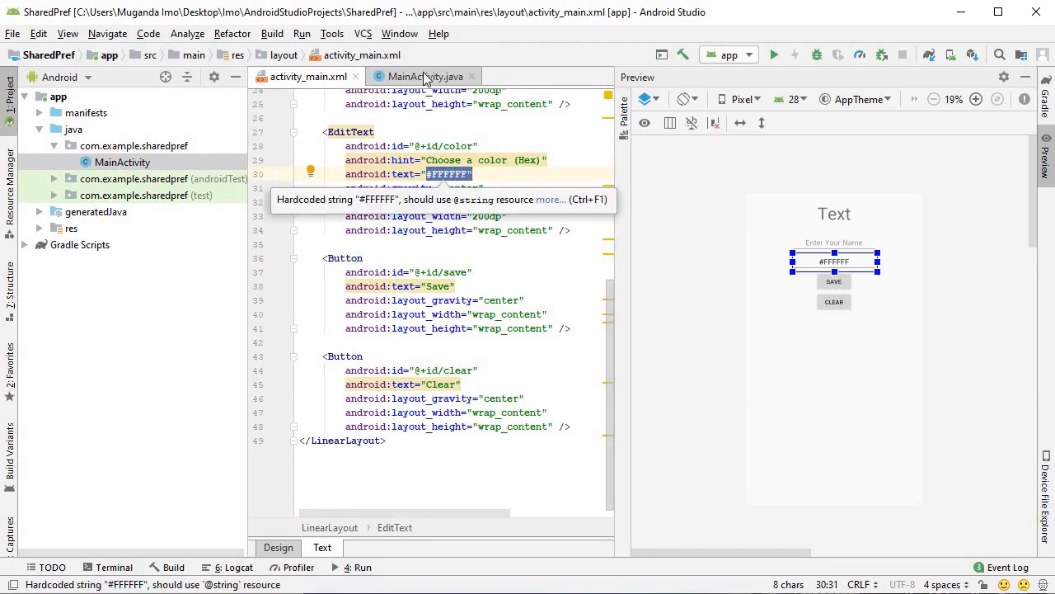
click(425, 76)
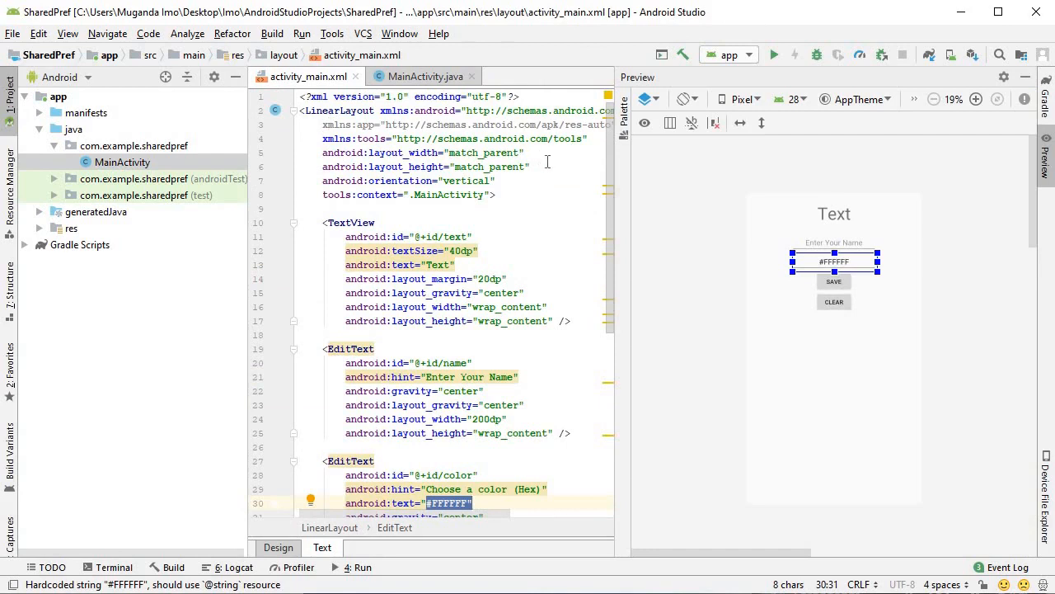
text(if)
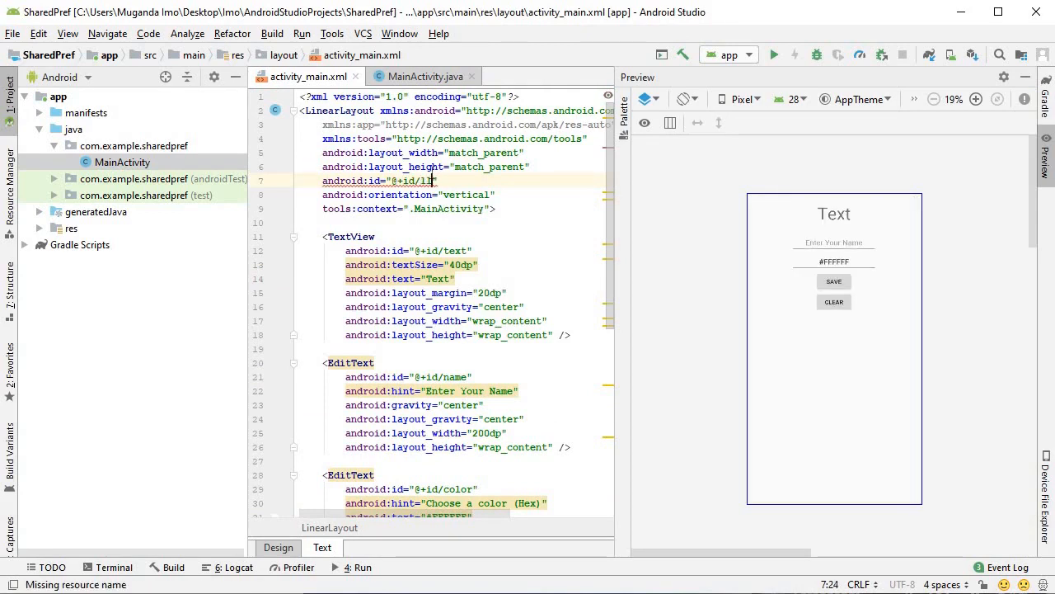
click(422, 76)
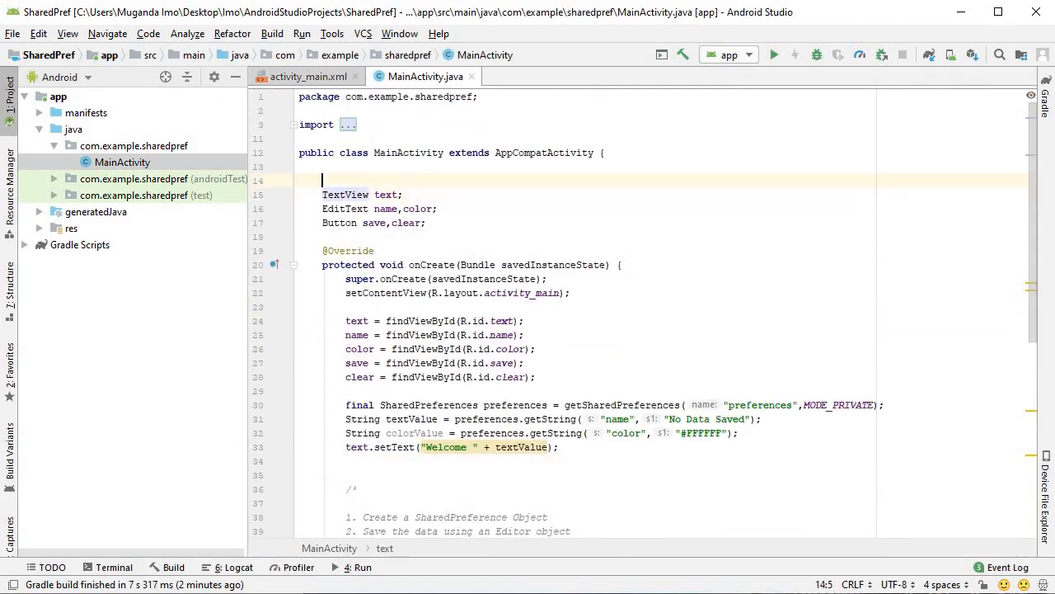
Step: Declare LinearLayout linearLayout and bind it with findViewById(R.id.ll) in onCreate
text(LinearLayout linearLayout;)
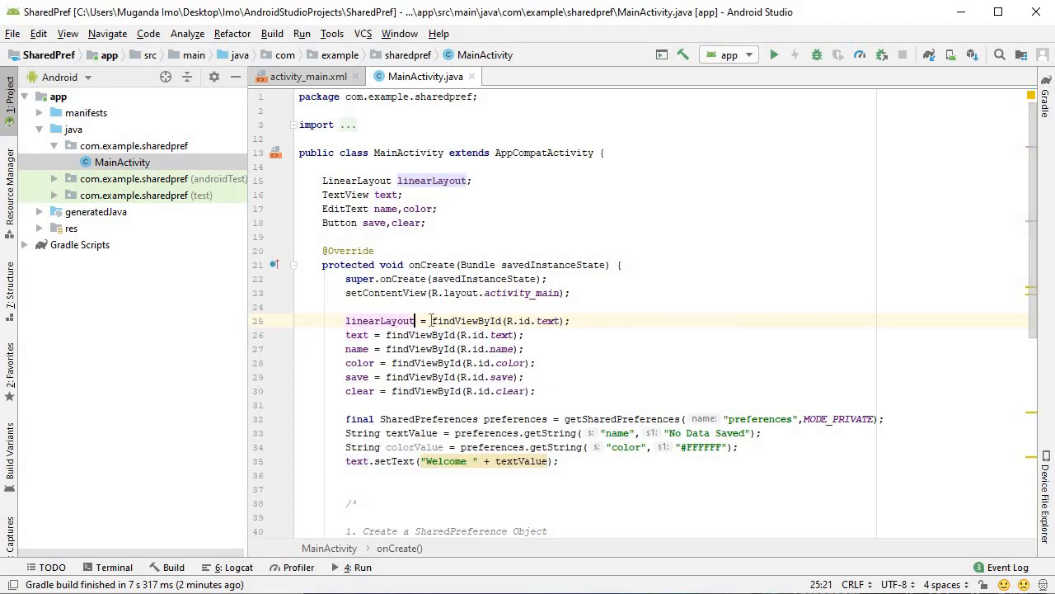
text(ll)
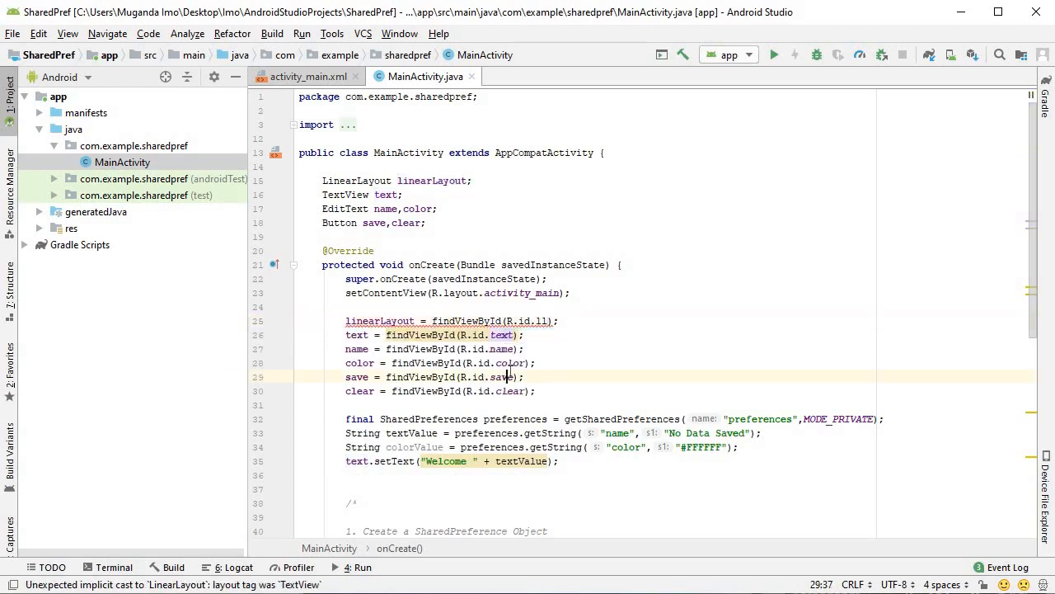
scroll(down, 3)
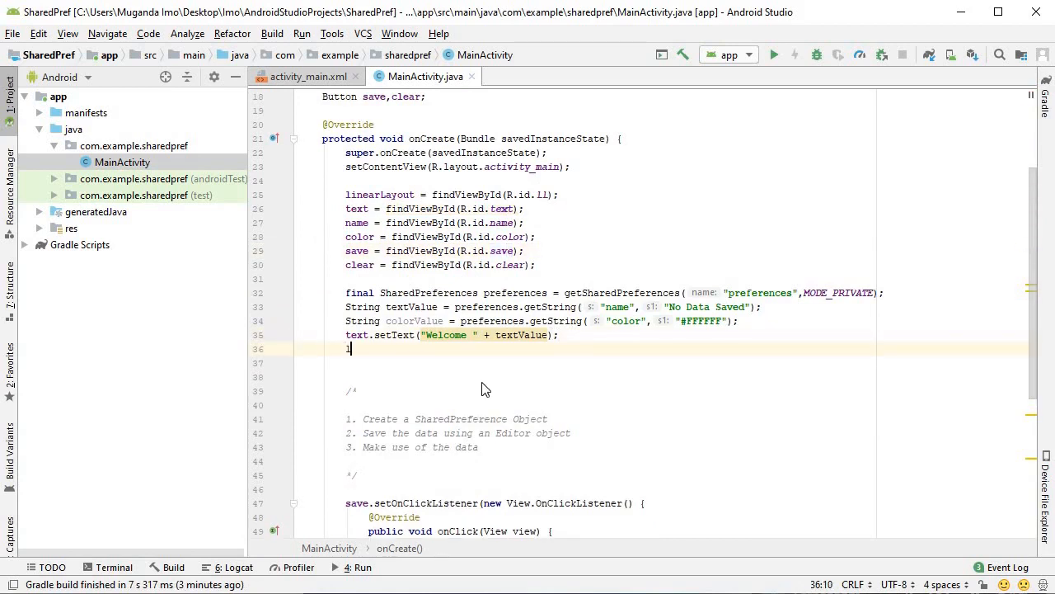
text(linearLayout.setBackgroundColor(Color.parseColor());)
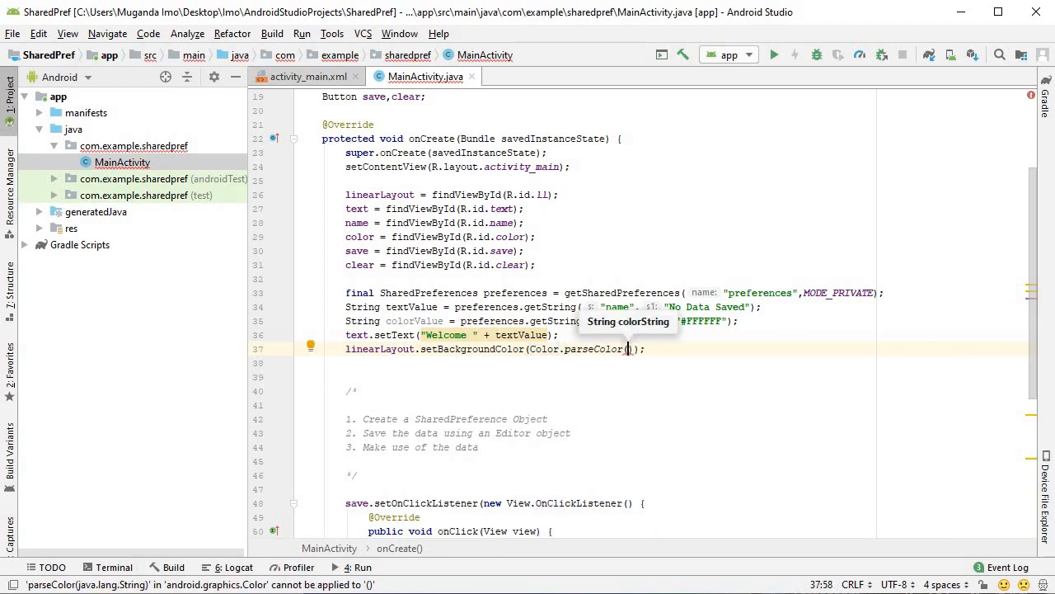
Step: Set linearLayout's background to Color.parseColor(colorValue)
text(colorValue)
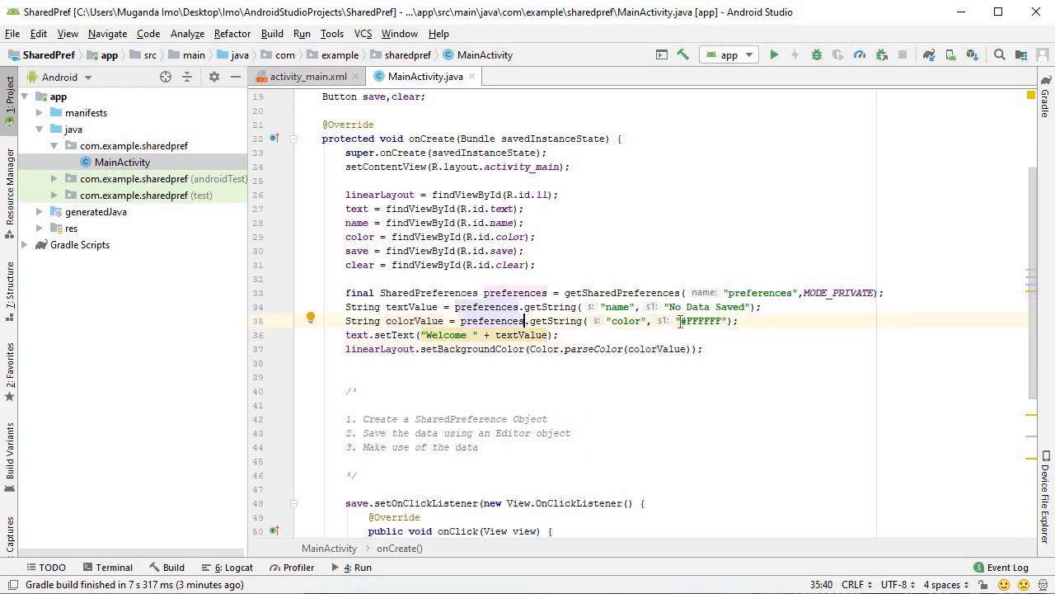
double_click(699, 319)
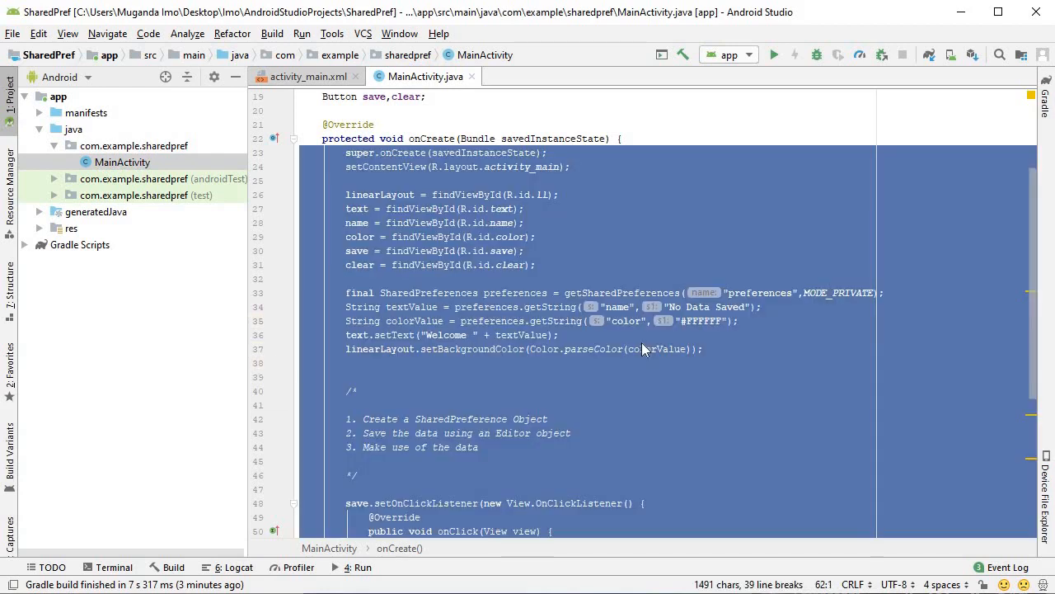
text(dfsdc")
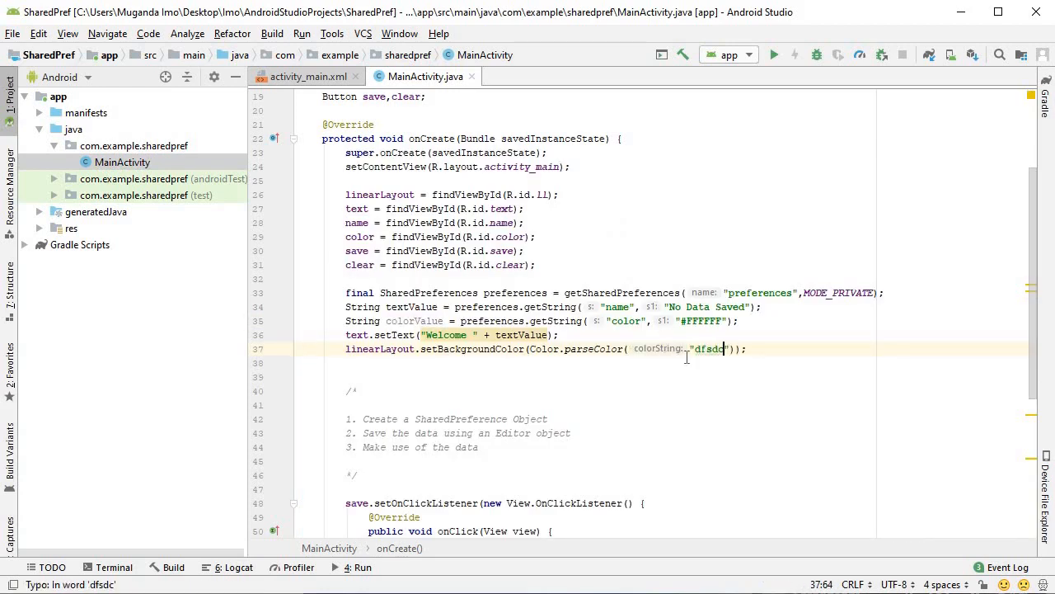
mouse_move(711, 348)
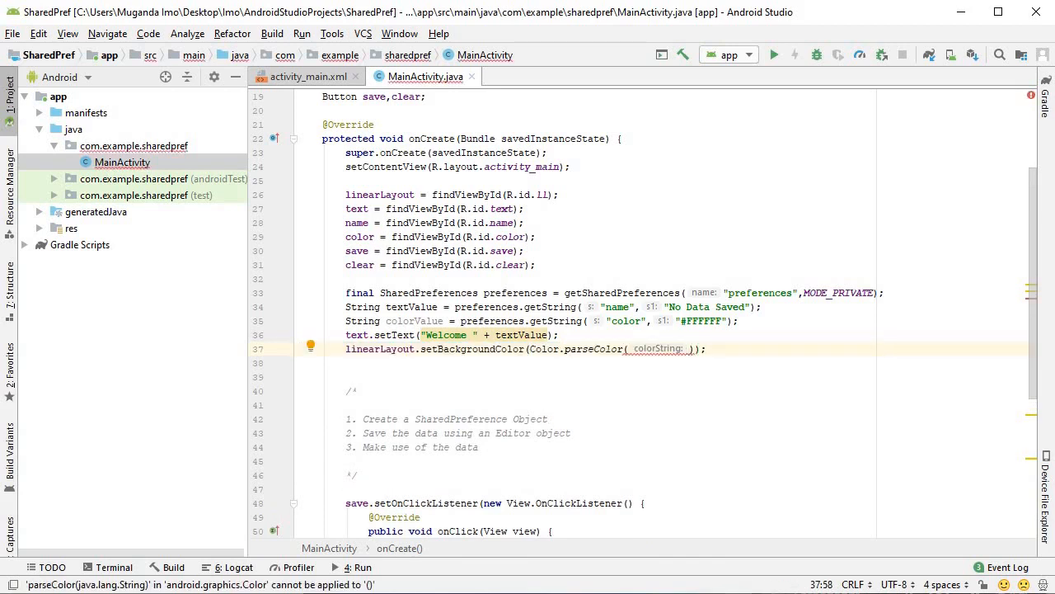
text(colorValue)
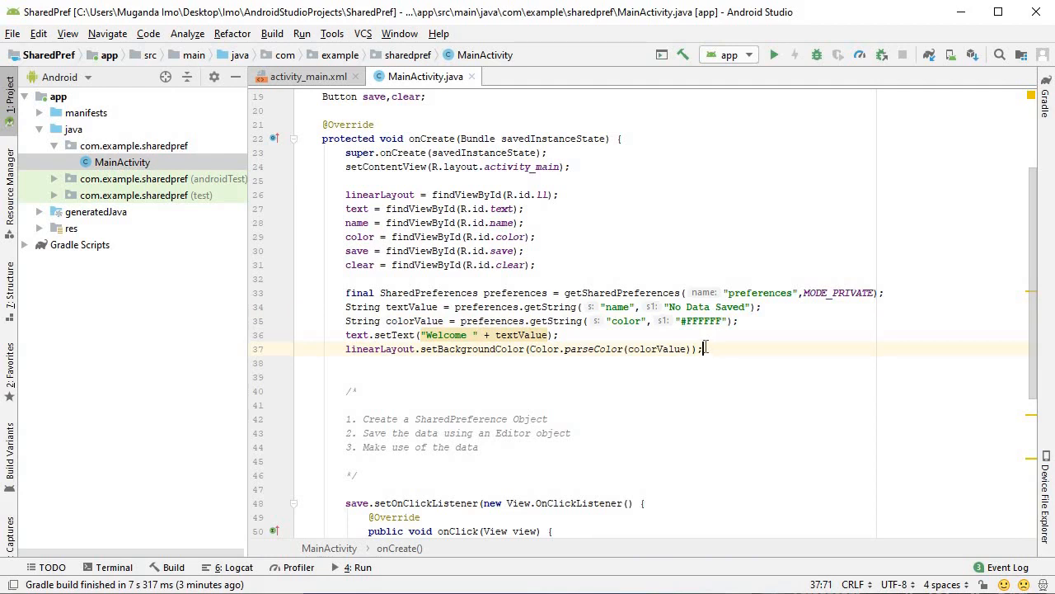
scroll(down, 3)
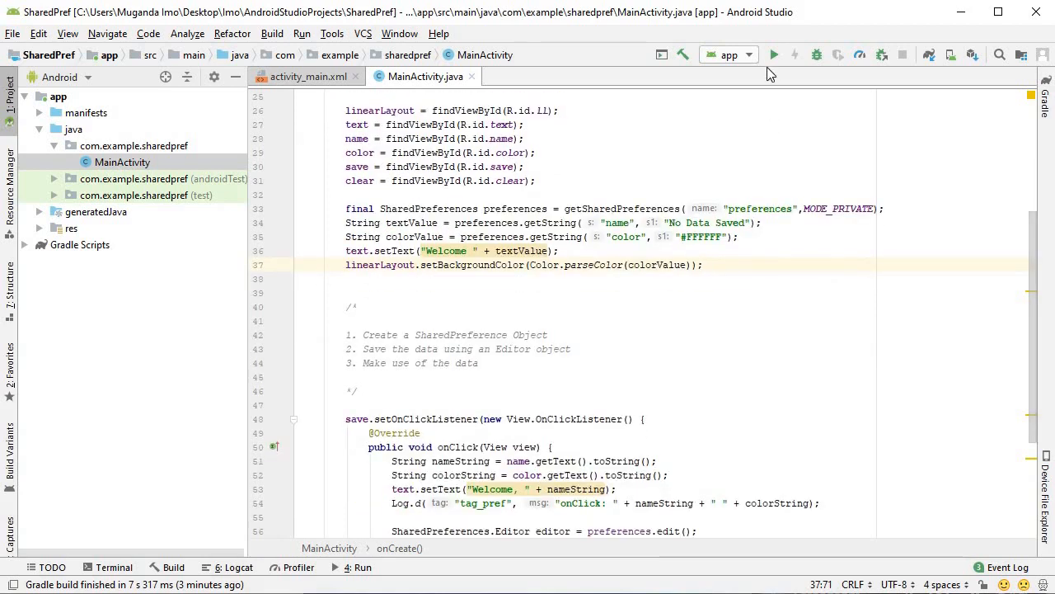
Step: Run the app on the connected TECNO phone
click(773, 54)
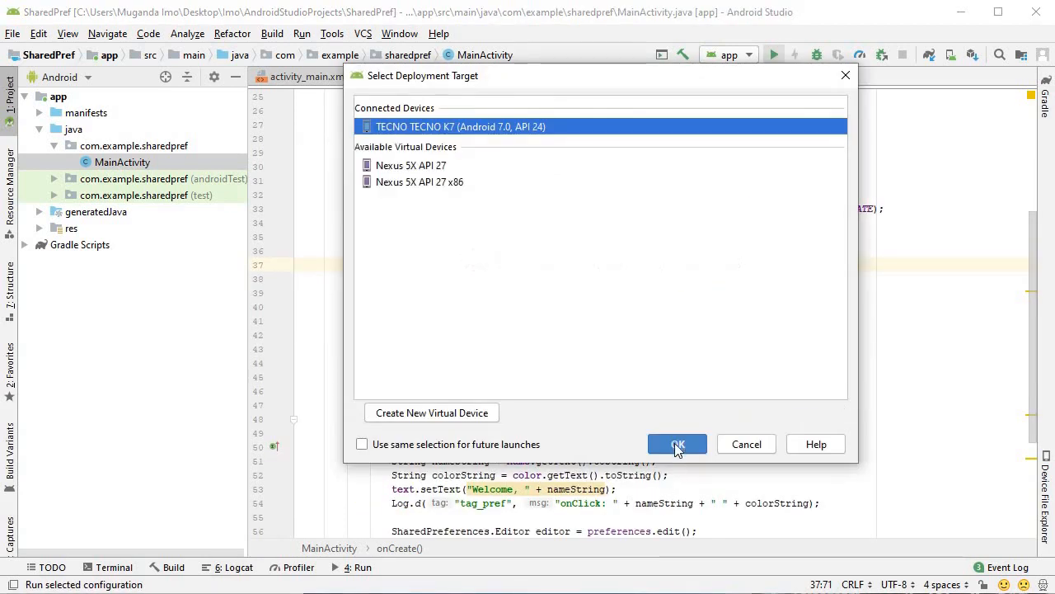
click(676, 444)
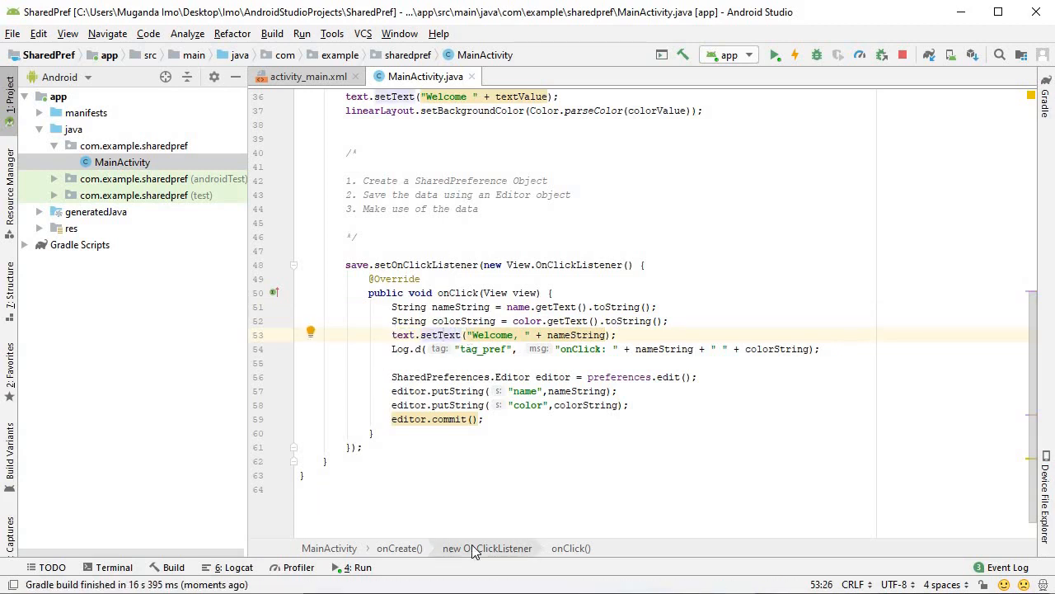
mouse_move(488, 547)
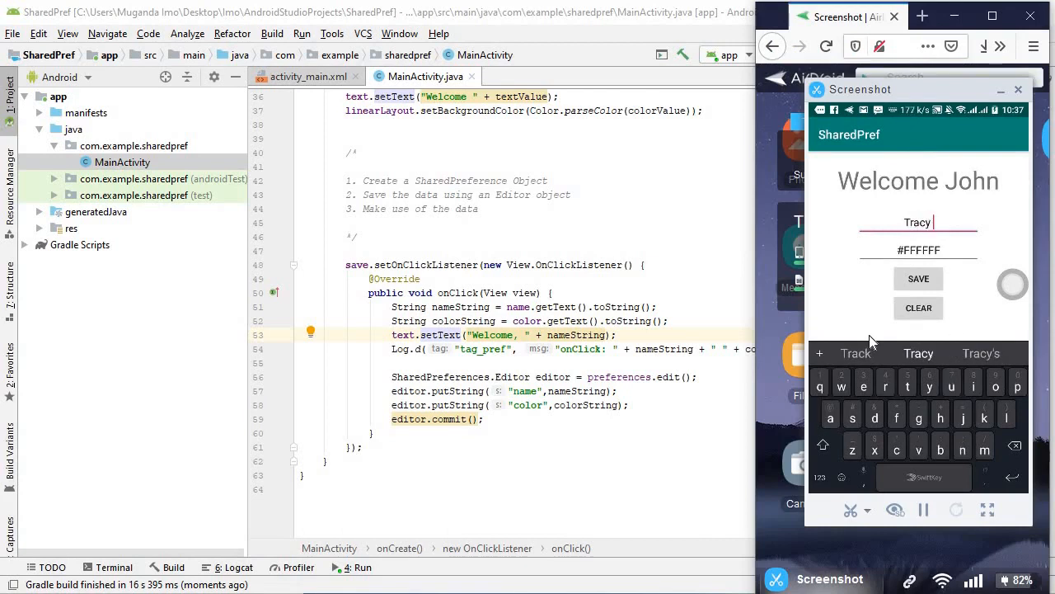
Step: Enter Tracy with colour #770000 in the mirrored app and save, giving a dark red background
click(917, 249)
text(#)
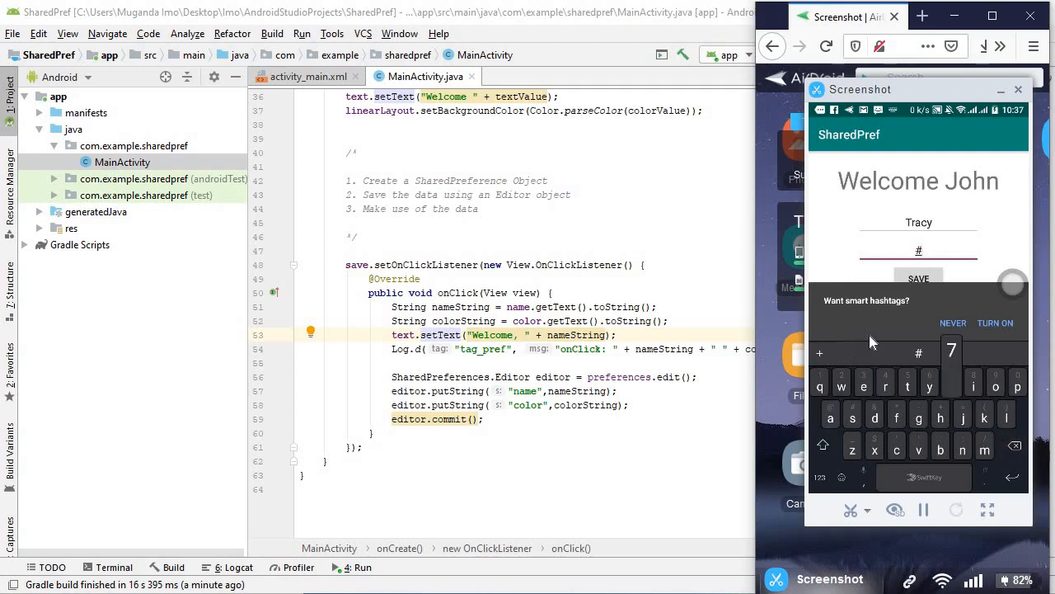
key(7)
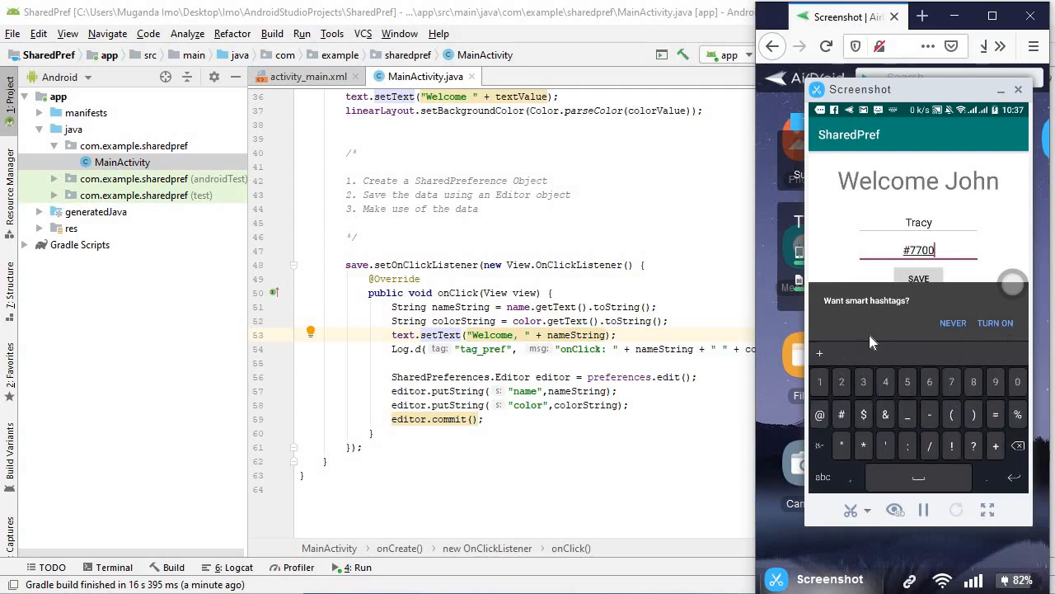
text(00)
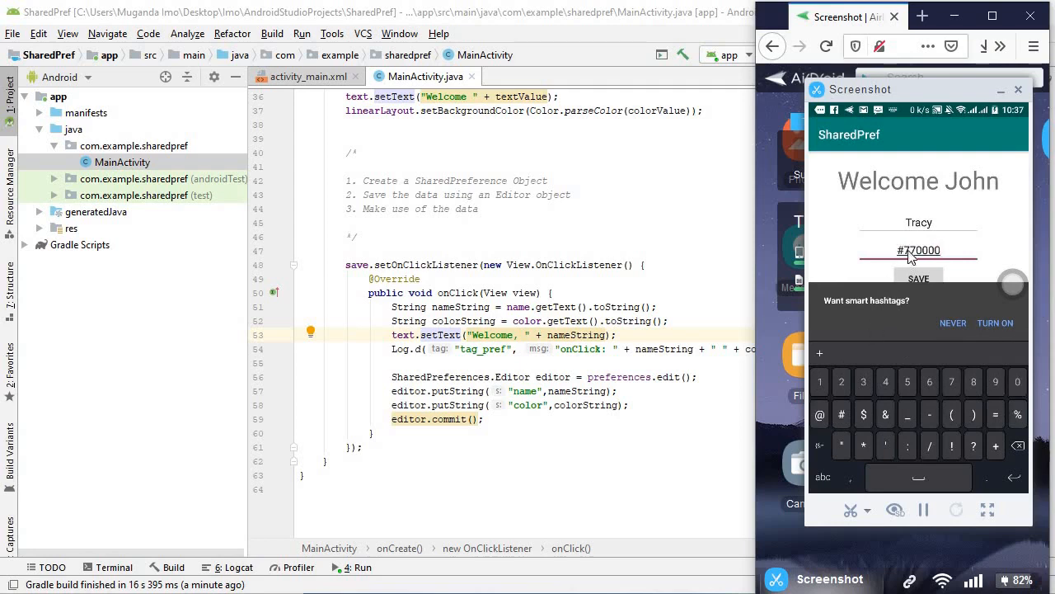
mouse_move(940, 254)
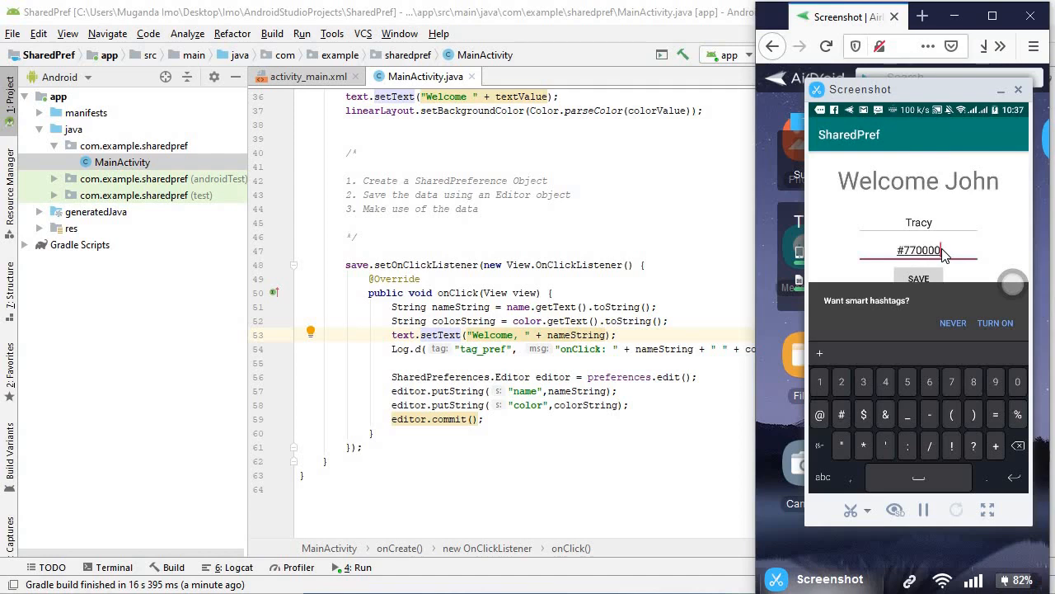
click(916, 277)
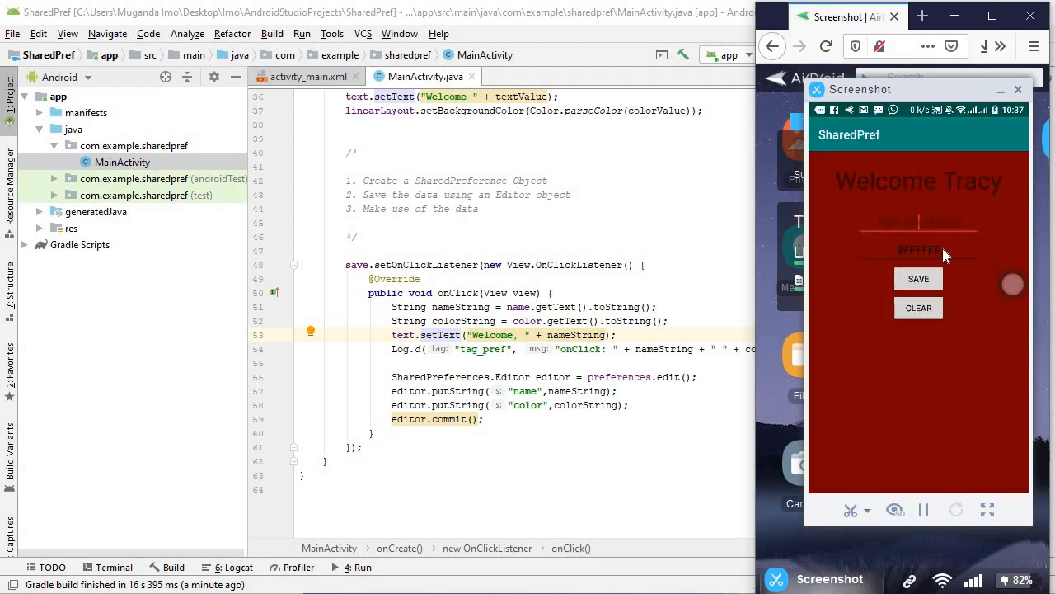
mouse_move(898, 428)
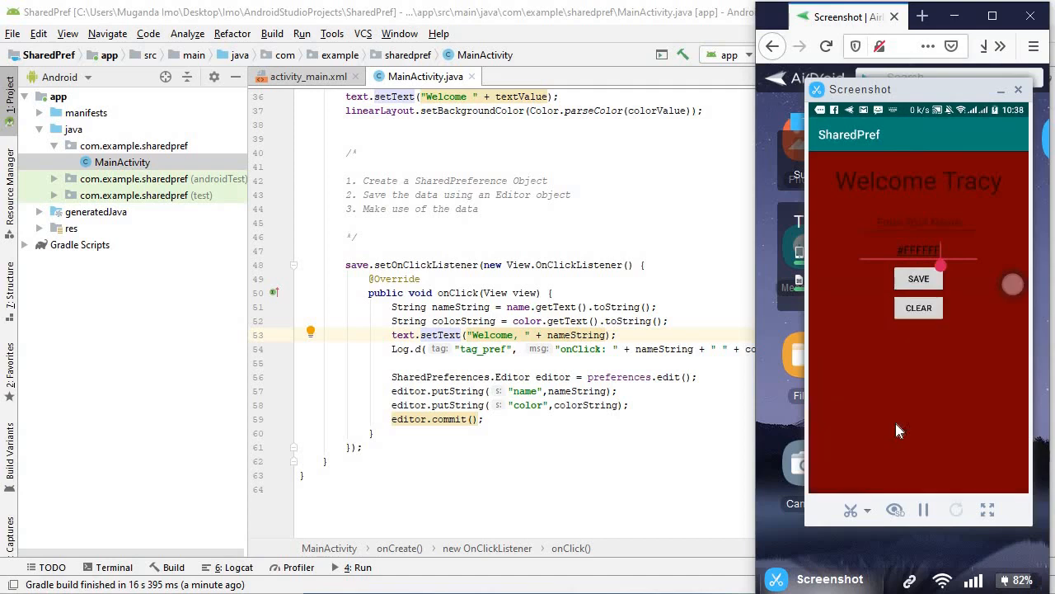
Step: Clear the name and save a dark blue hex colour in the mirrored app
click(917, 249)
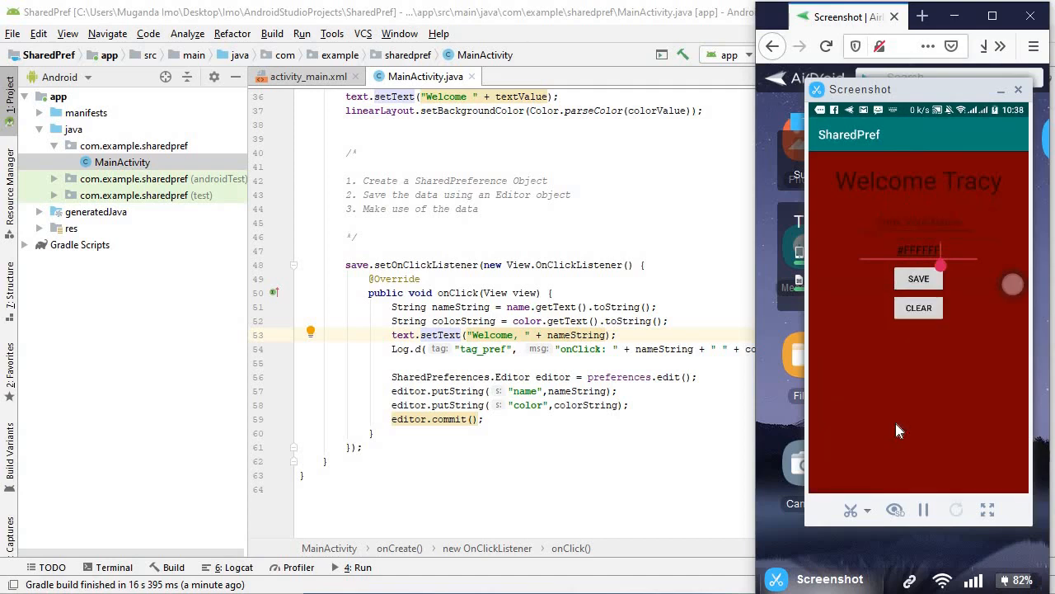
click(916, 250)
text(#00)
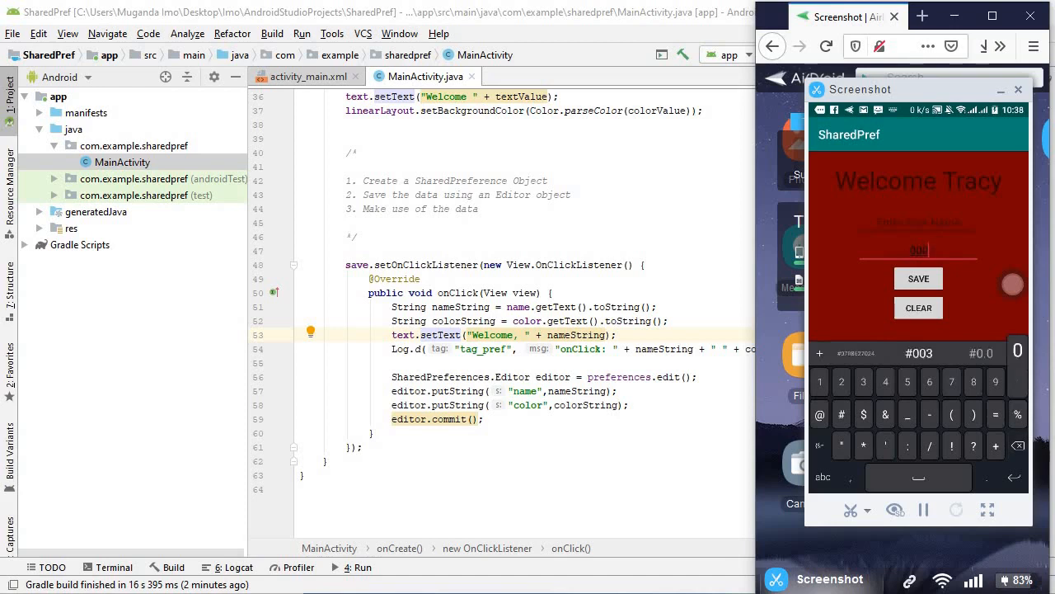
click(1016, 362)
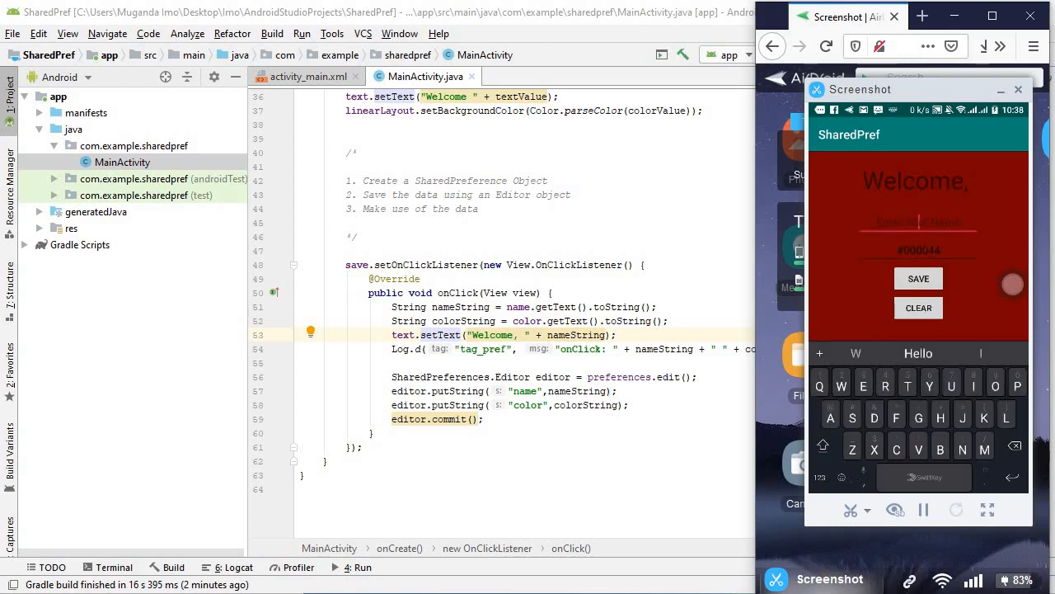
mouse_move(937, 331)
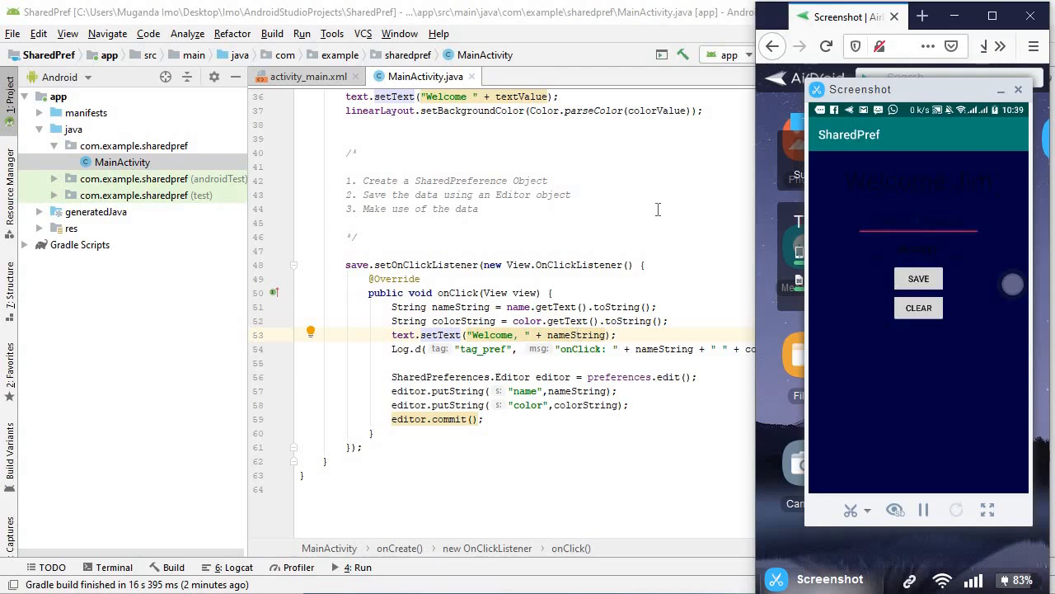
mouse_move(913, 255)
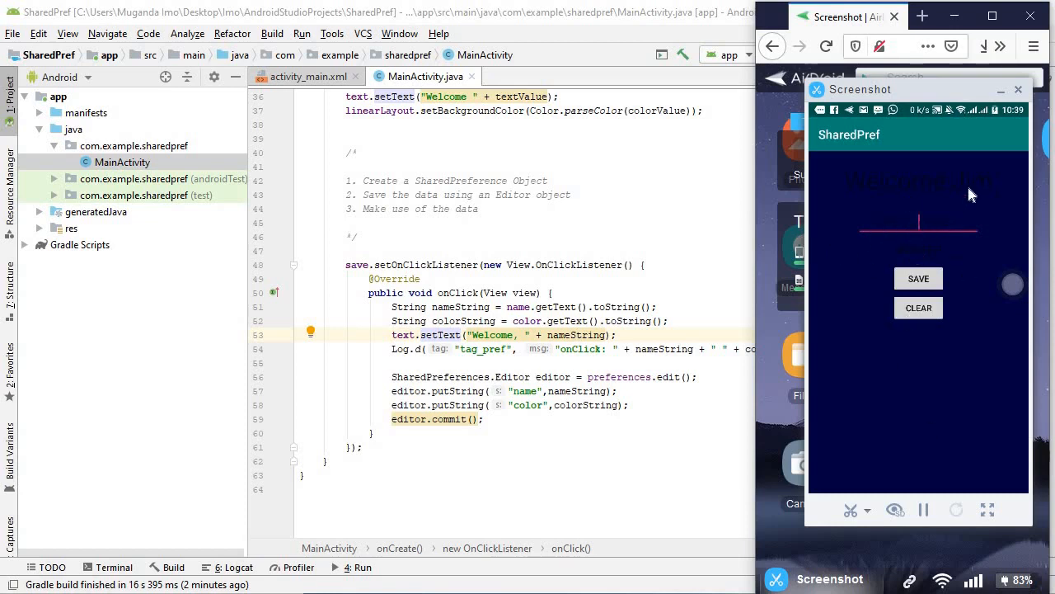
mouse_move(1021, 304)
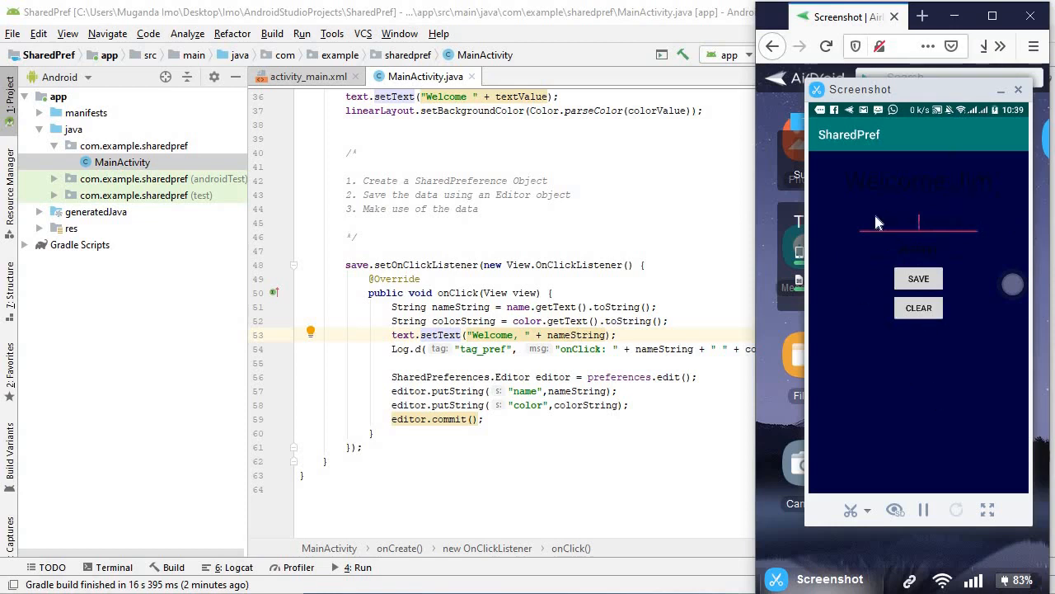
mouse_move(913, 260)
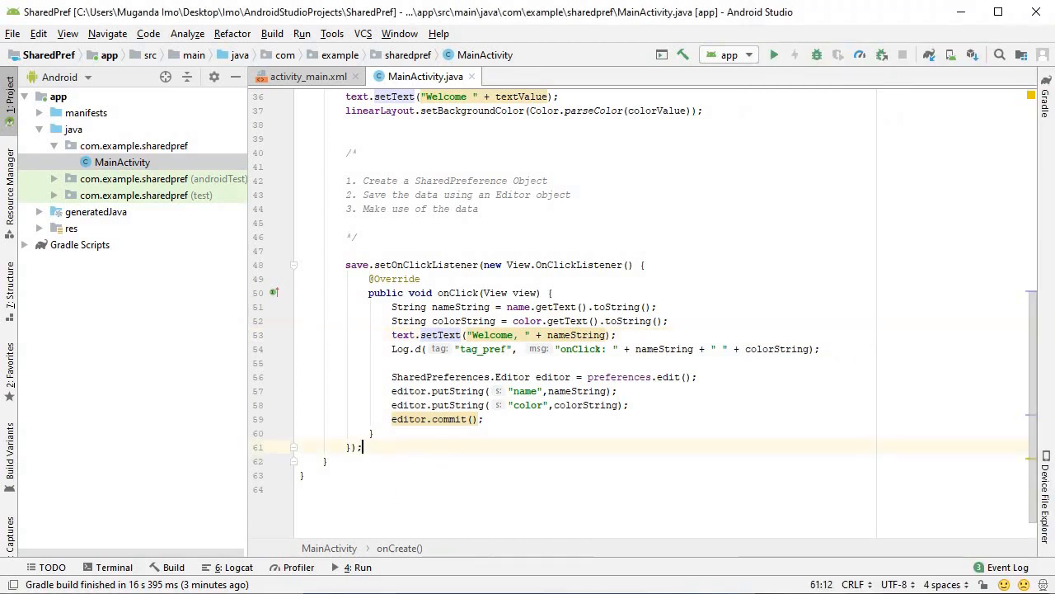
Step: Insert the onClick listener skeleton for the Clear button
text(clear.setOnClickListener(new);)
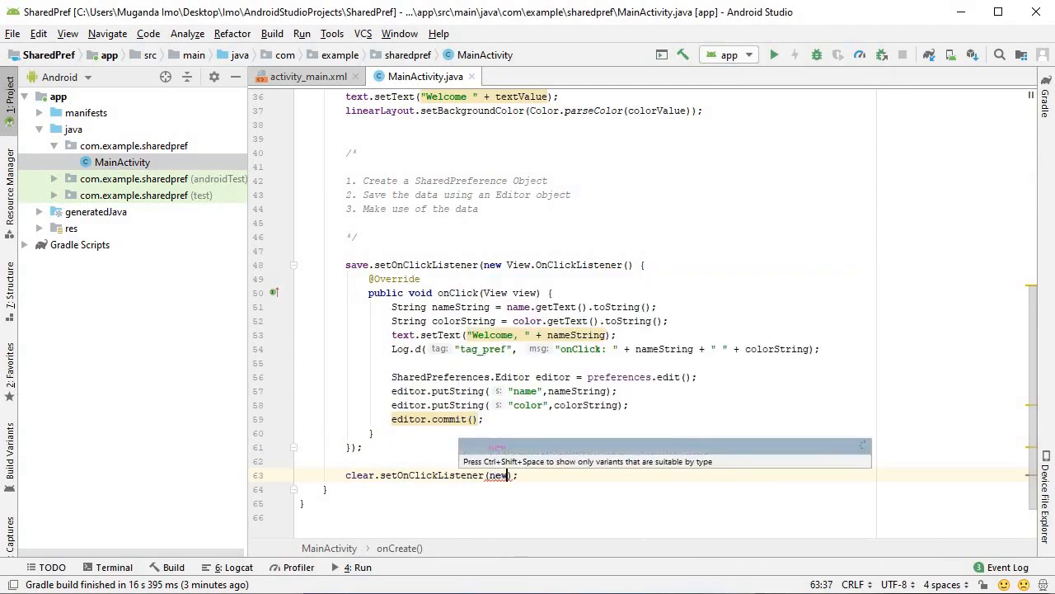
key(Enter)
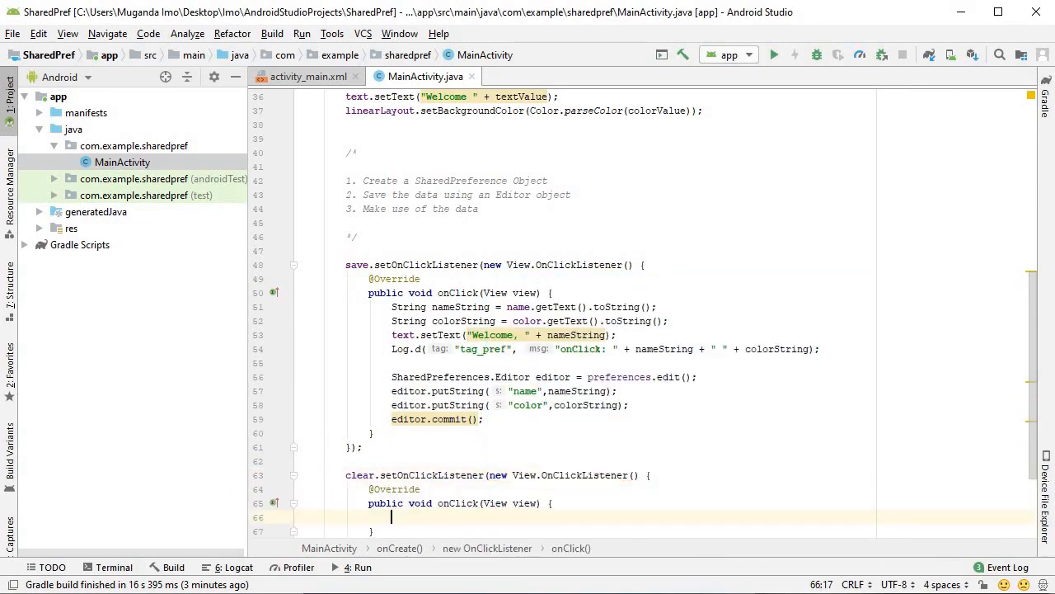
scroll(down, 3)
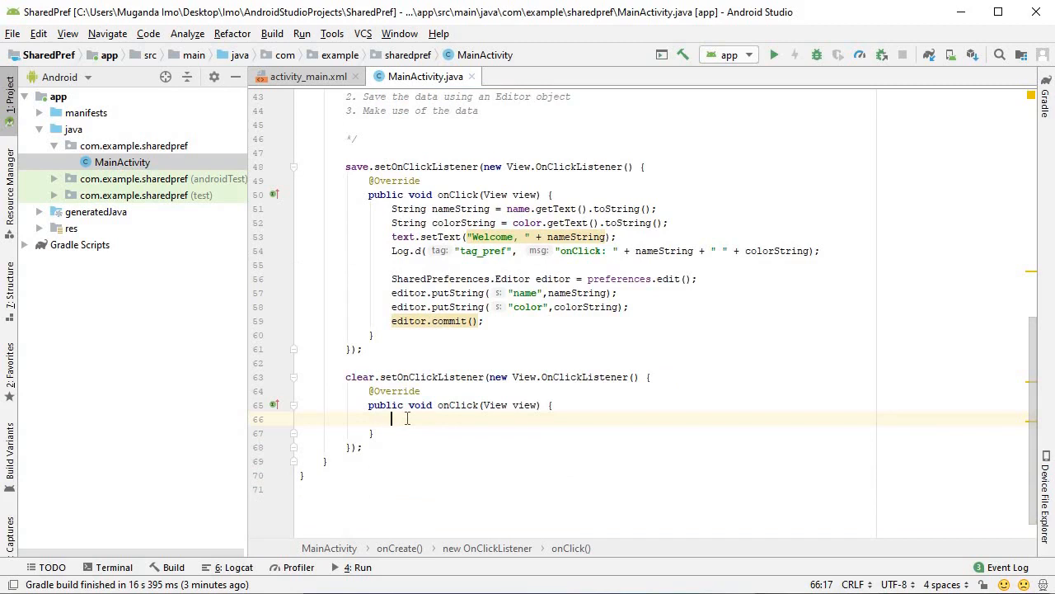
Step: Inside it write SharedPreferences.Editor editor = preferences.edit(); editor.clear(); editor.commit();
text(s)
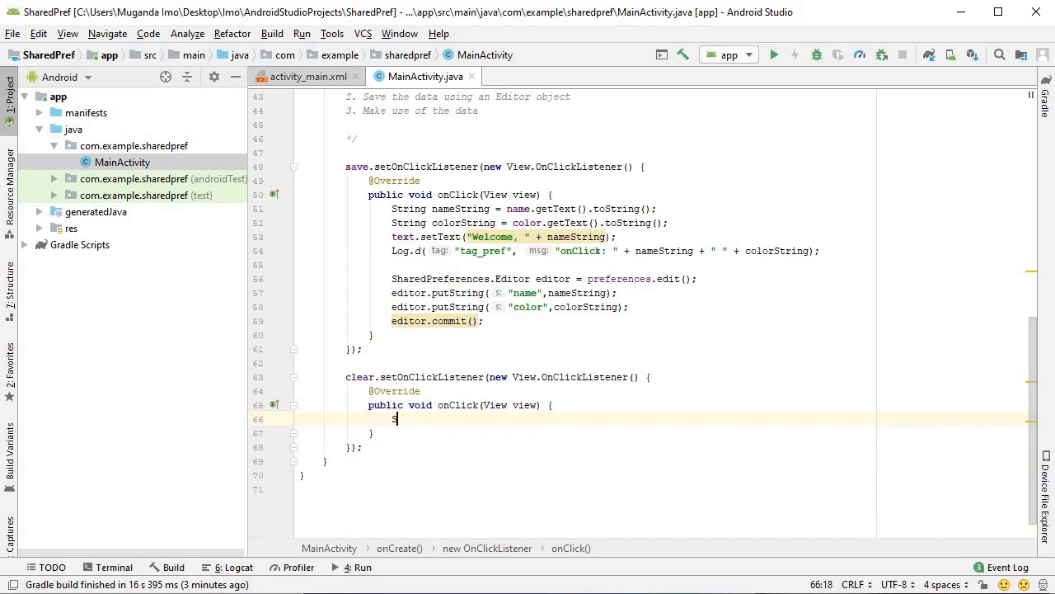
text(SharedPreferences.Editor)
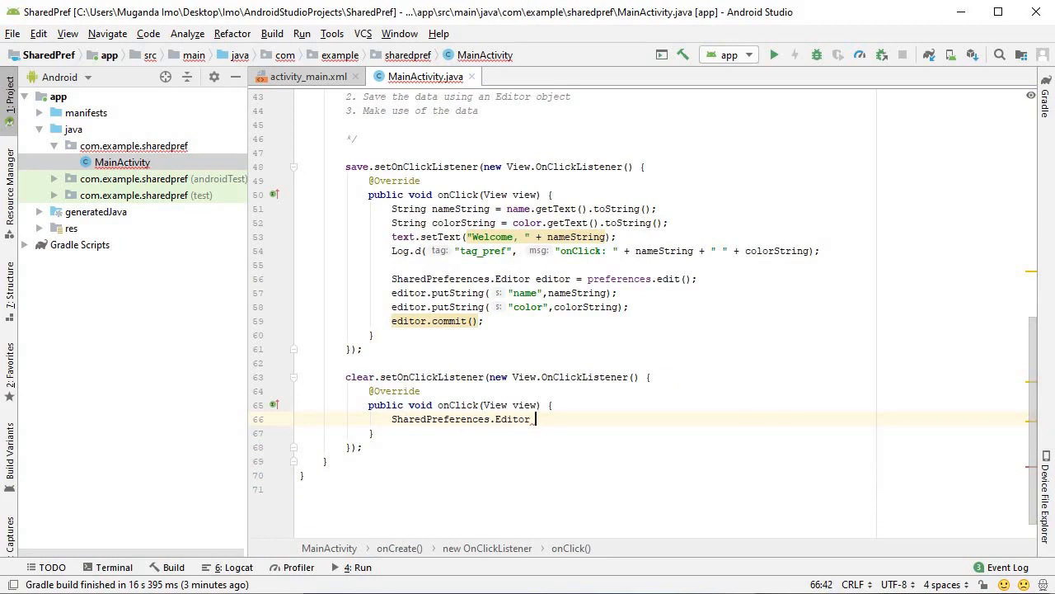
text(_editor)
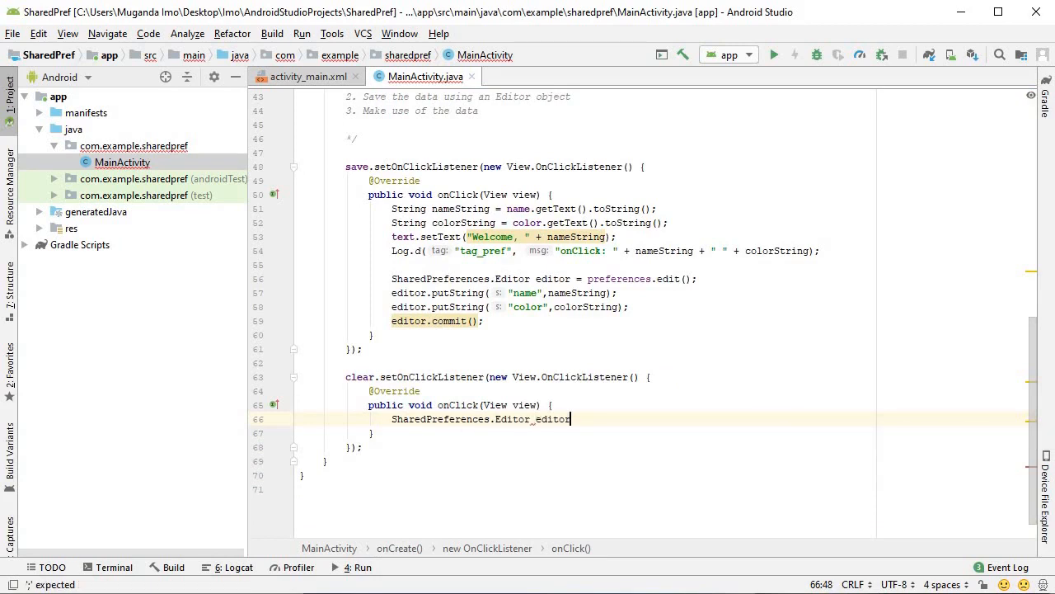
text(=preferences.edit();)
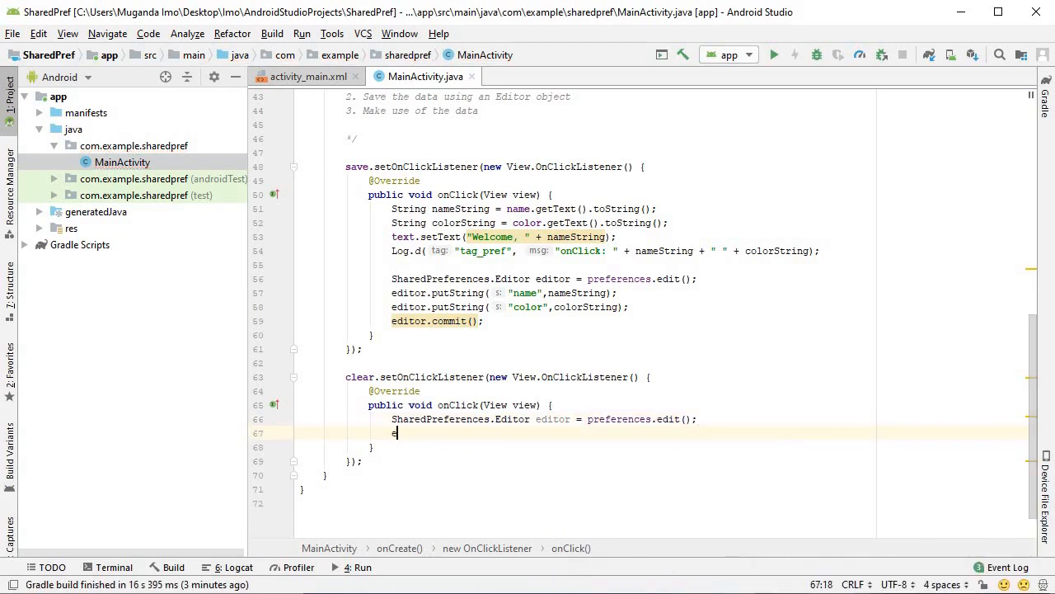
text(d)
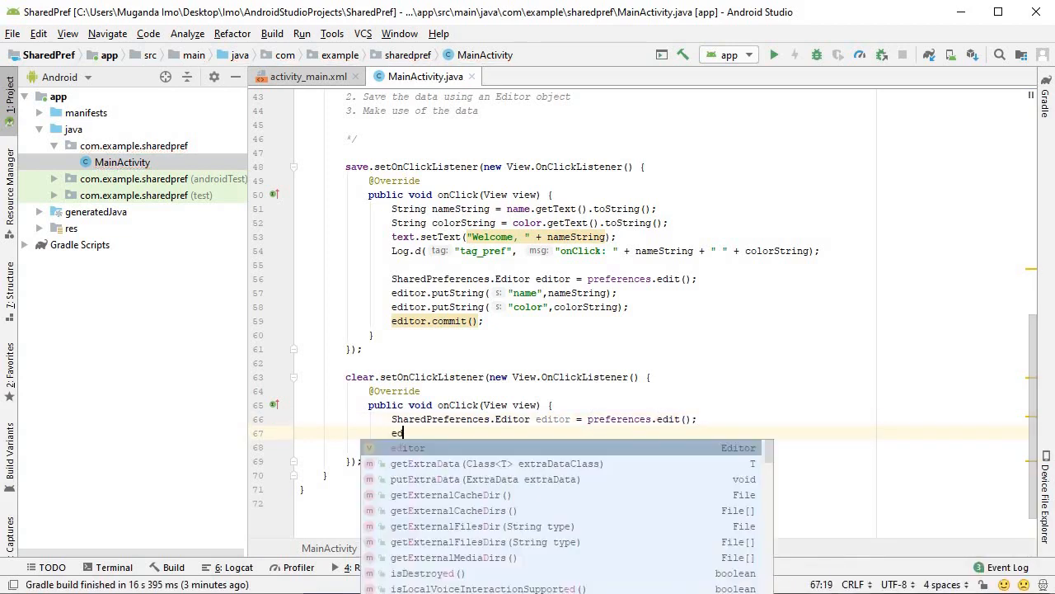
text(clear();)
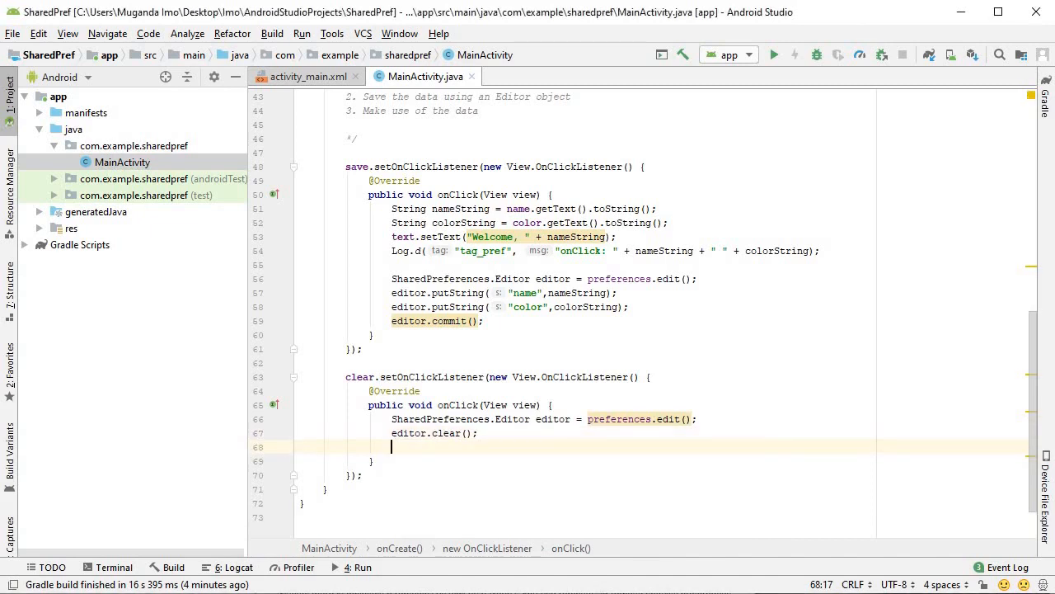
text(editor)
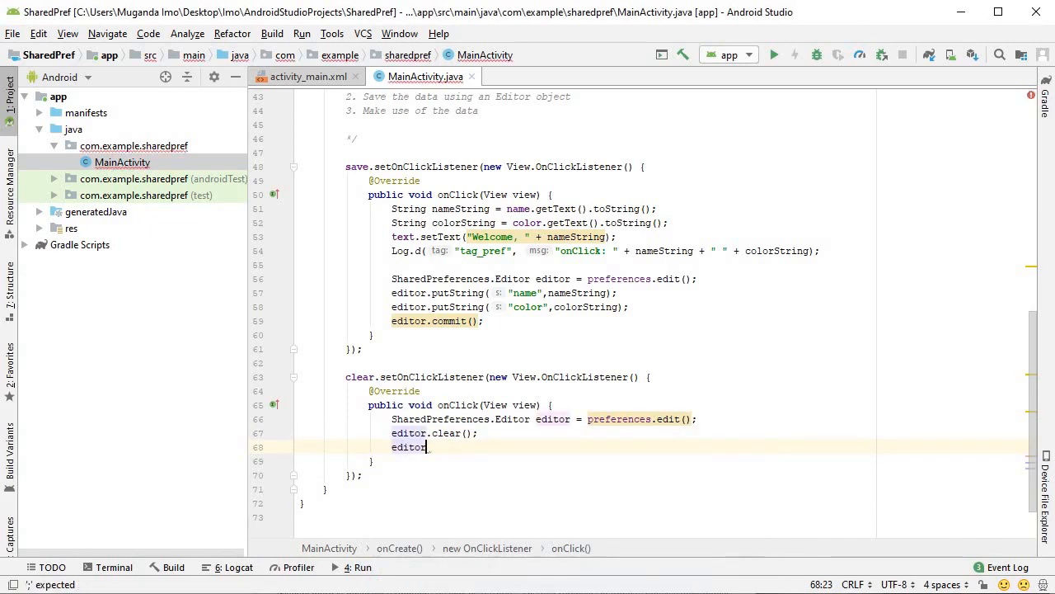
text(.)
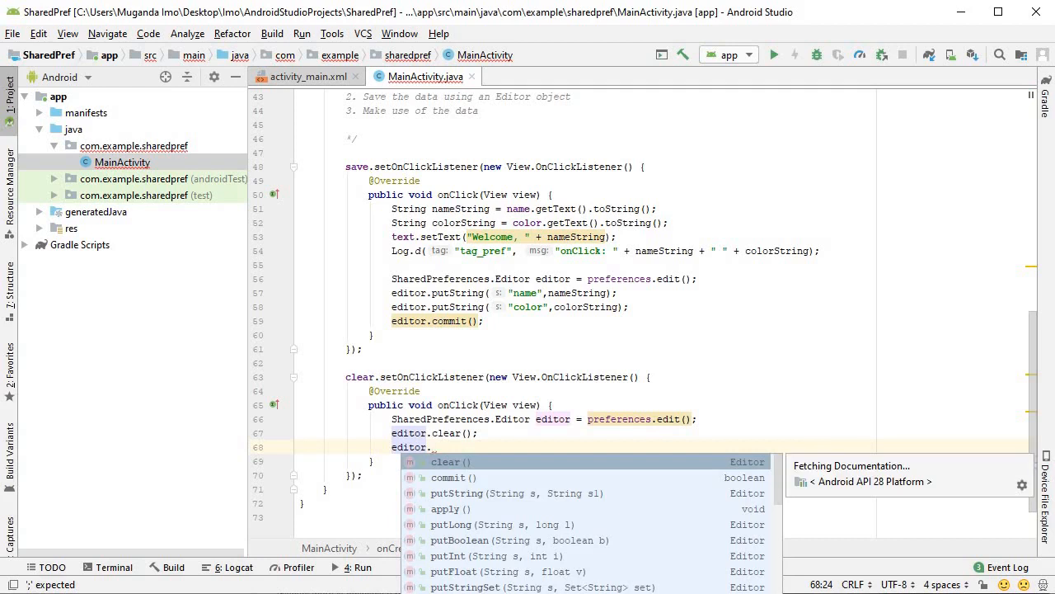
key(Down)
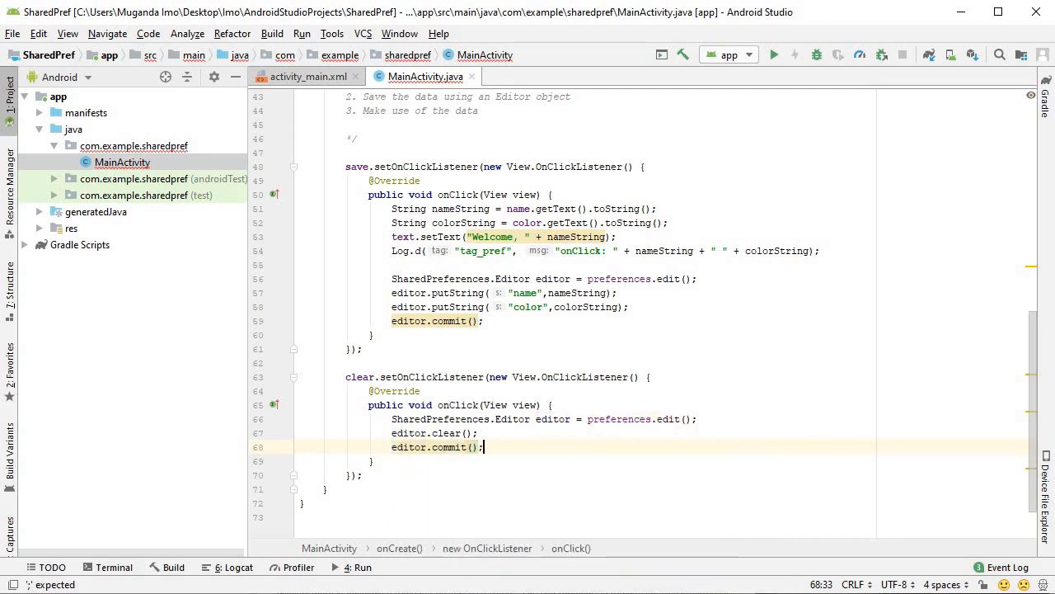
Step: Run the app on the TECNO phone, installing the needed platform, so it shows the Save and Clear form
click(771, 55)
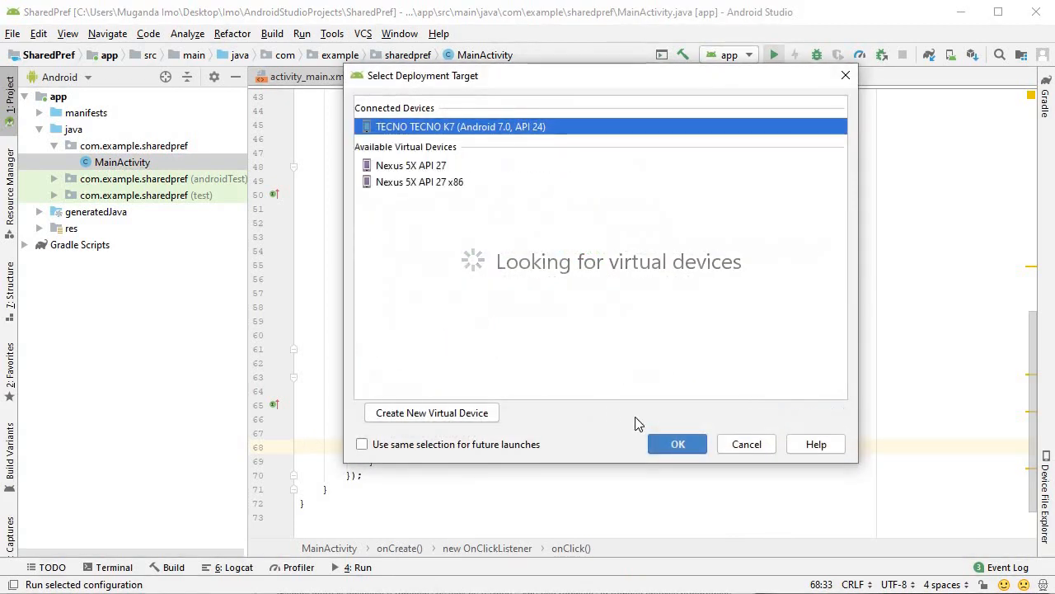
click(676, 444)
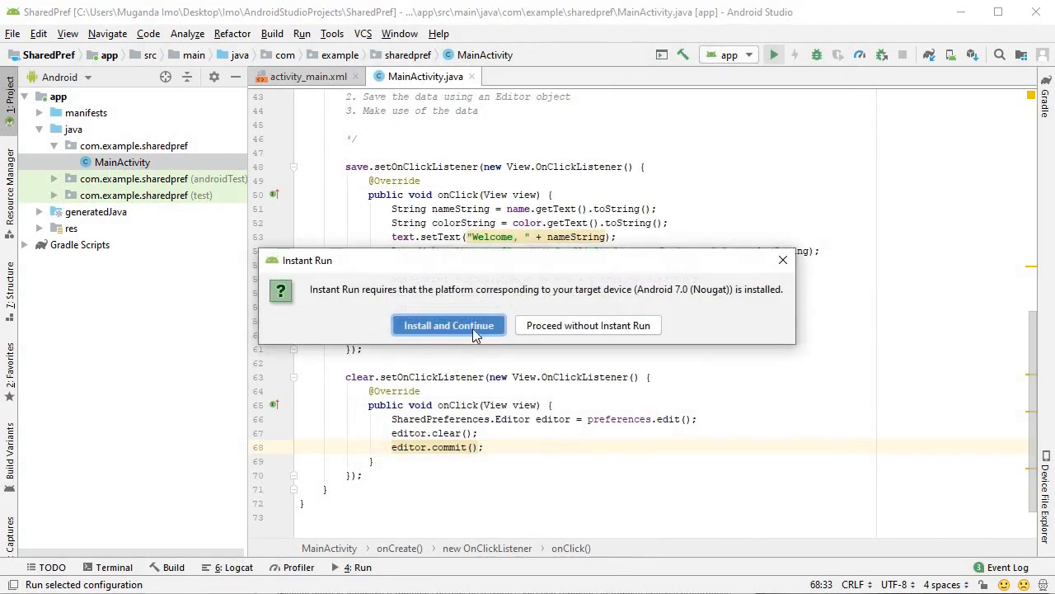
click(449, 325)
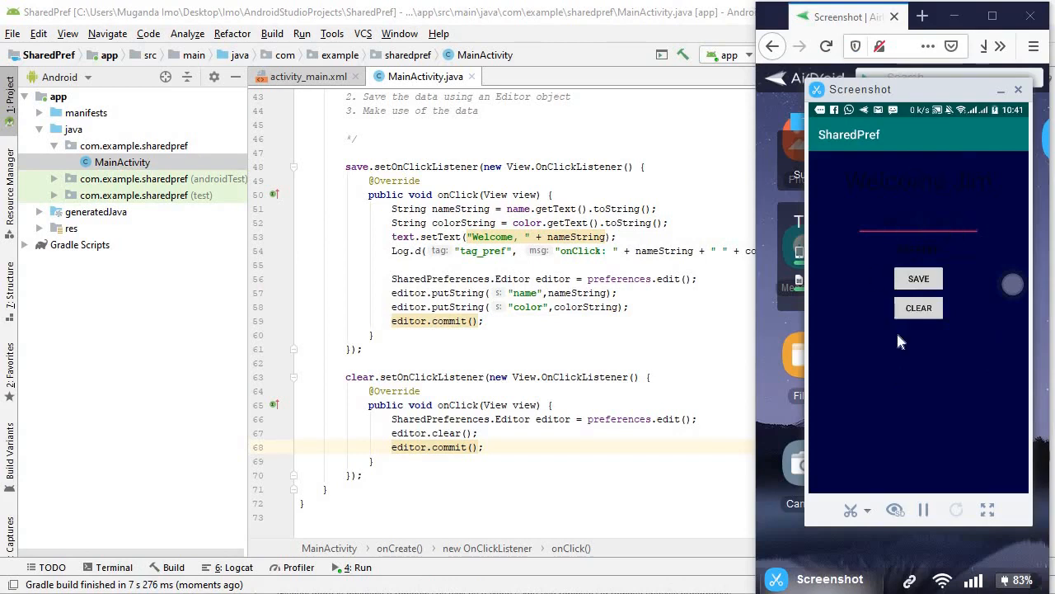
mouse_move(876, 402)
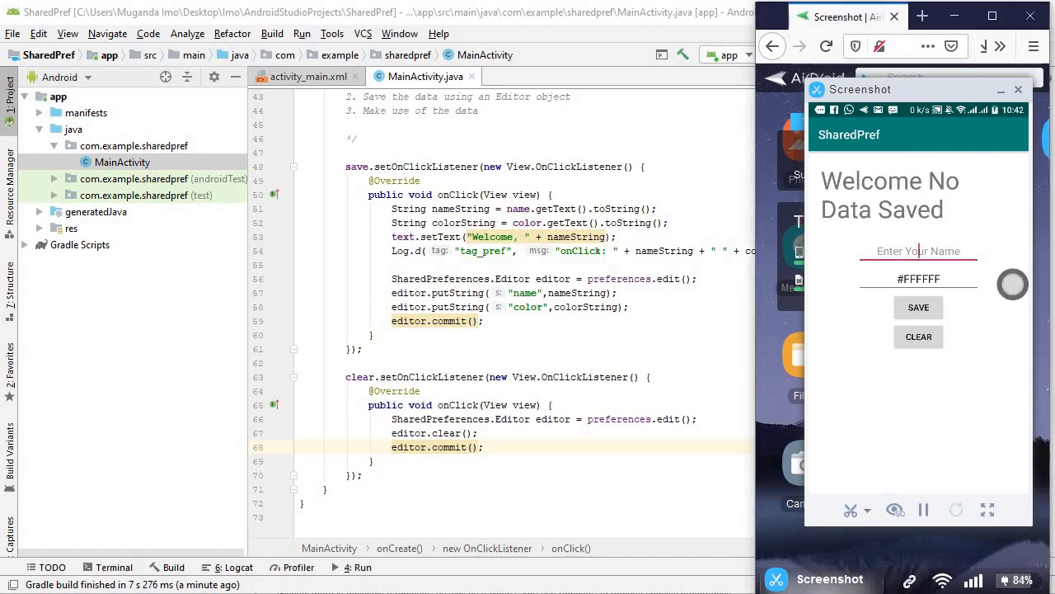
mouse_move(933, 179)
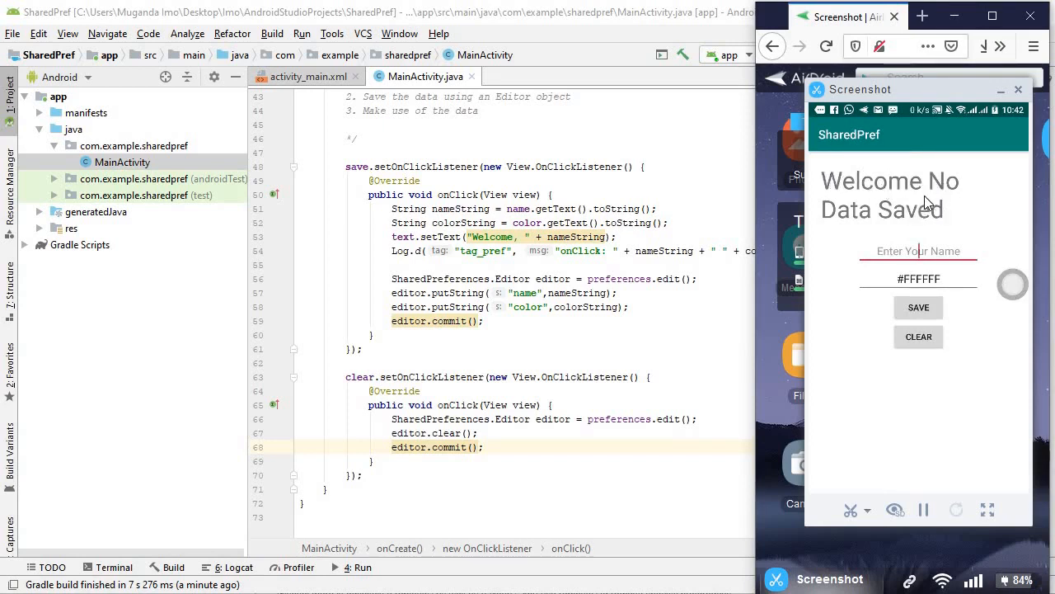
mouse_move(964, 208)
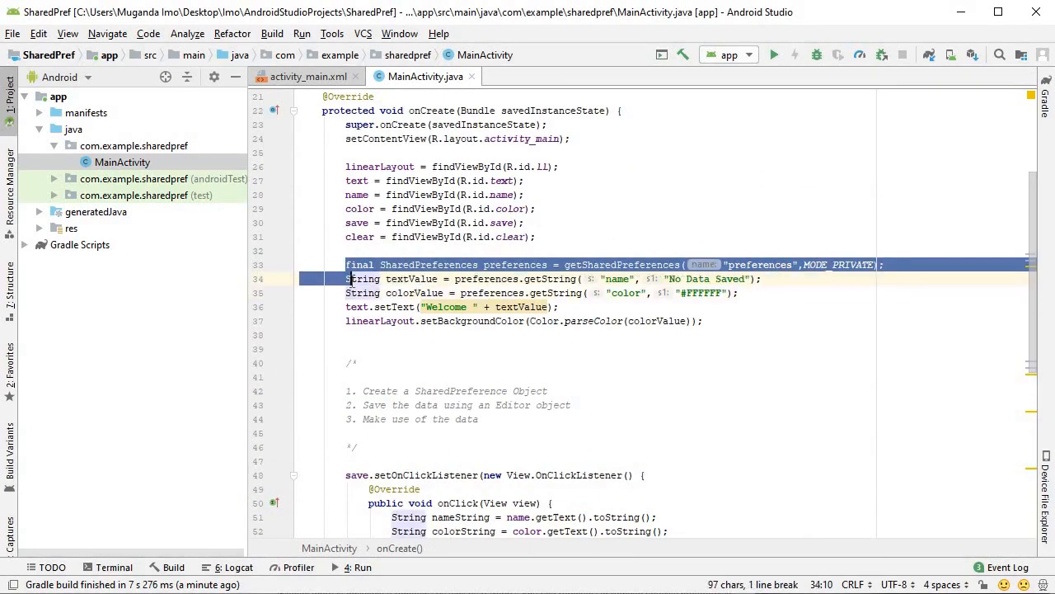
Step: Append a //remove() comment after the editor.clear() call in the Clear handler
scroll(down, 3)
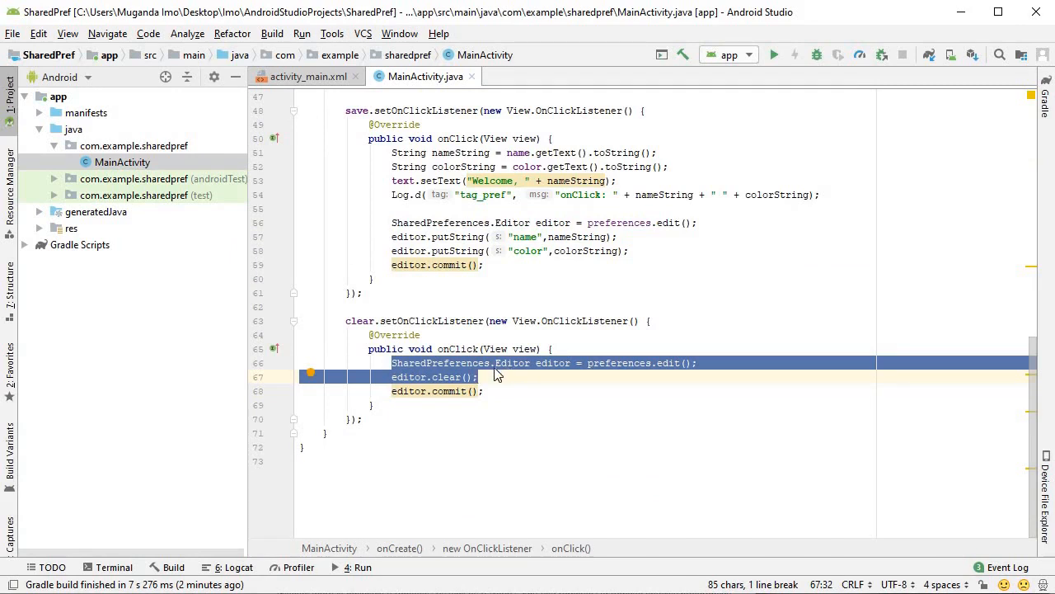
click(437, 391)
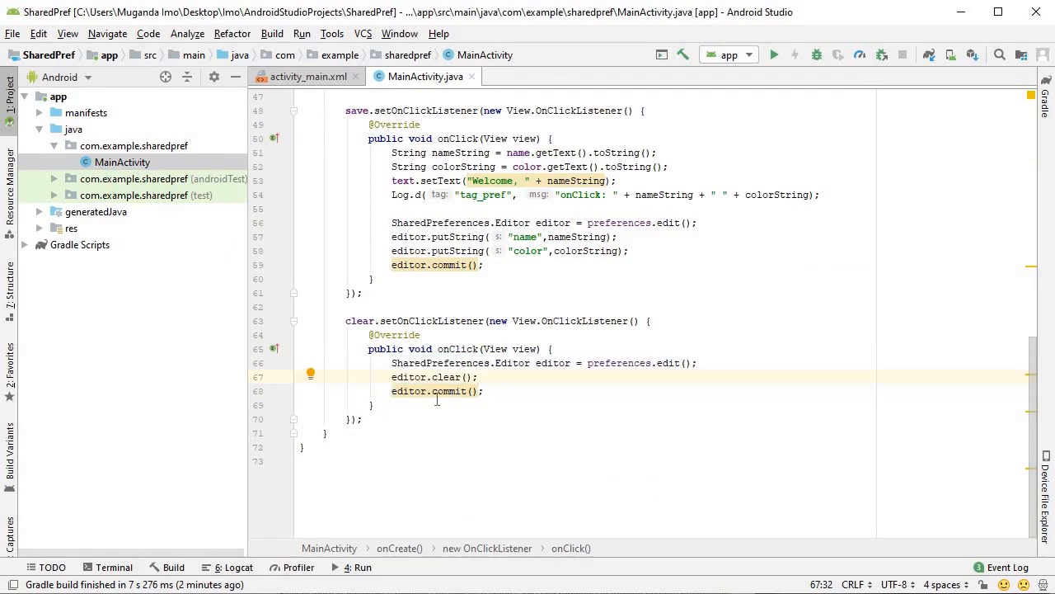
double_click(452, 376)
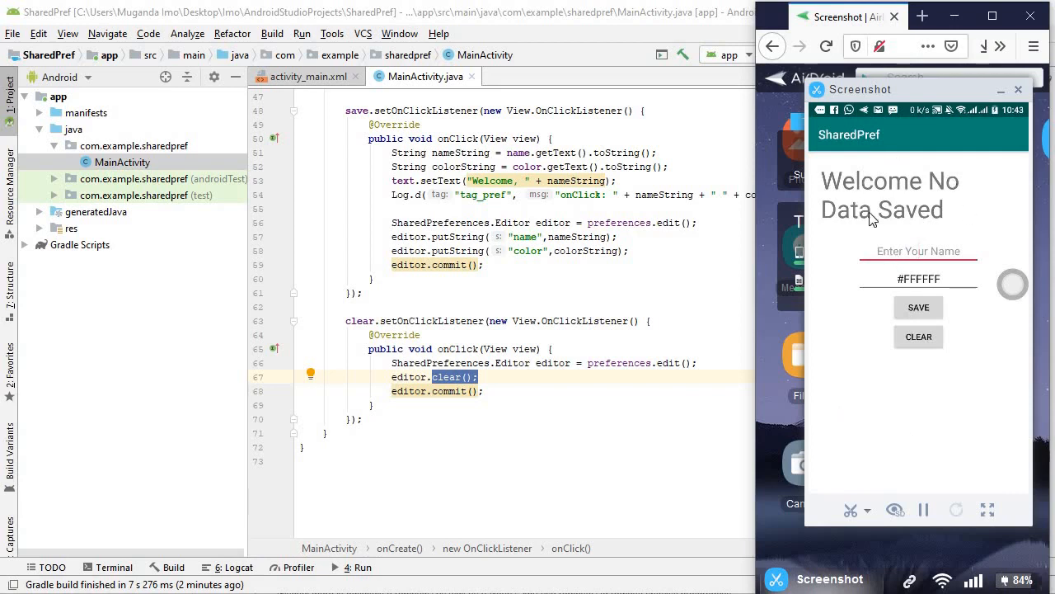
mouse_move(930, 198)
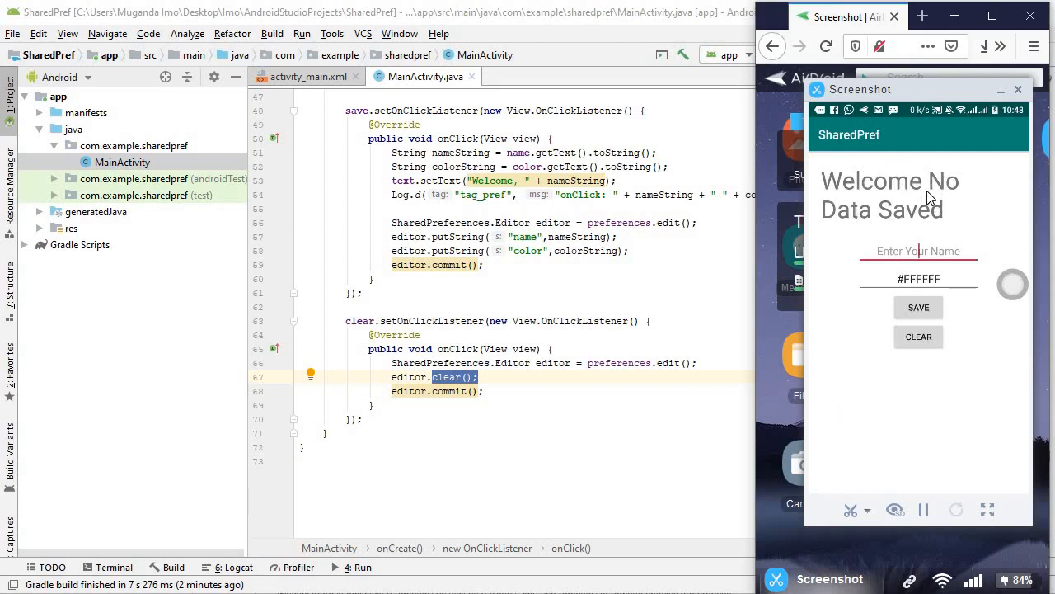
mouse_move(611, 313)
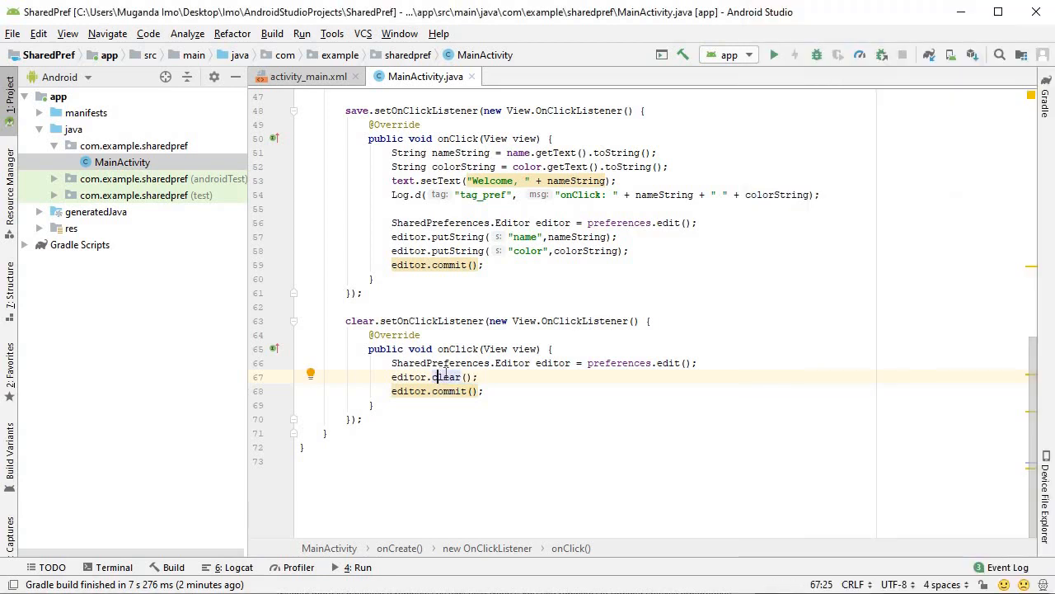
text(//)
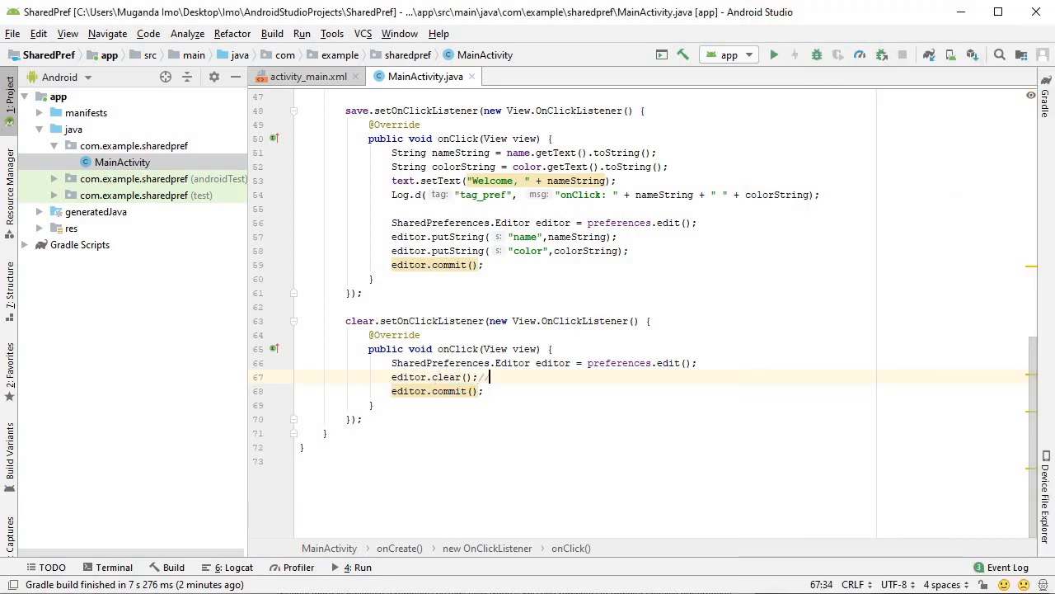
text(remove())
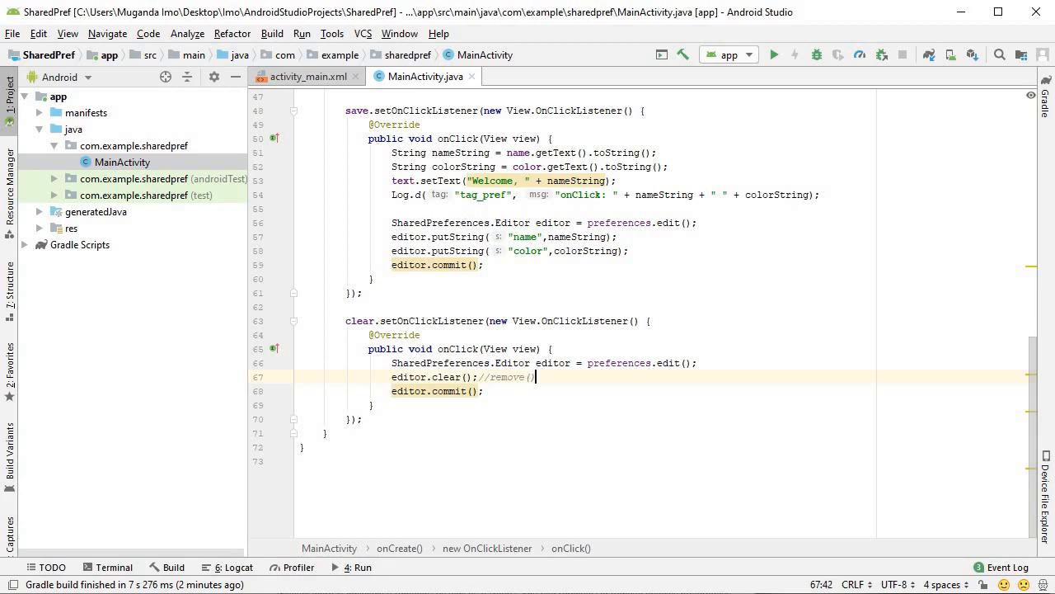
text())
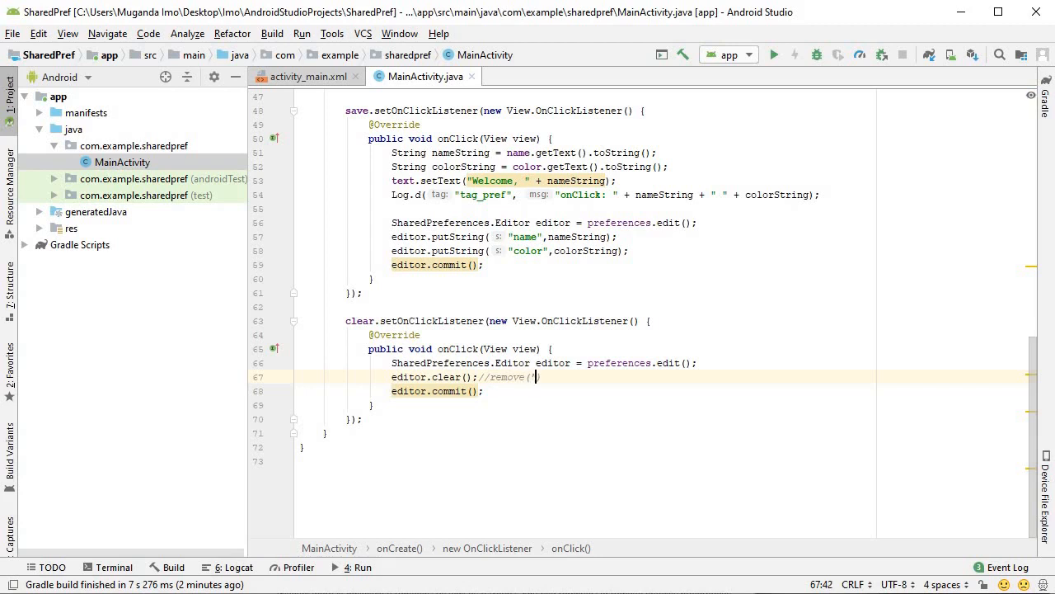